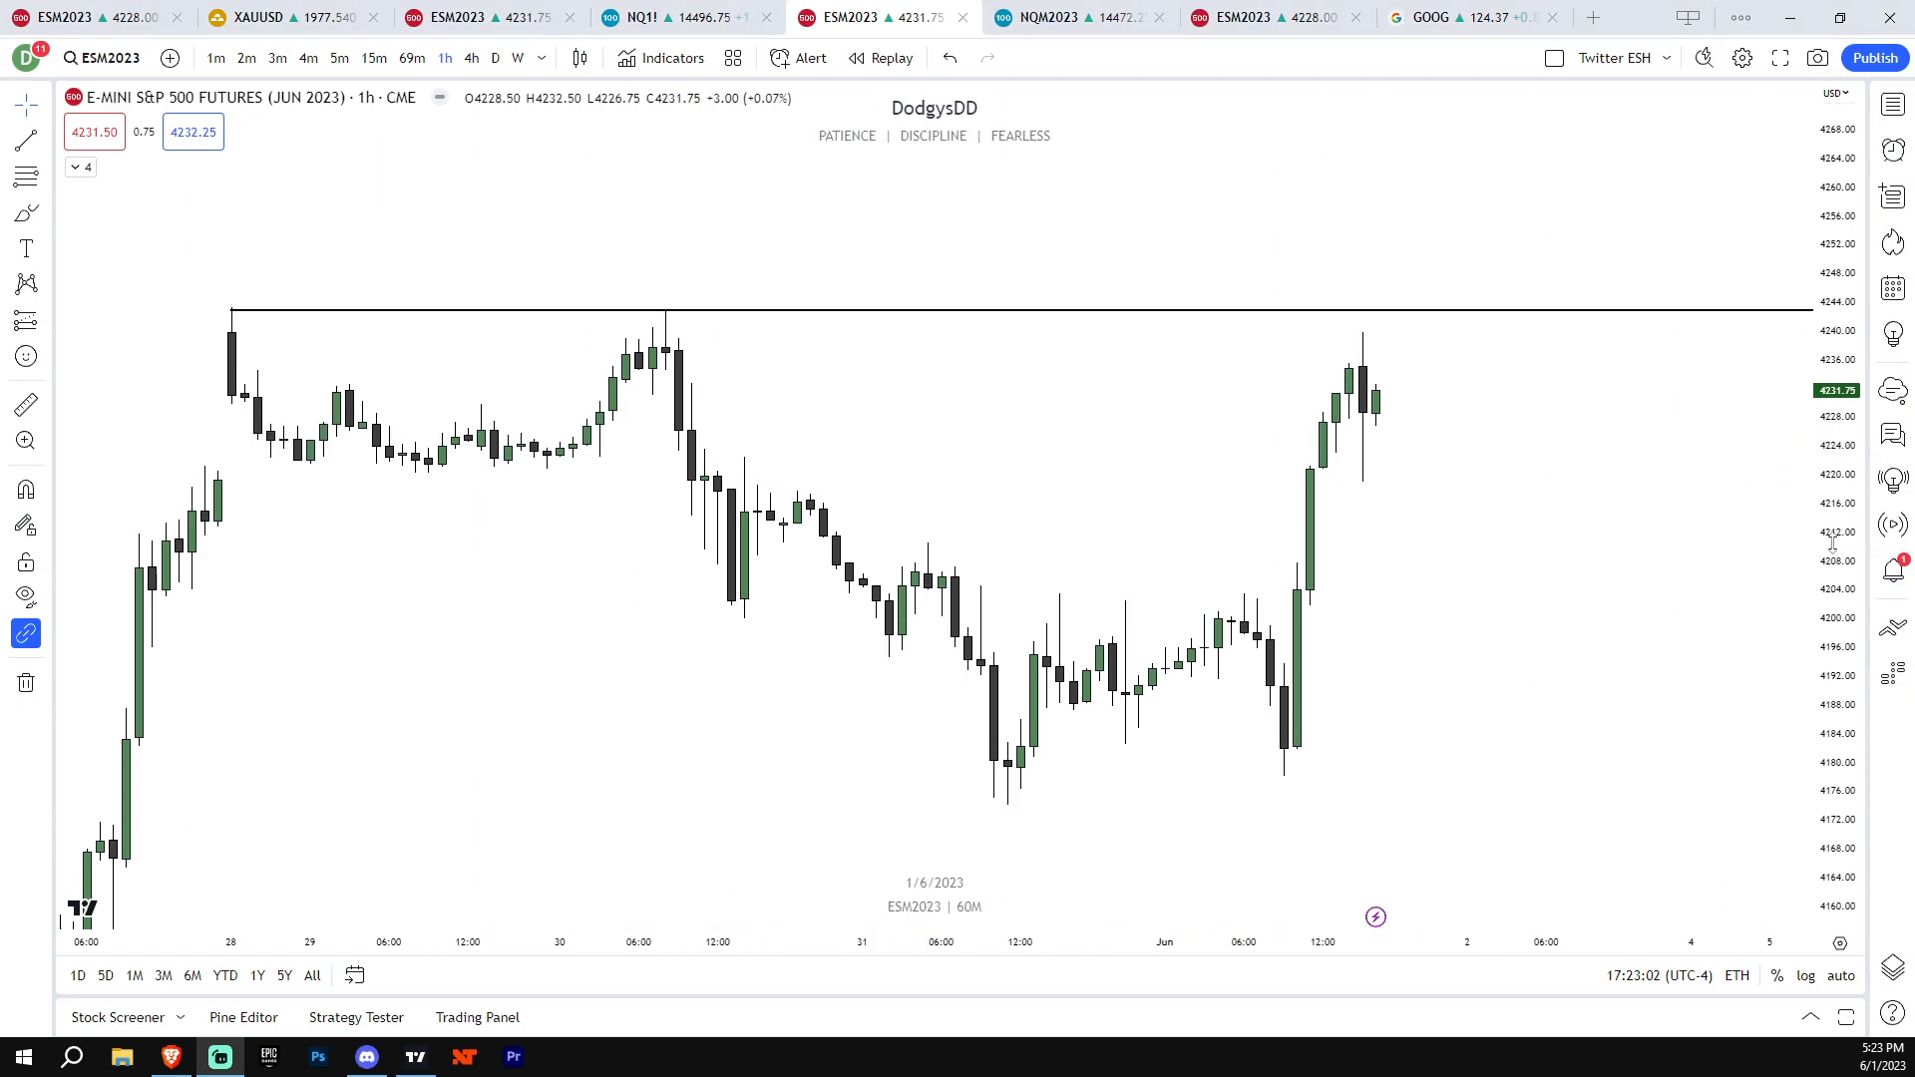
pyautogui.moveTo(1113, 702)
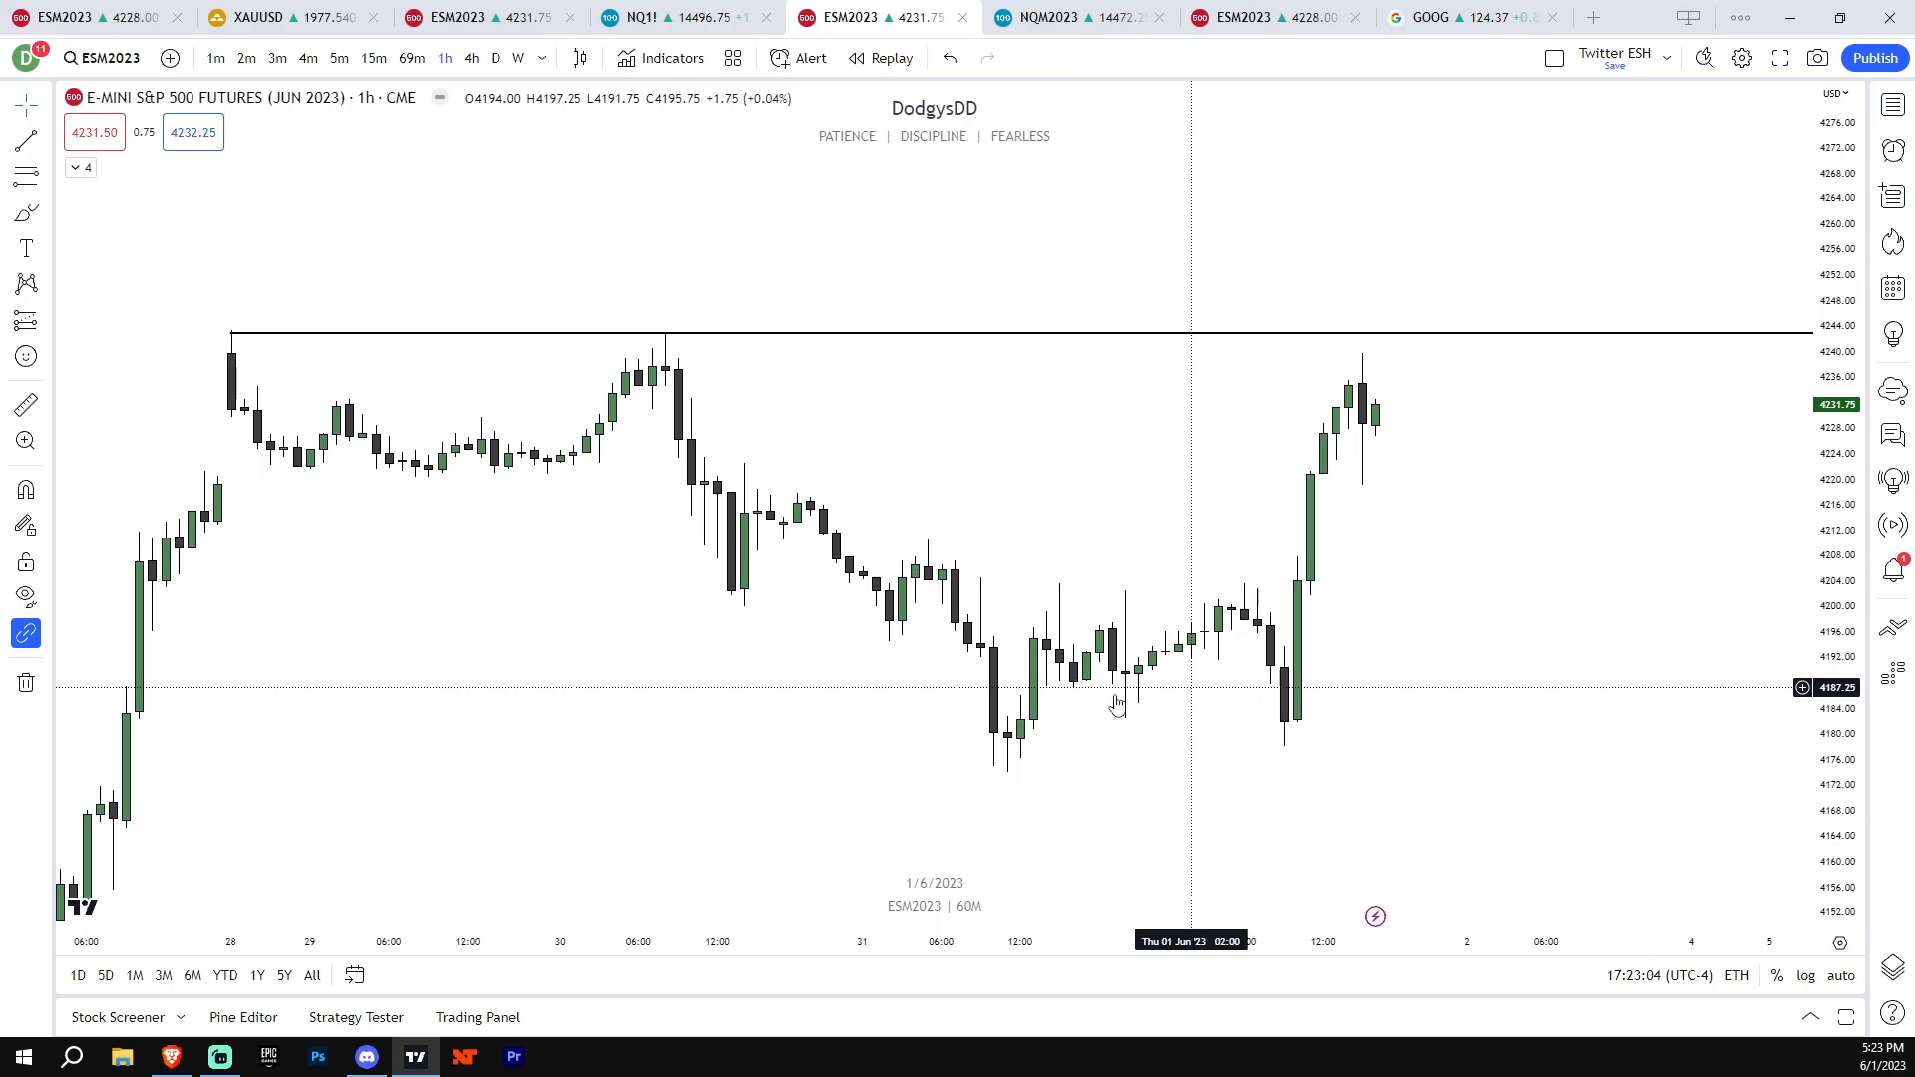
pyautogui.moveTo(1227, 700)
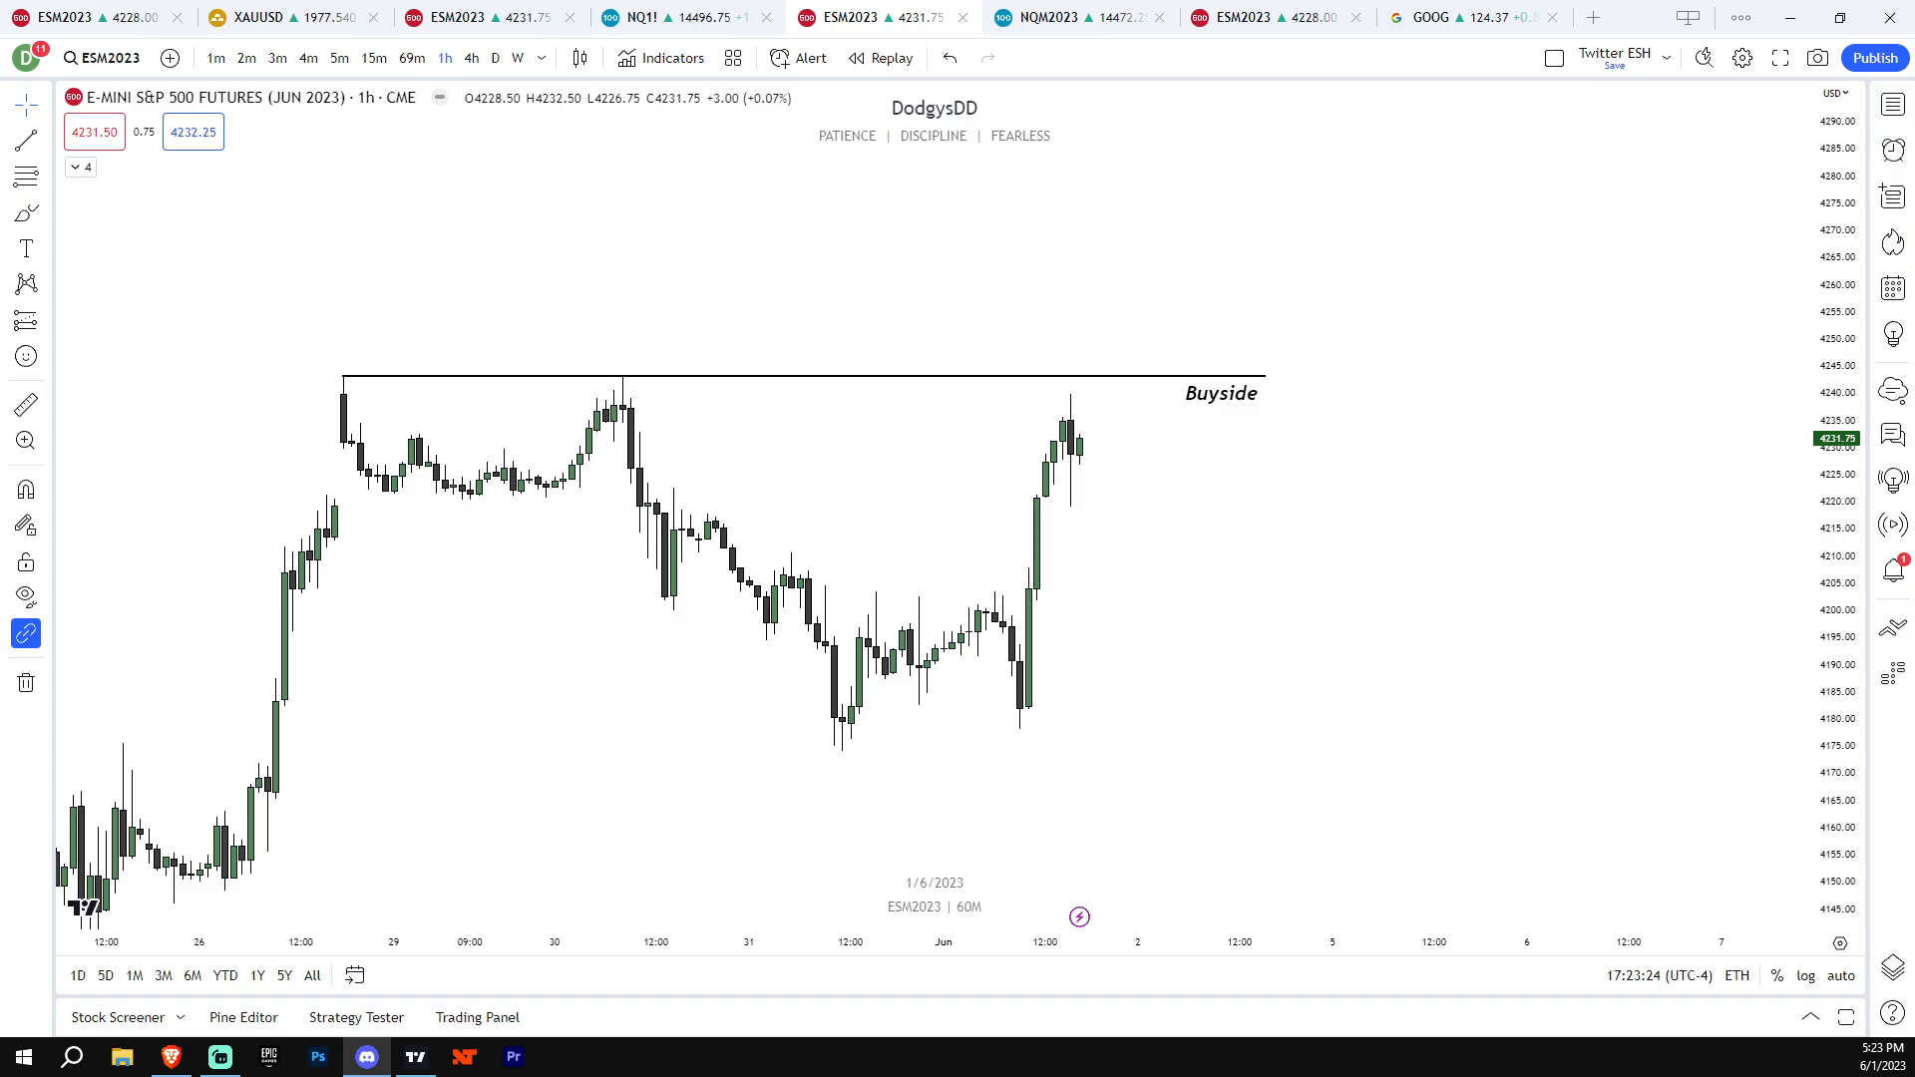
# Scroll back through the older index-commentary chart posts in Discord, then show ES on the 4-hour timeframe
pyautogui.click(365, 1057)
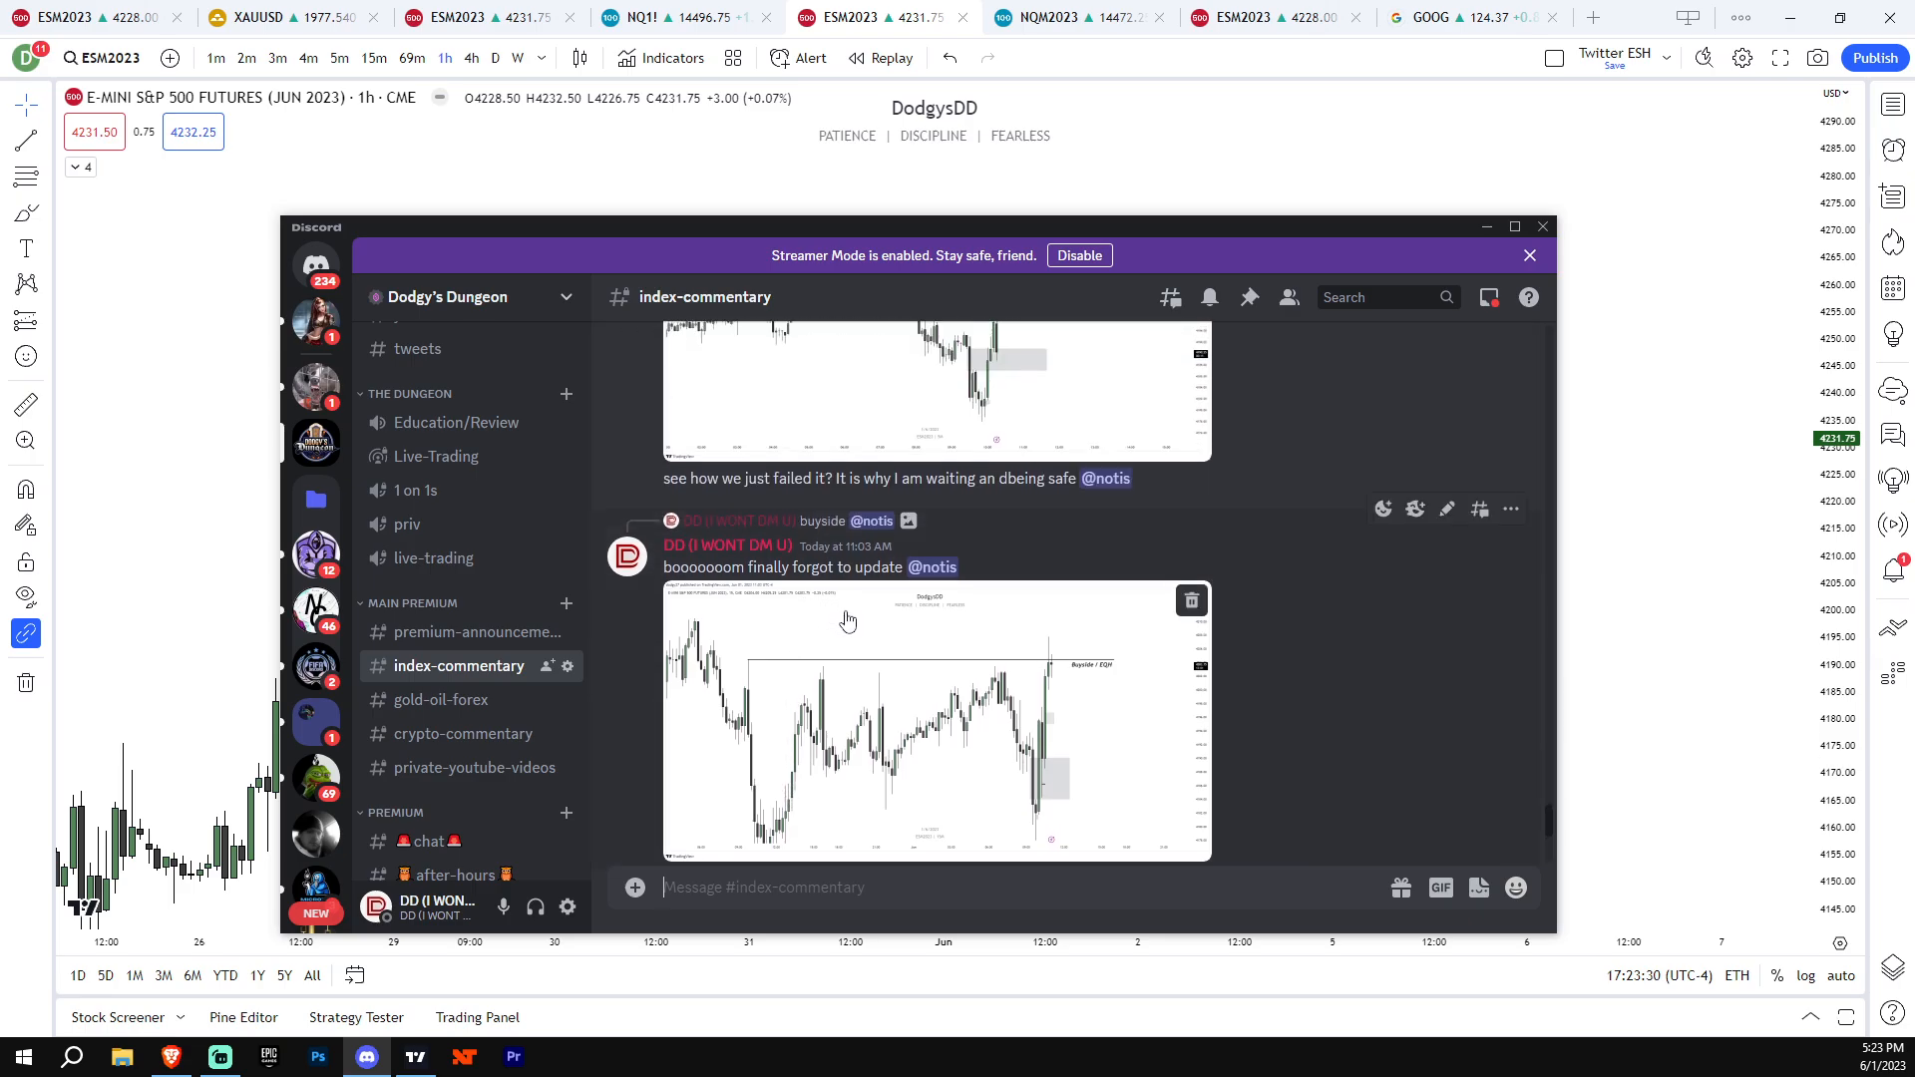
pyautogui.scroll(3)
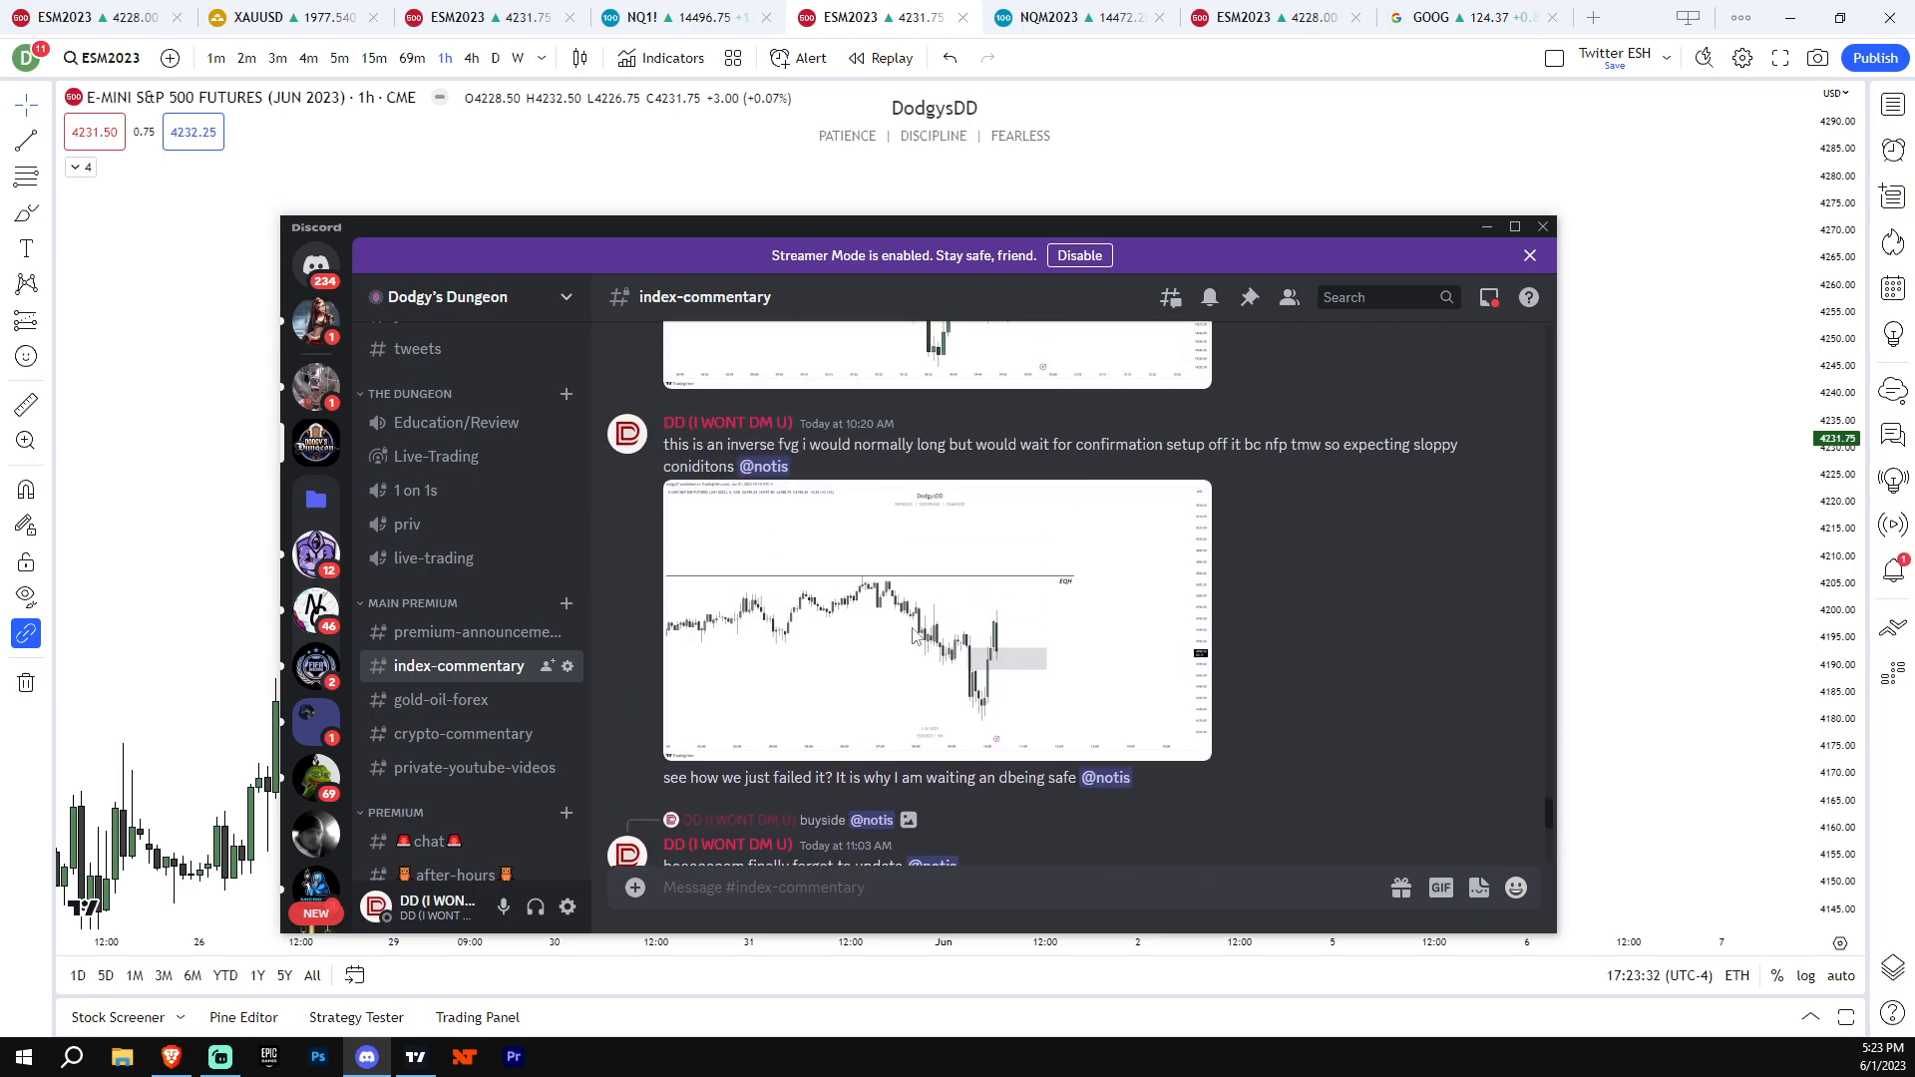
pyautogui.scroll(3)
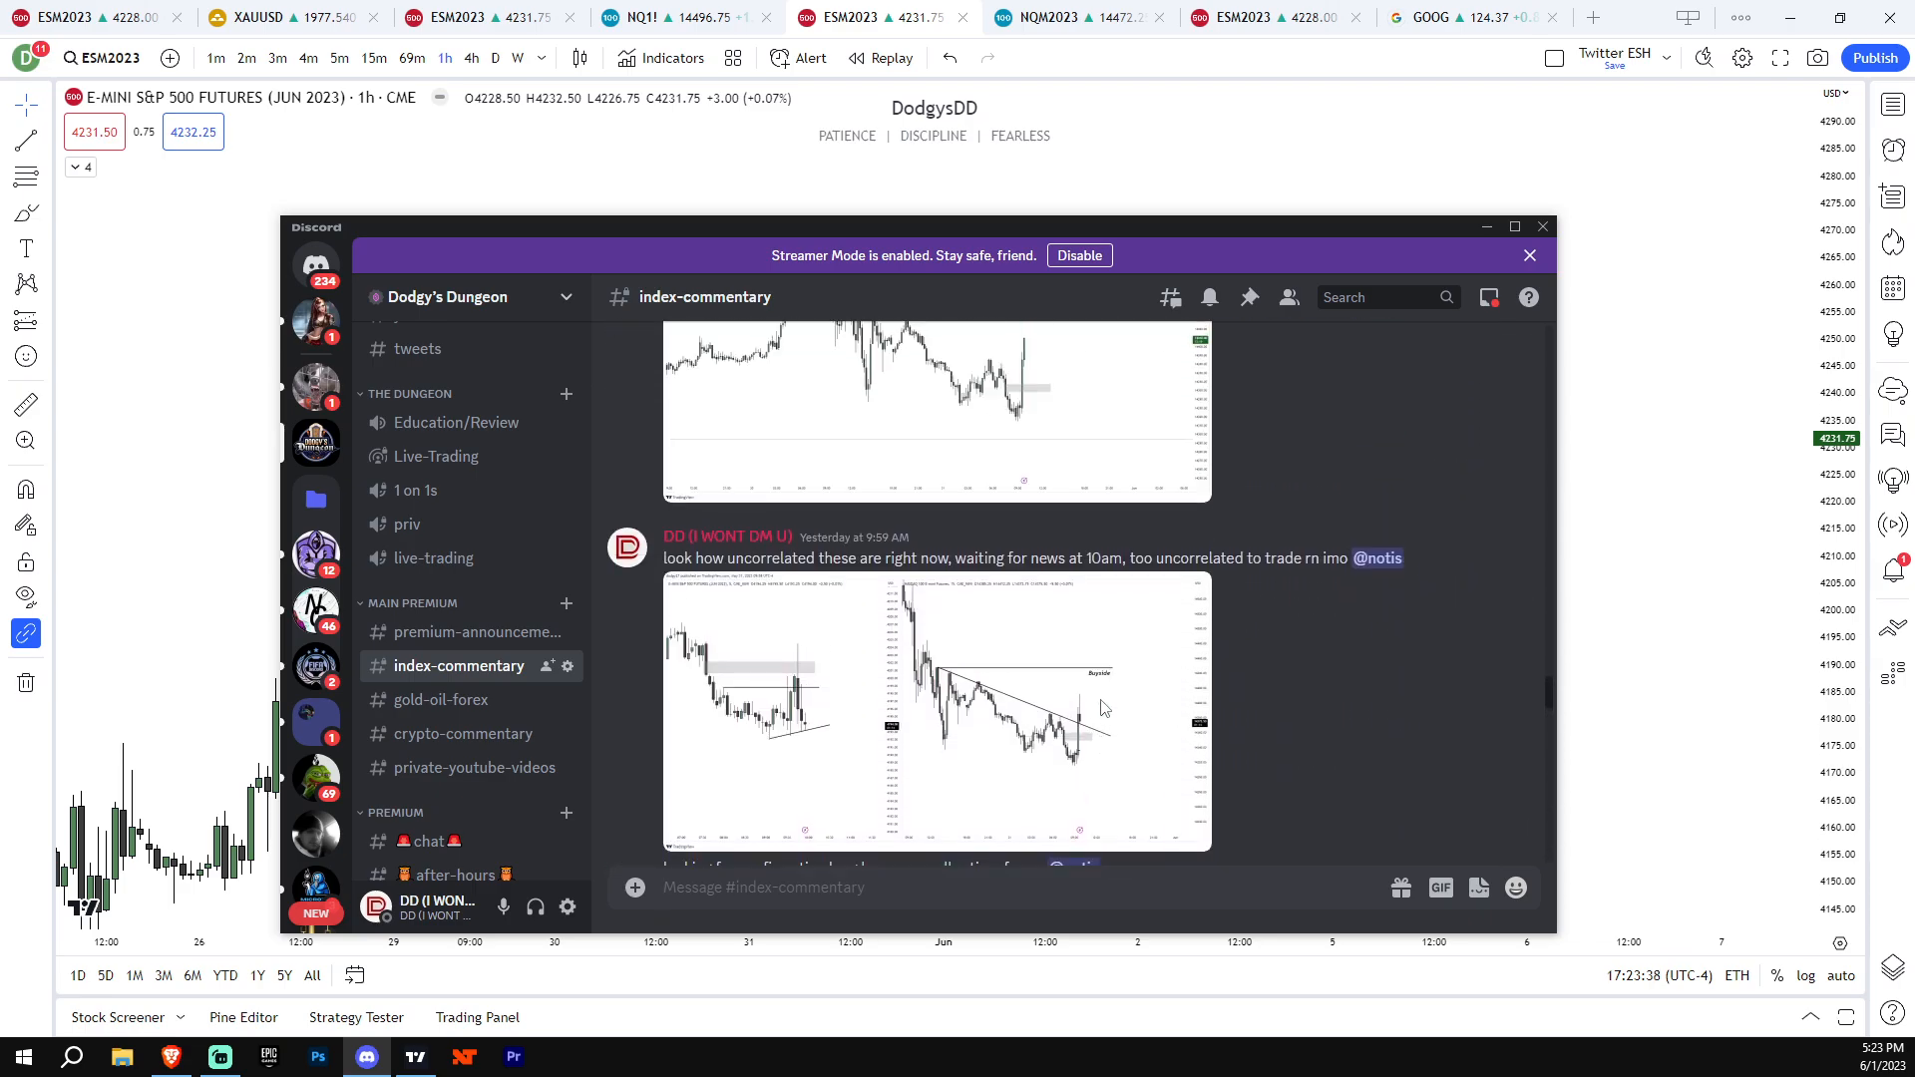
pyautogui.scroll(3)
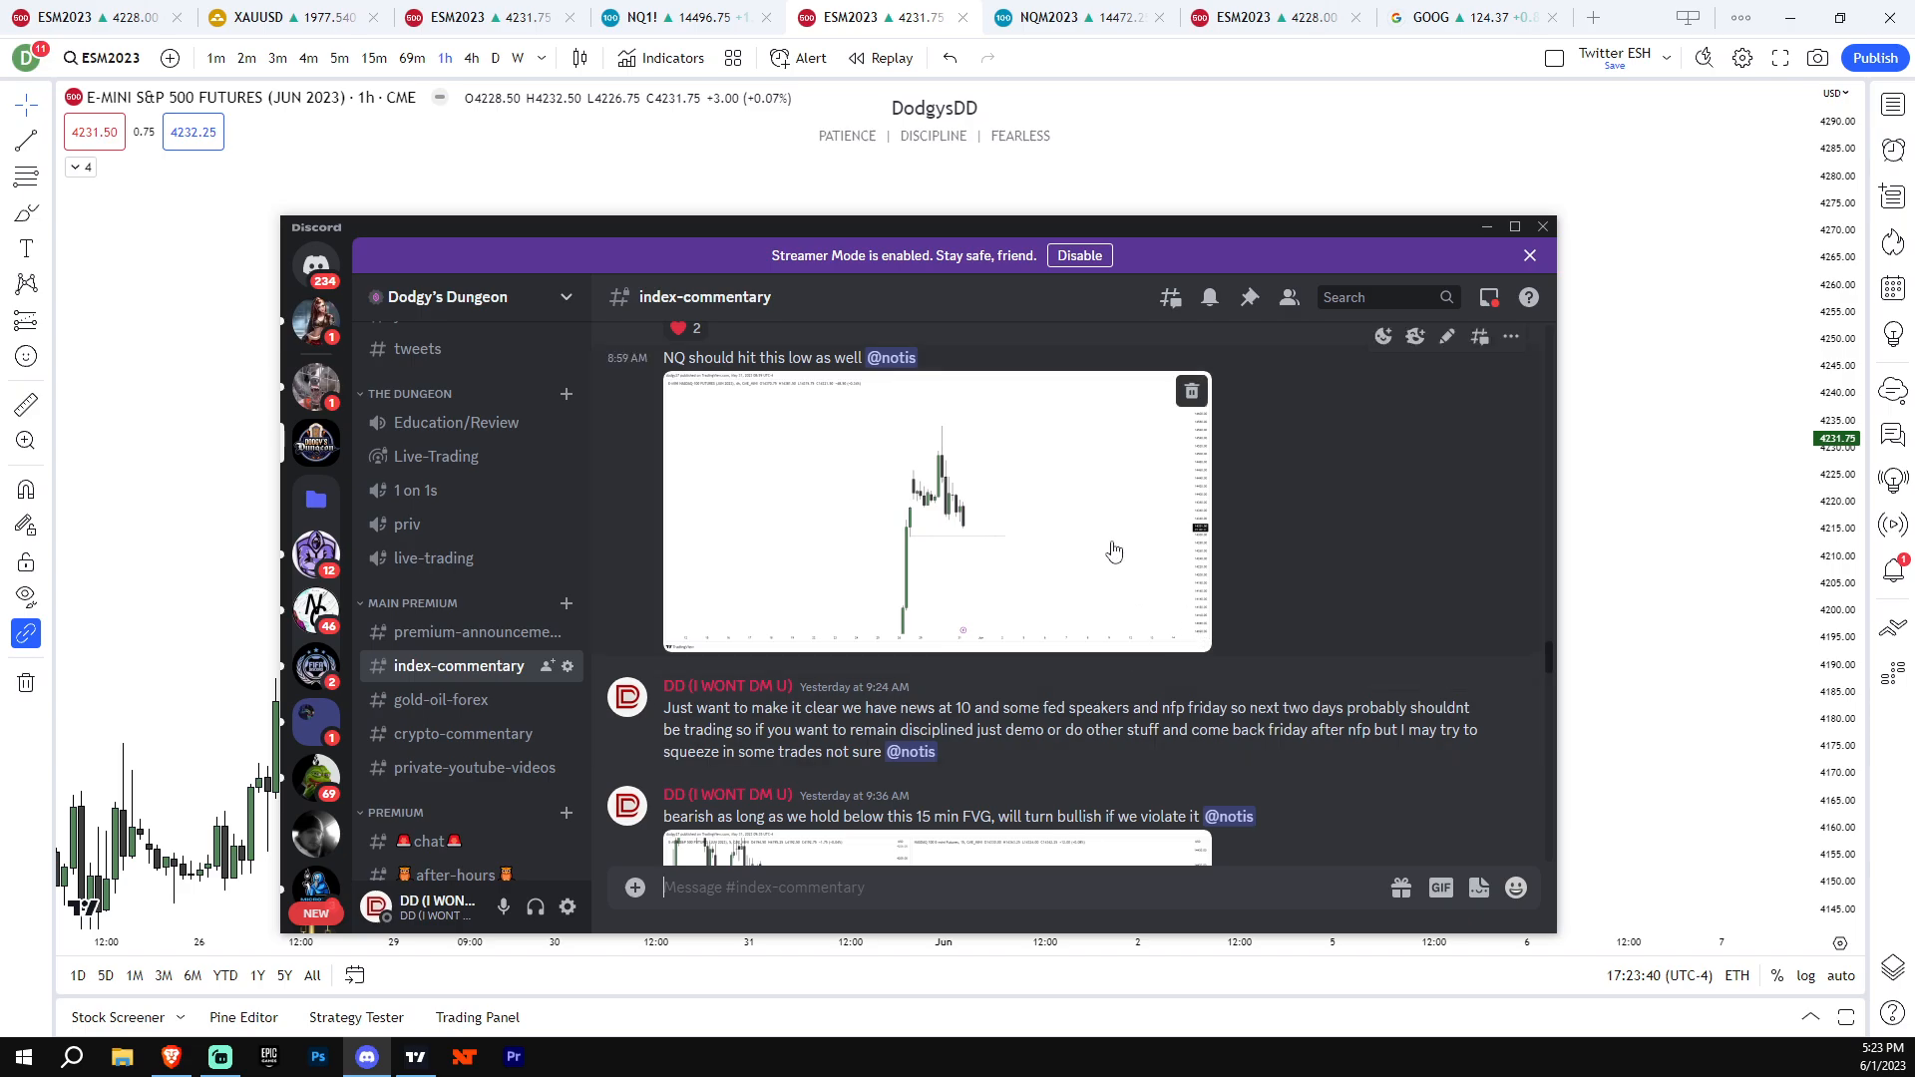
pyautogui.scroll(-3)
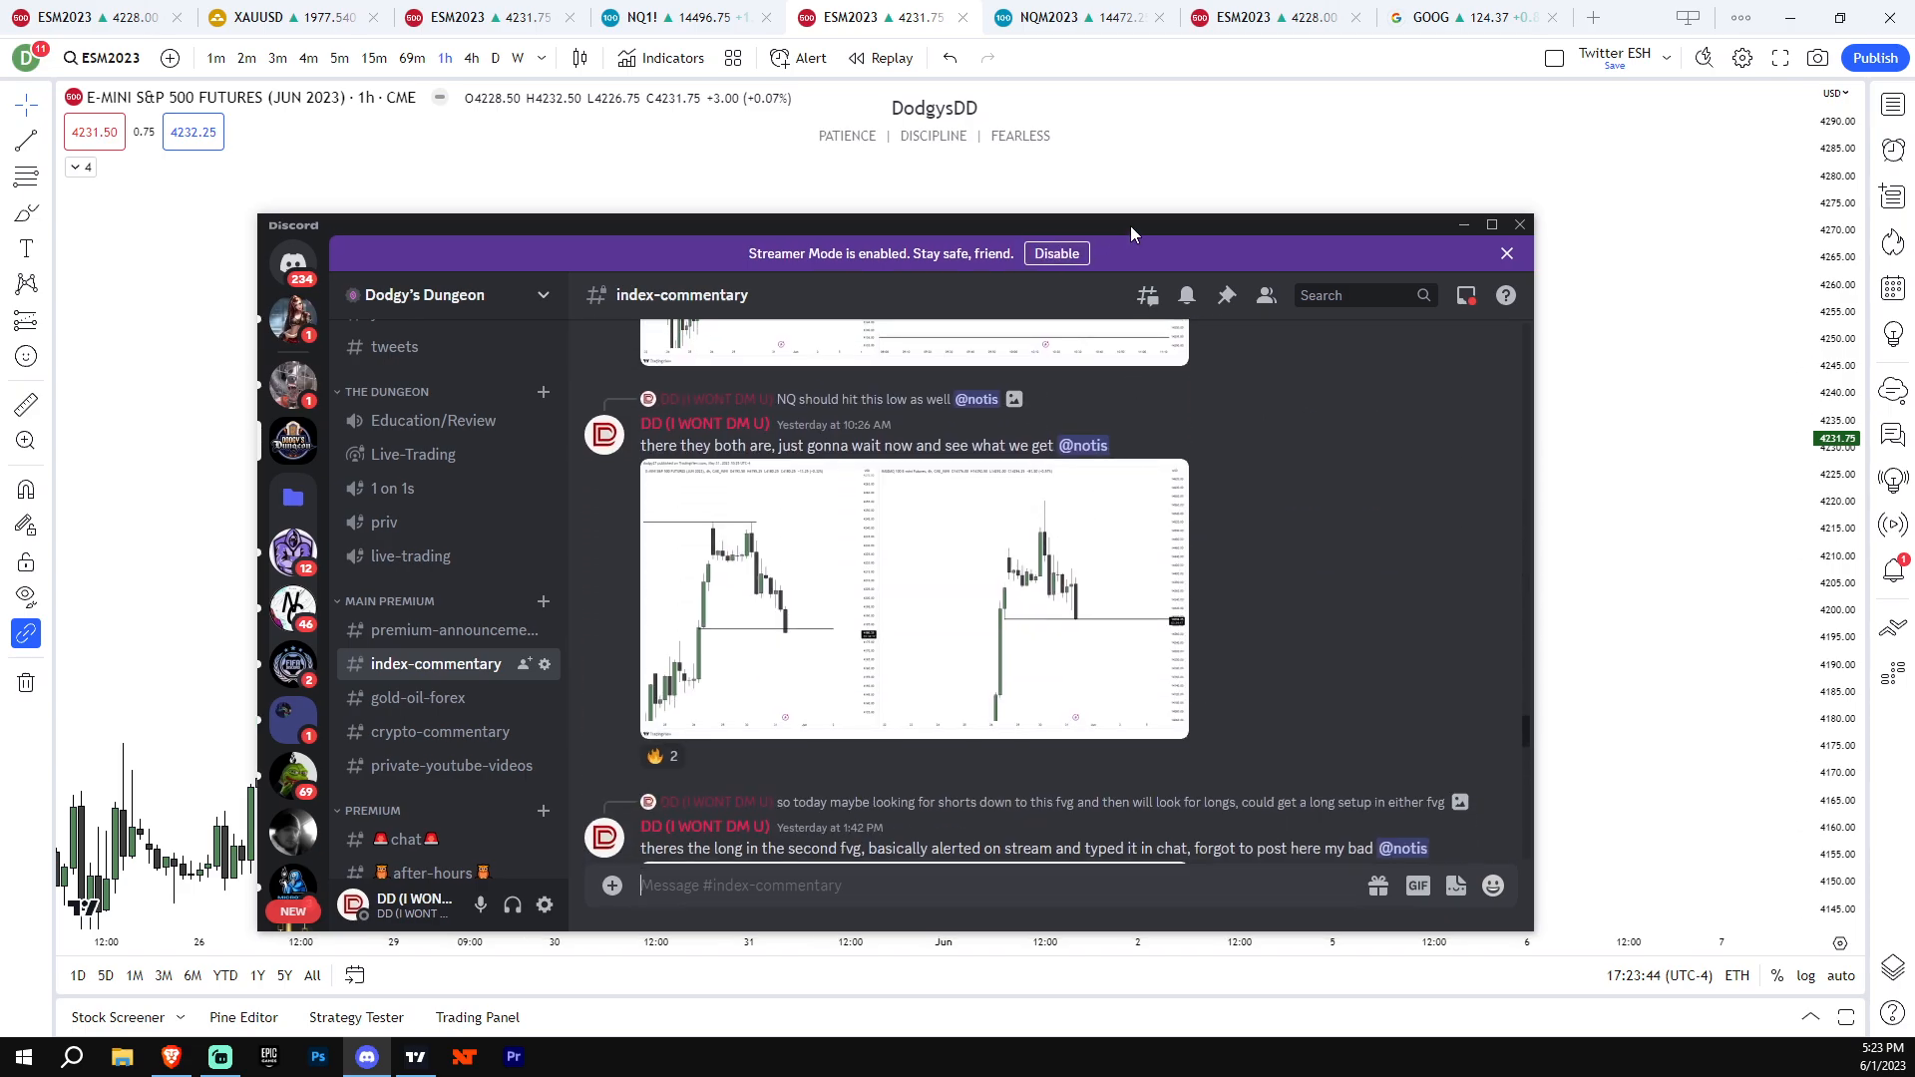
pyautogui.click(1520, 225)
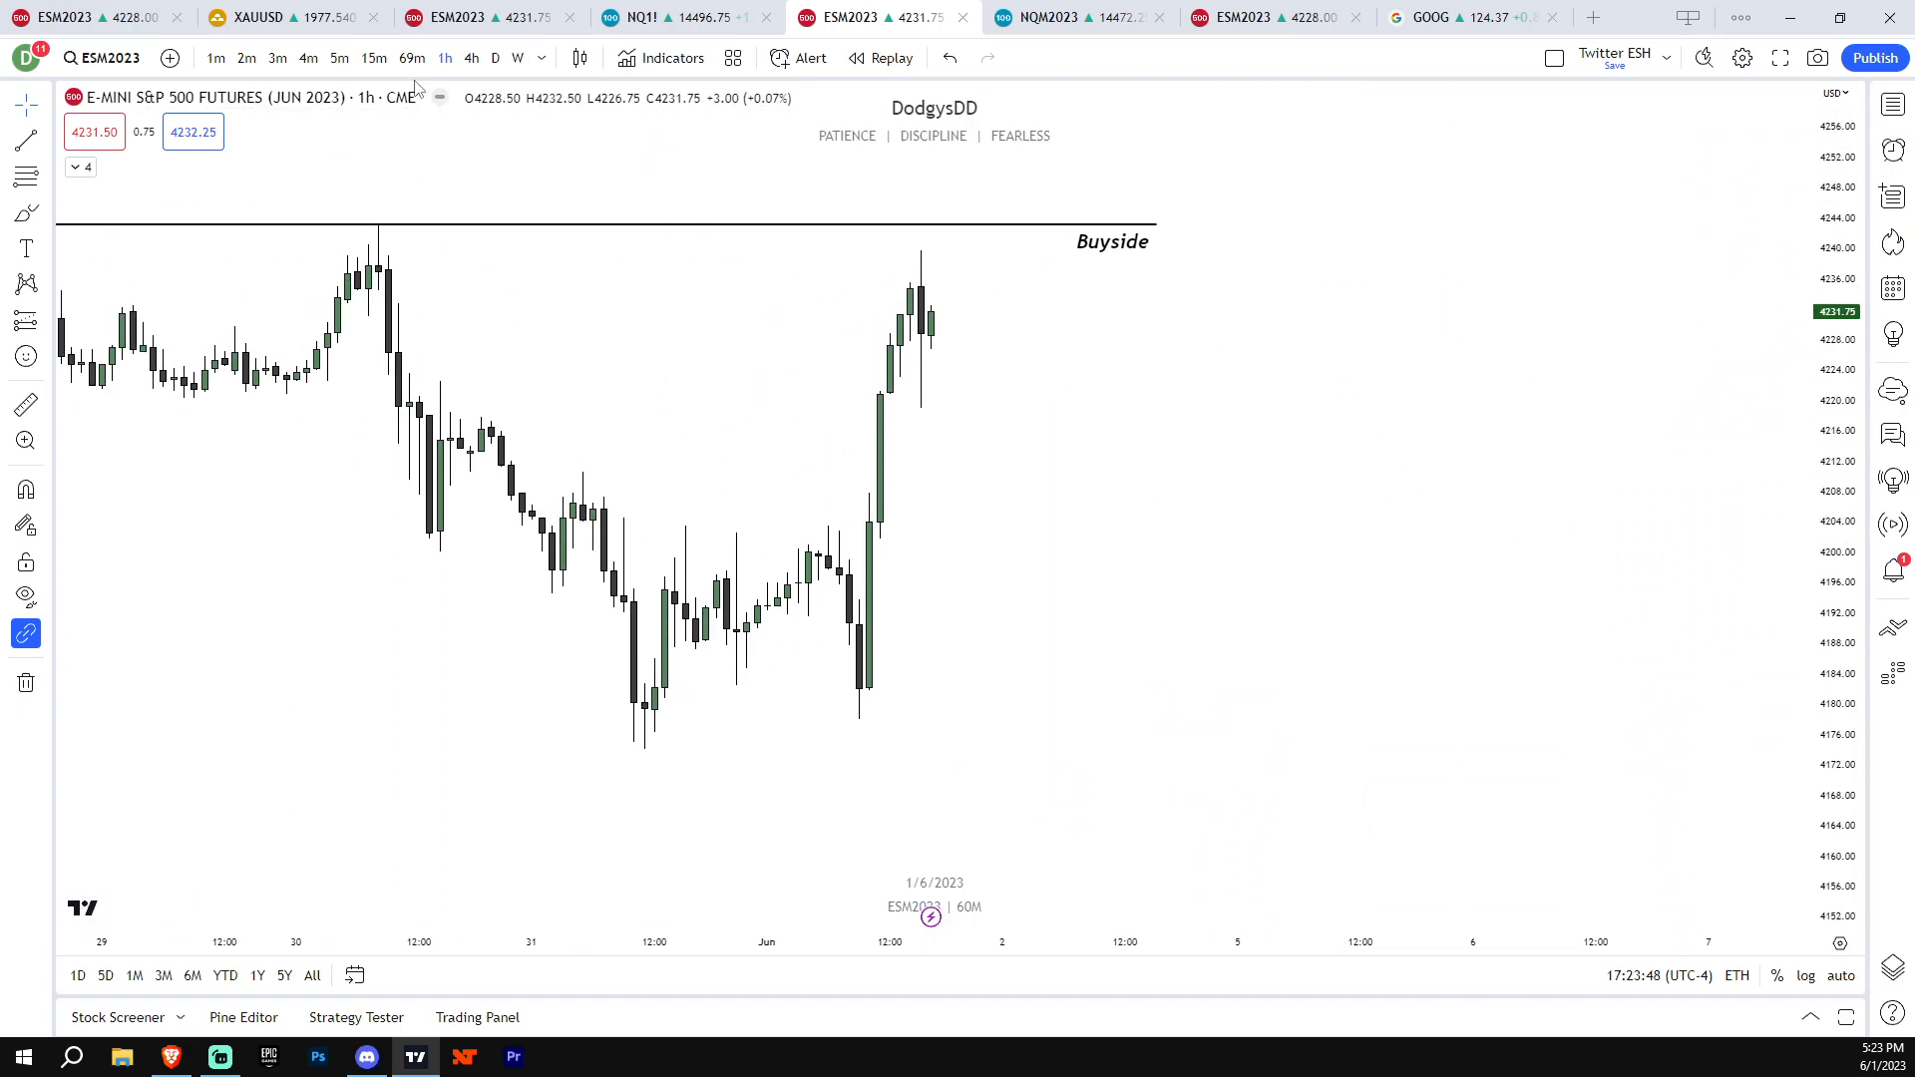
pyautogui.click(471, 58)
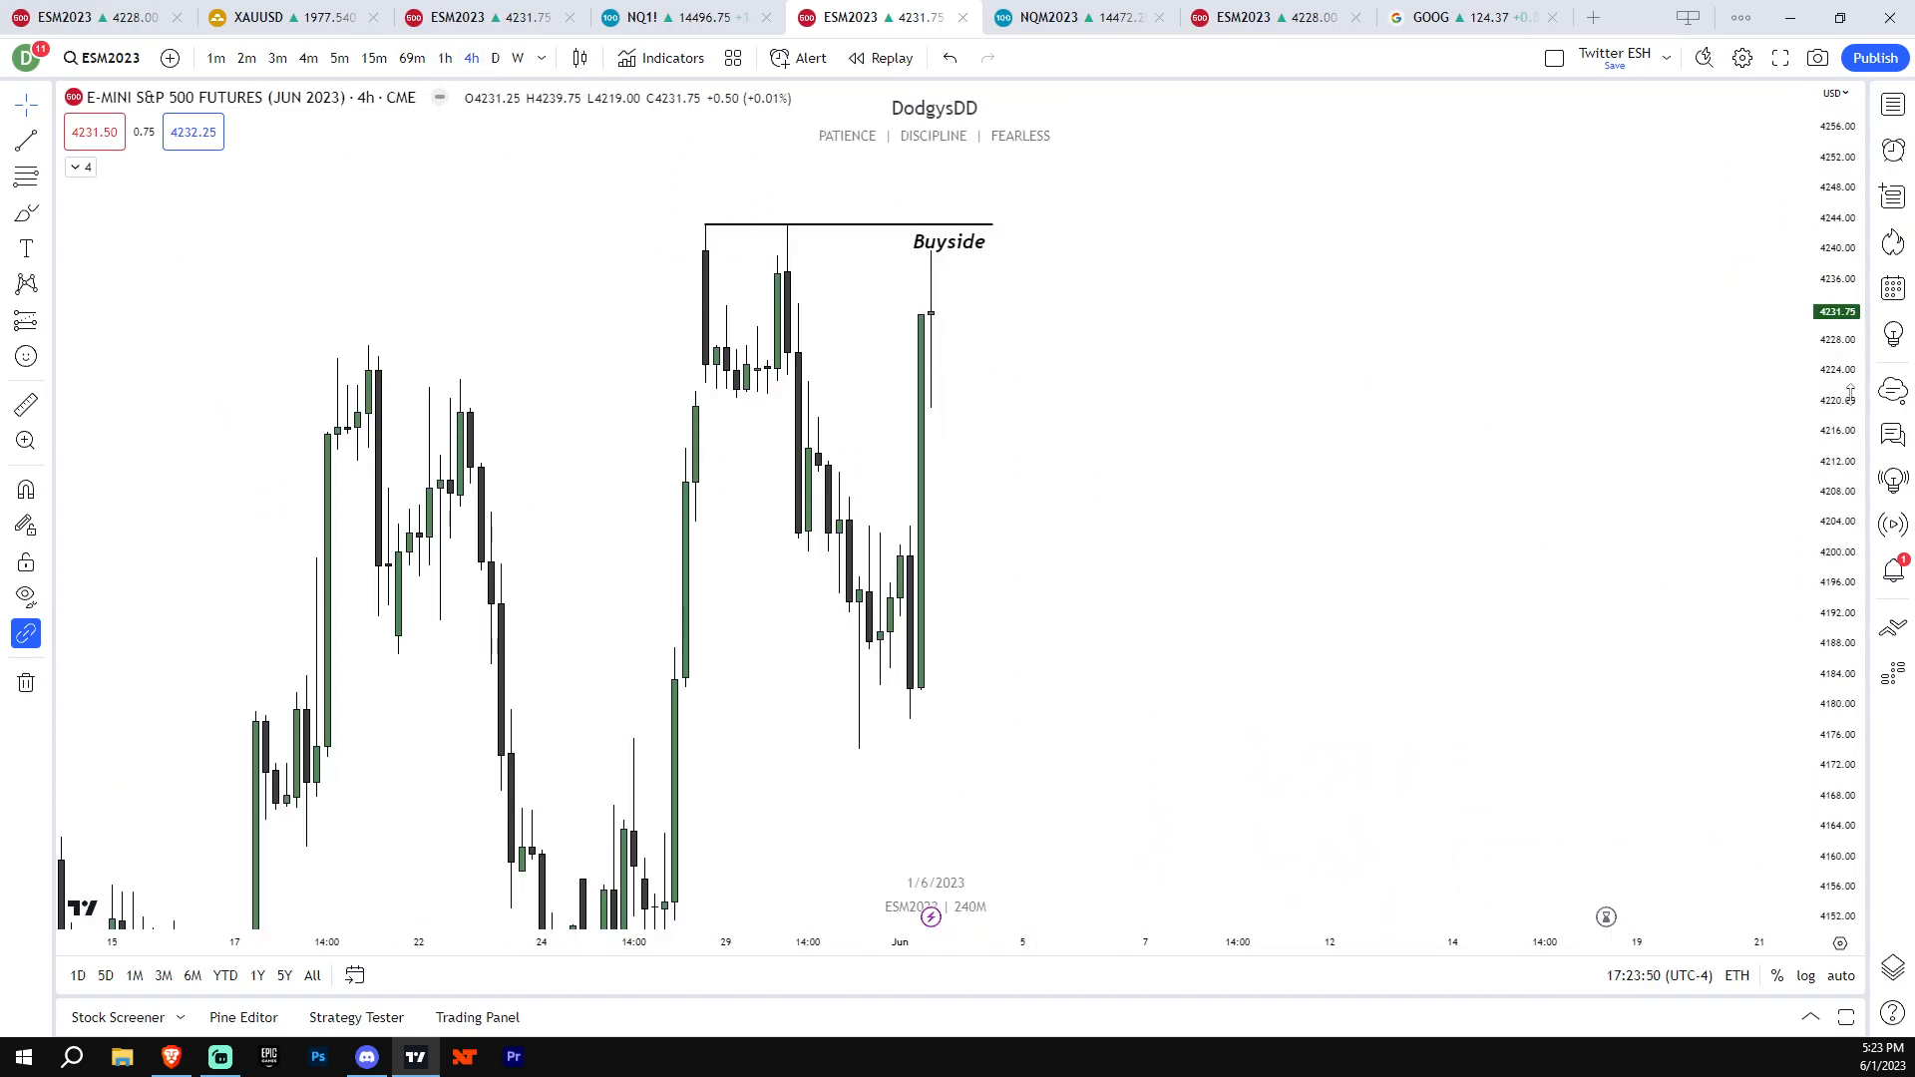
# Bring Discord back up and enlarge yesterday's 9:29 PM 'buyside' chart image from index-commentary
pyautogui.click(365, 1058)
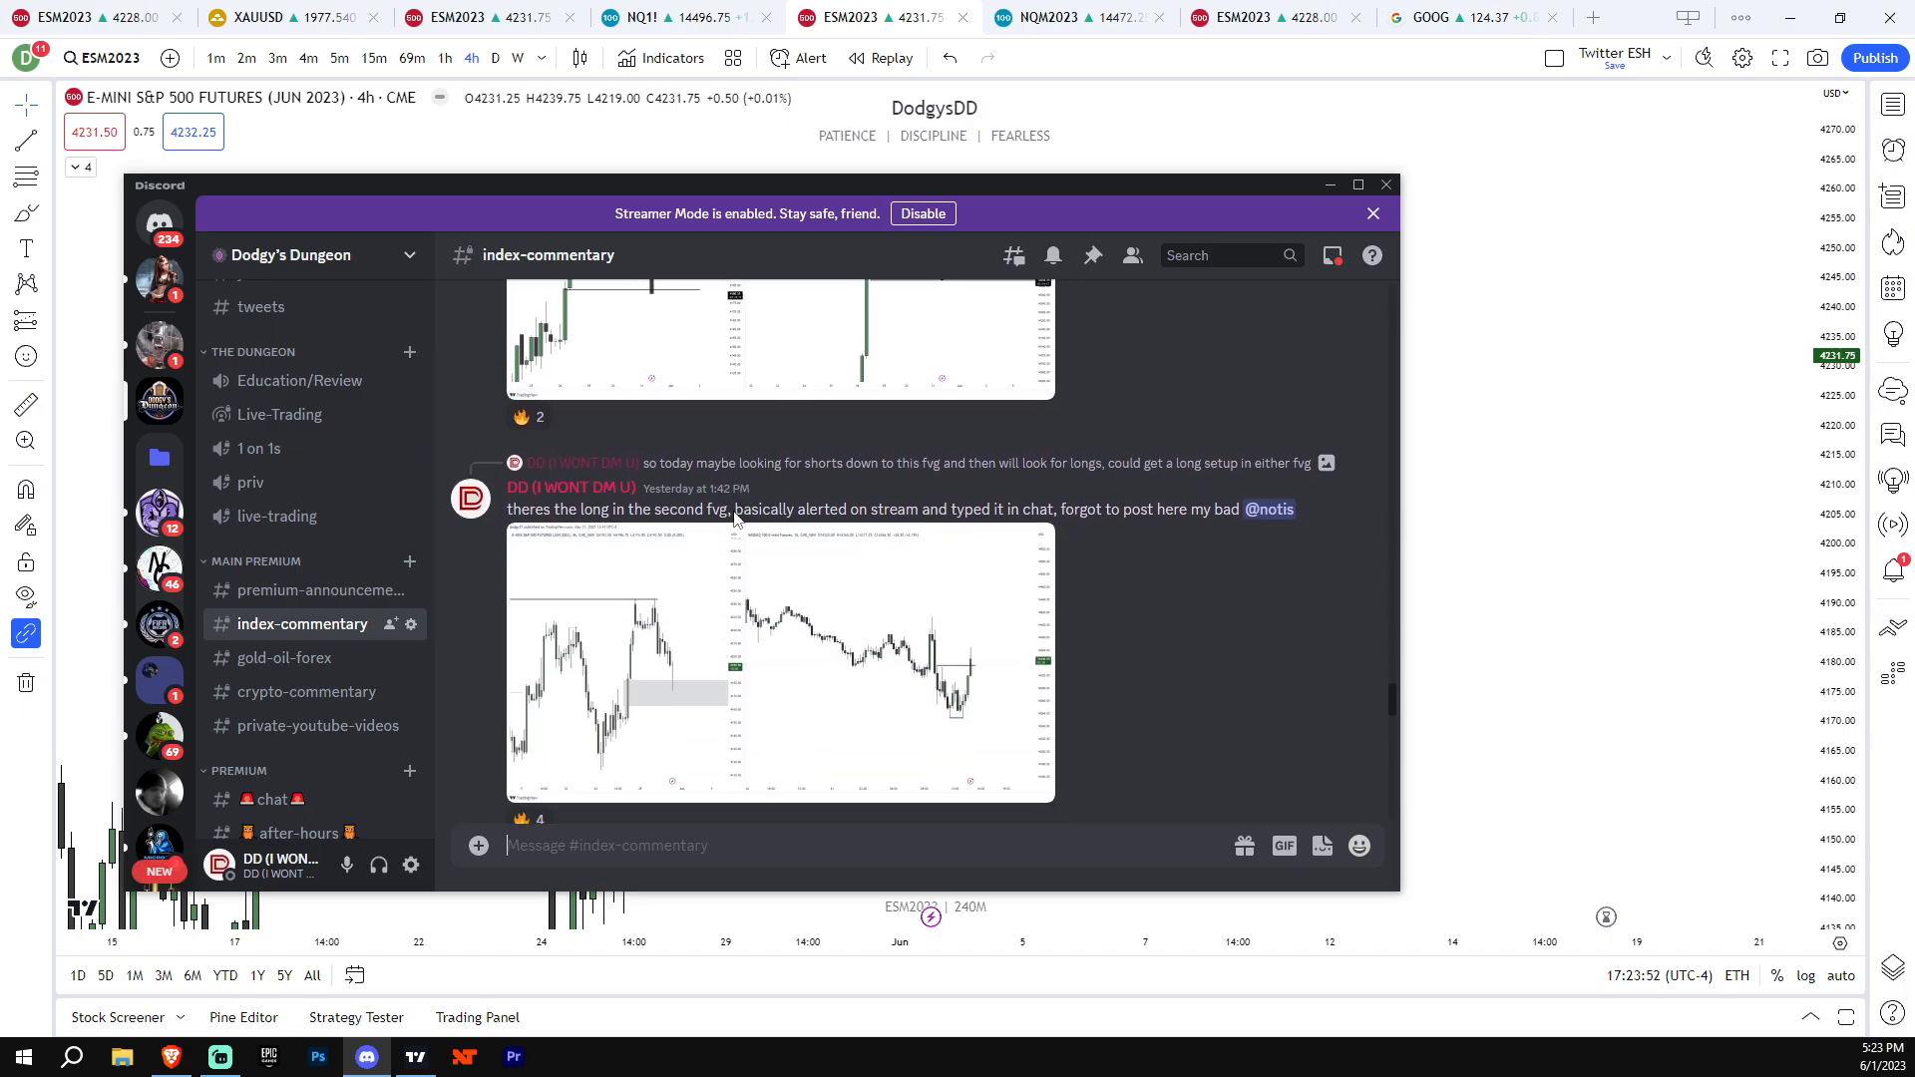
pyautogui.scroll(-3)
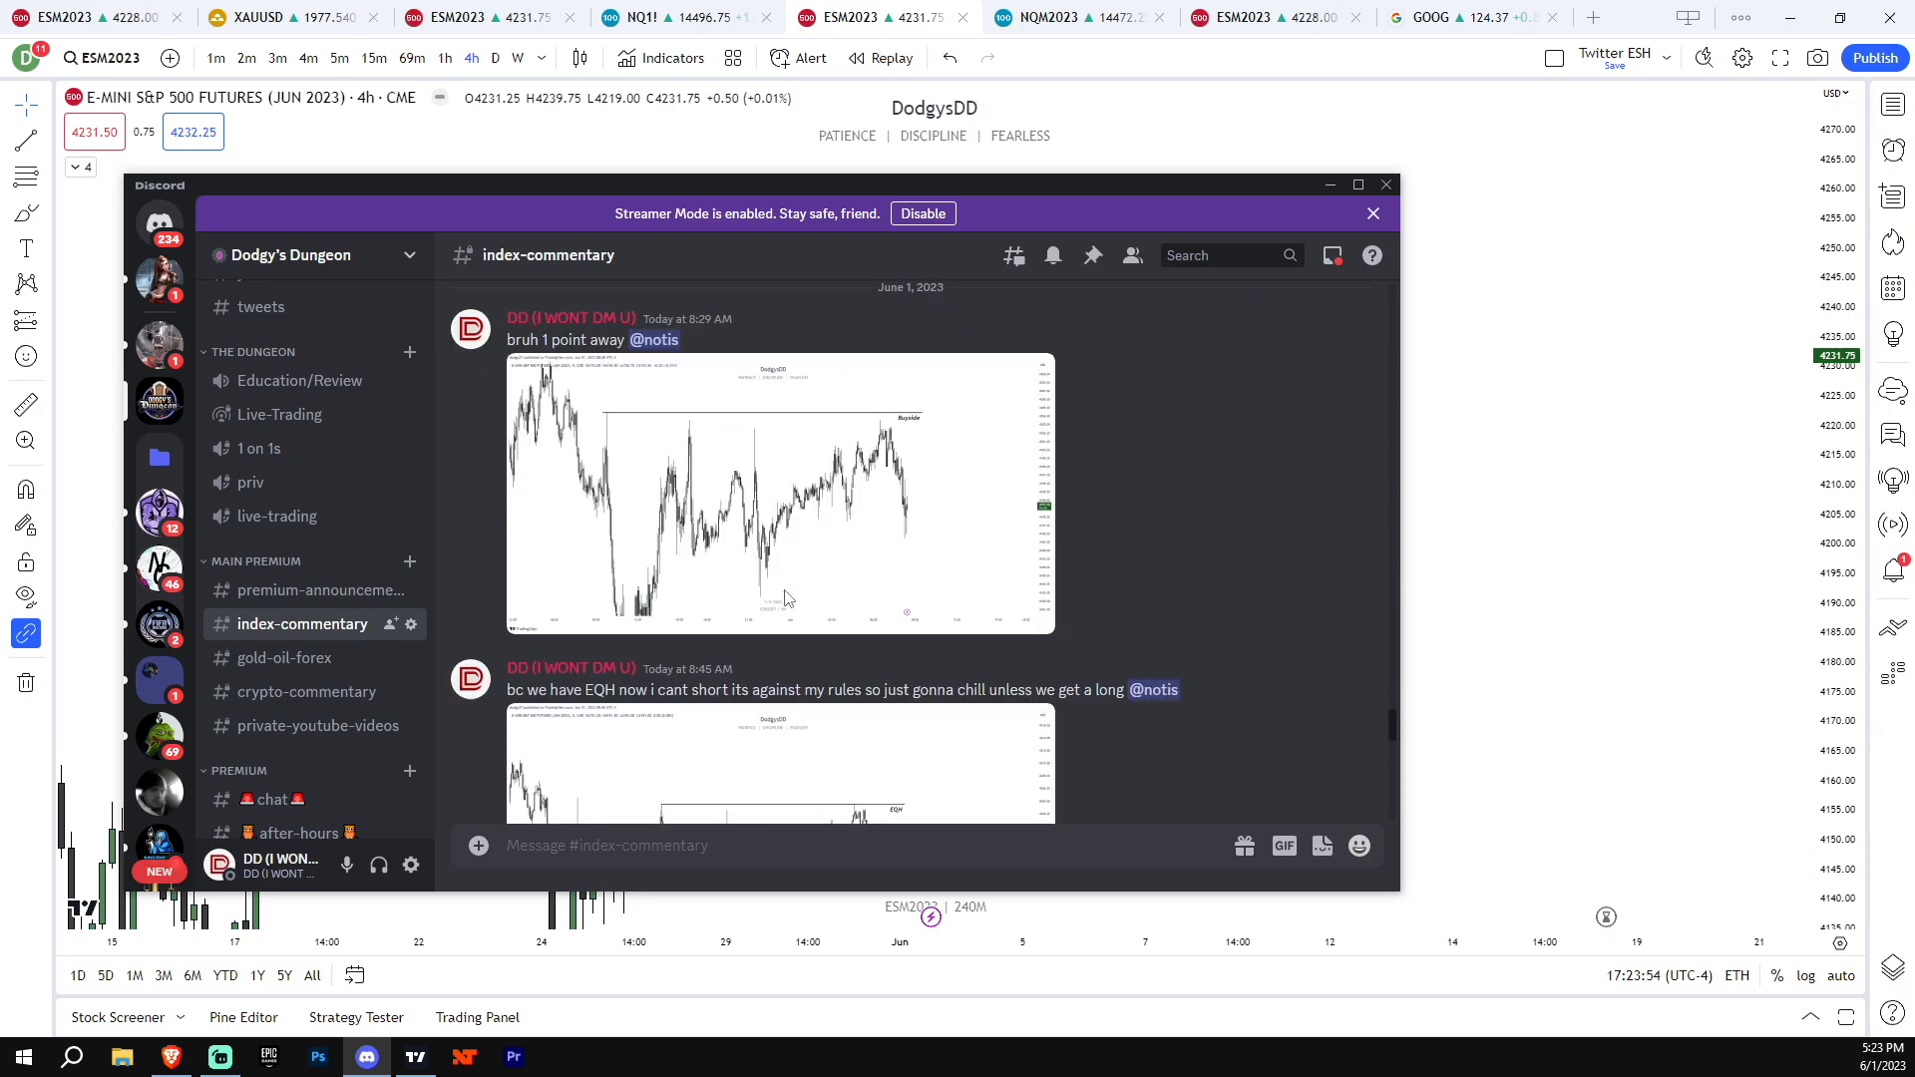
pyautogui.scroll(3)
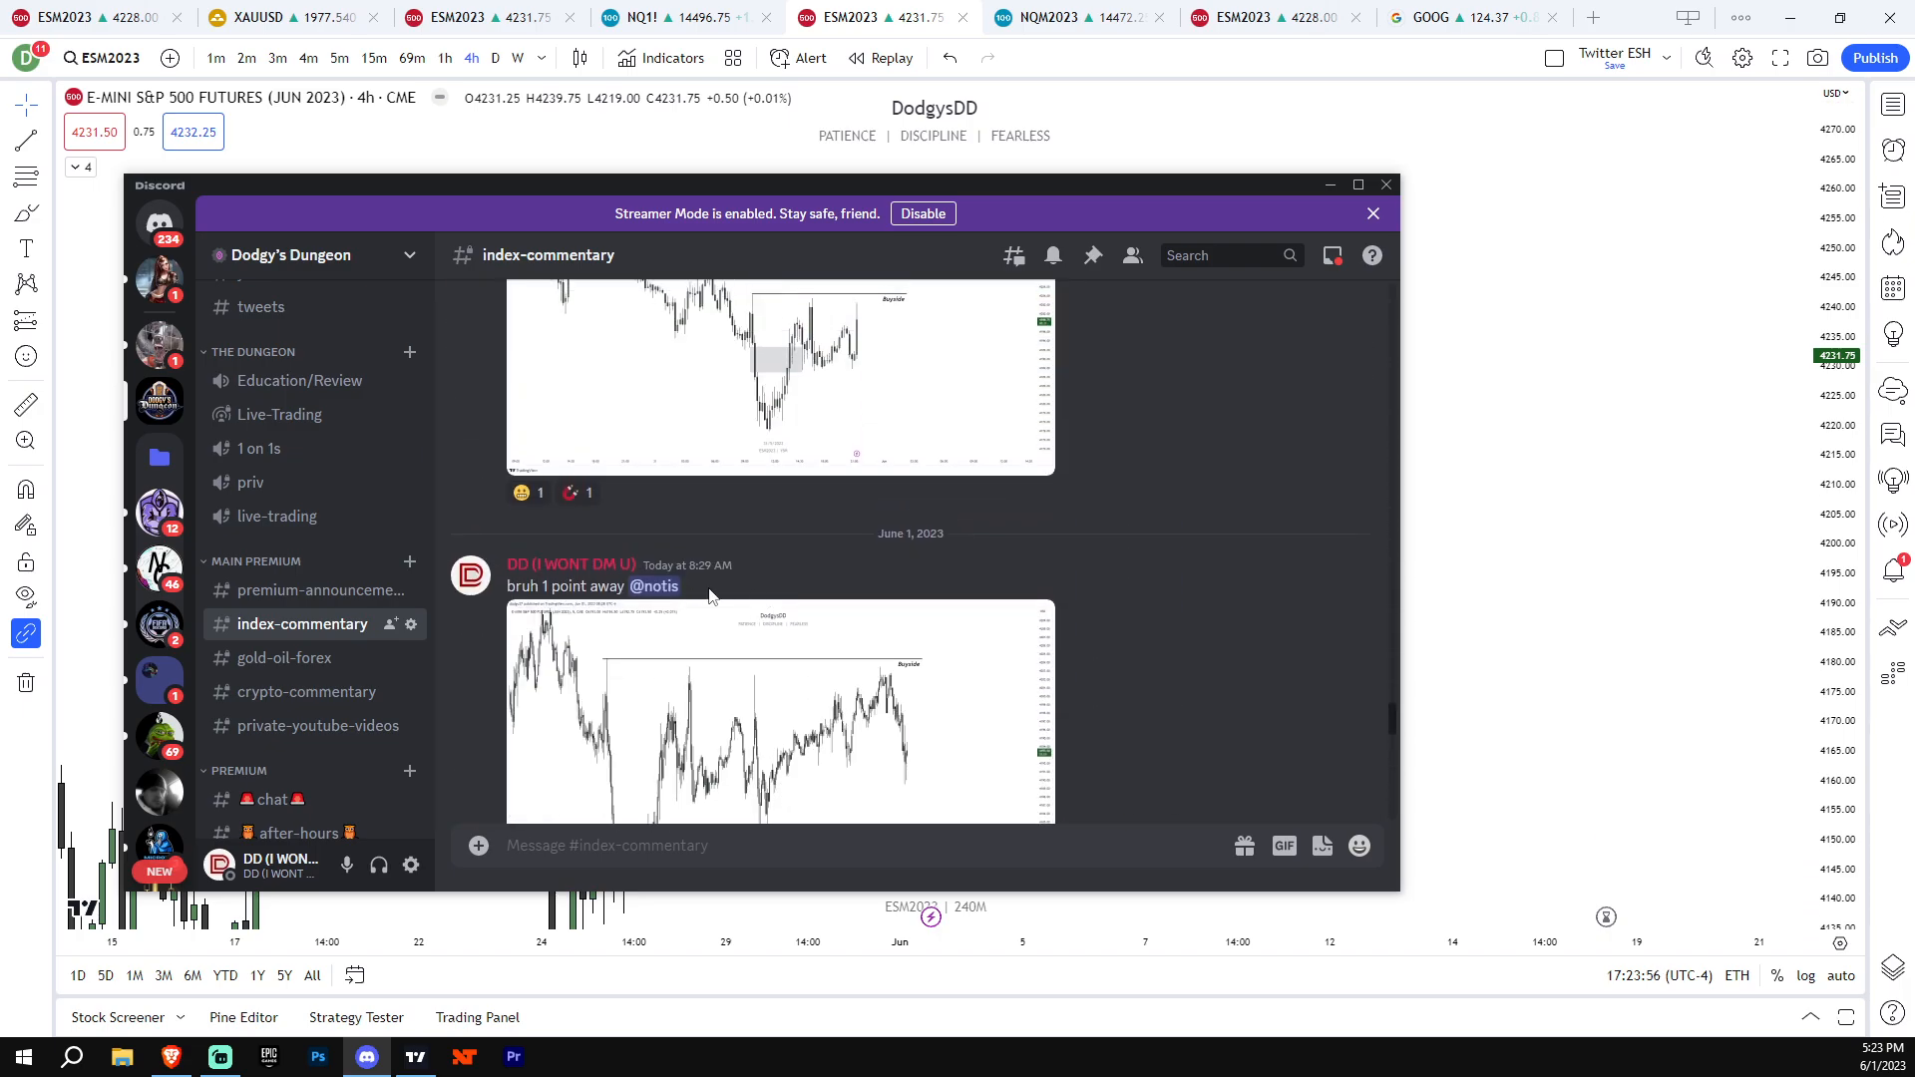
pyautogui.scroll(3)
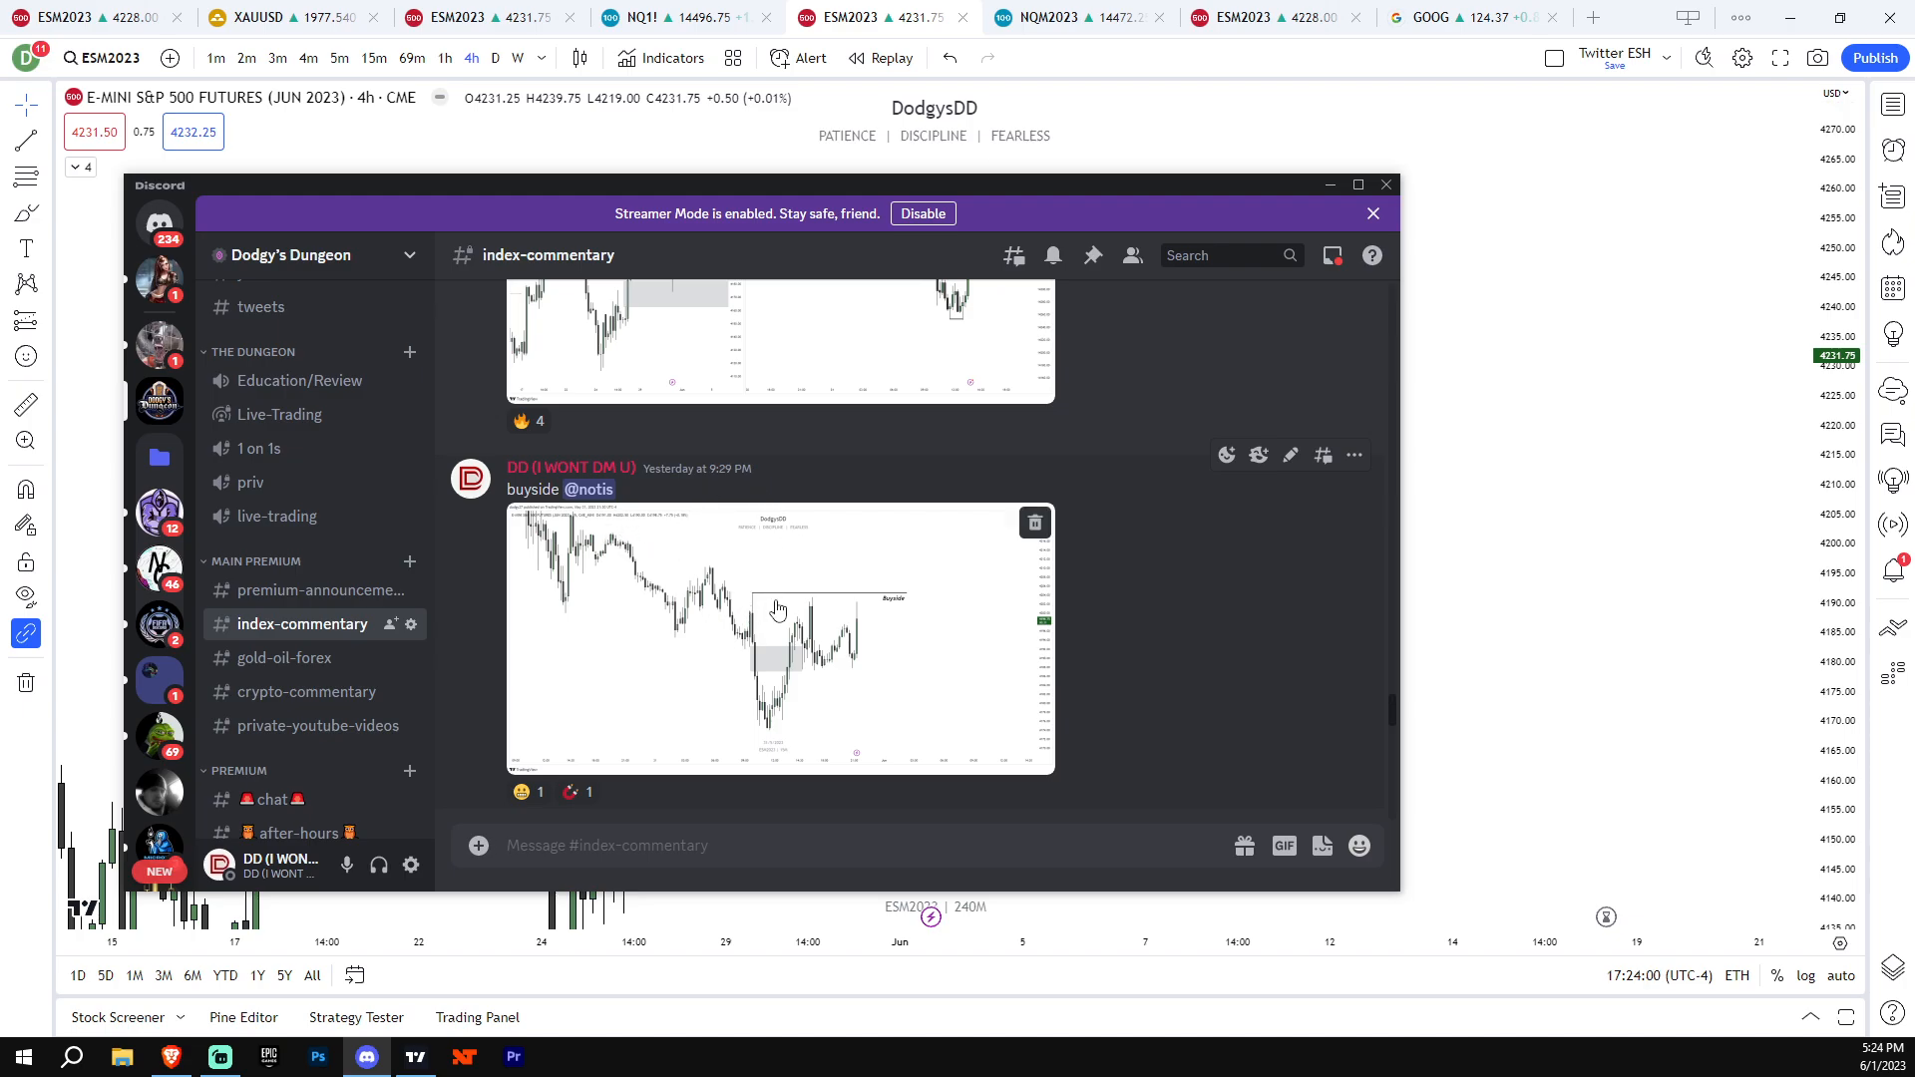
pyautogui.click(778, 638)
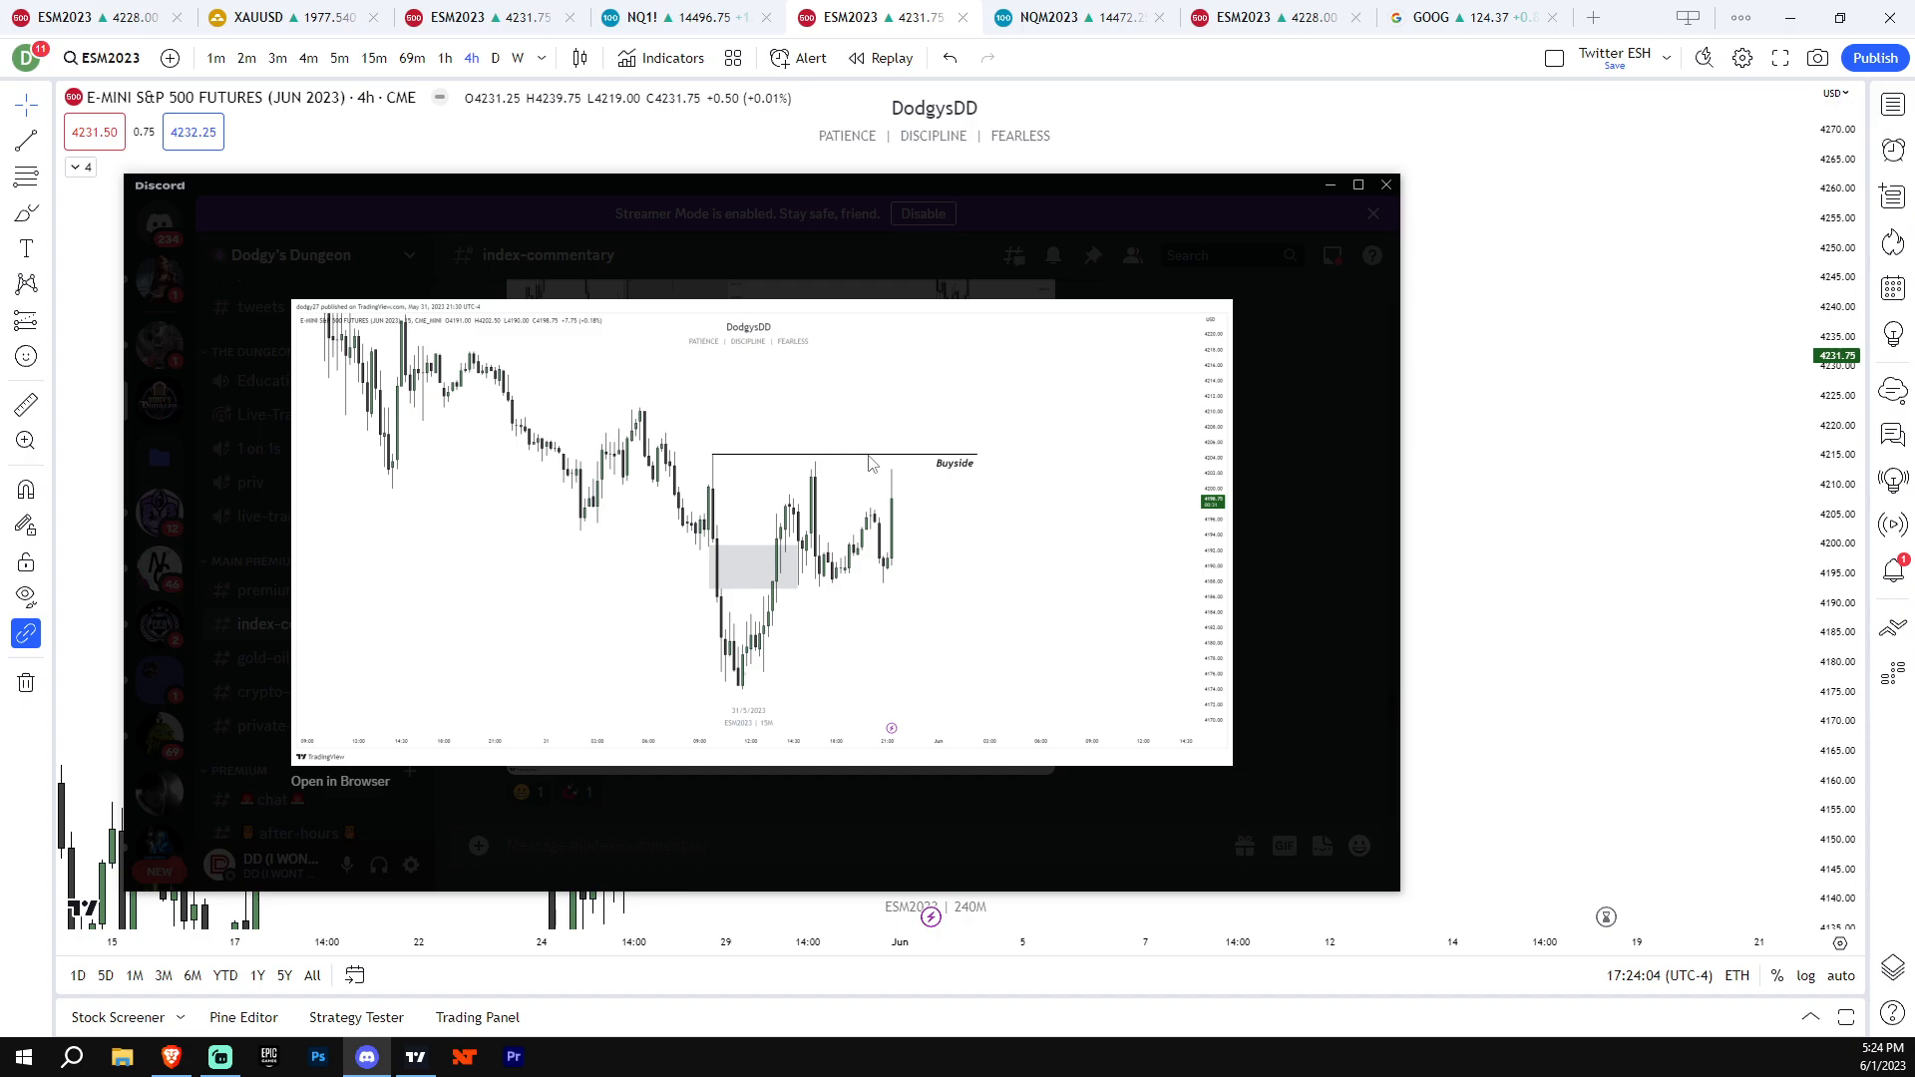
pyautogui.moveTo(808, 475)
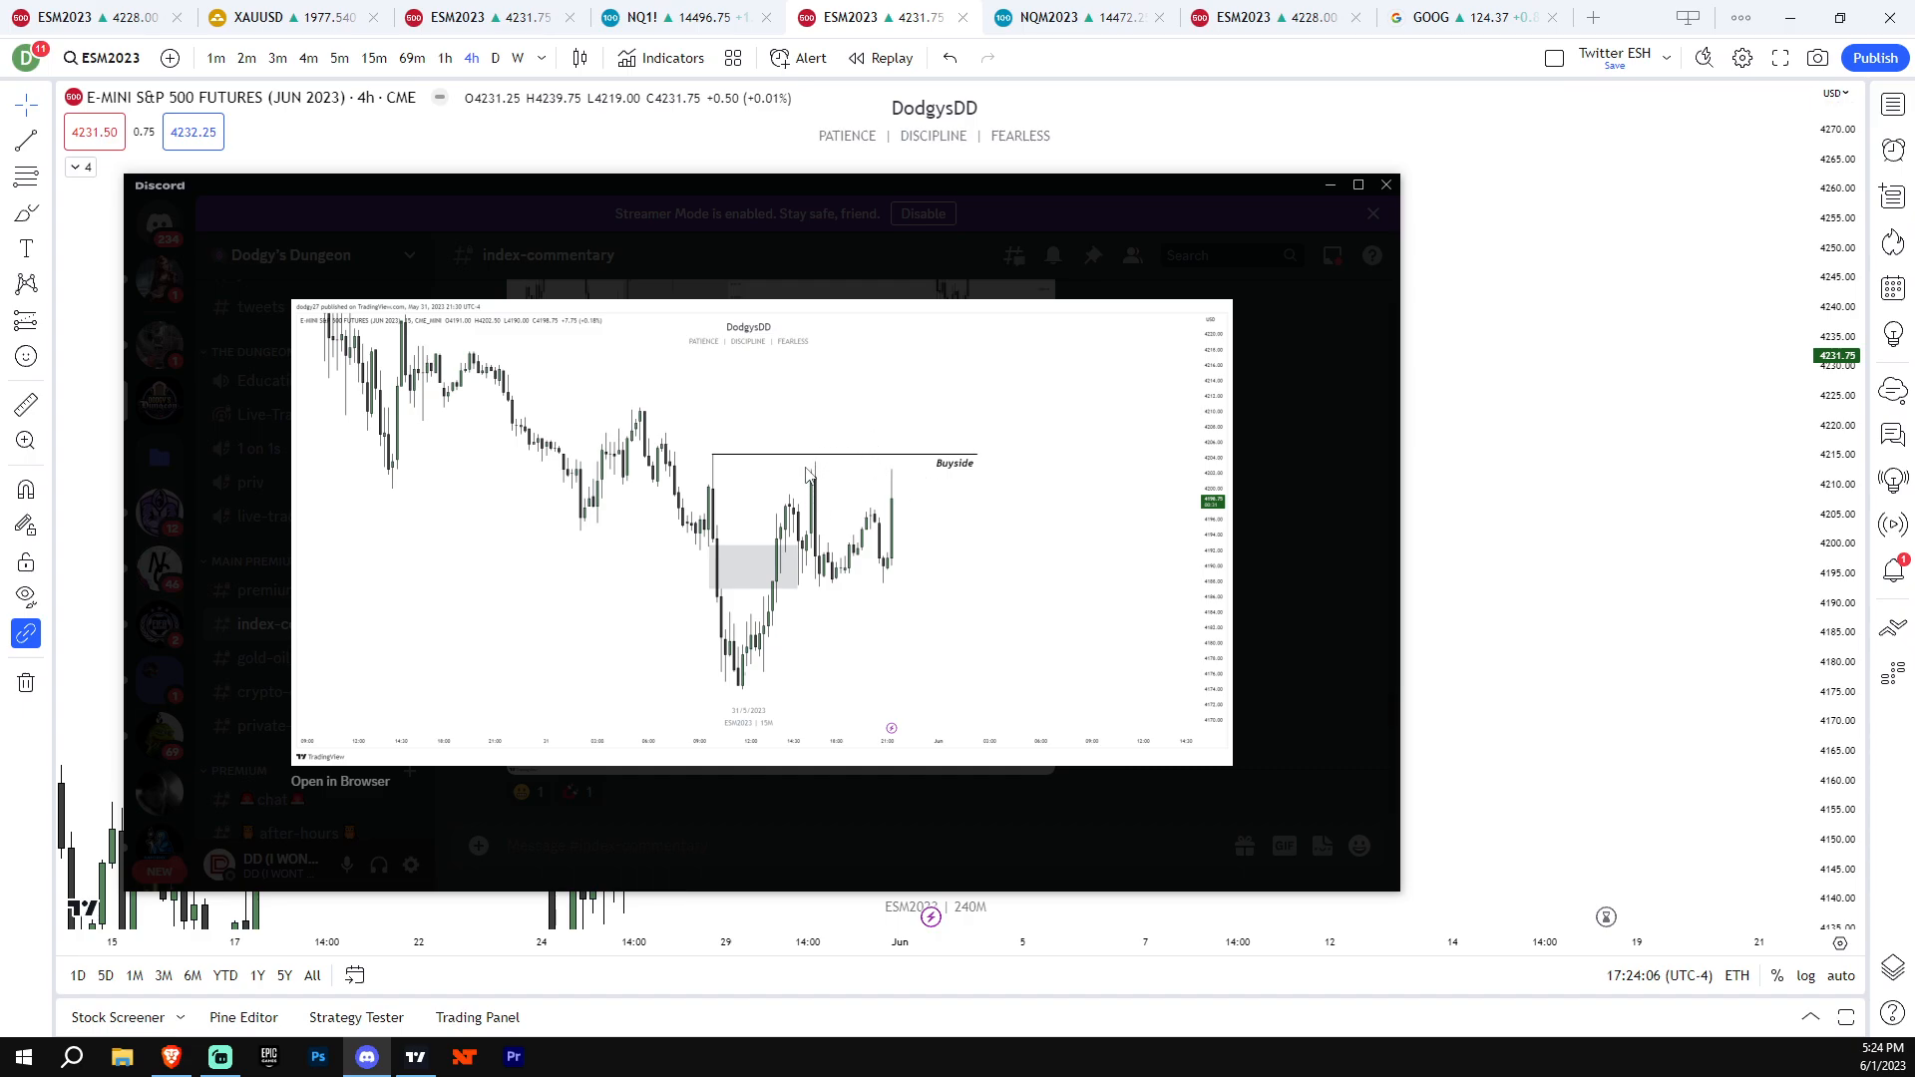
pyautogui.moveTo(820, 487)
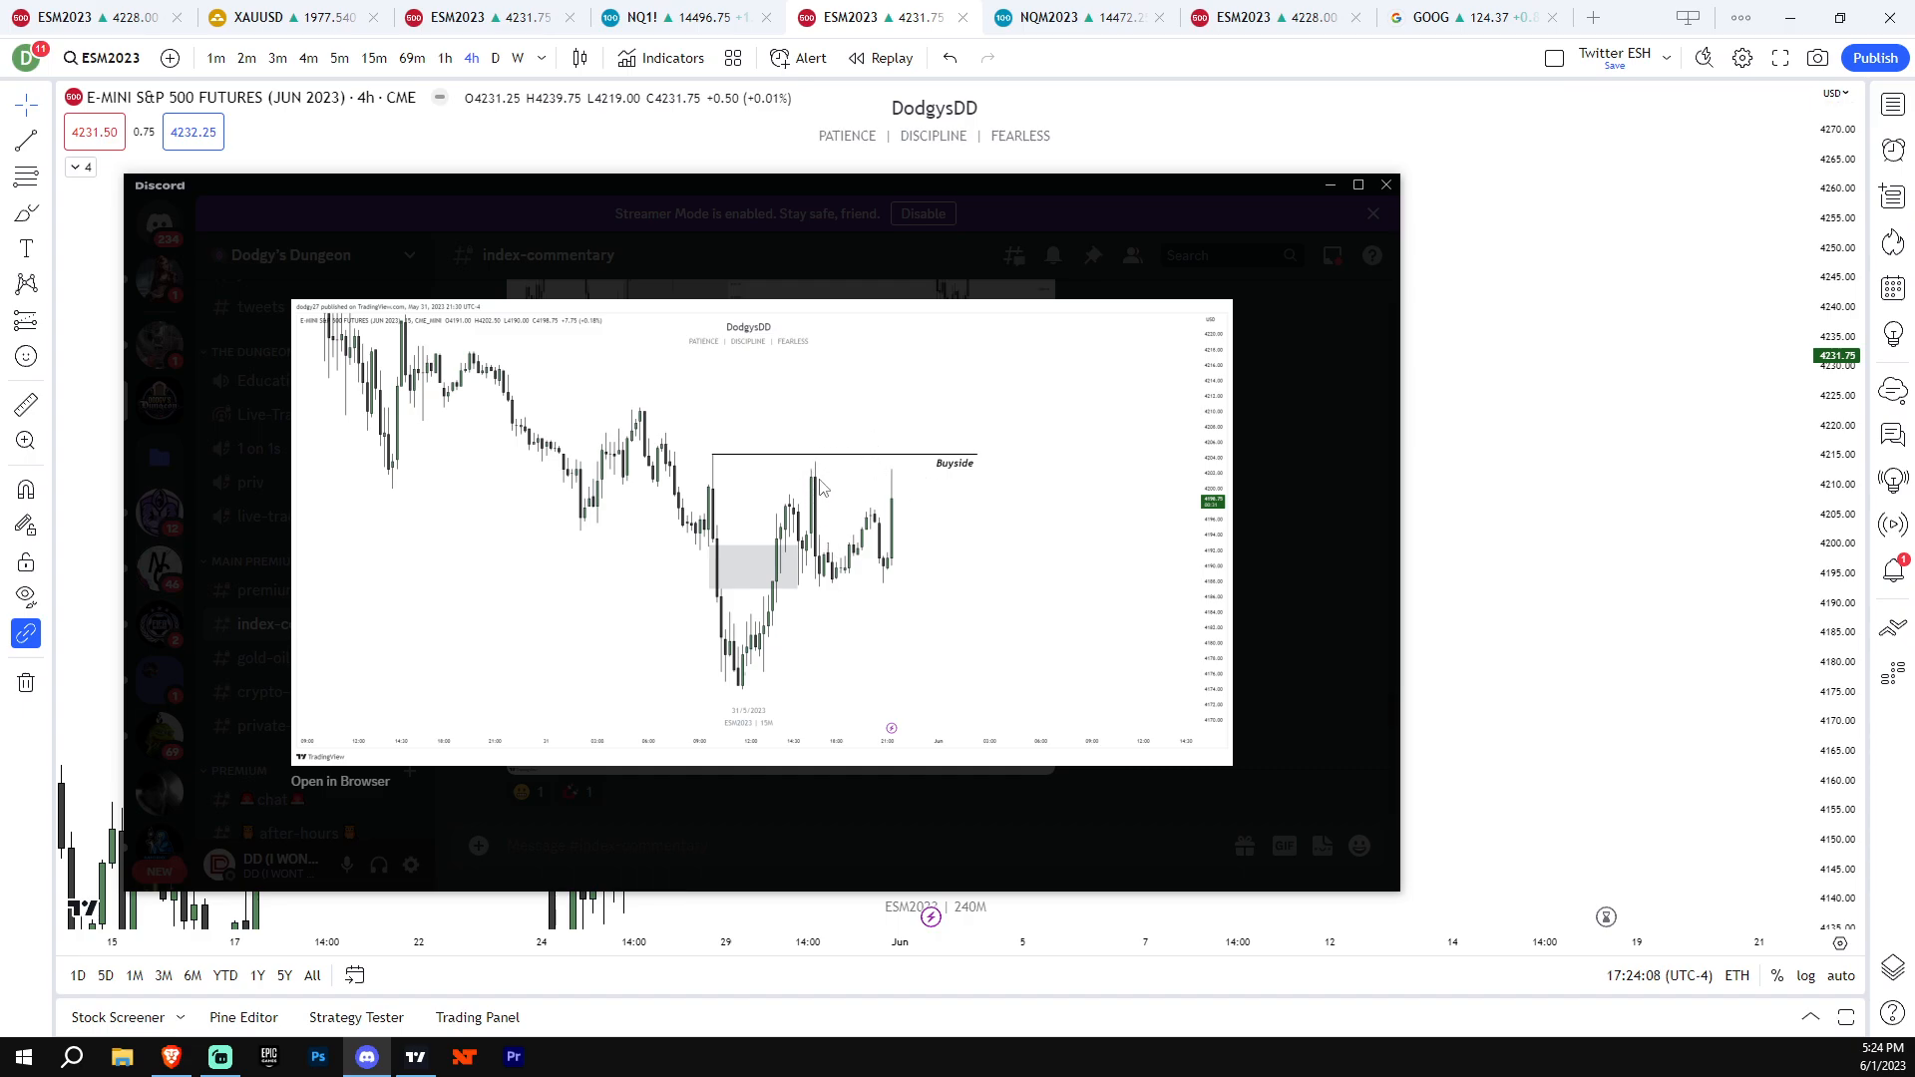
pyautogui.moveTo(830, 547)
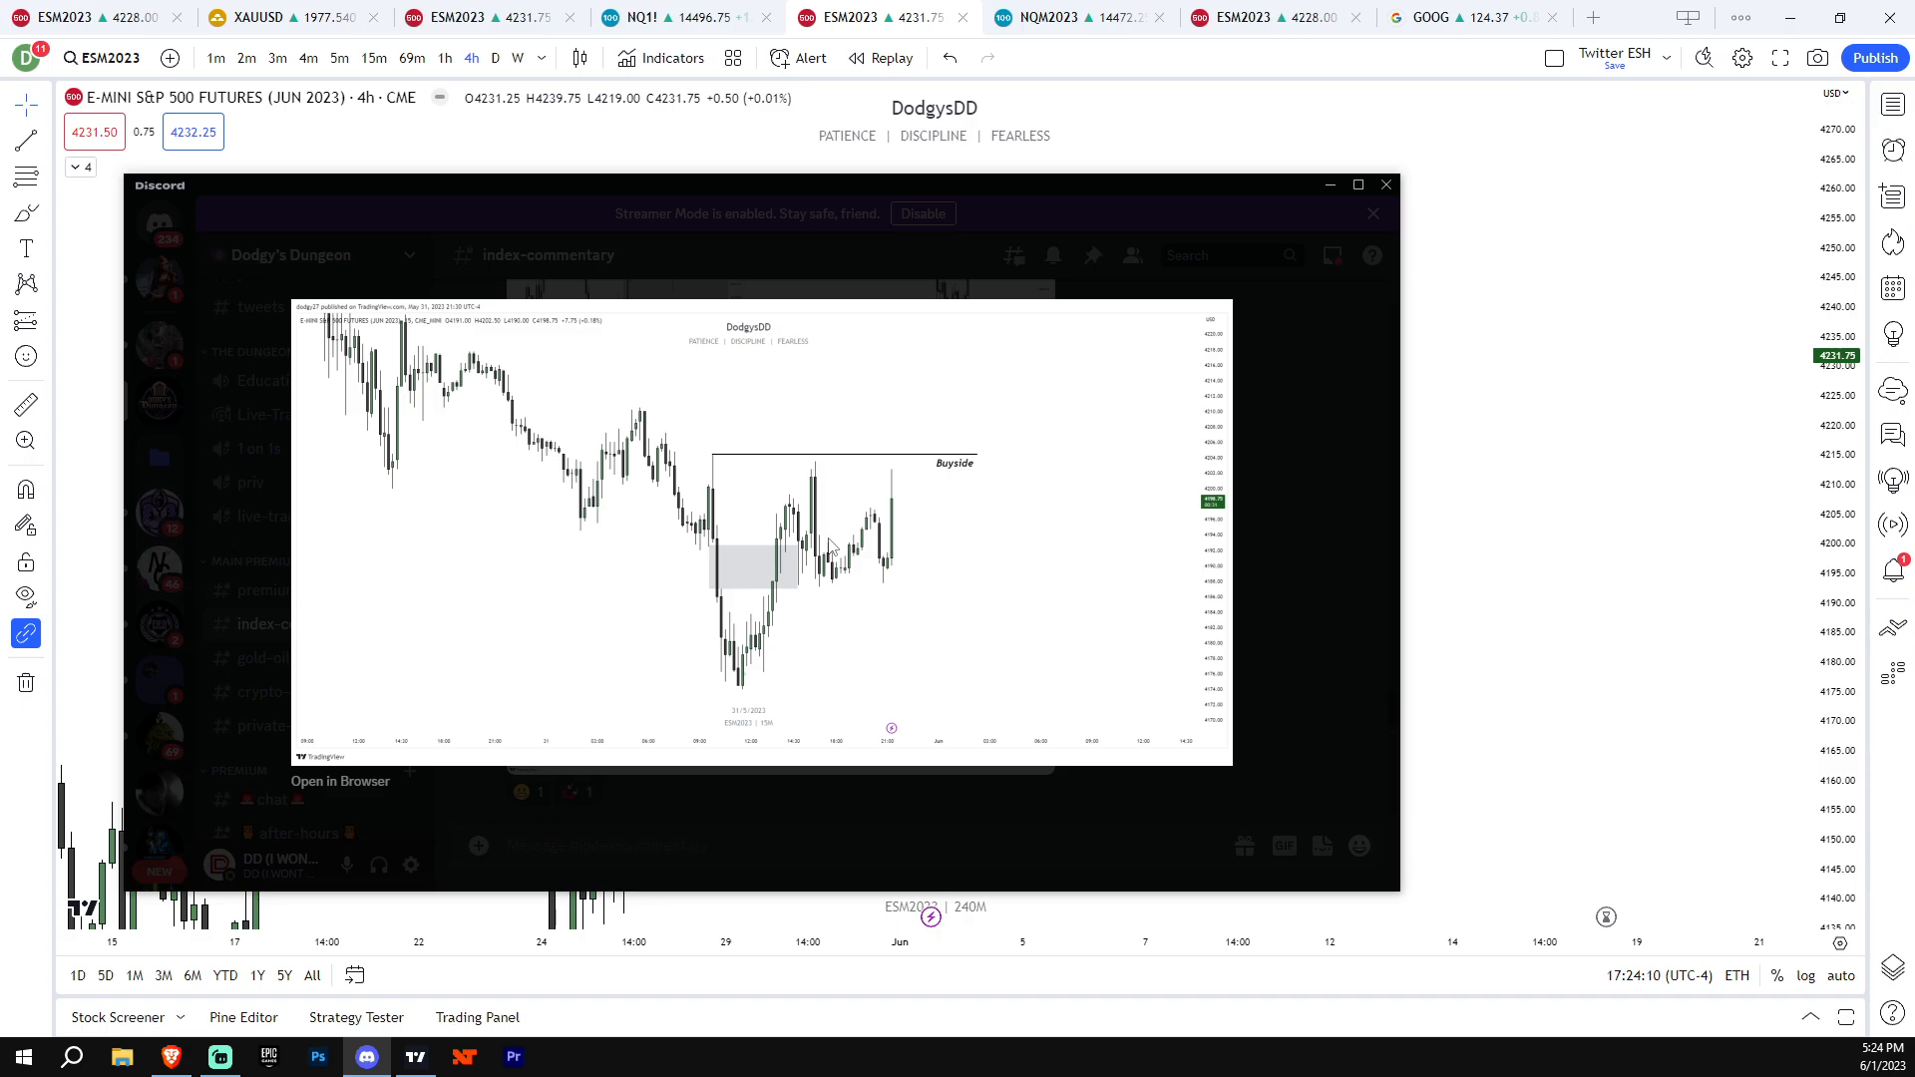
# Dismiss the Discord image, show ES on 5-minute and draw a second equal-highs line to the breakout candles
pyautogui.click(1384, 184)
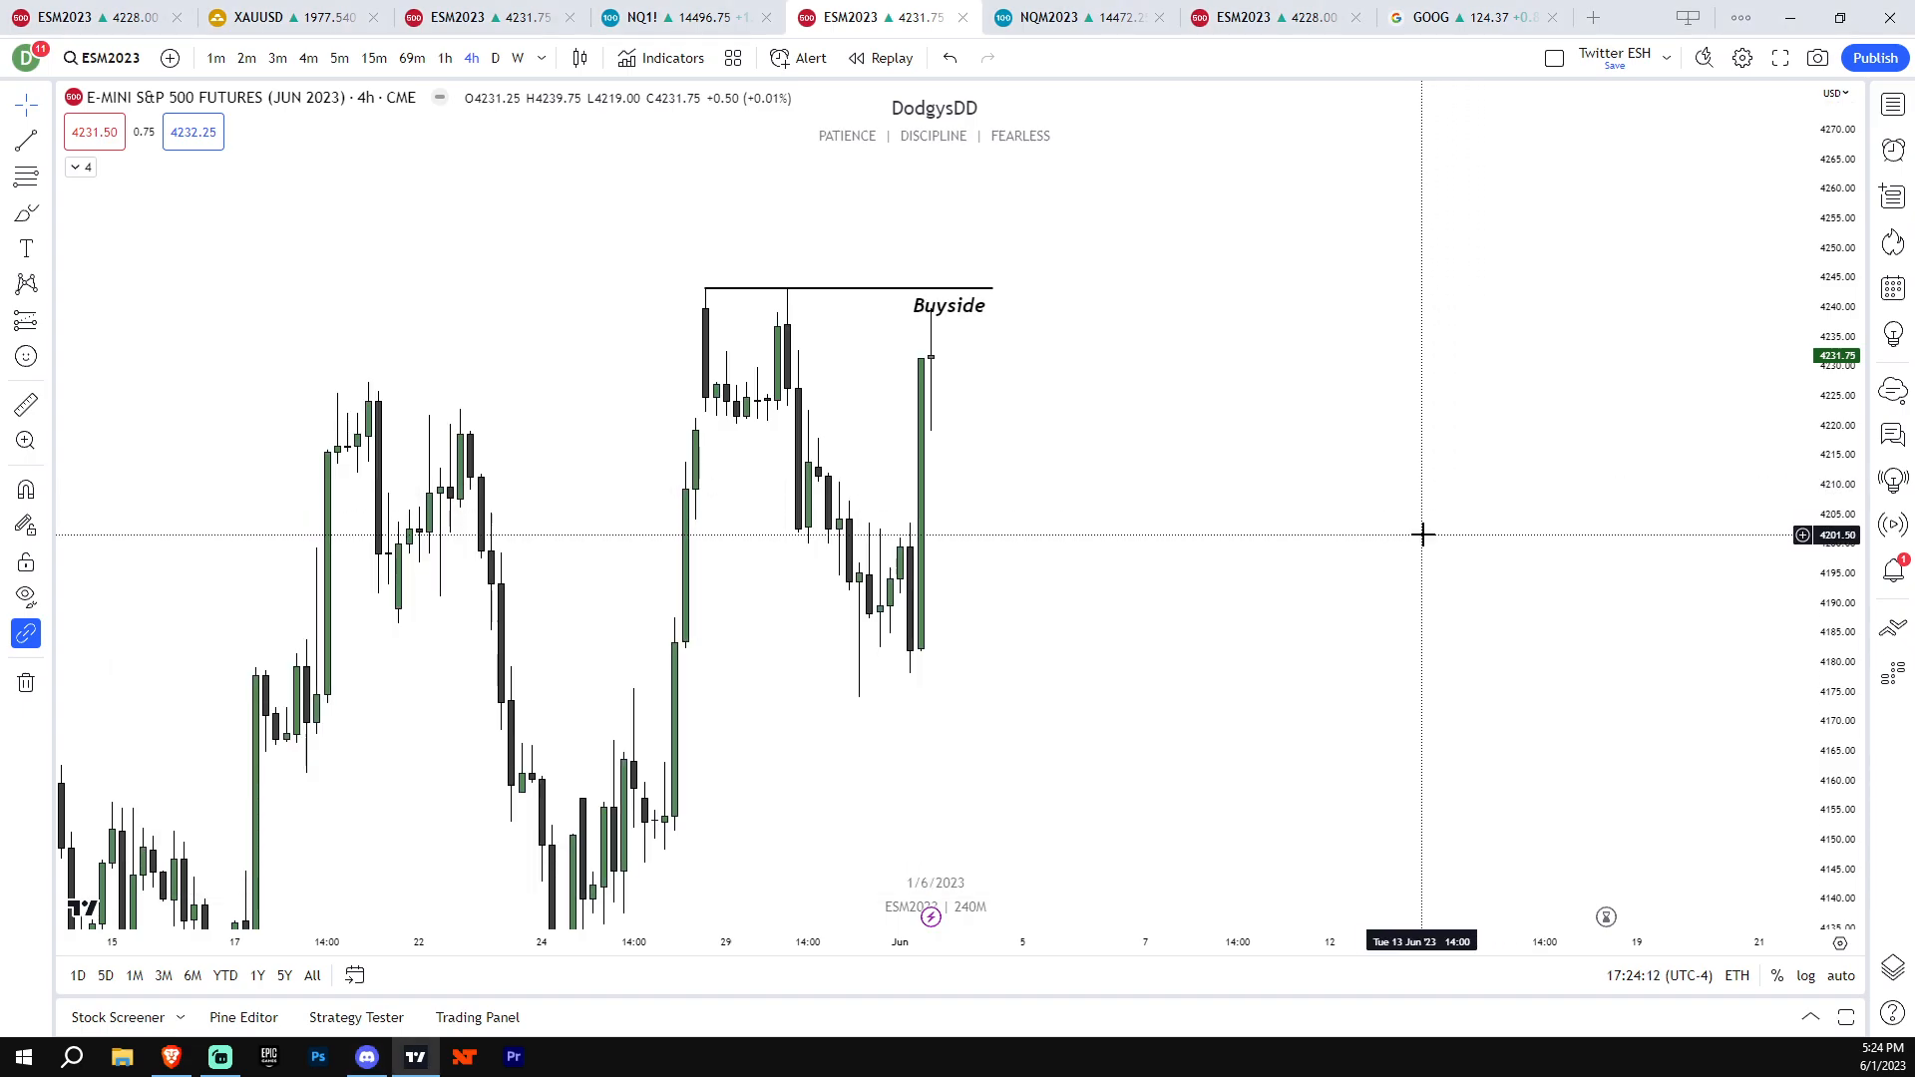
pyautogui.click(339, 57)
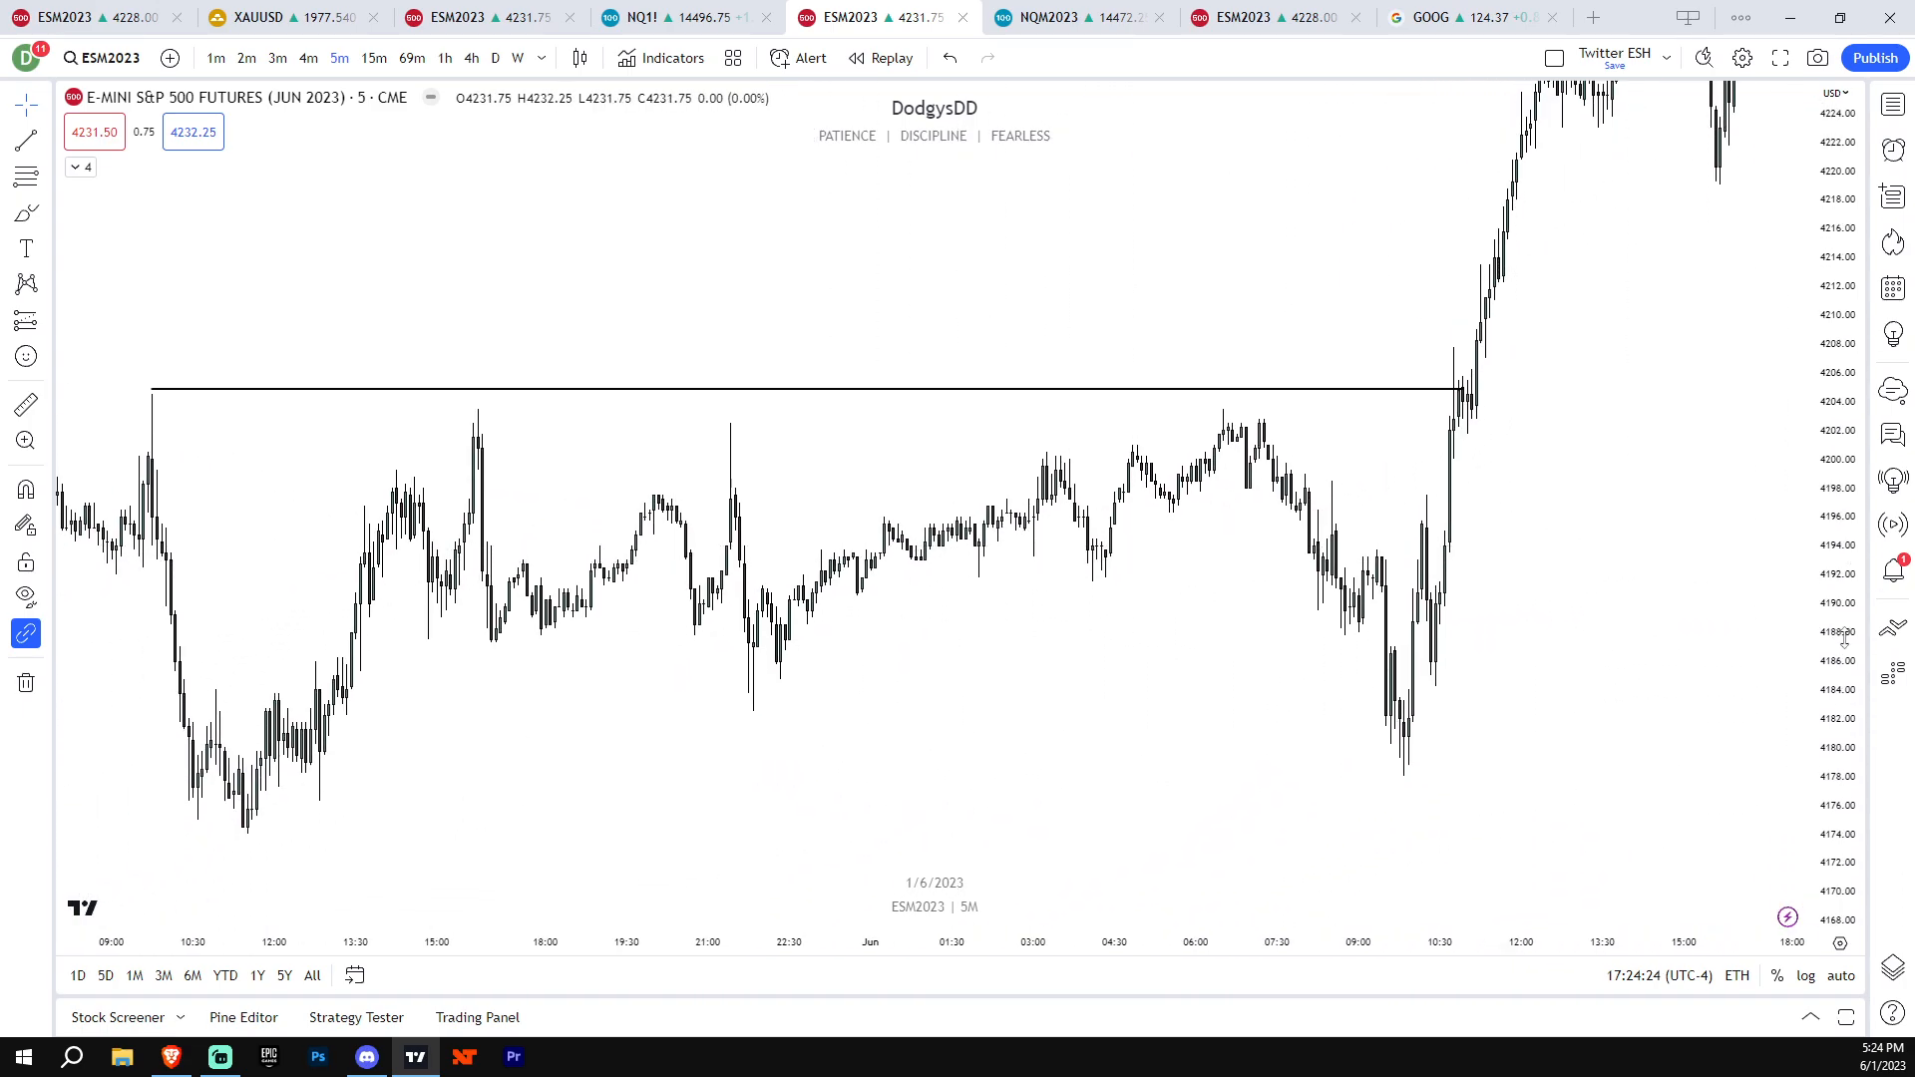
pyautogui.moveTo(974, 429)
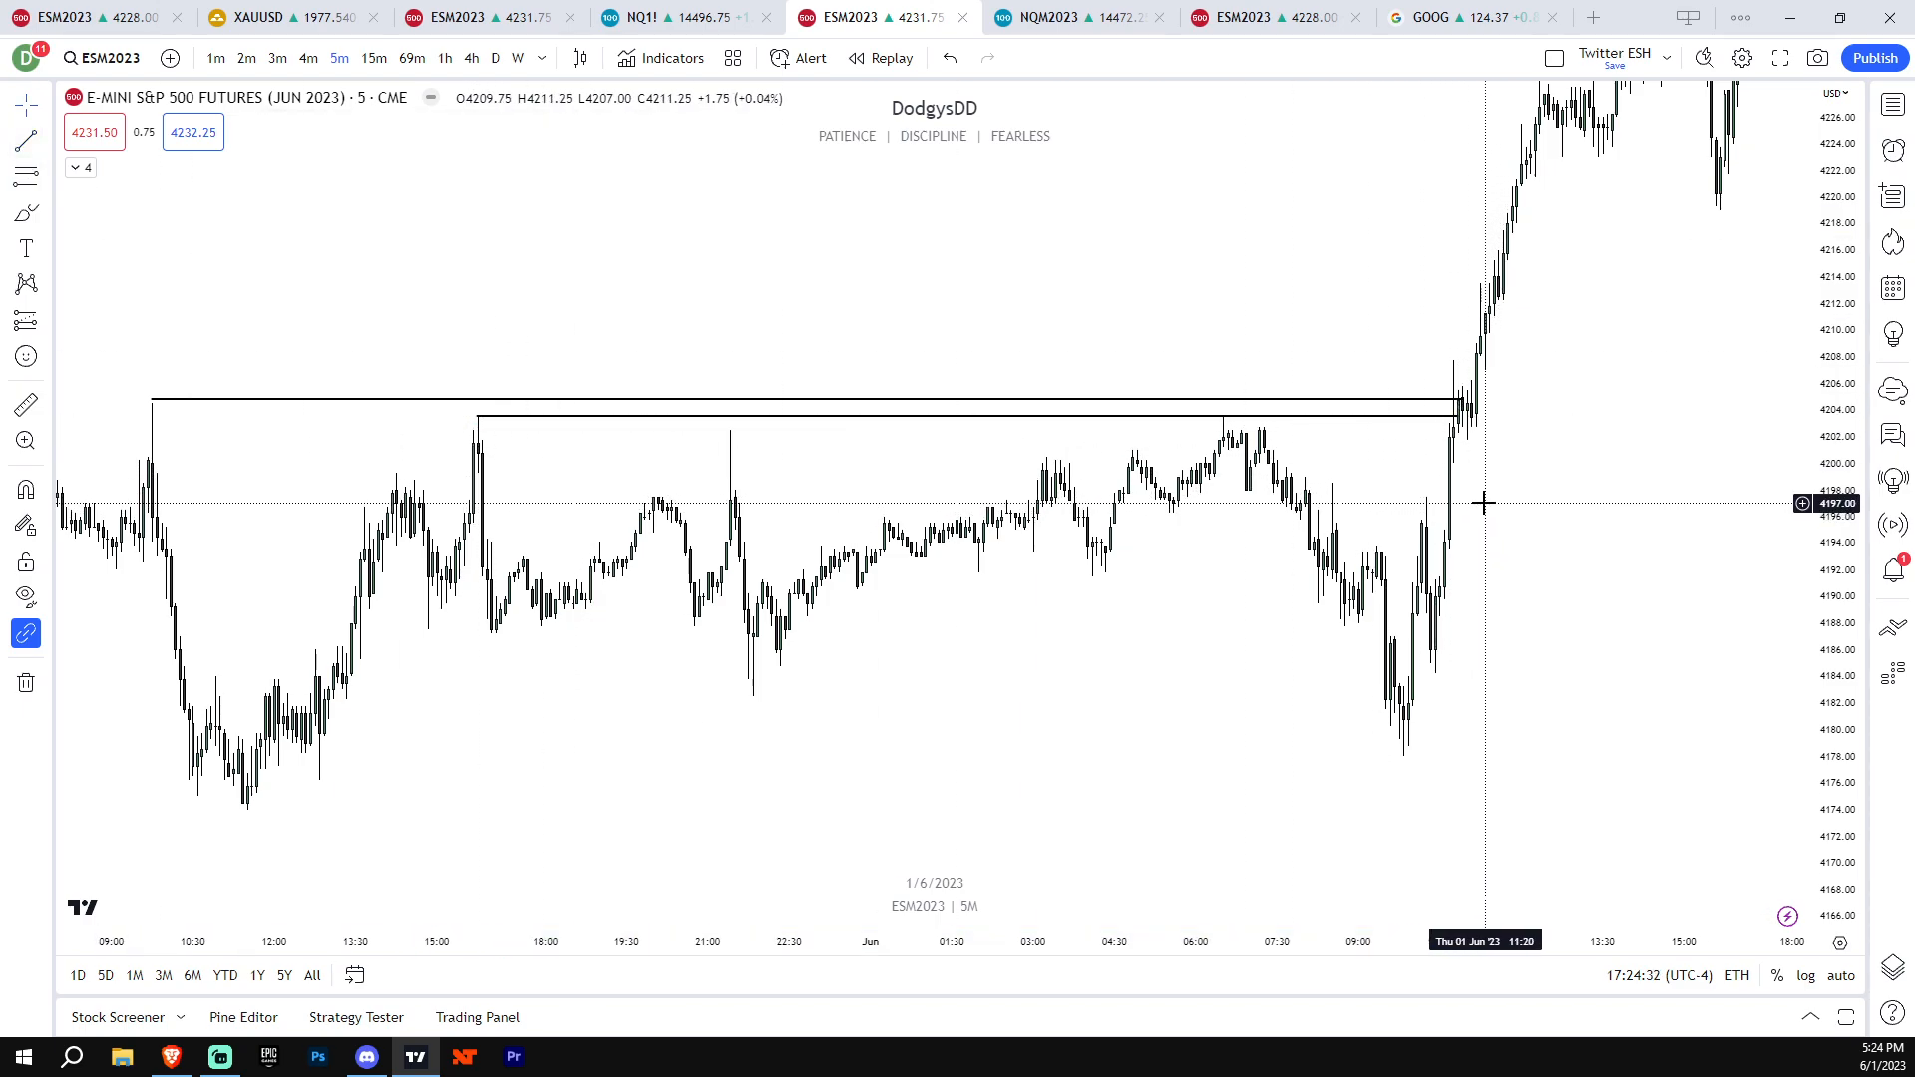
pyautogui.moveTo(1462, 461)
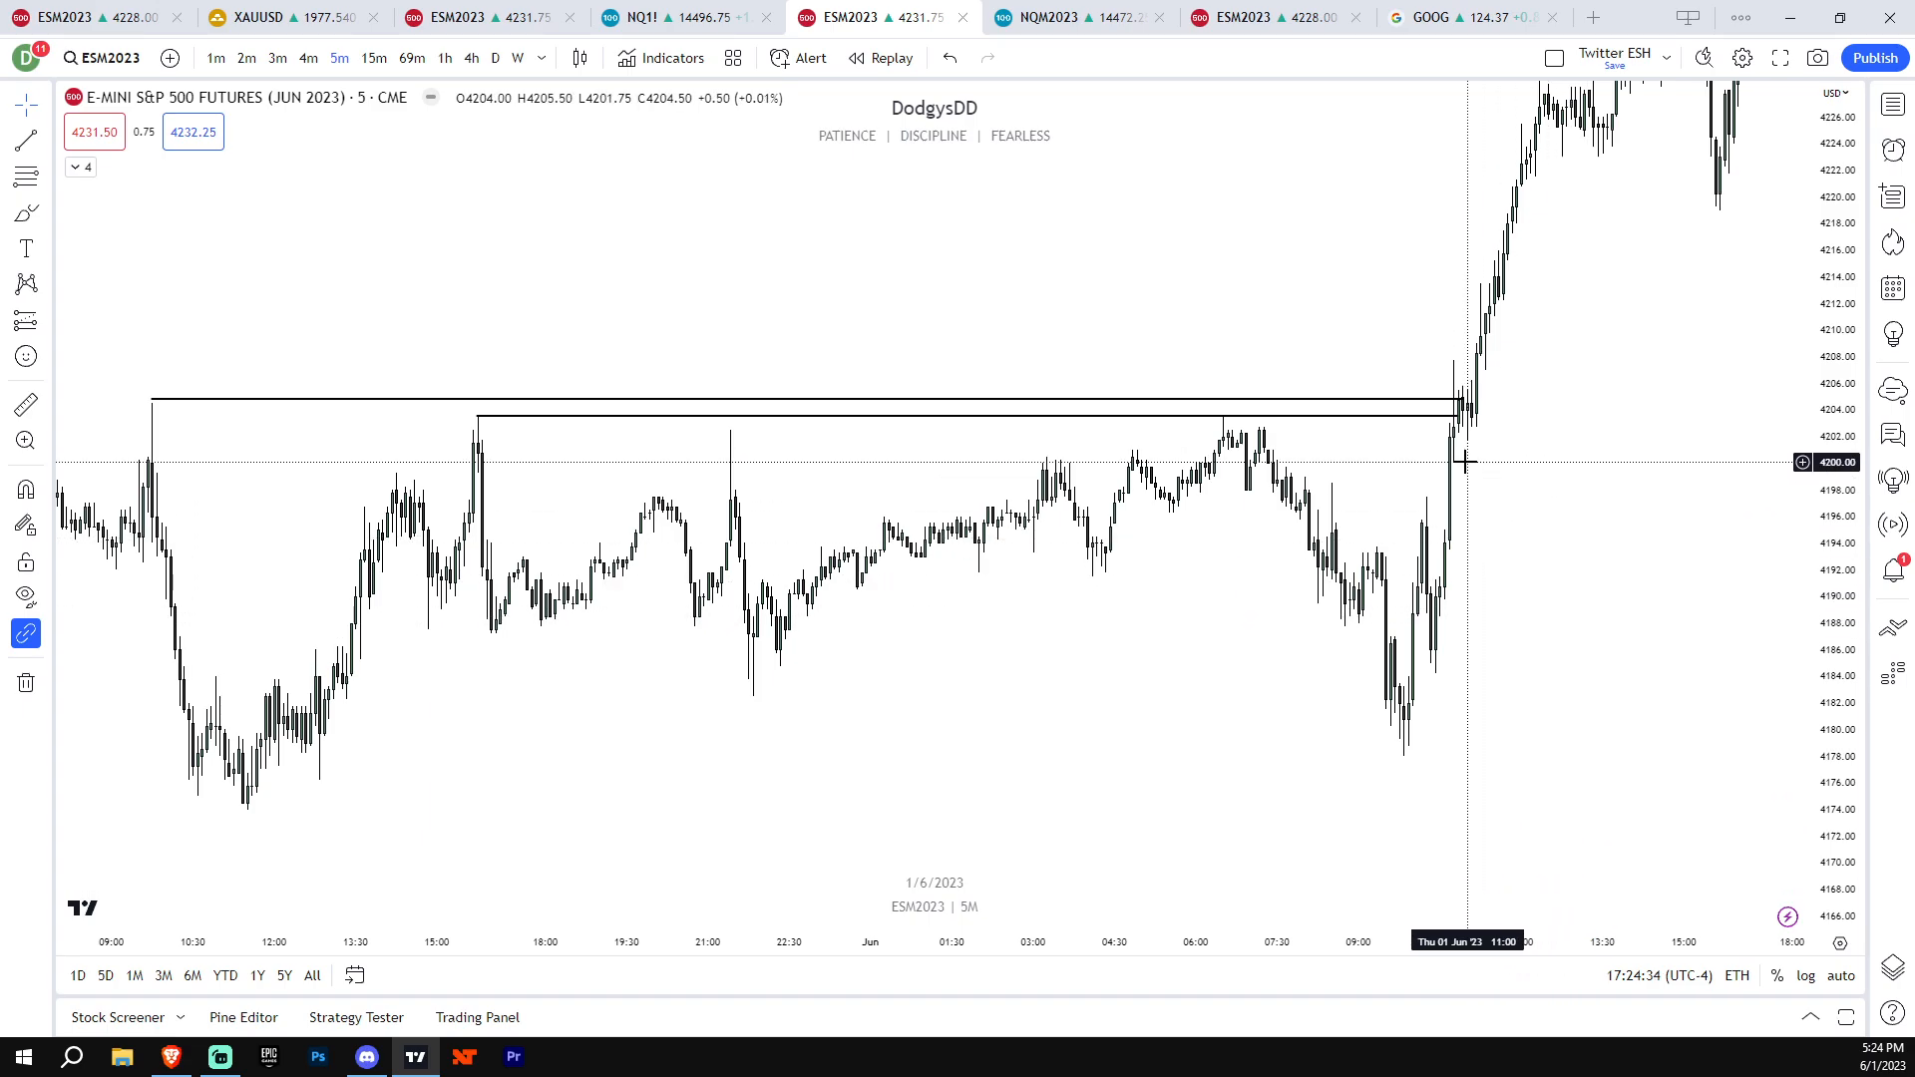
pyautogui.moveTo(1374, 421)
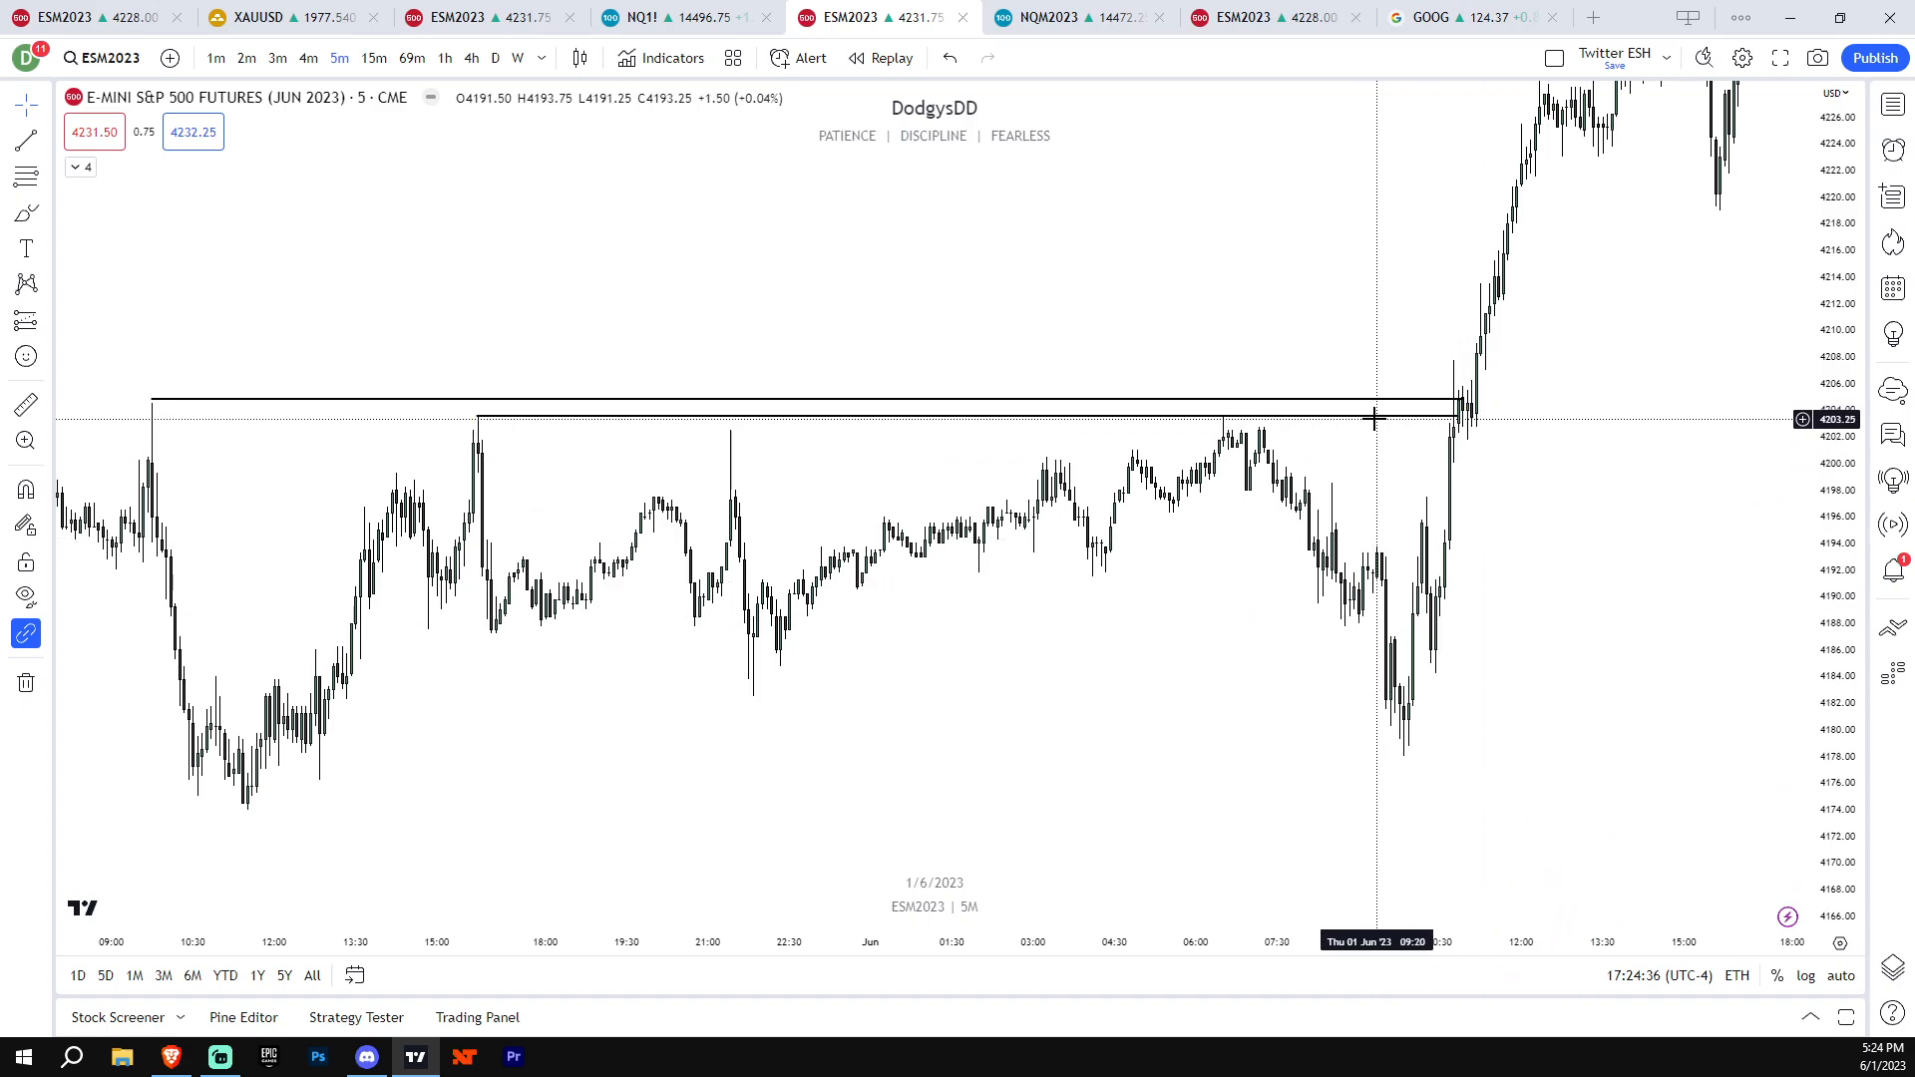
pyautogui.moveTo(1176, 449)
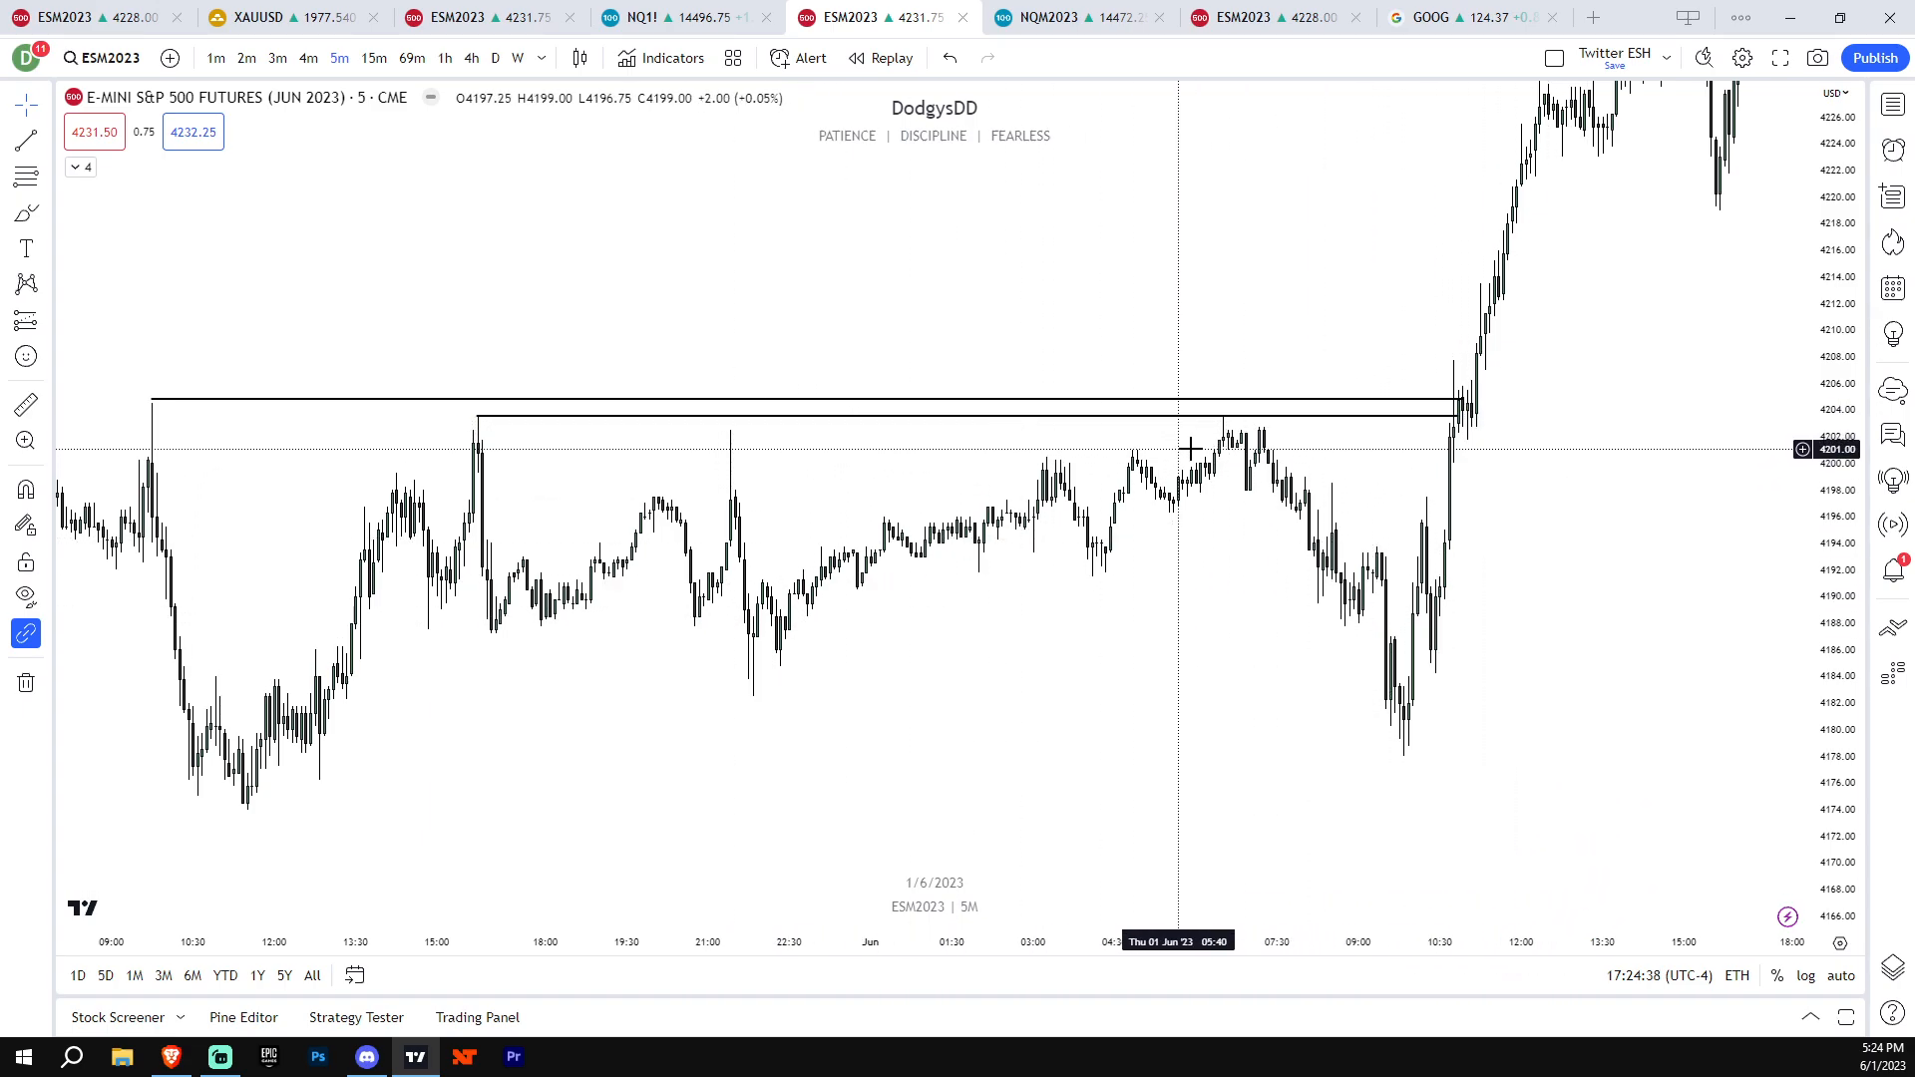
pyautogui.moveTo(481, 442)
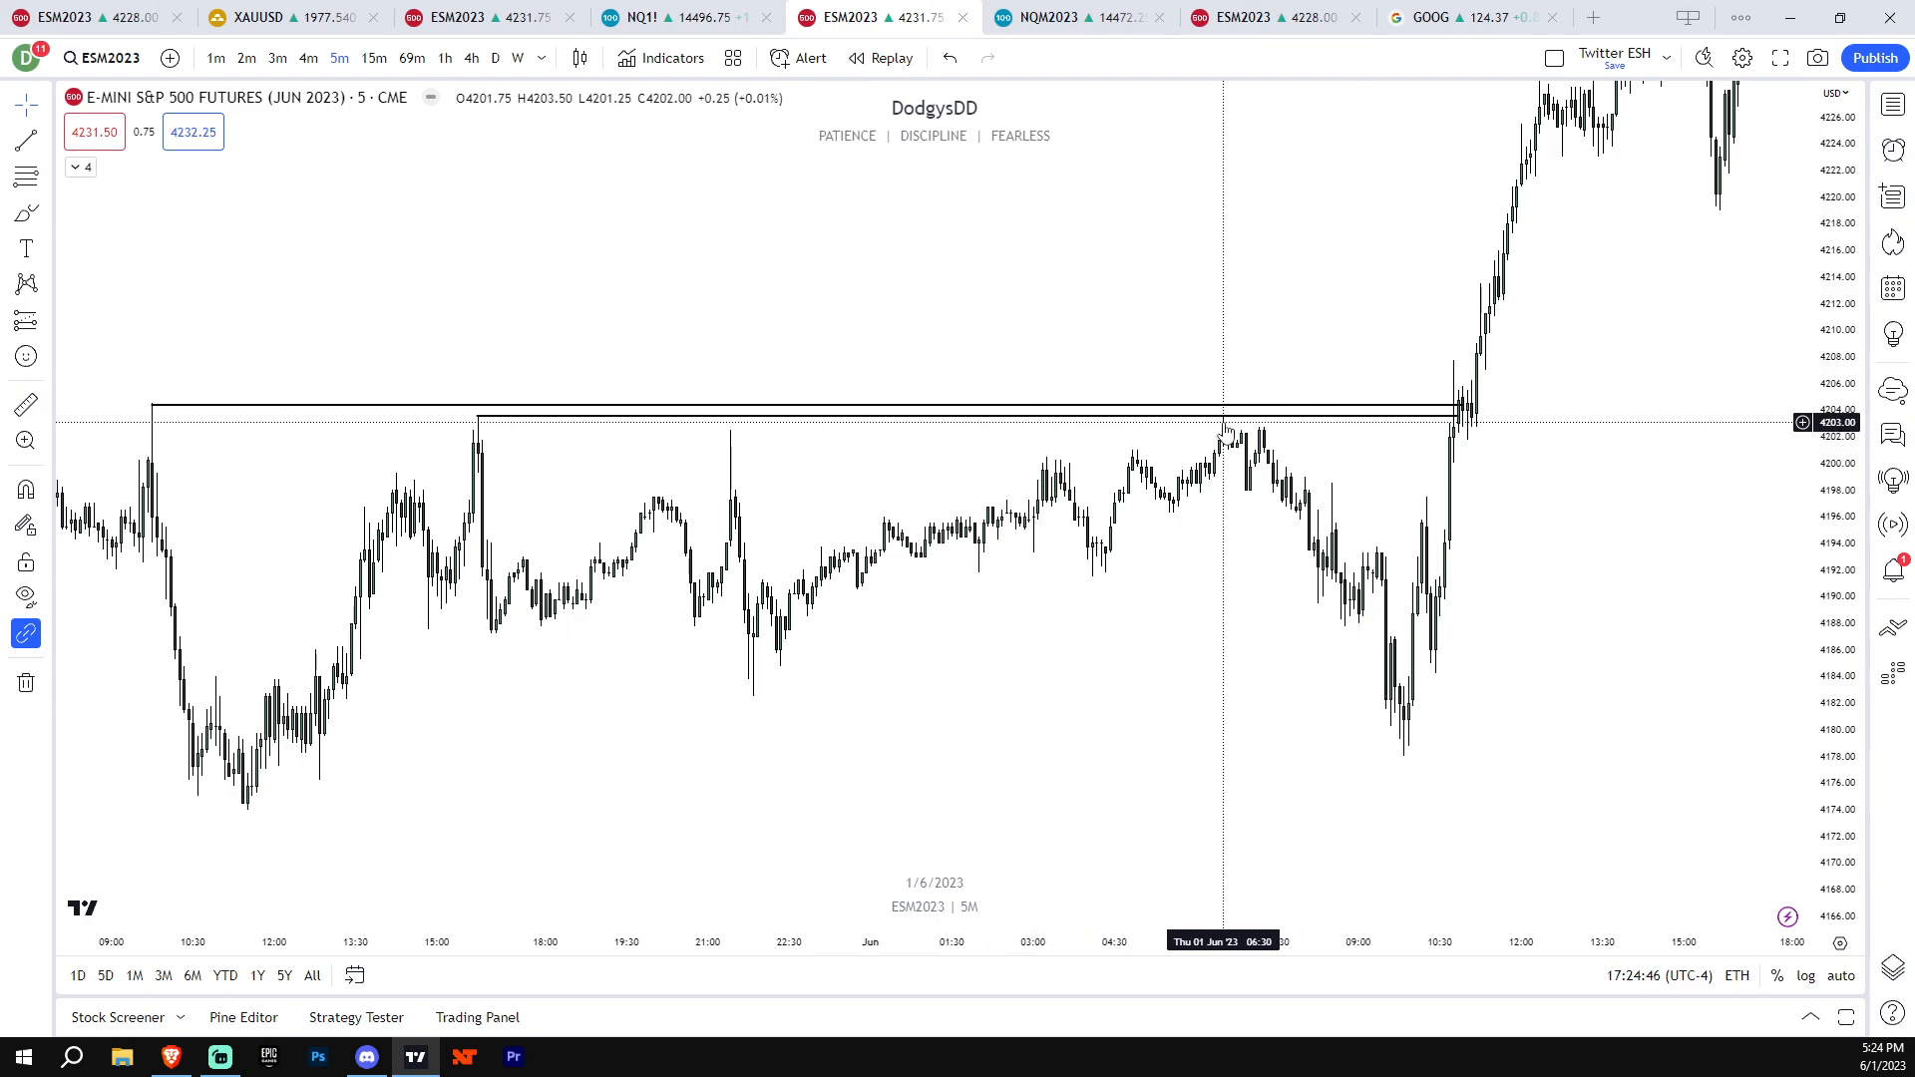
pyautogui.click(736, 407)
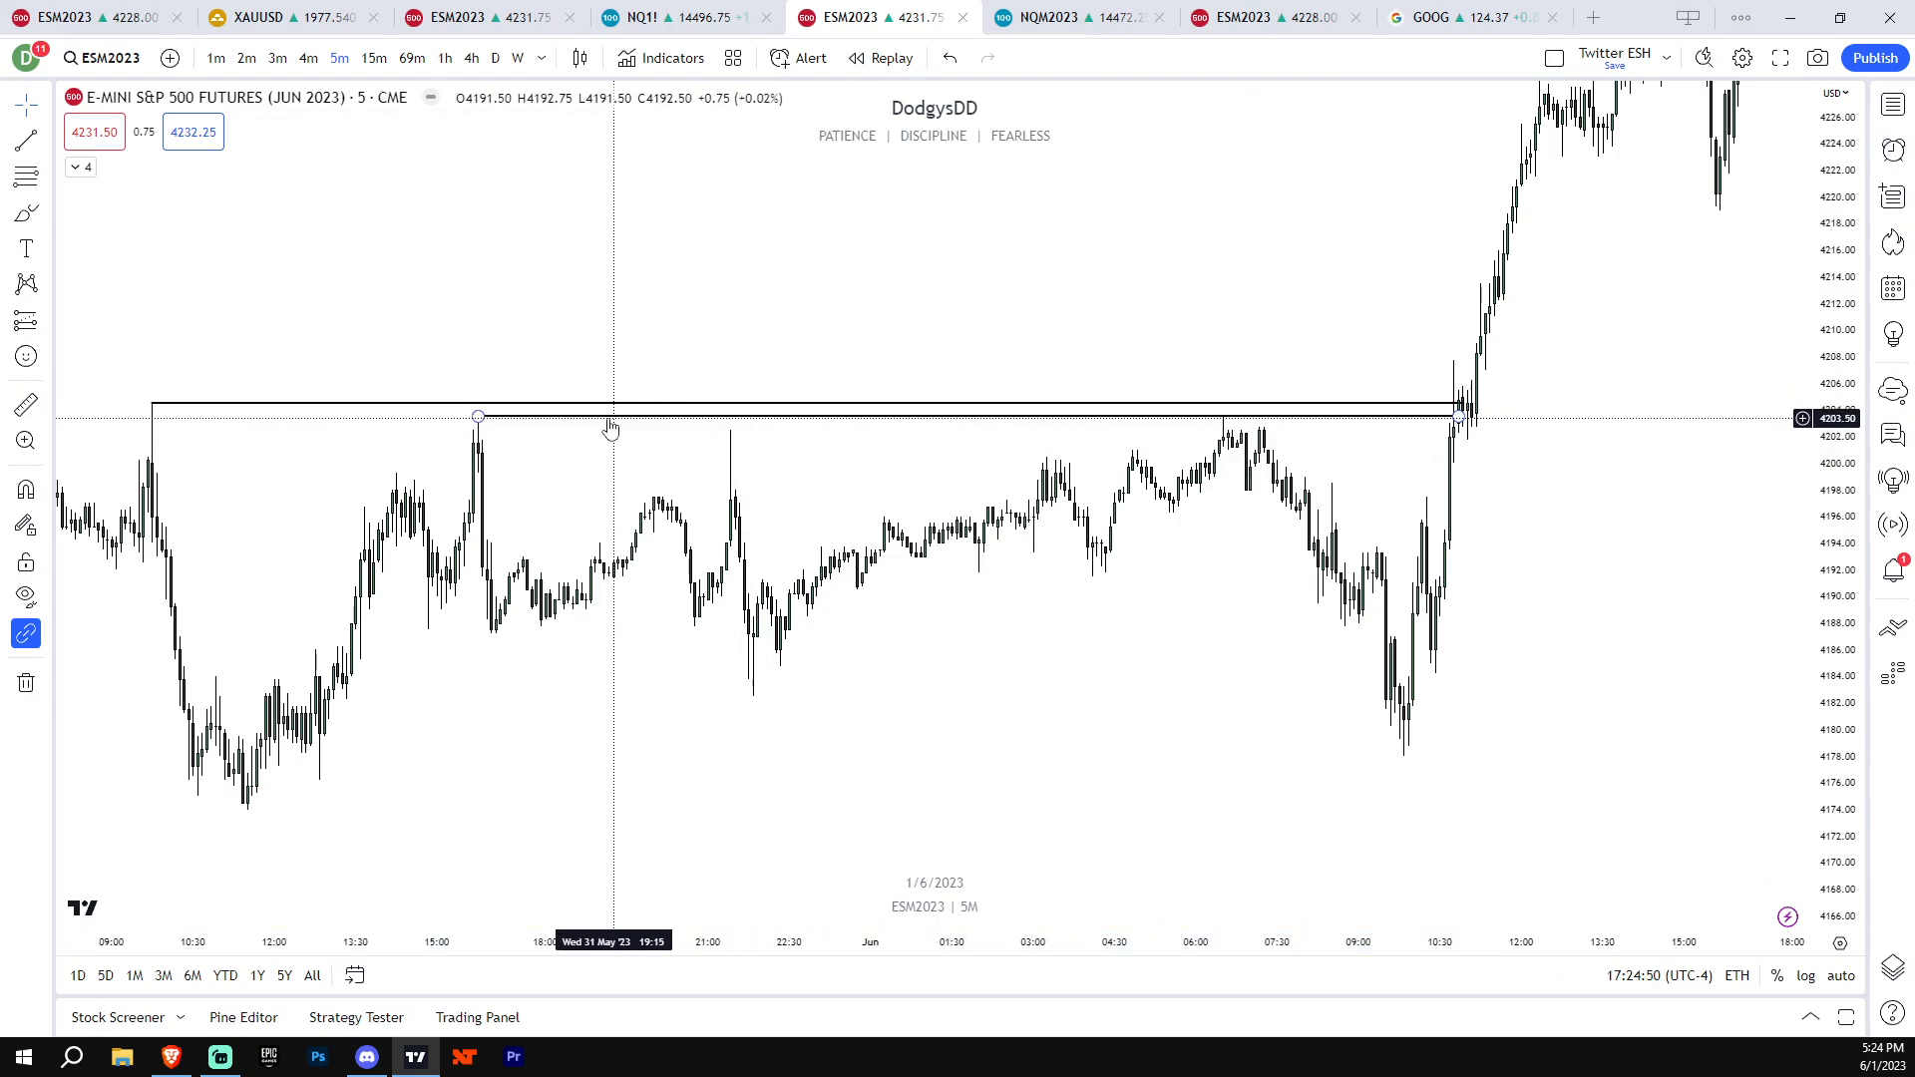
# Read this morning's index-commentary posts on ES equal highs and the LRLR, then return to the ES 5-minute chart
pyautogui.click(365, 1058)
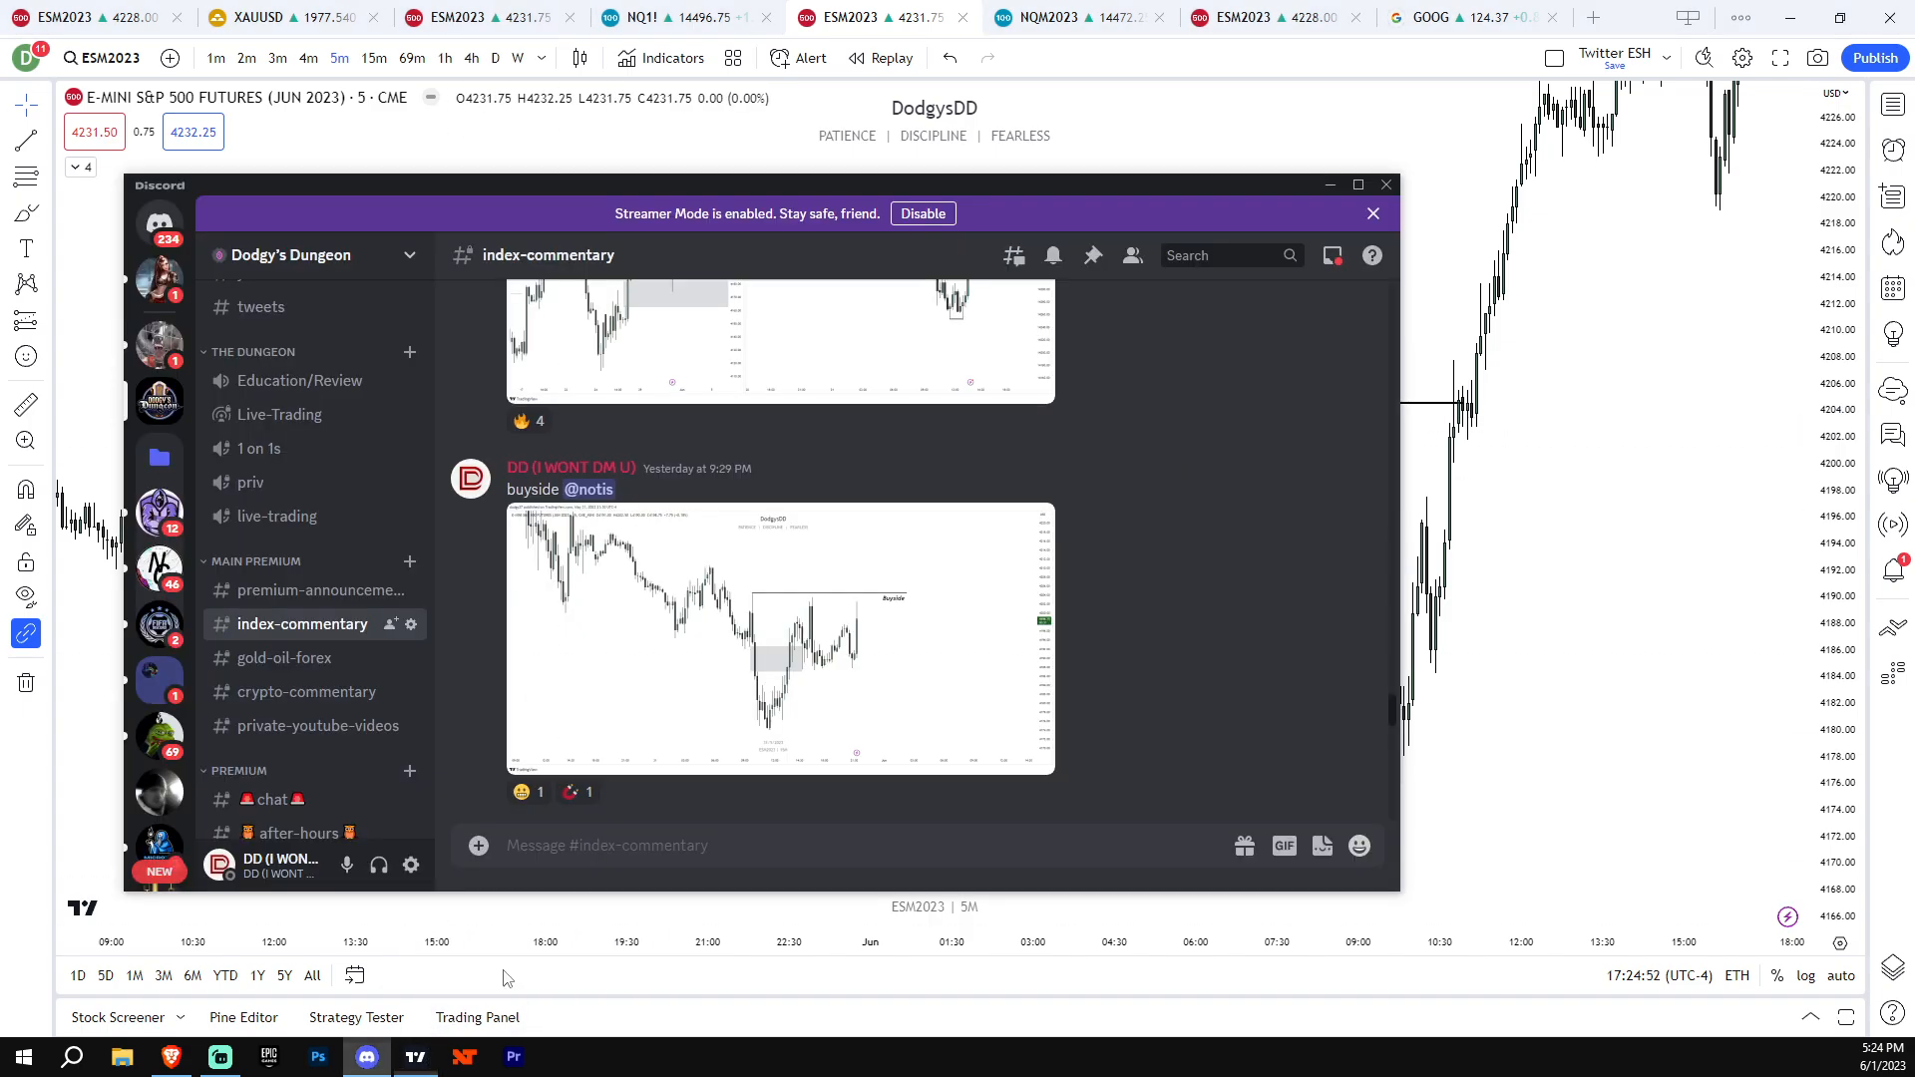
pyautogui.scroll(-3)
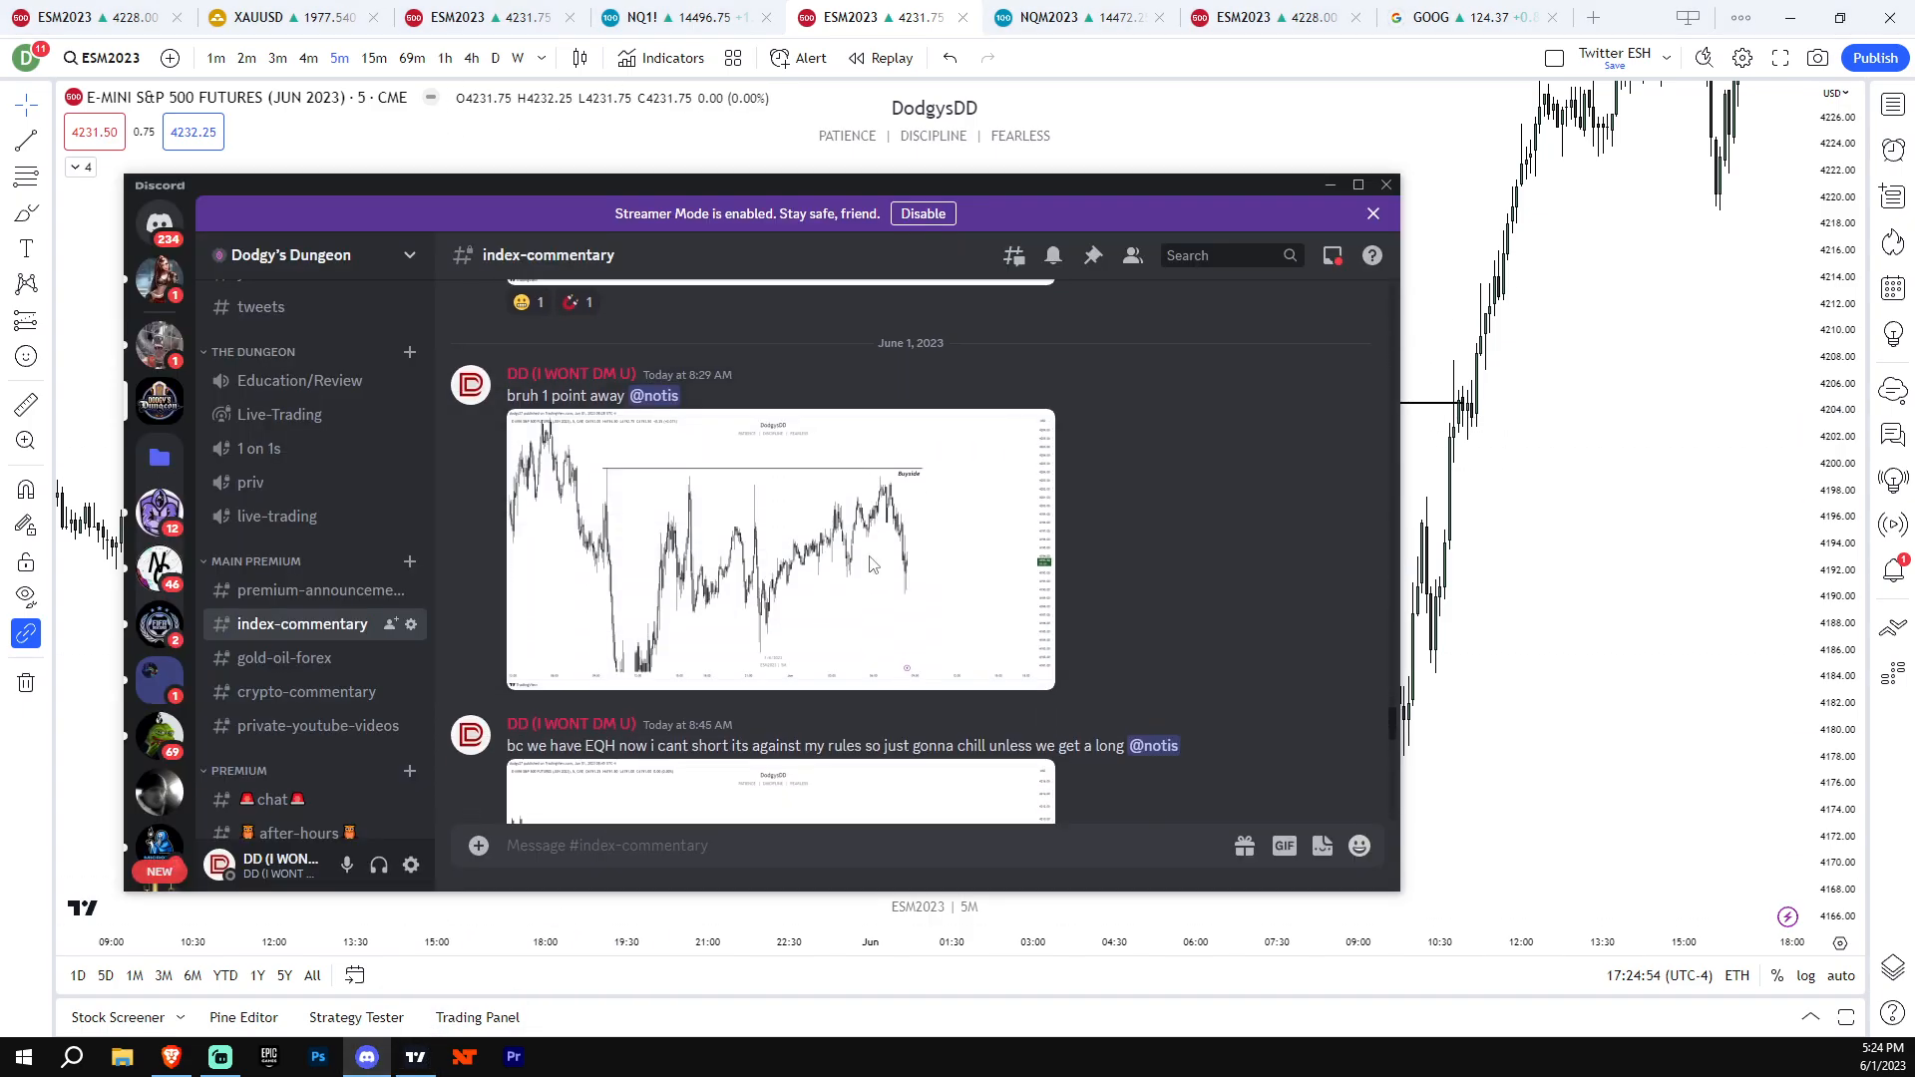
pyautogui.scroll(3)
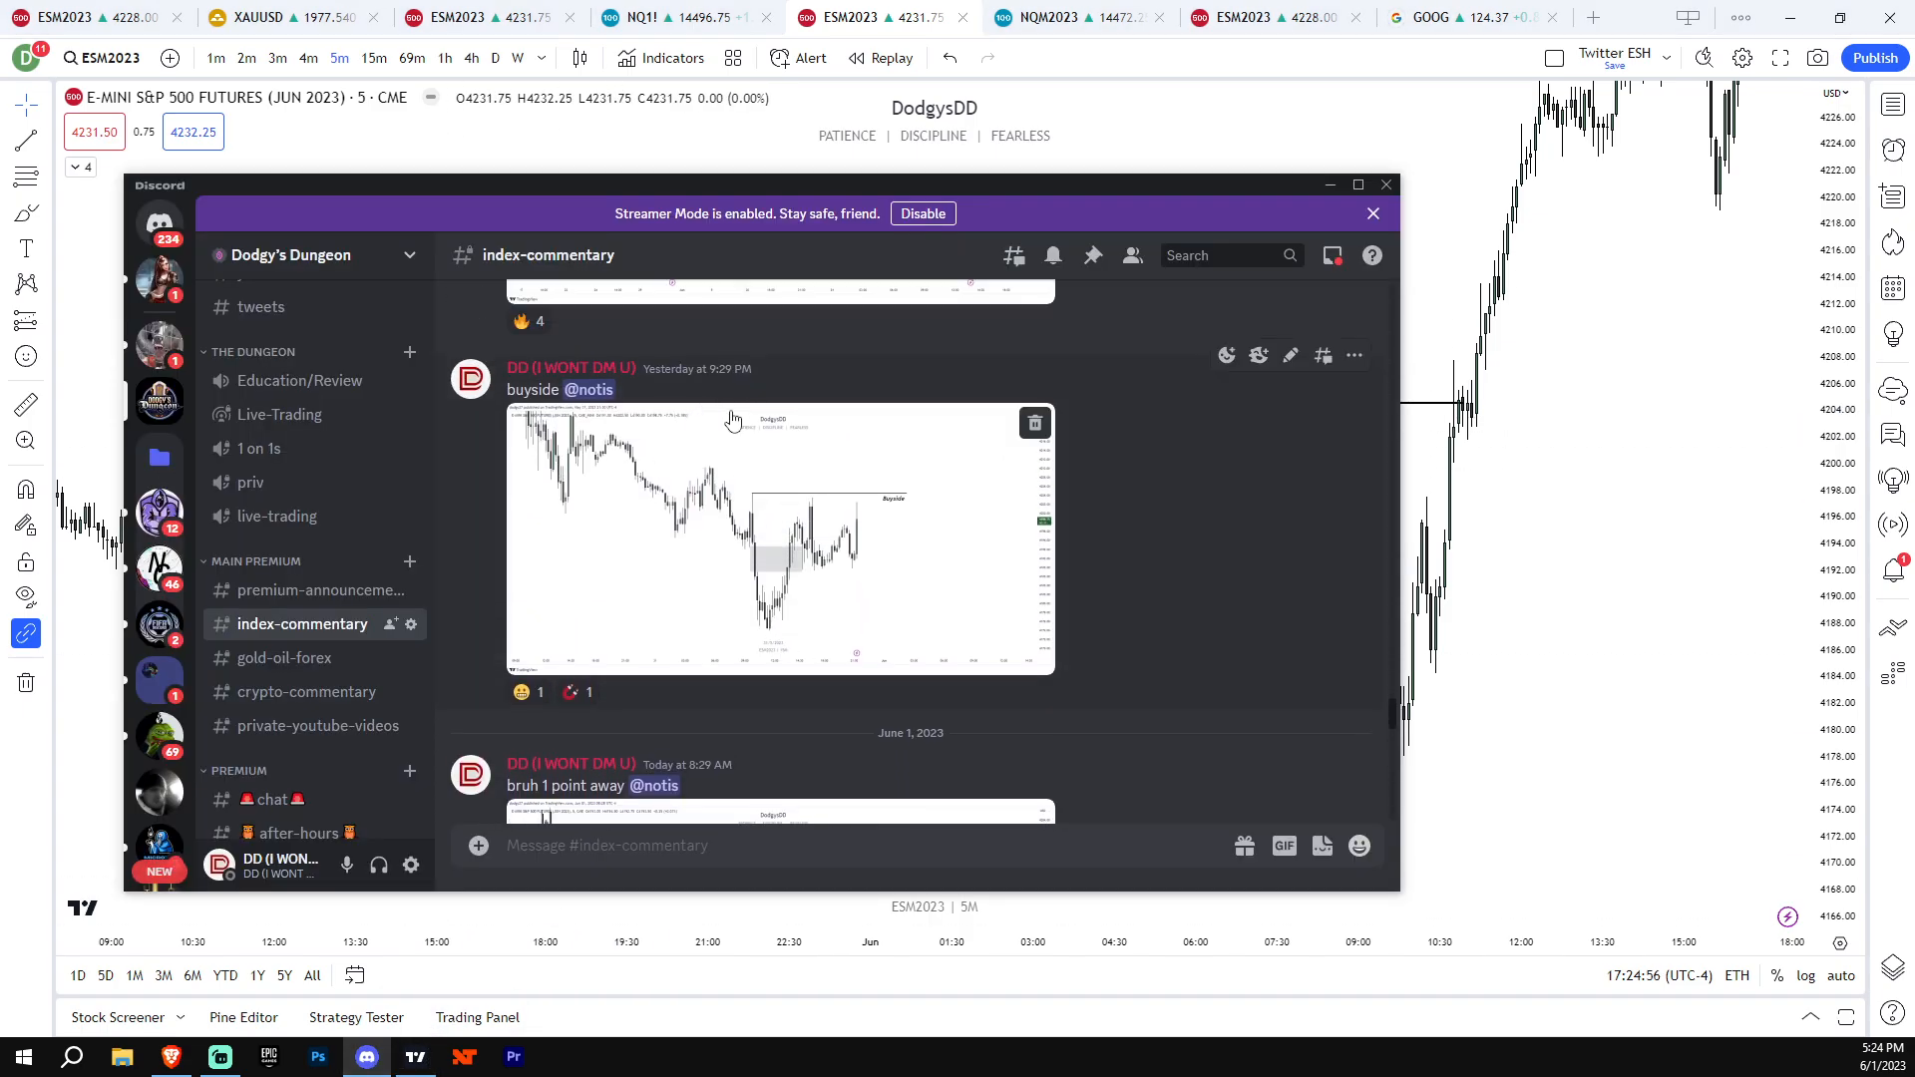
pyautogui.moveTo(776, 507)
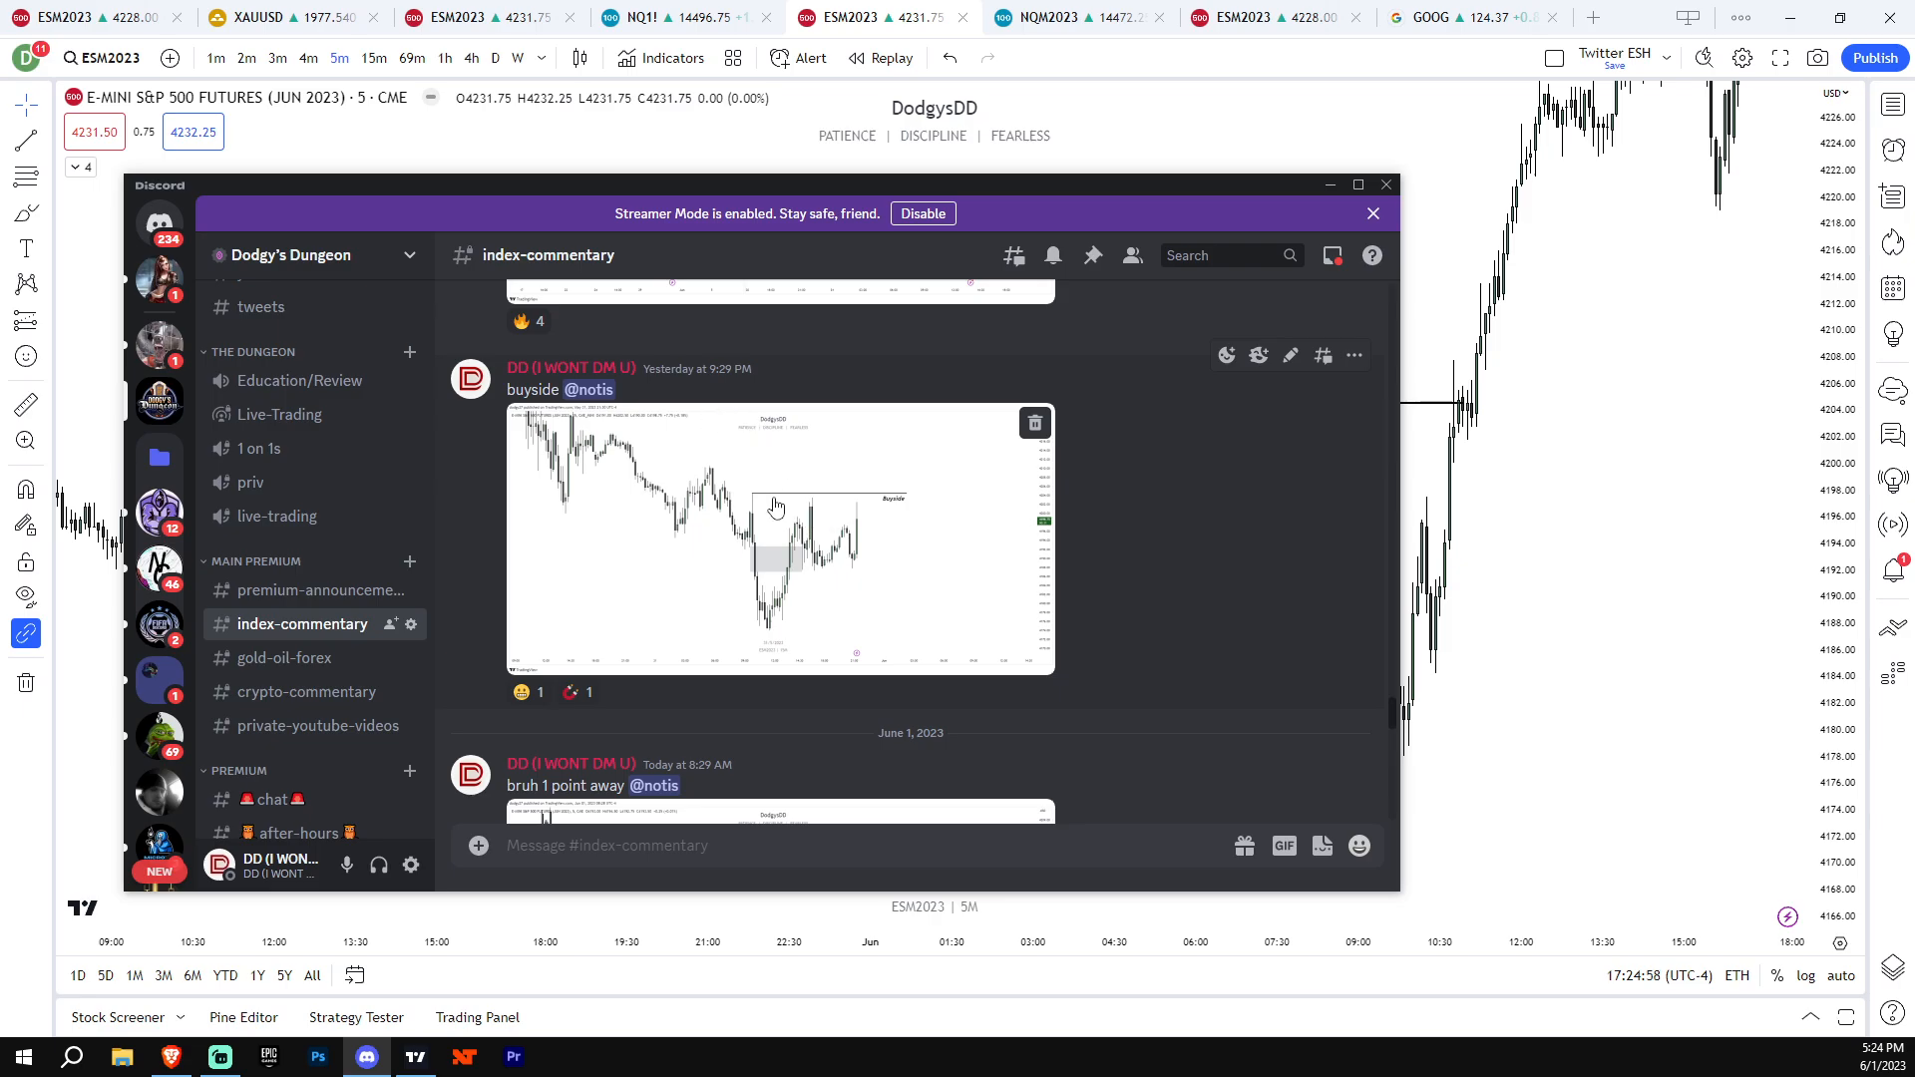
pyautogui.scroll(-3)
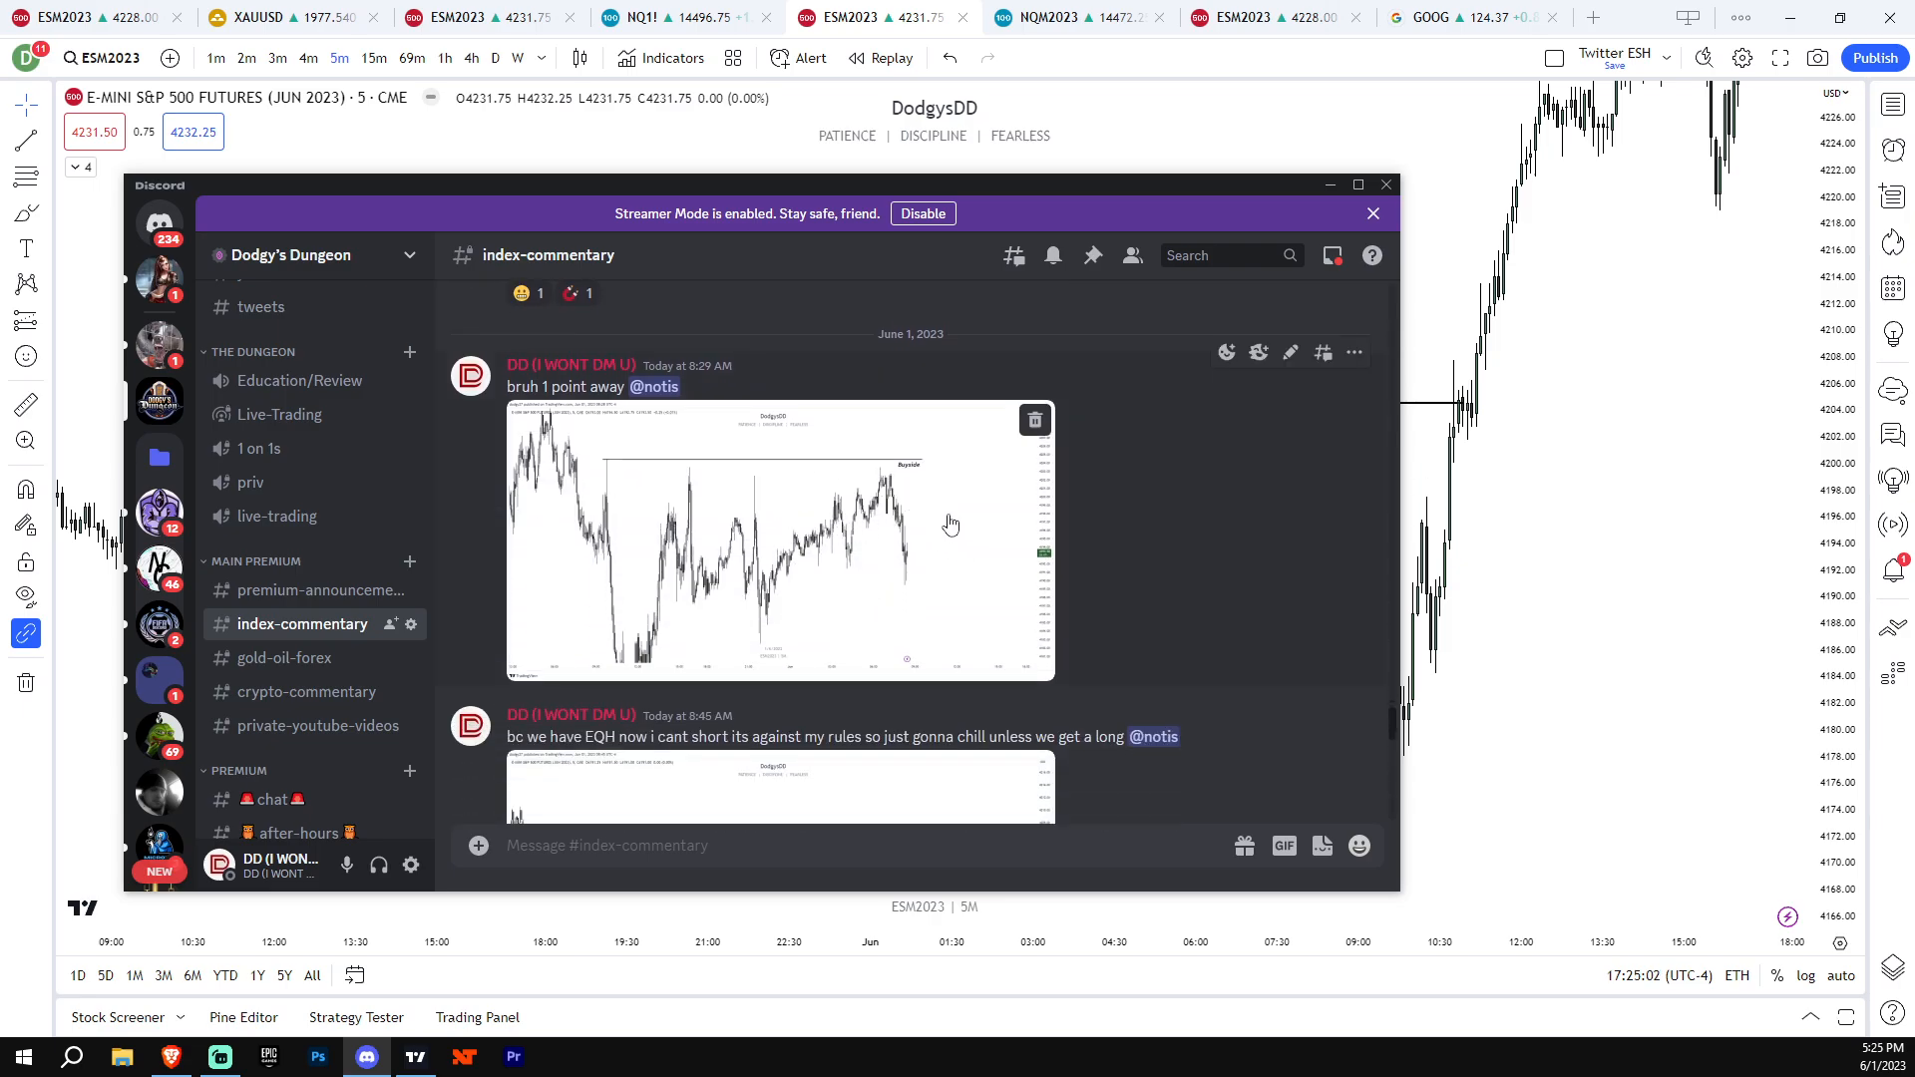
pyautogui.click(780, 541)
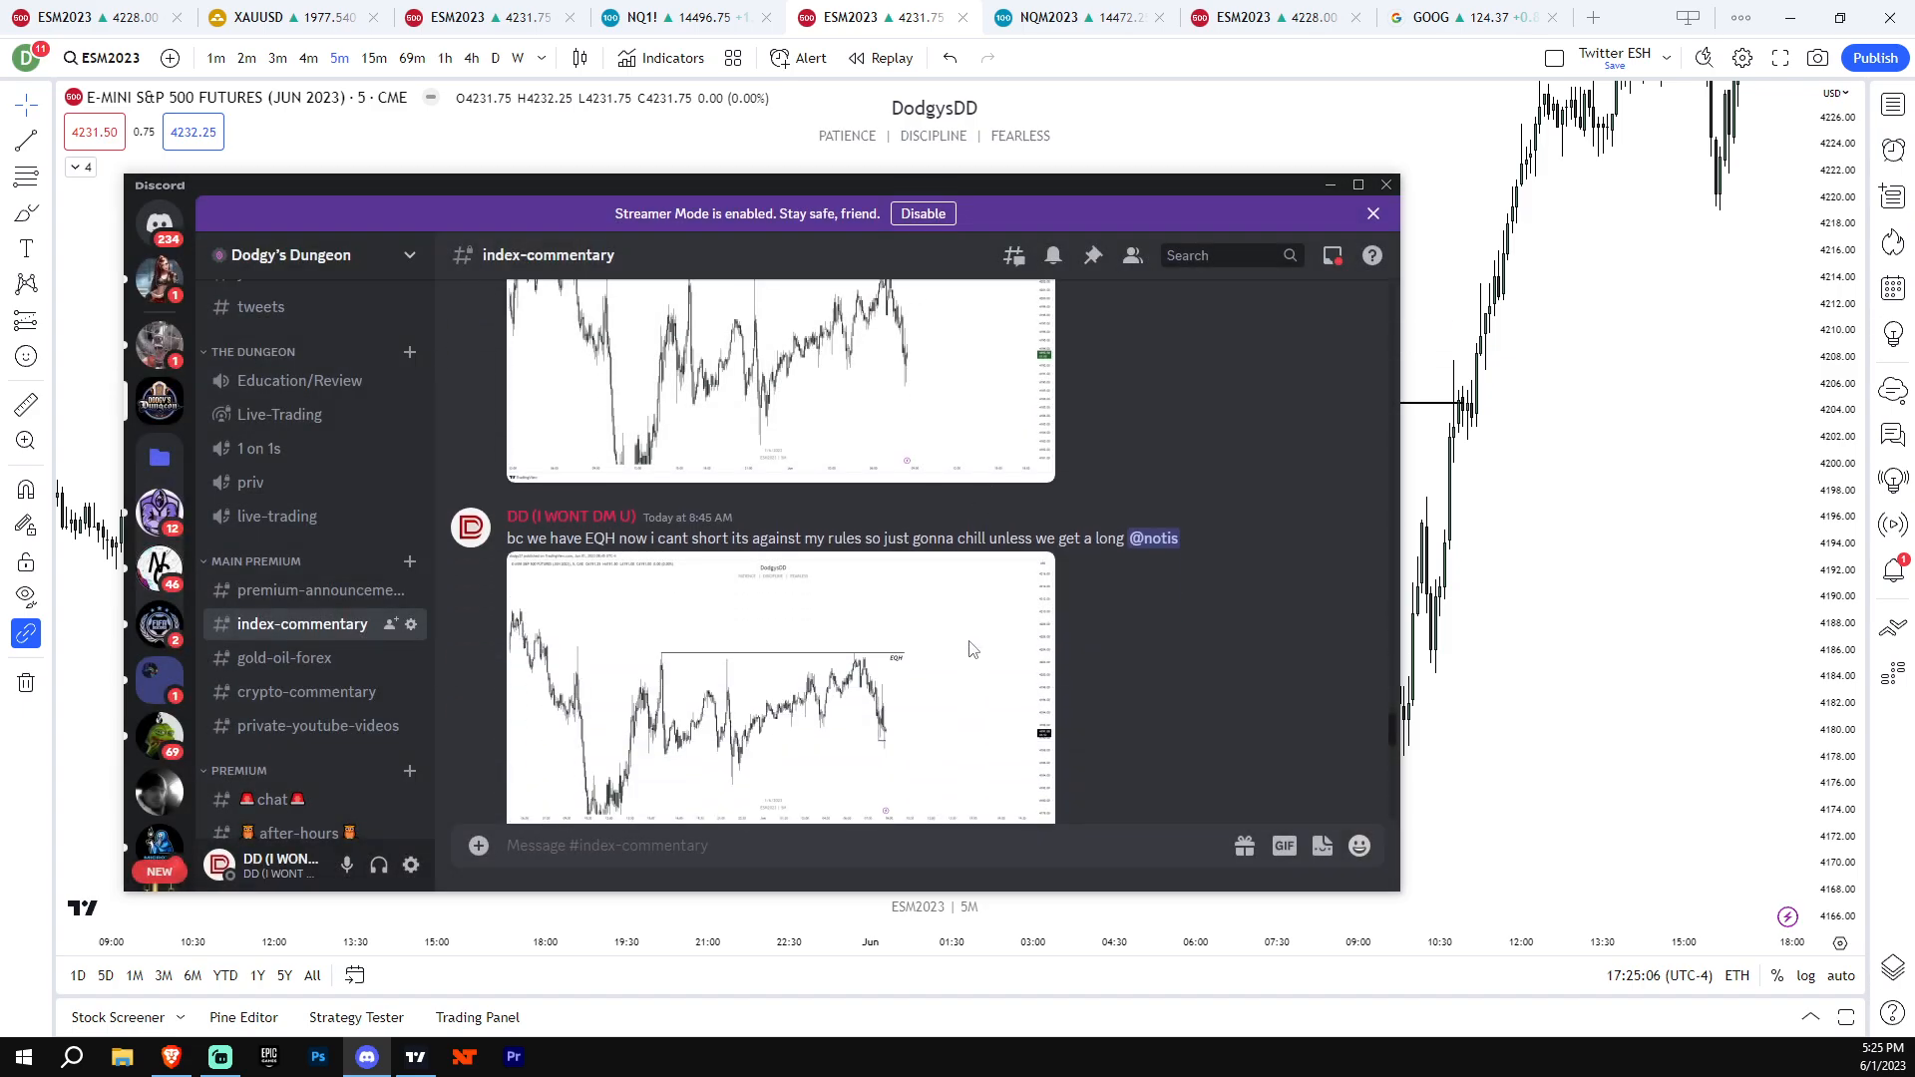
pyautogui.scroll(-3)
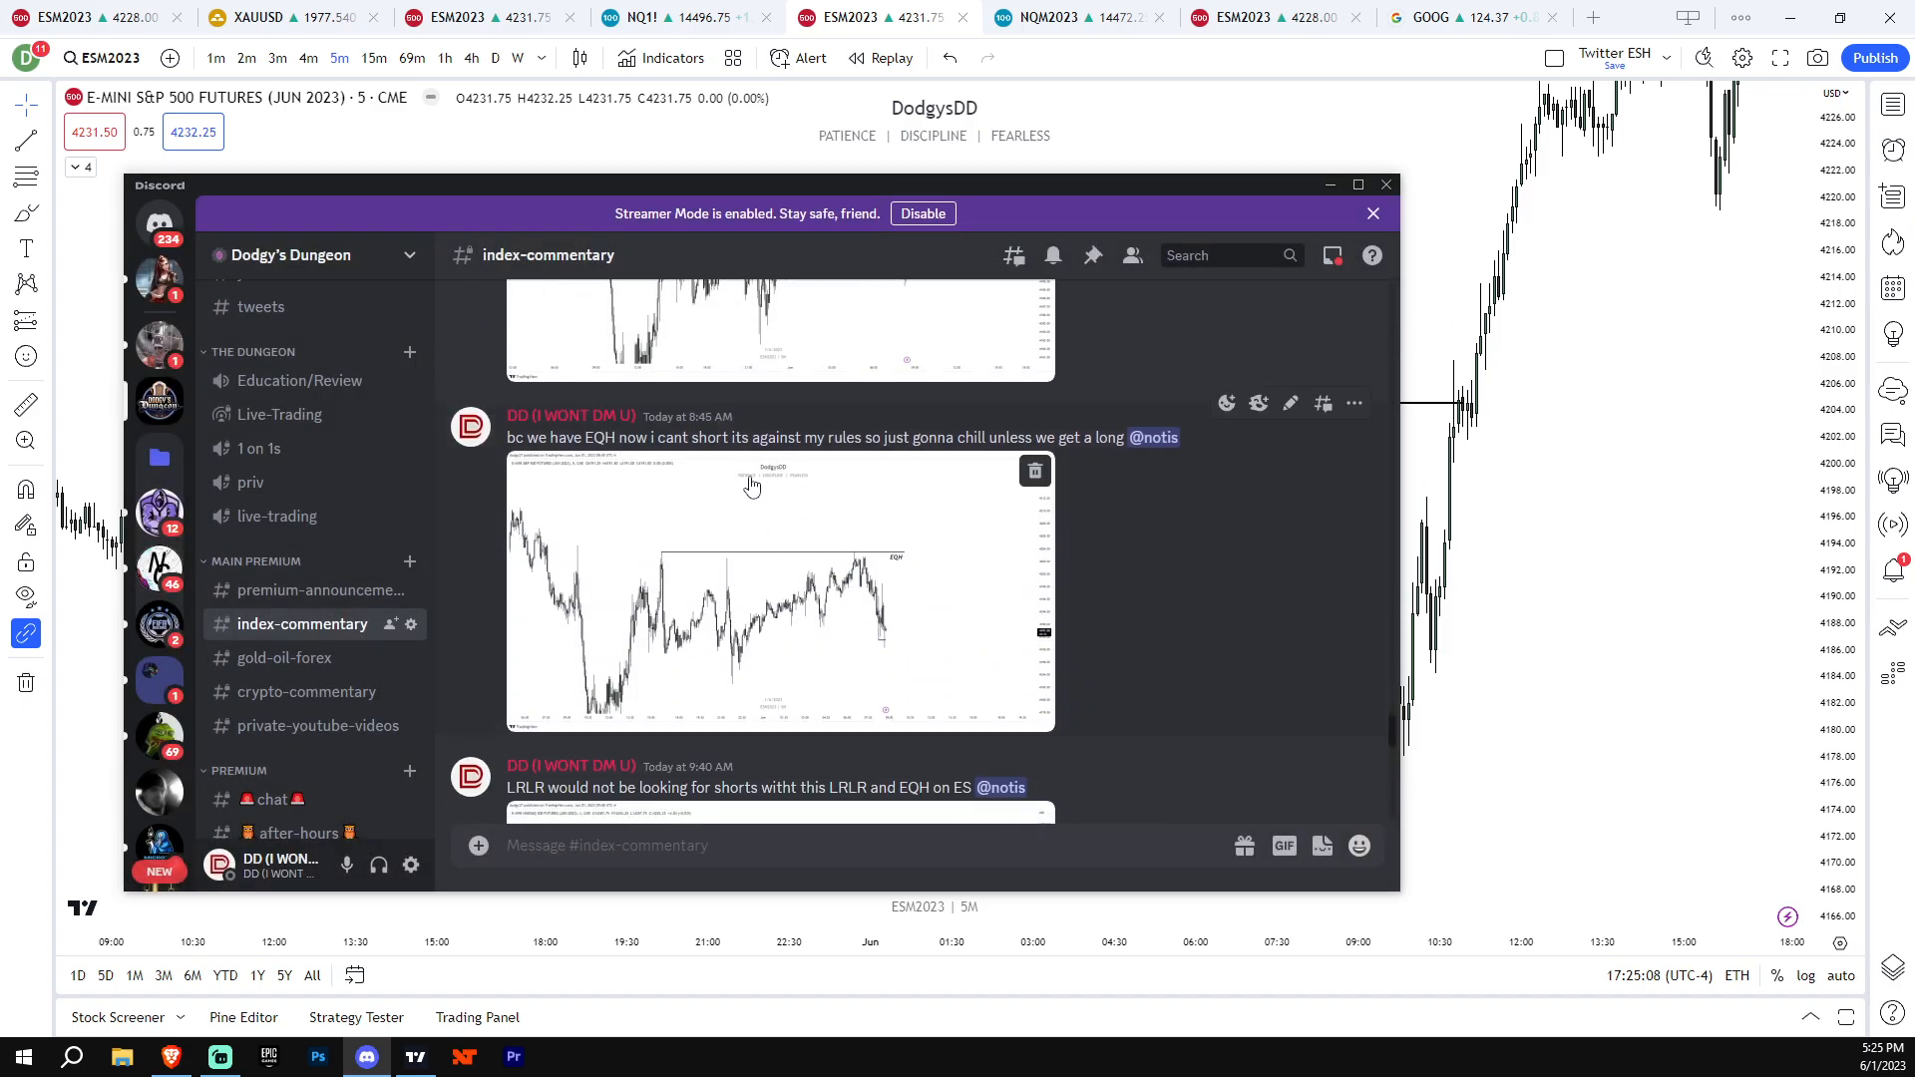
pyautogui.moveTo(1101, 500)
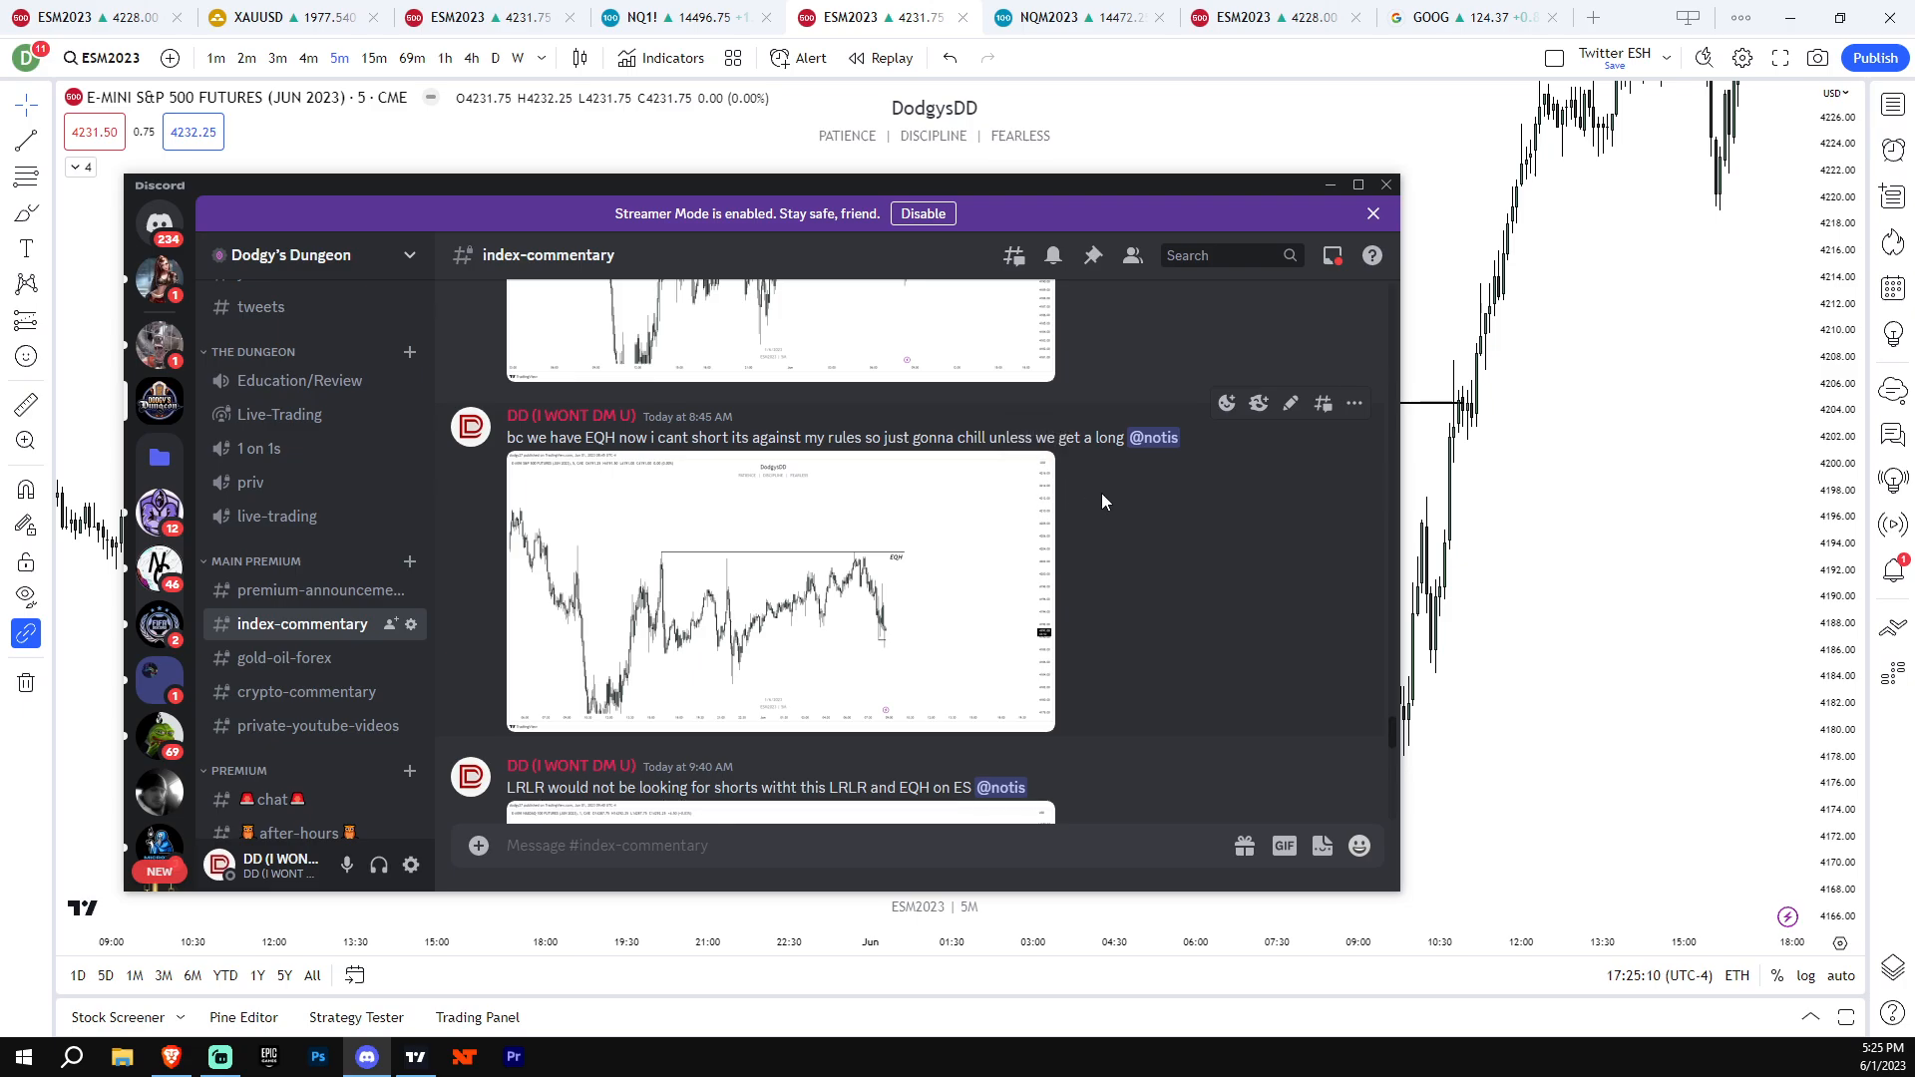
pyautogui.scroll(-3)
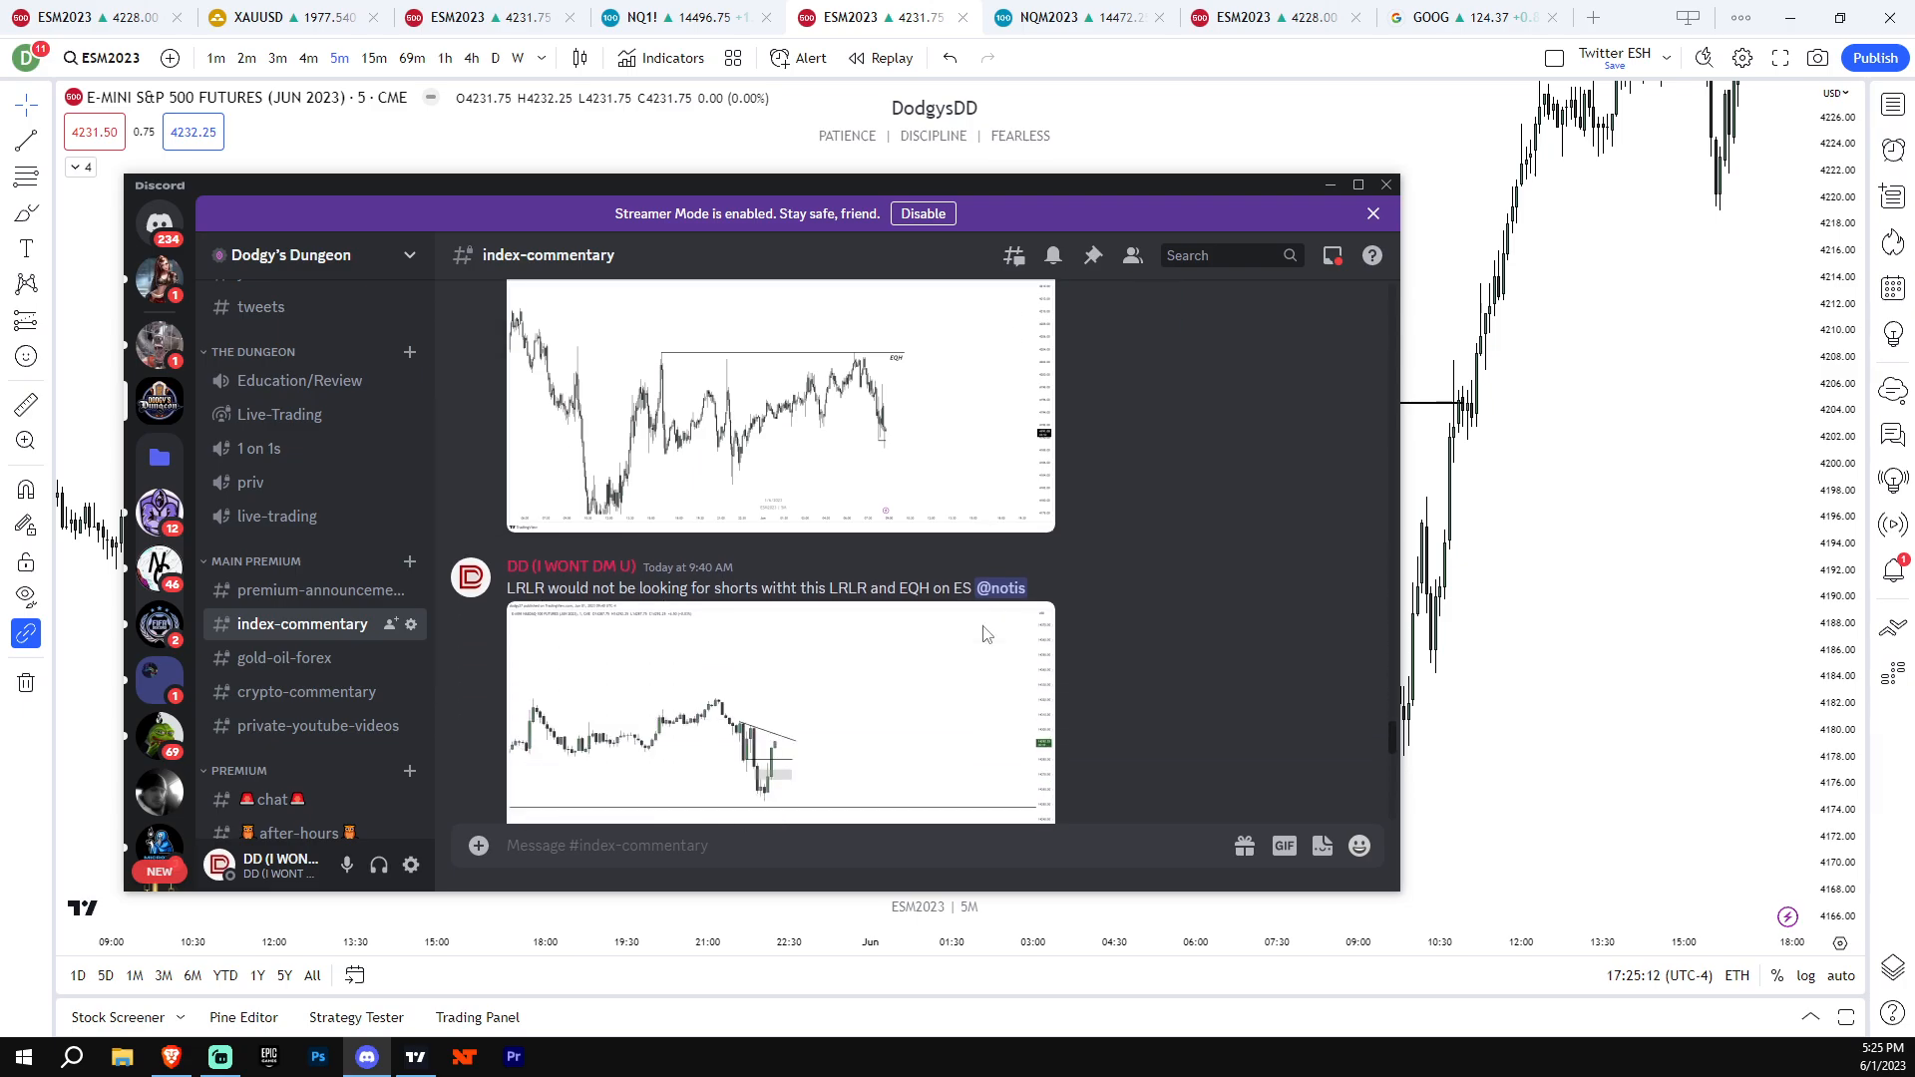
pyautogui.click(1373, 214)
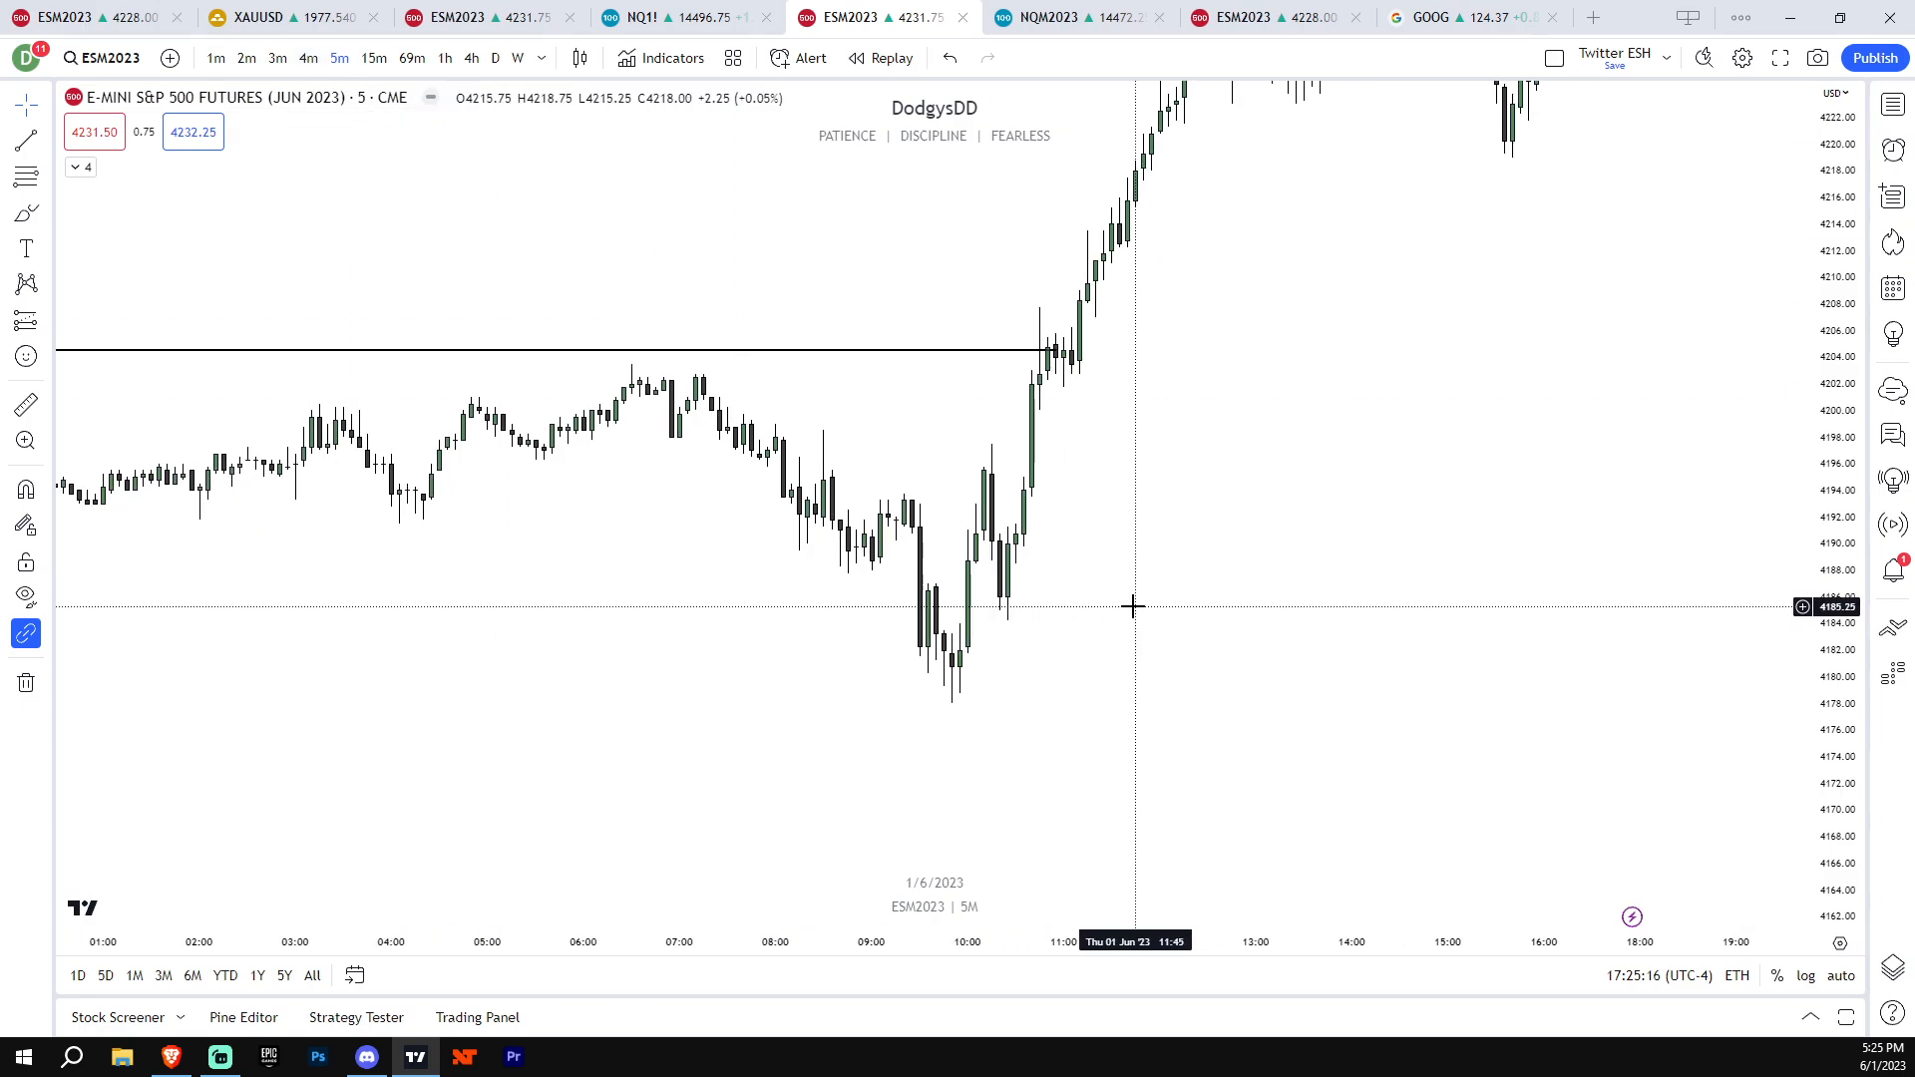
pyautogui.moveTo(920, 562)
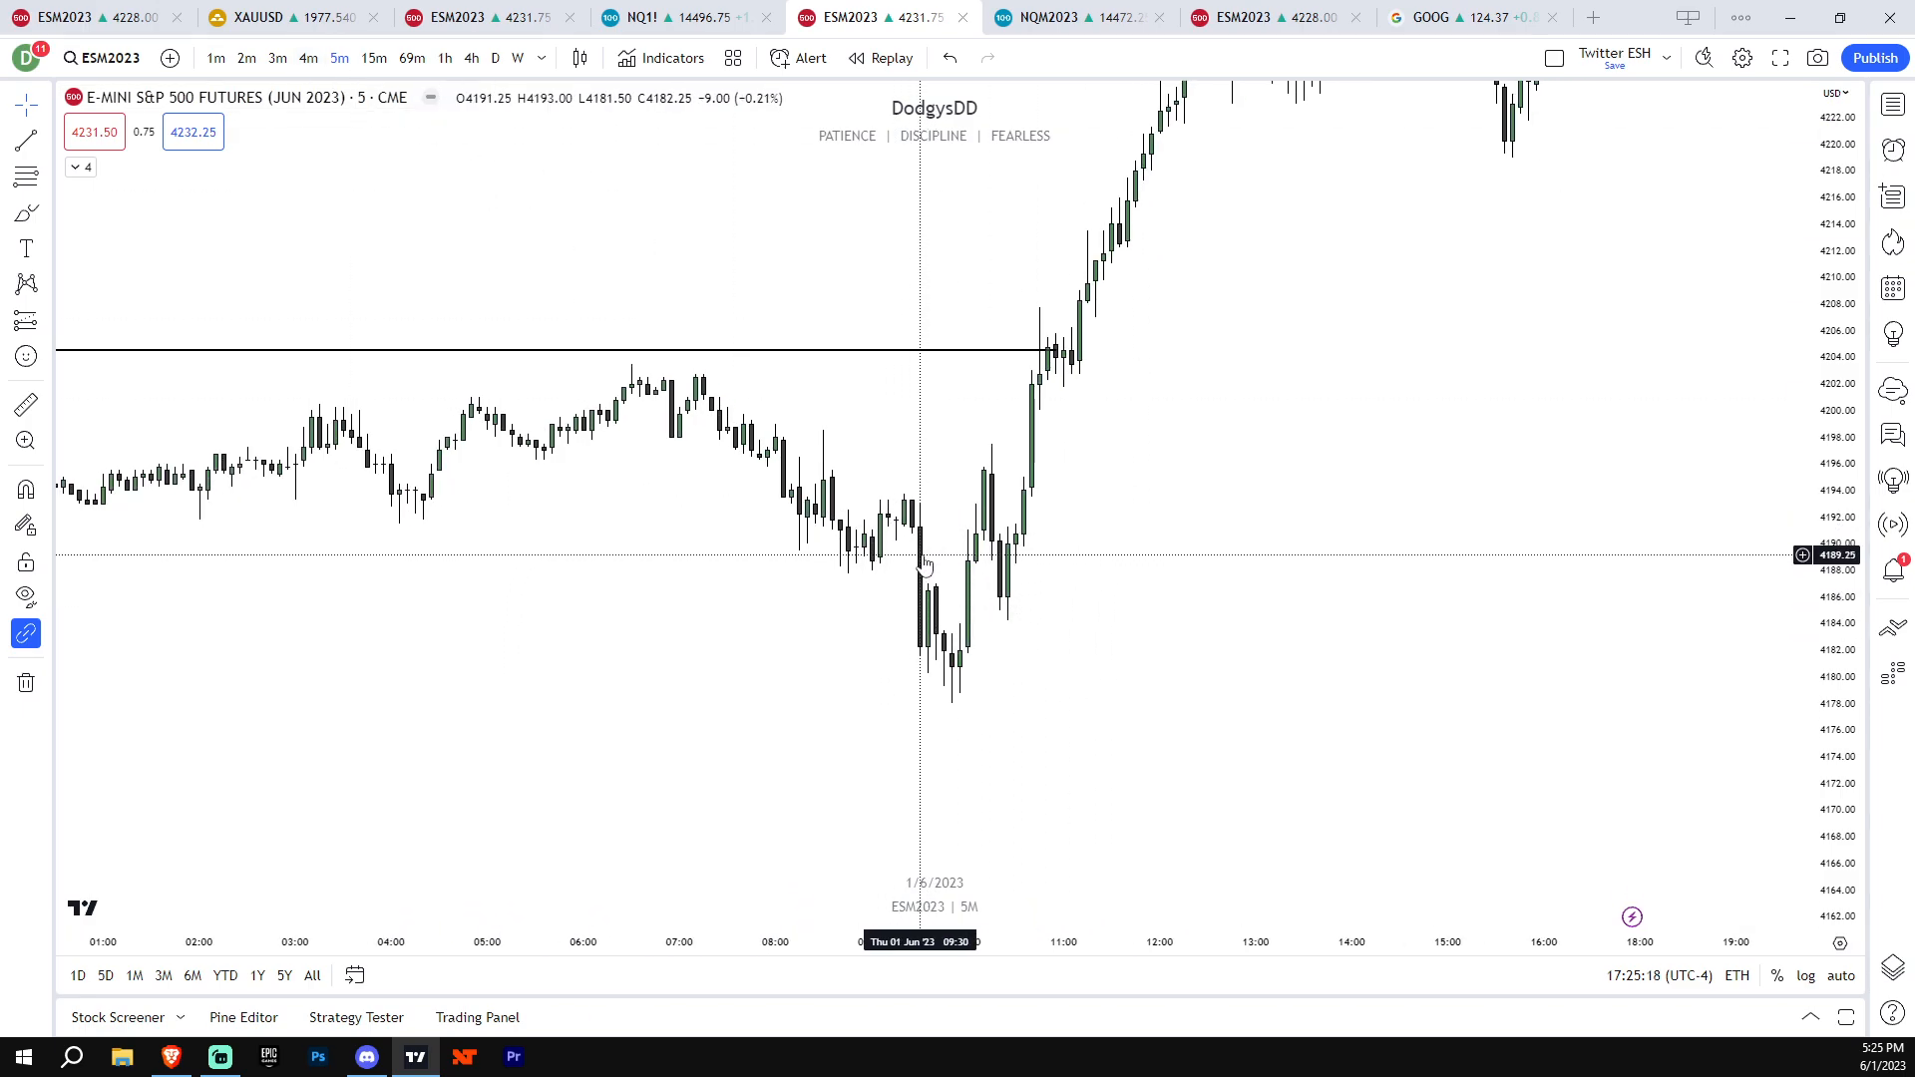
pyautogui.moveTo(921, 622)
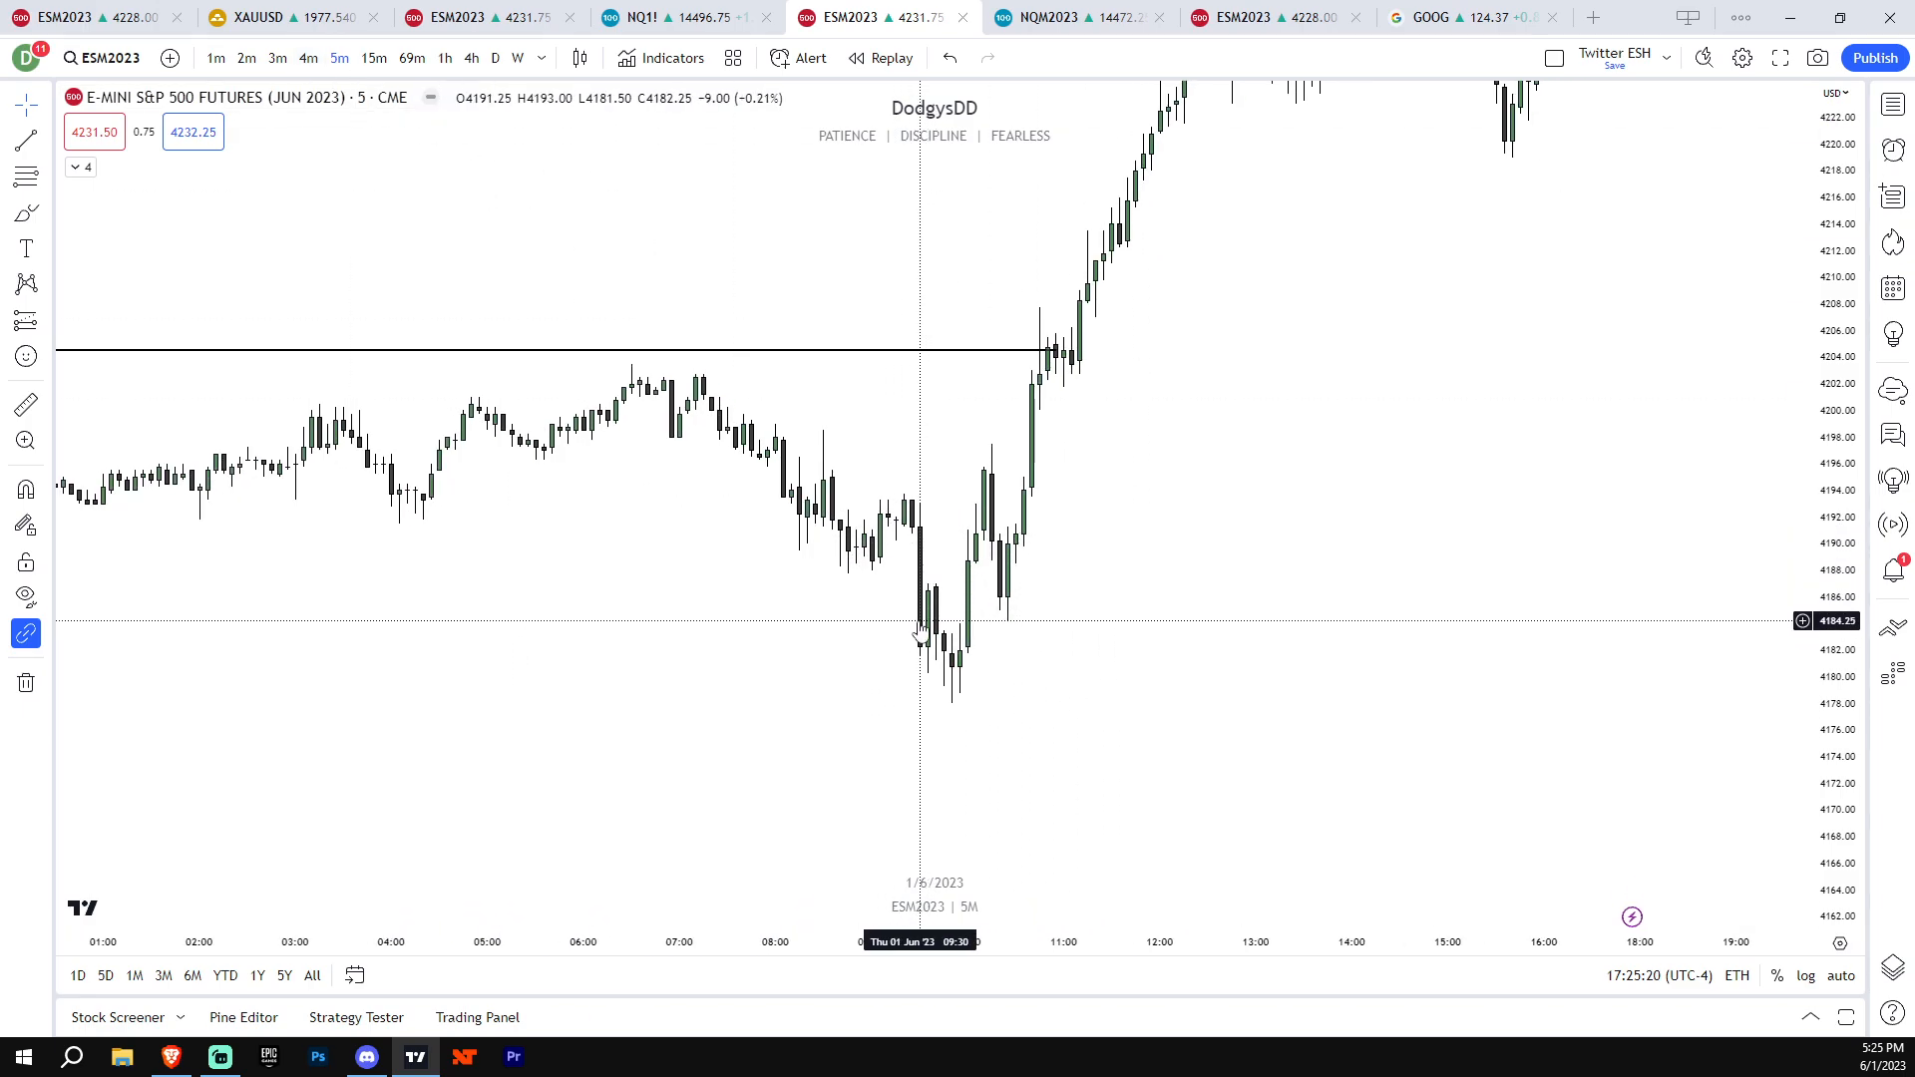
pyautogui.moveTo(950, 676)
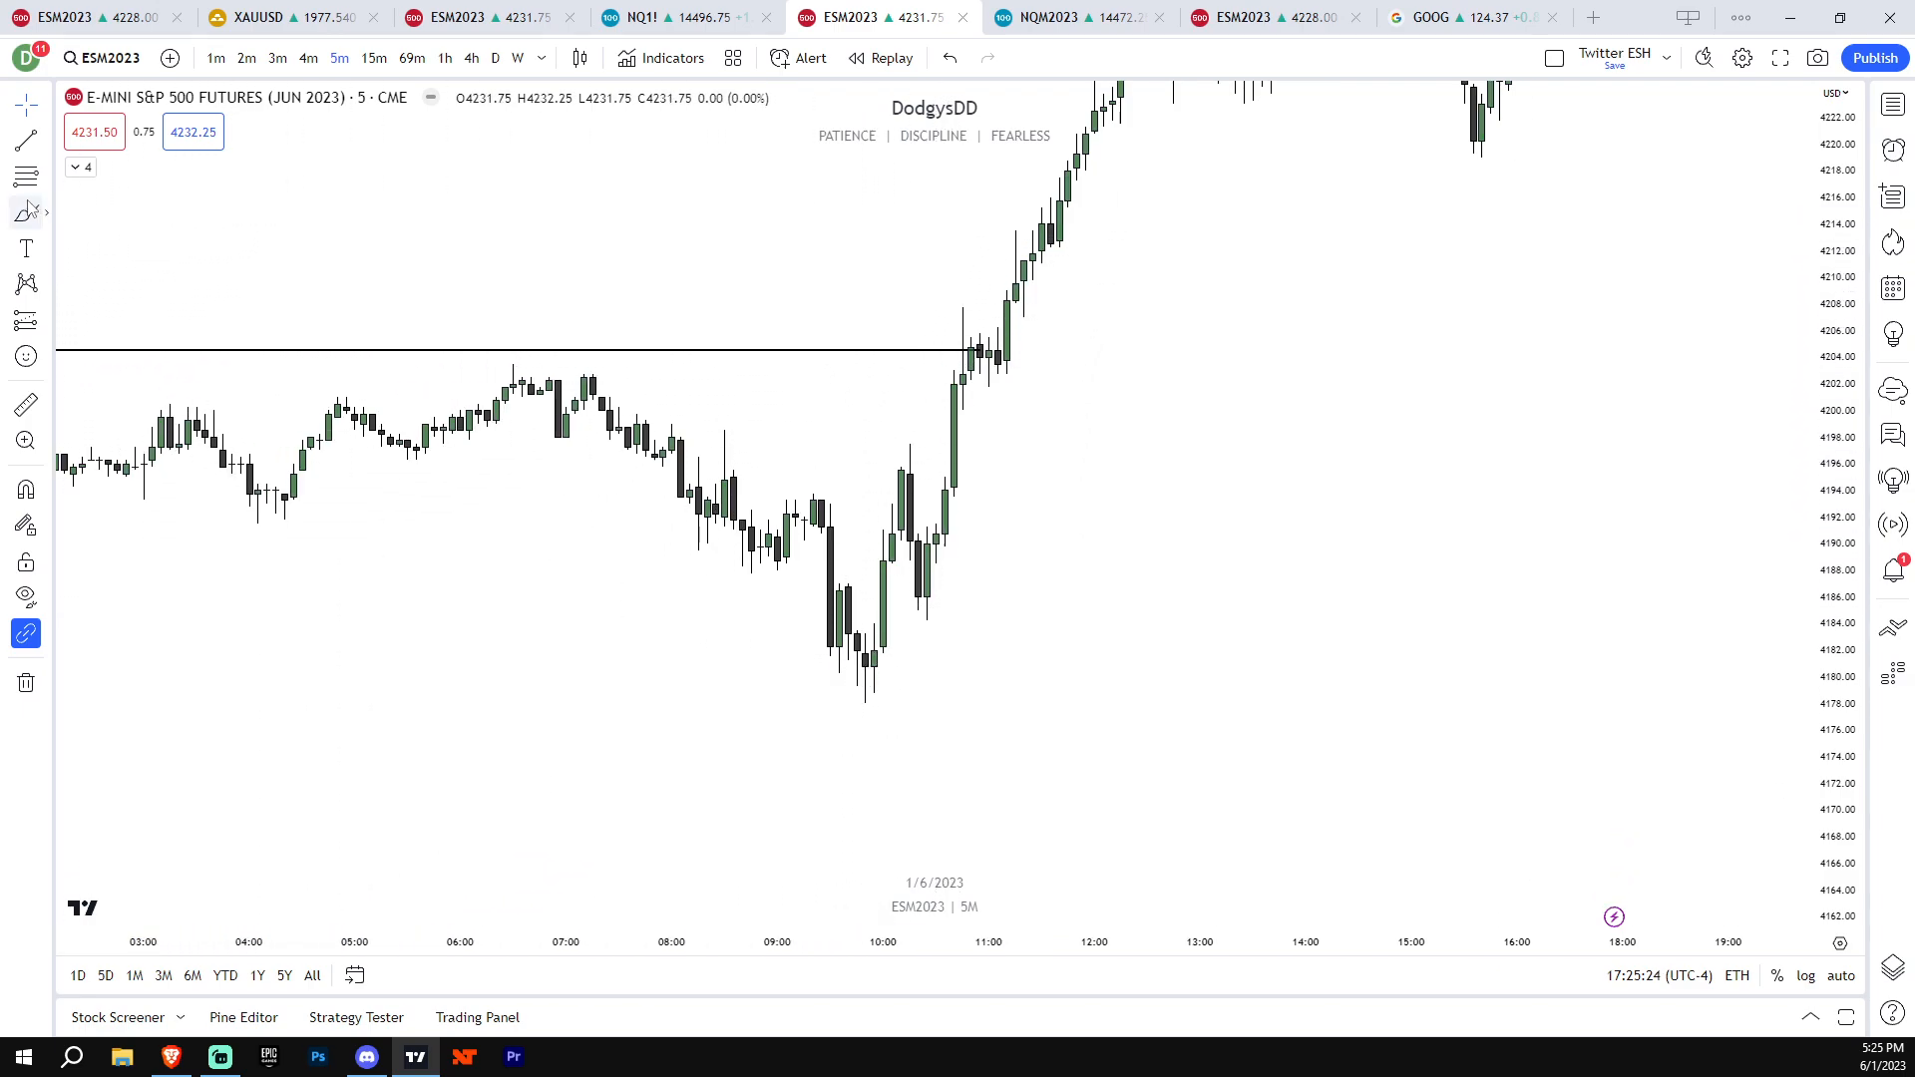
pyautogui.moveTo(820, 531)
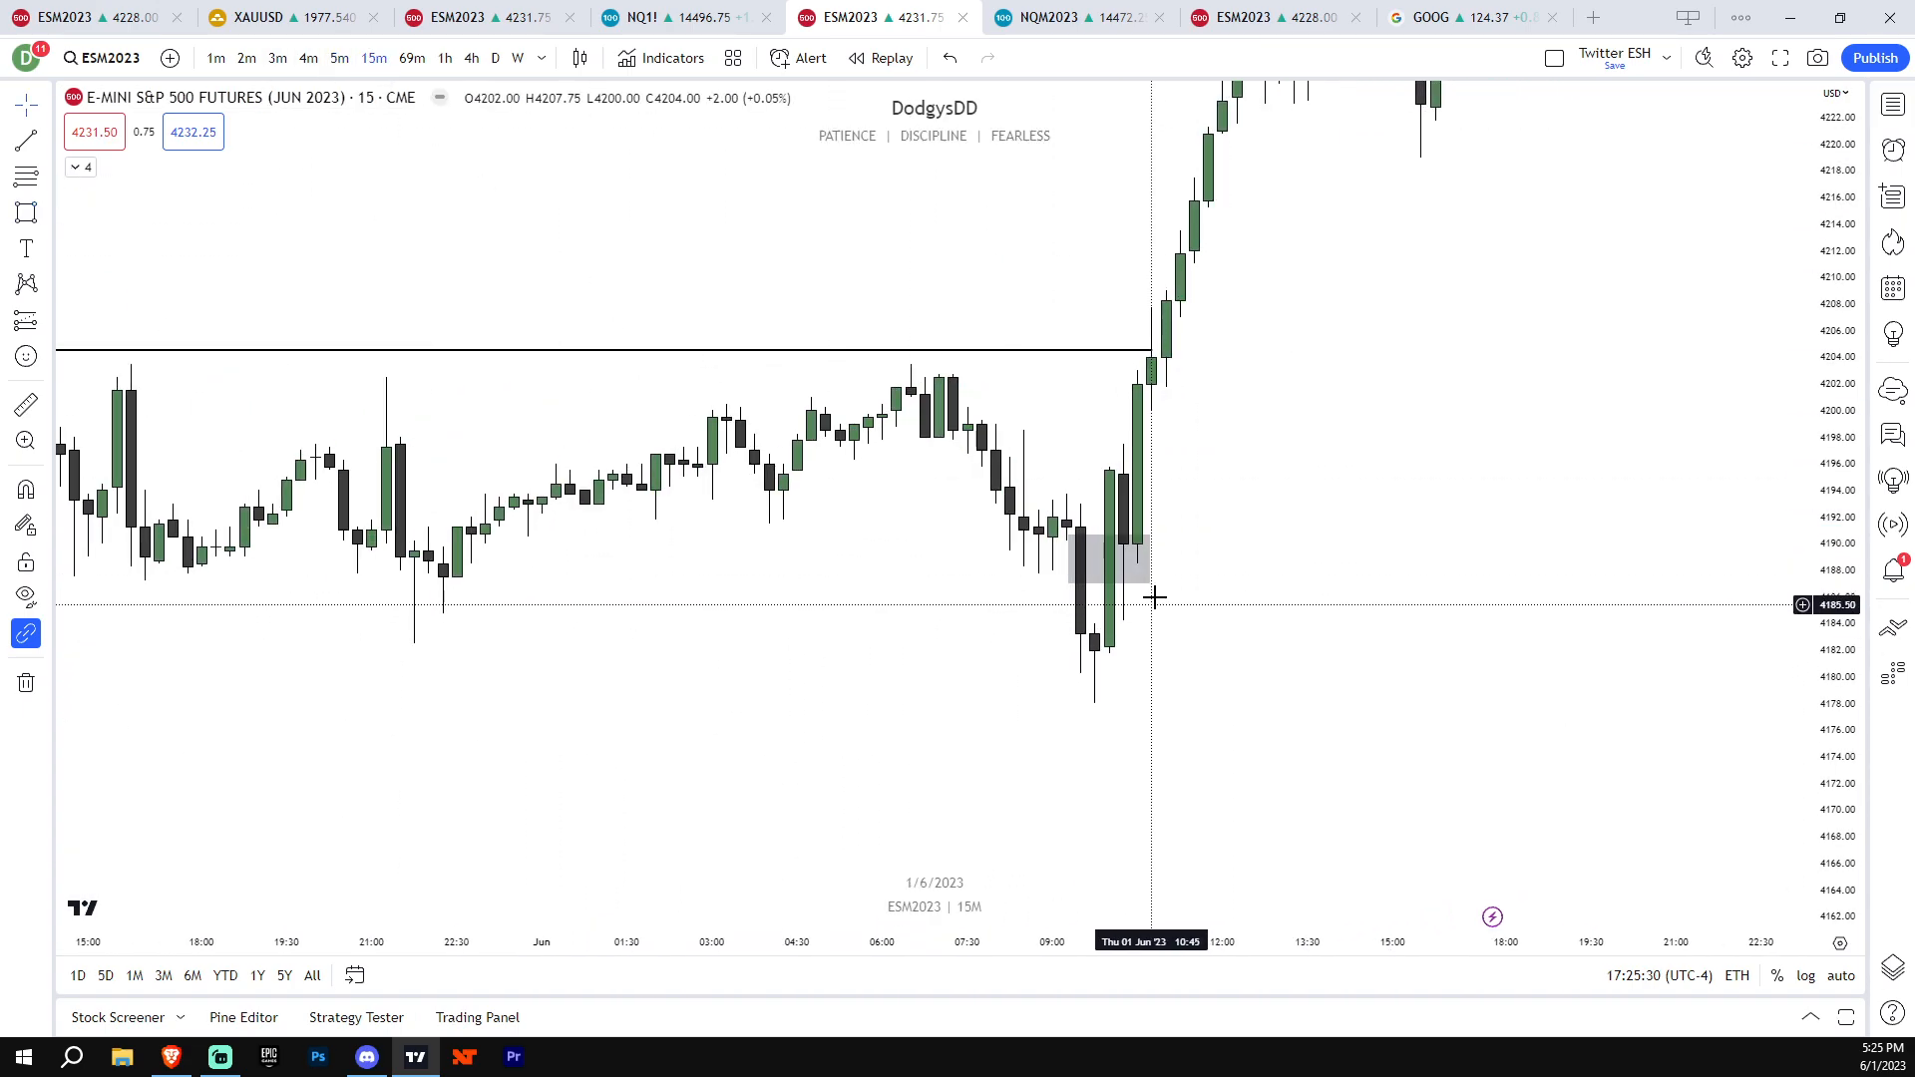
# Finish the gray fair value gap box just below 4190 and view it on the ES 1-minute chart
pyautogui.click(1105, 564)
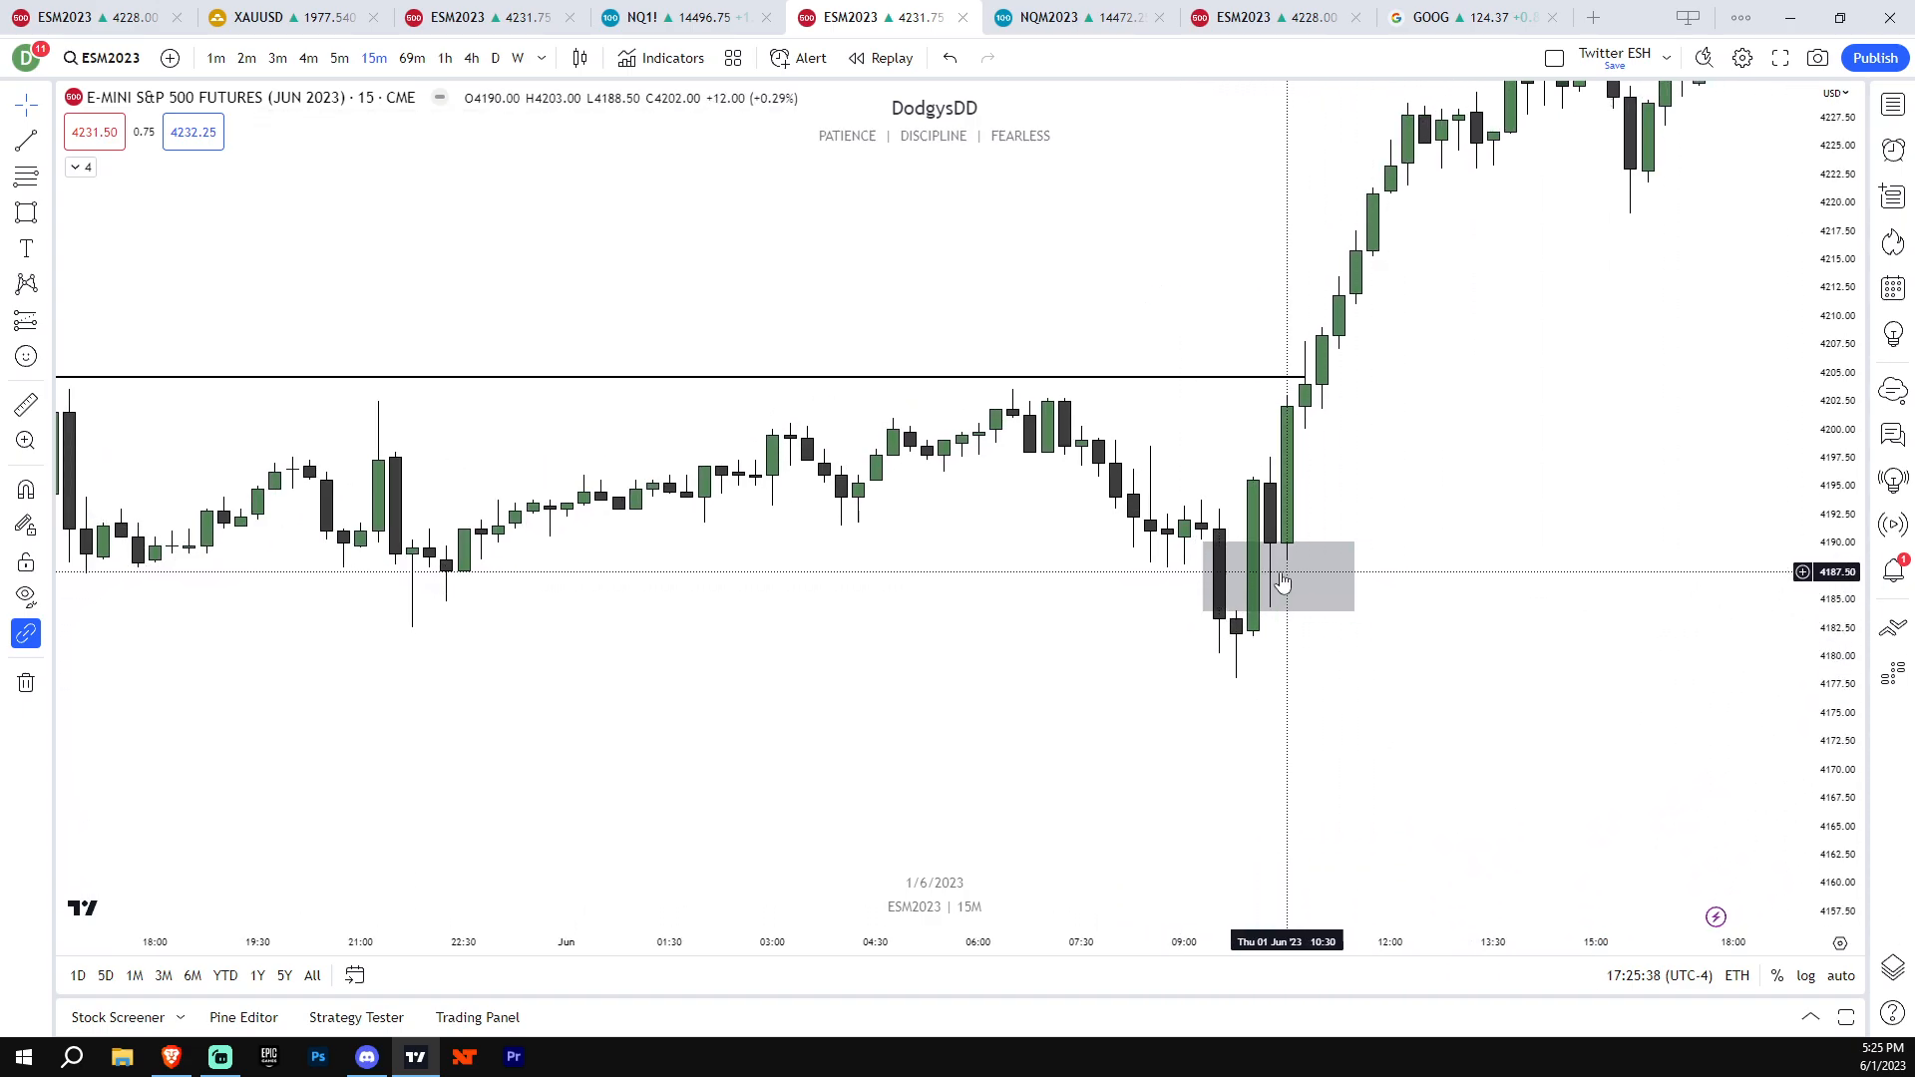
pyautogui.click(339, 57)
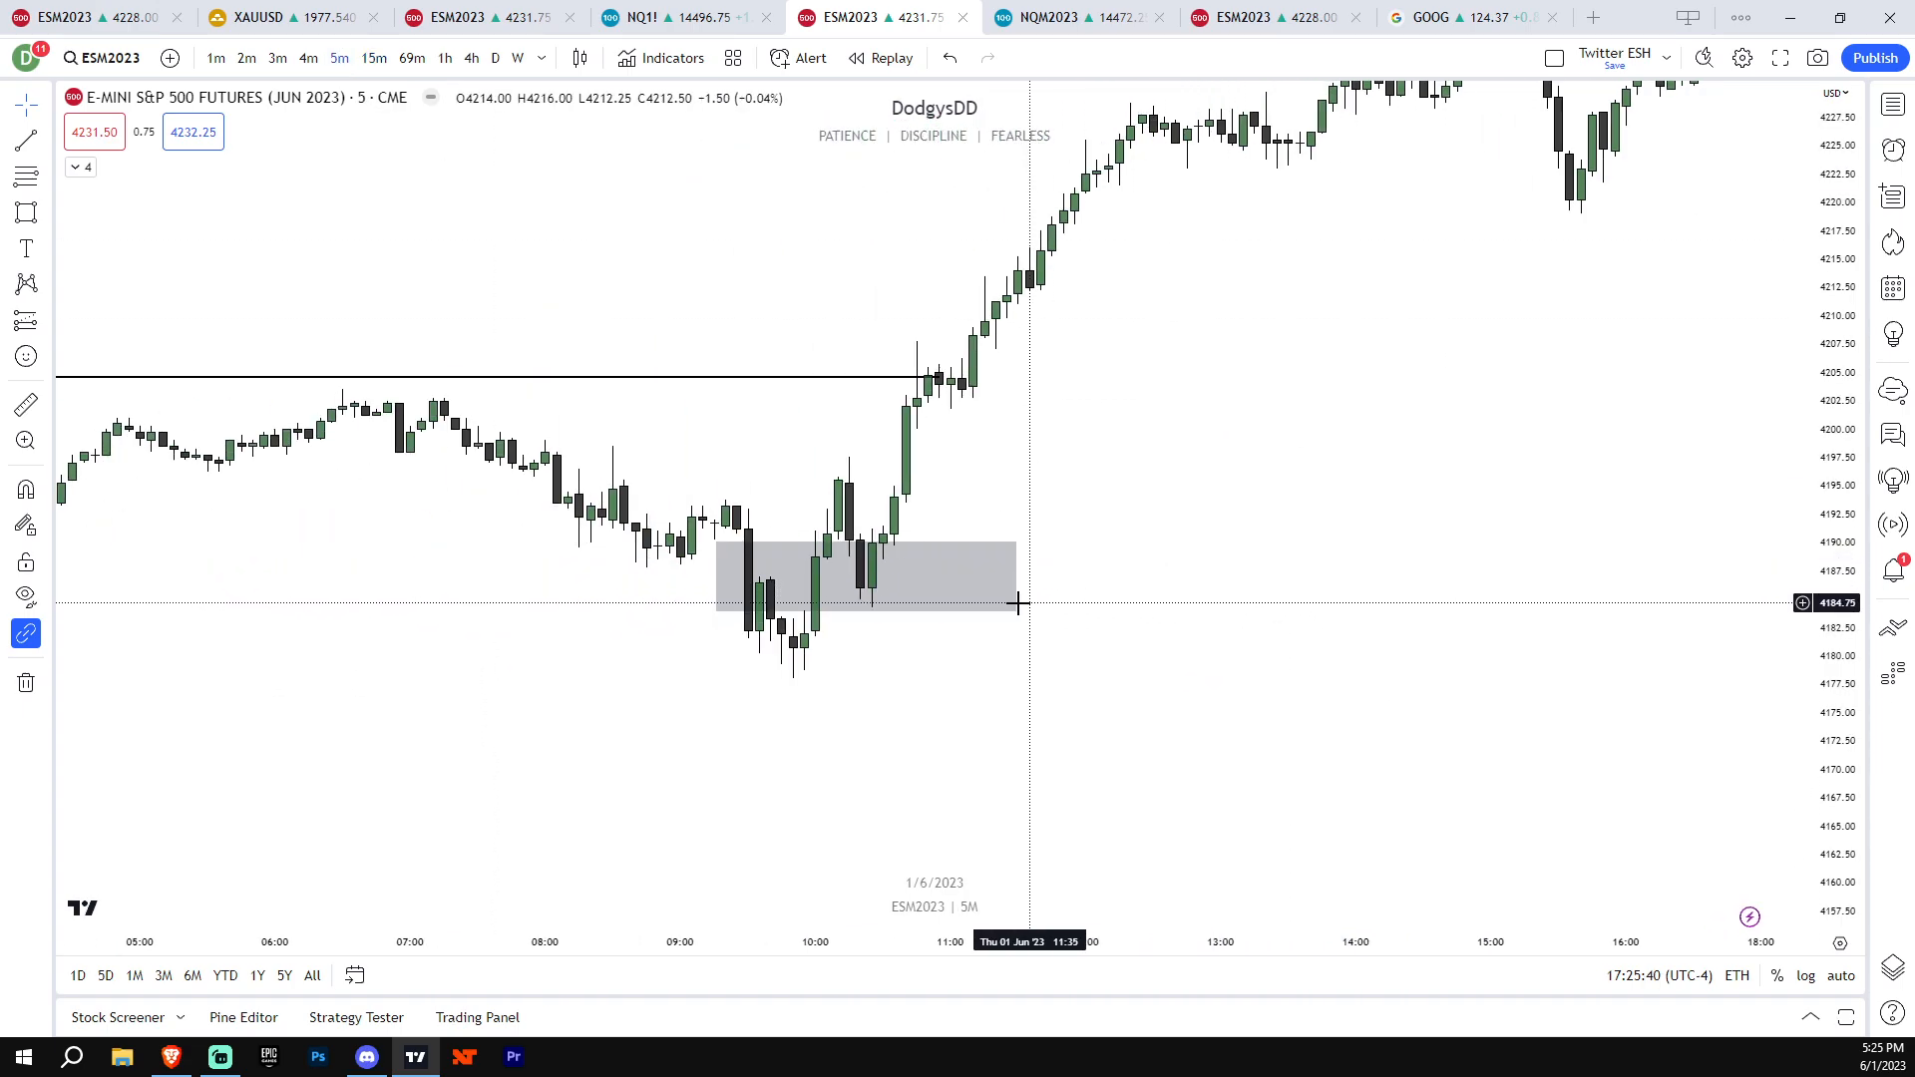
pyautogui.click(864, 573)
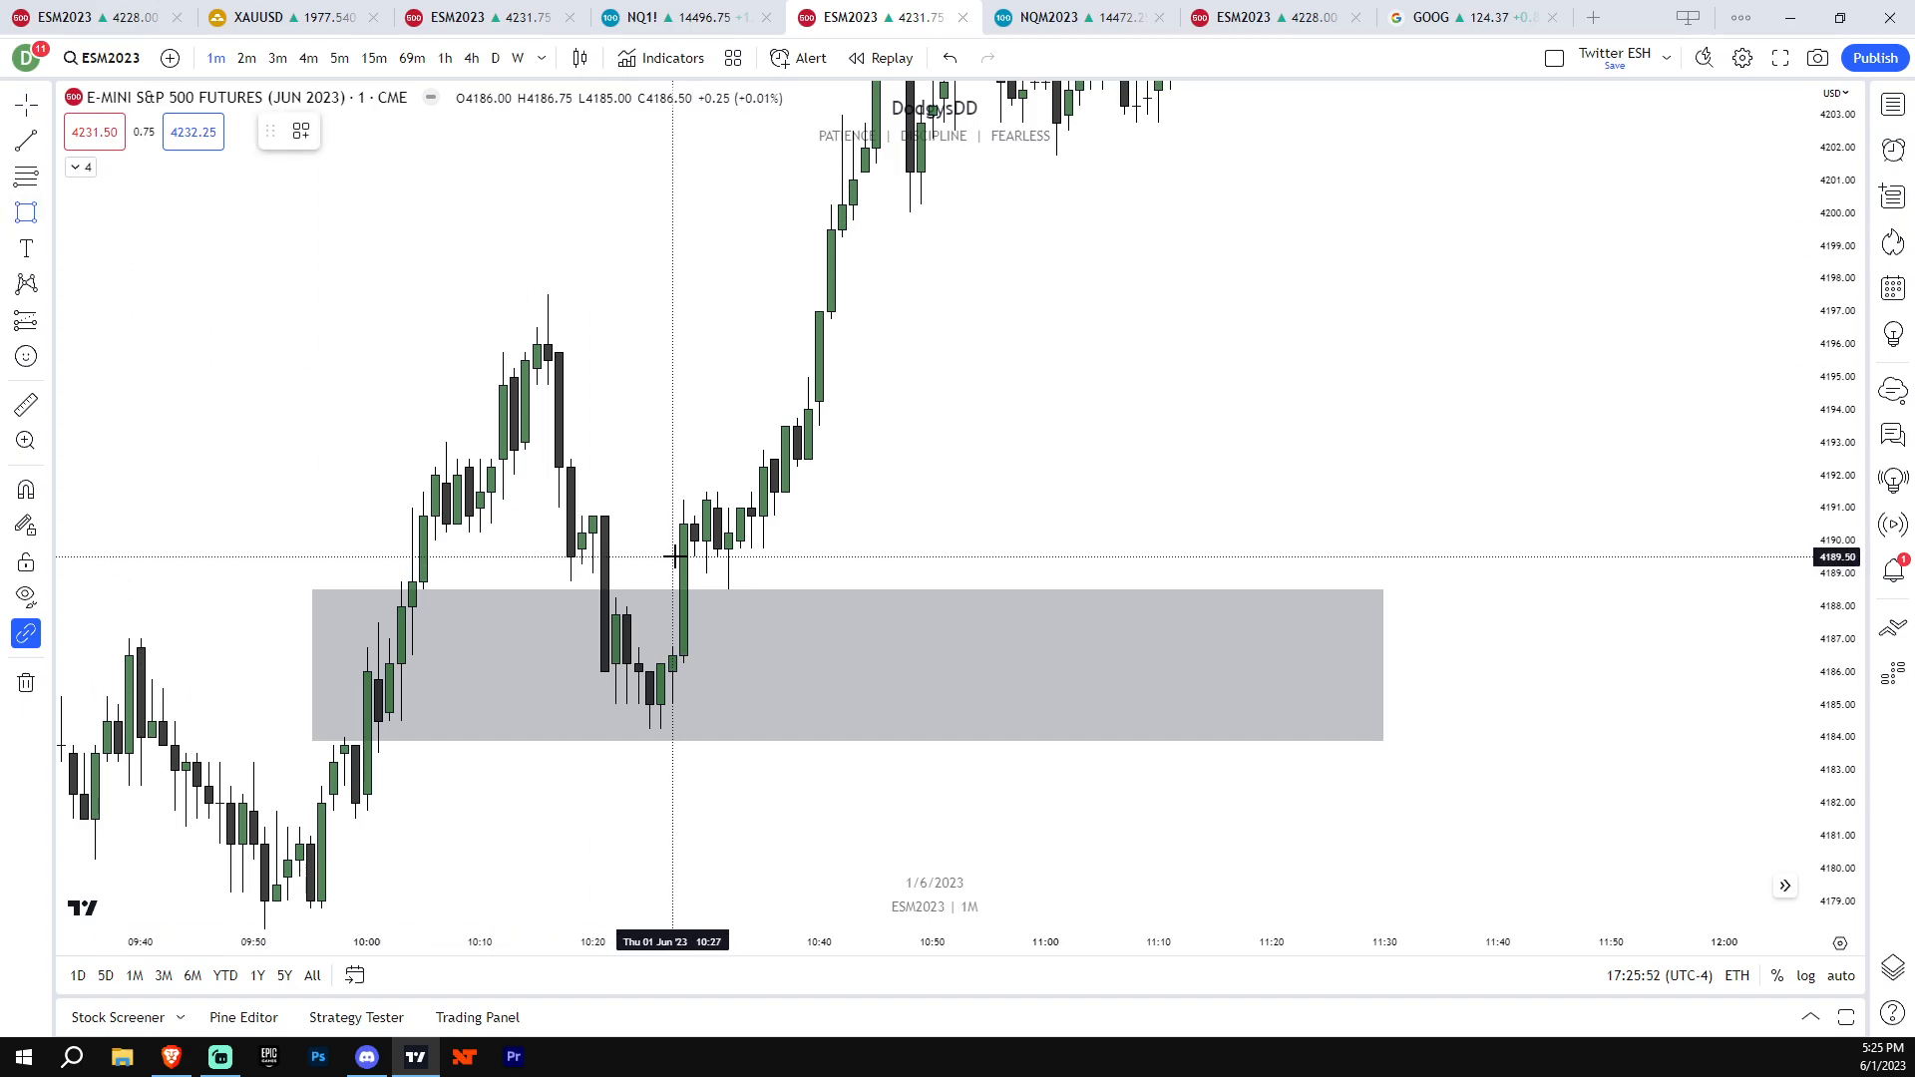
# Add a smaller gray box over the retest and a thin box across the wicks, coloured yellow
pyautogui.click(726, 599)
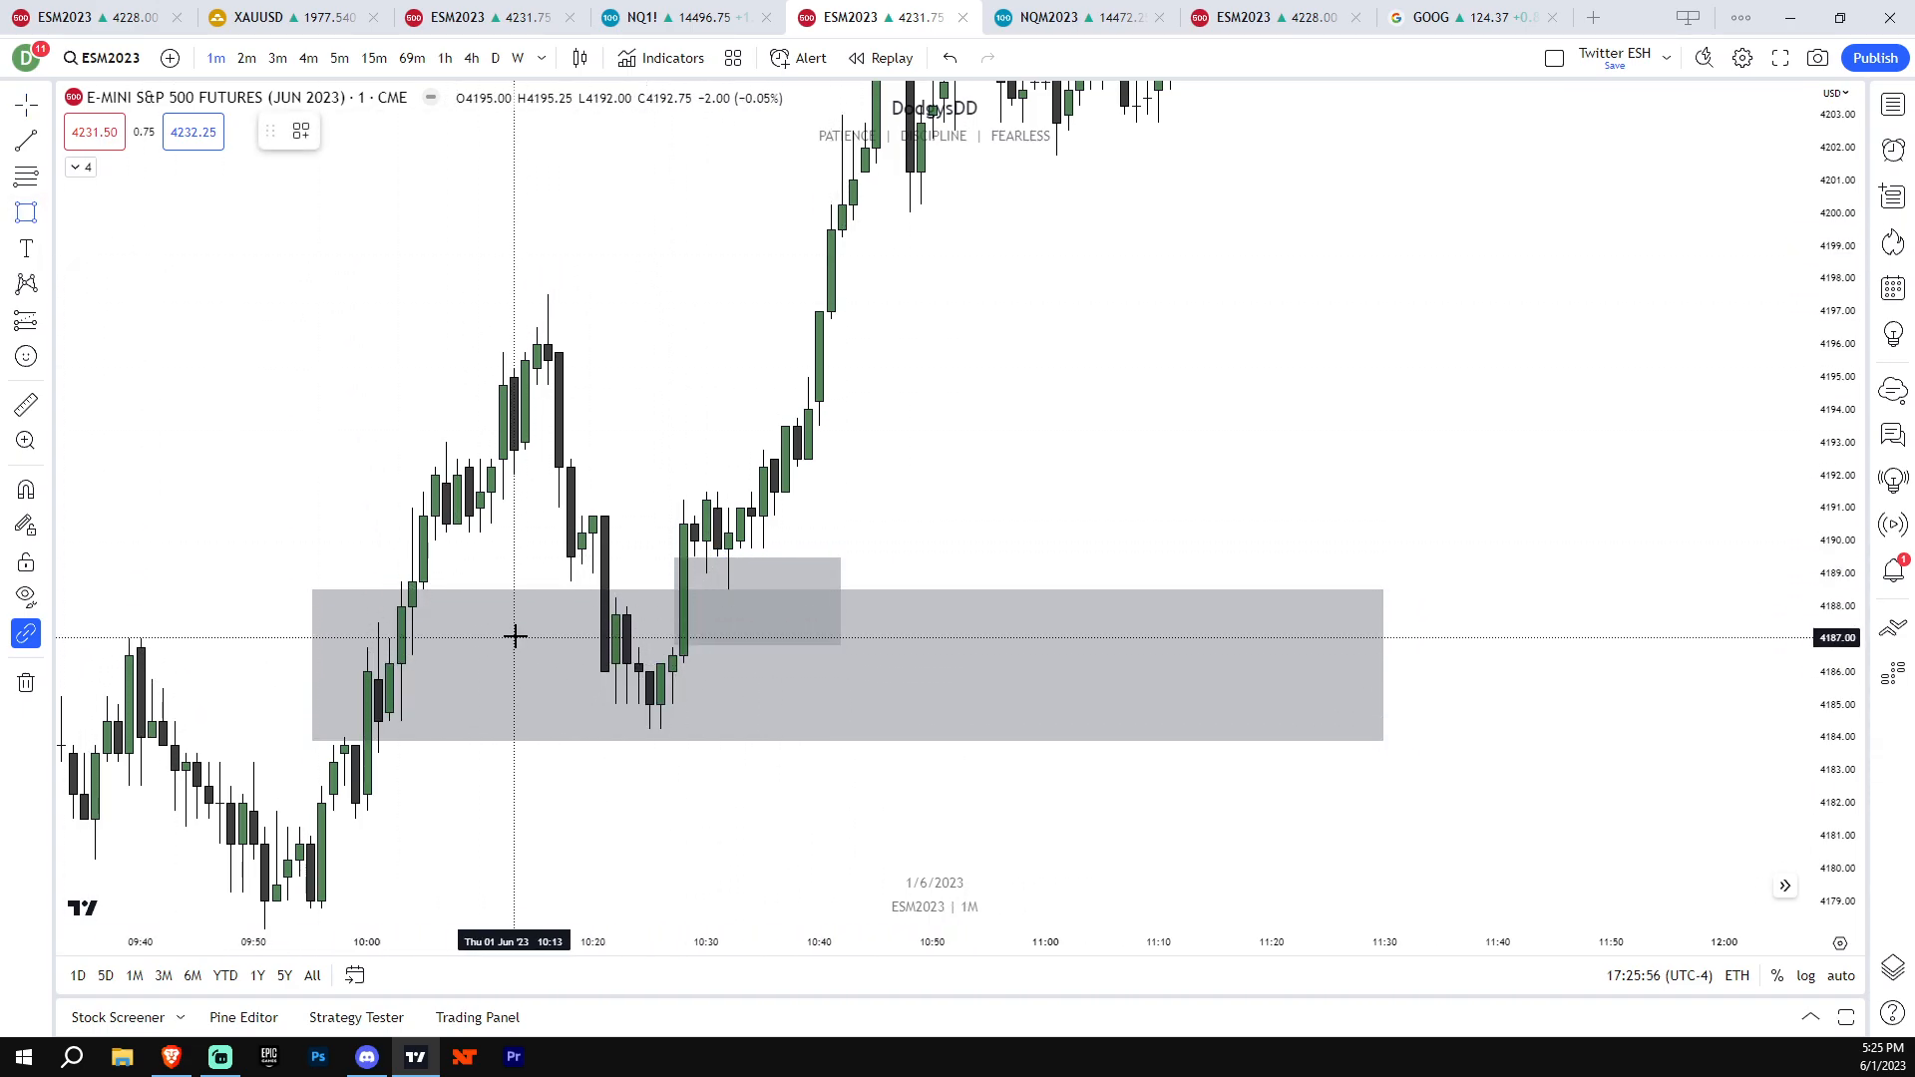
pyautogui.click(788, 598)
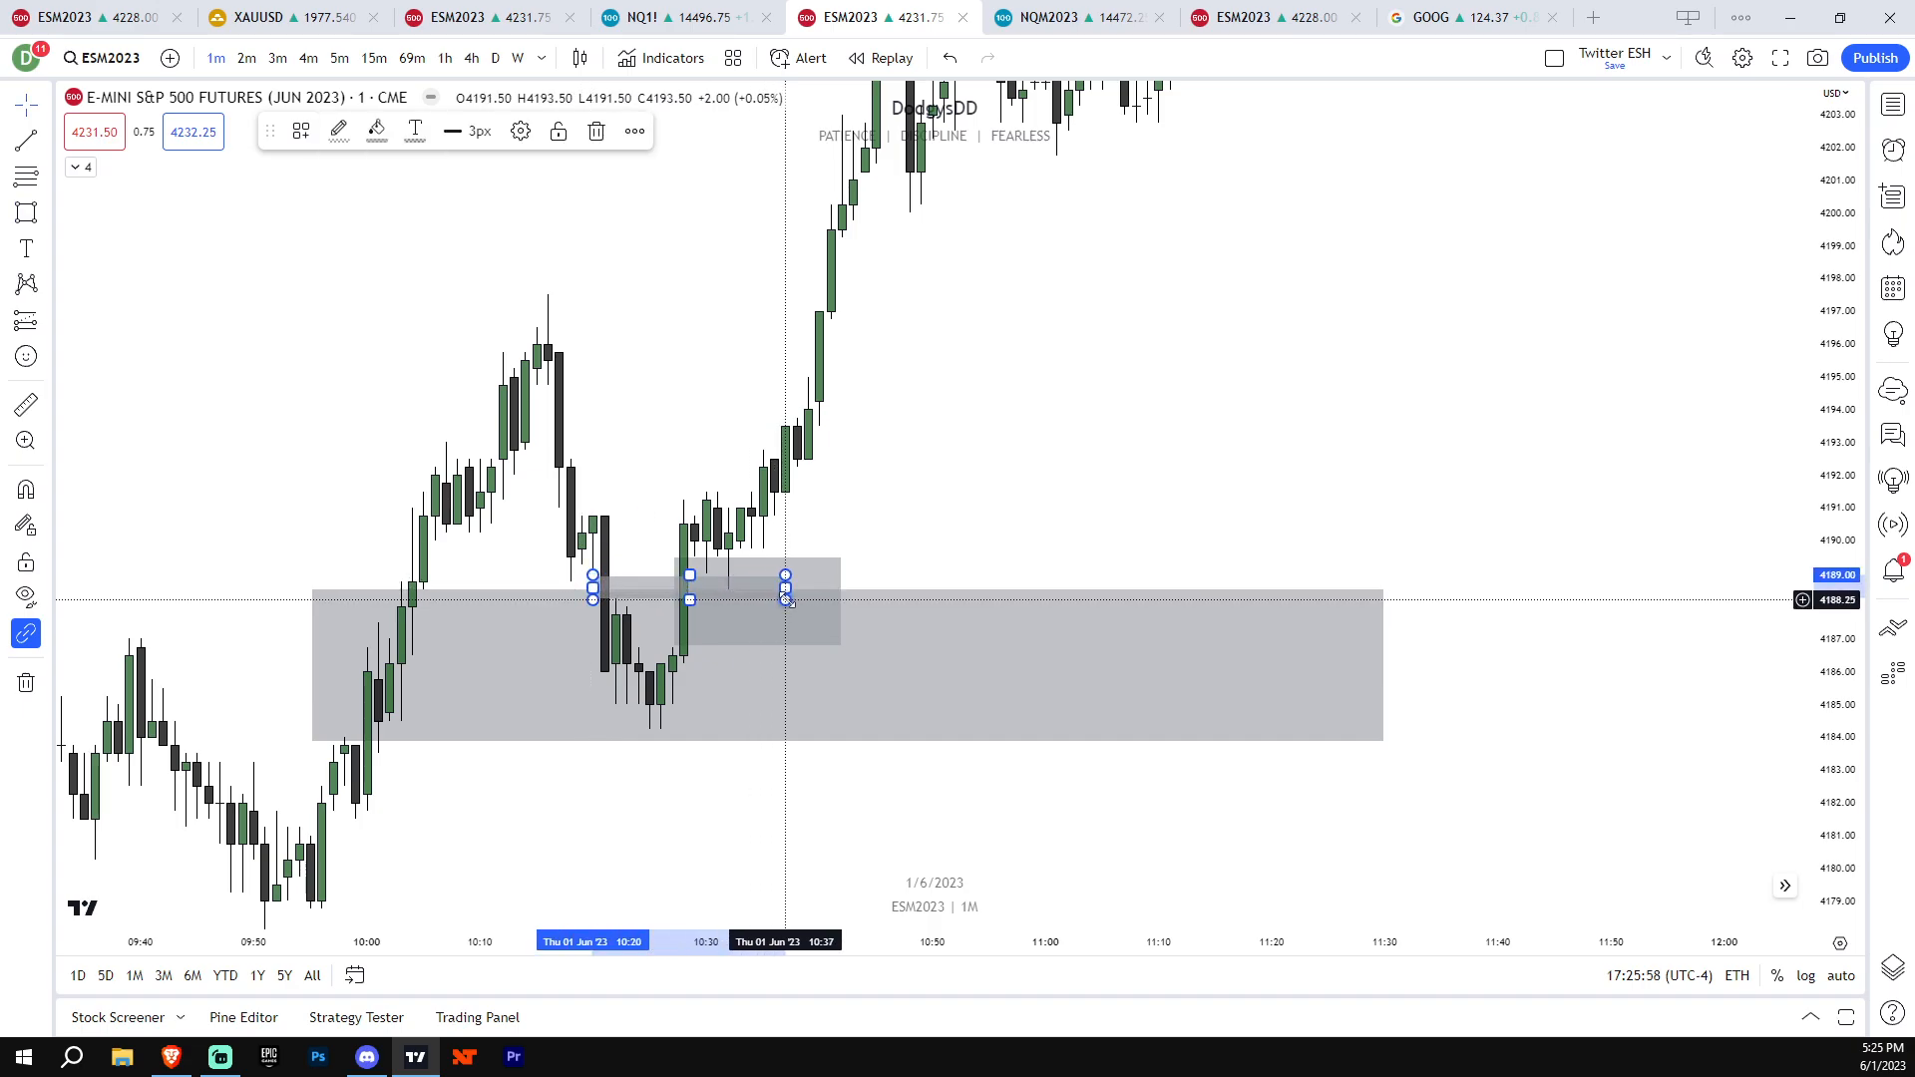
pyautogui.click(377, 132)
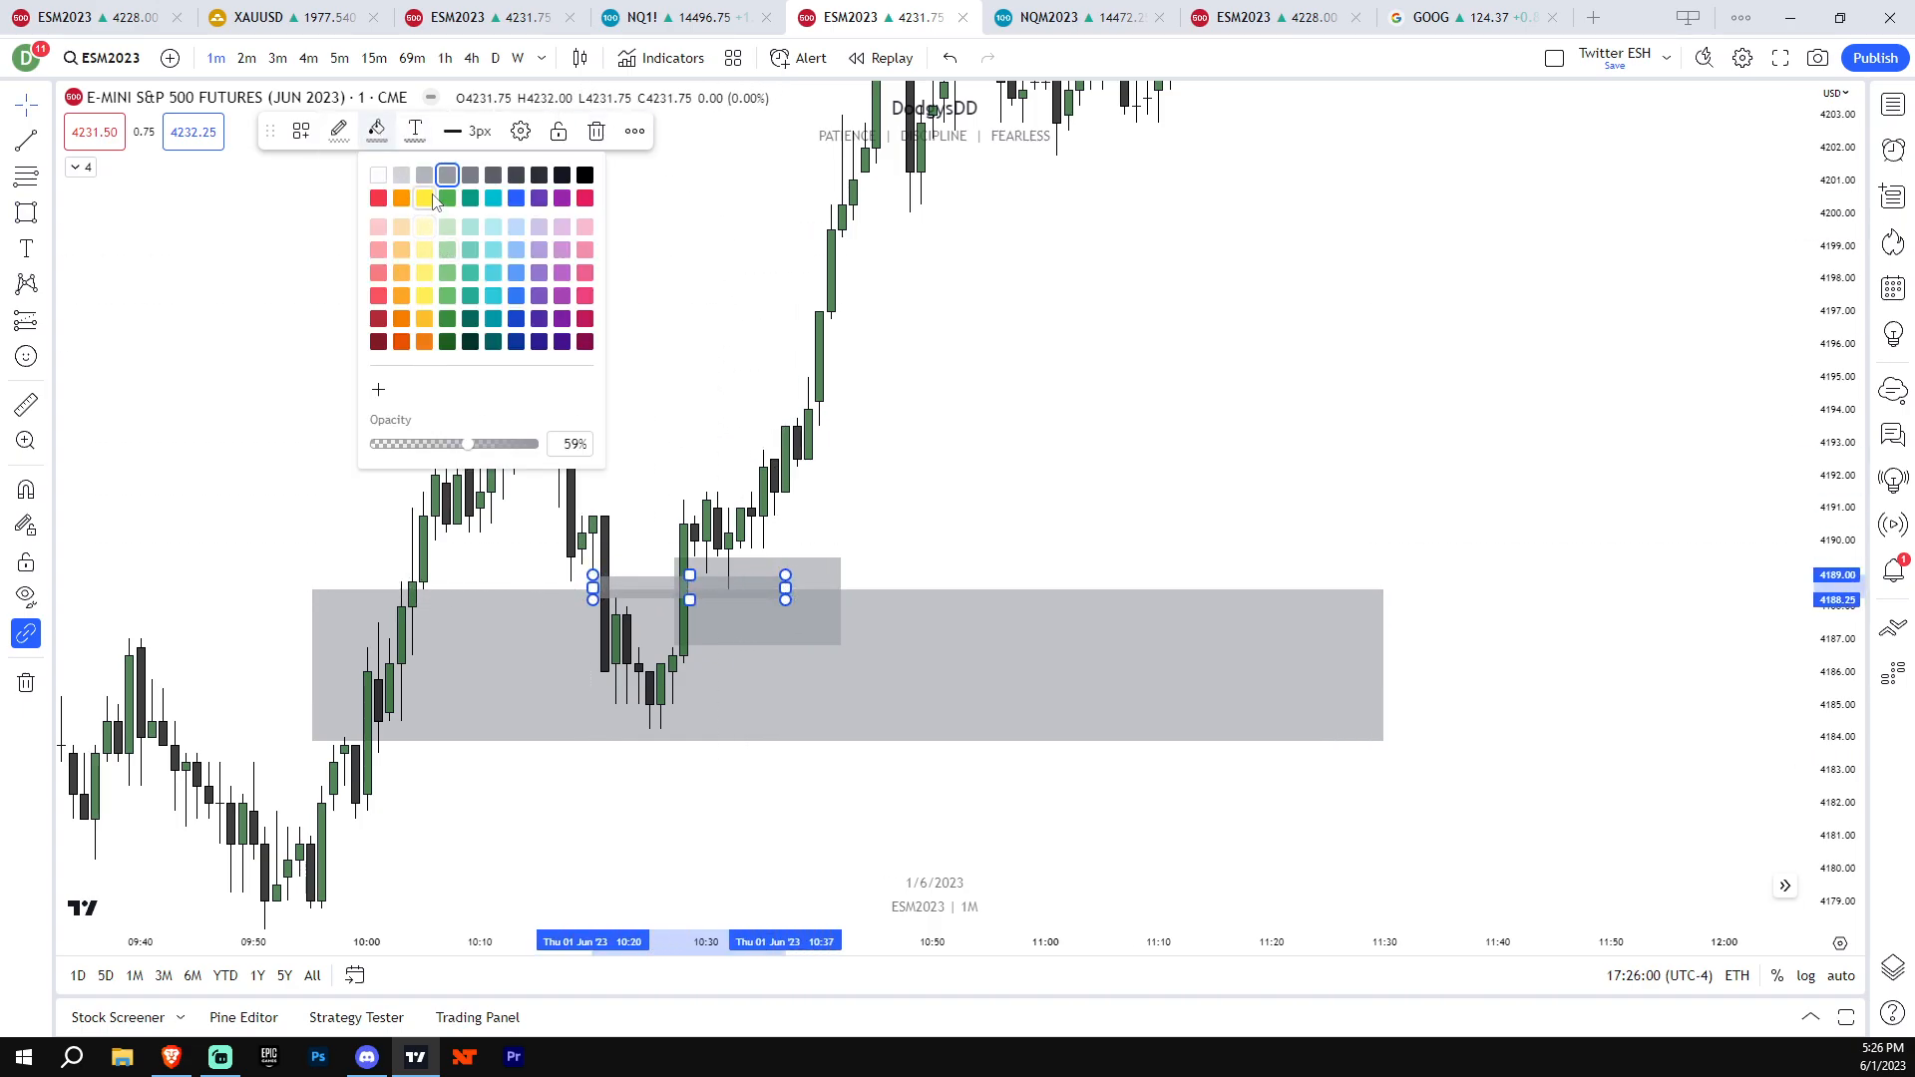
pyautogui.click(422, 176)
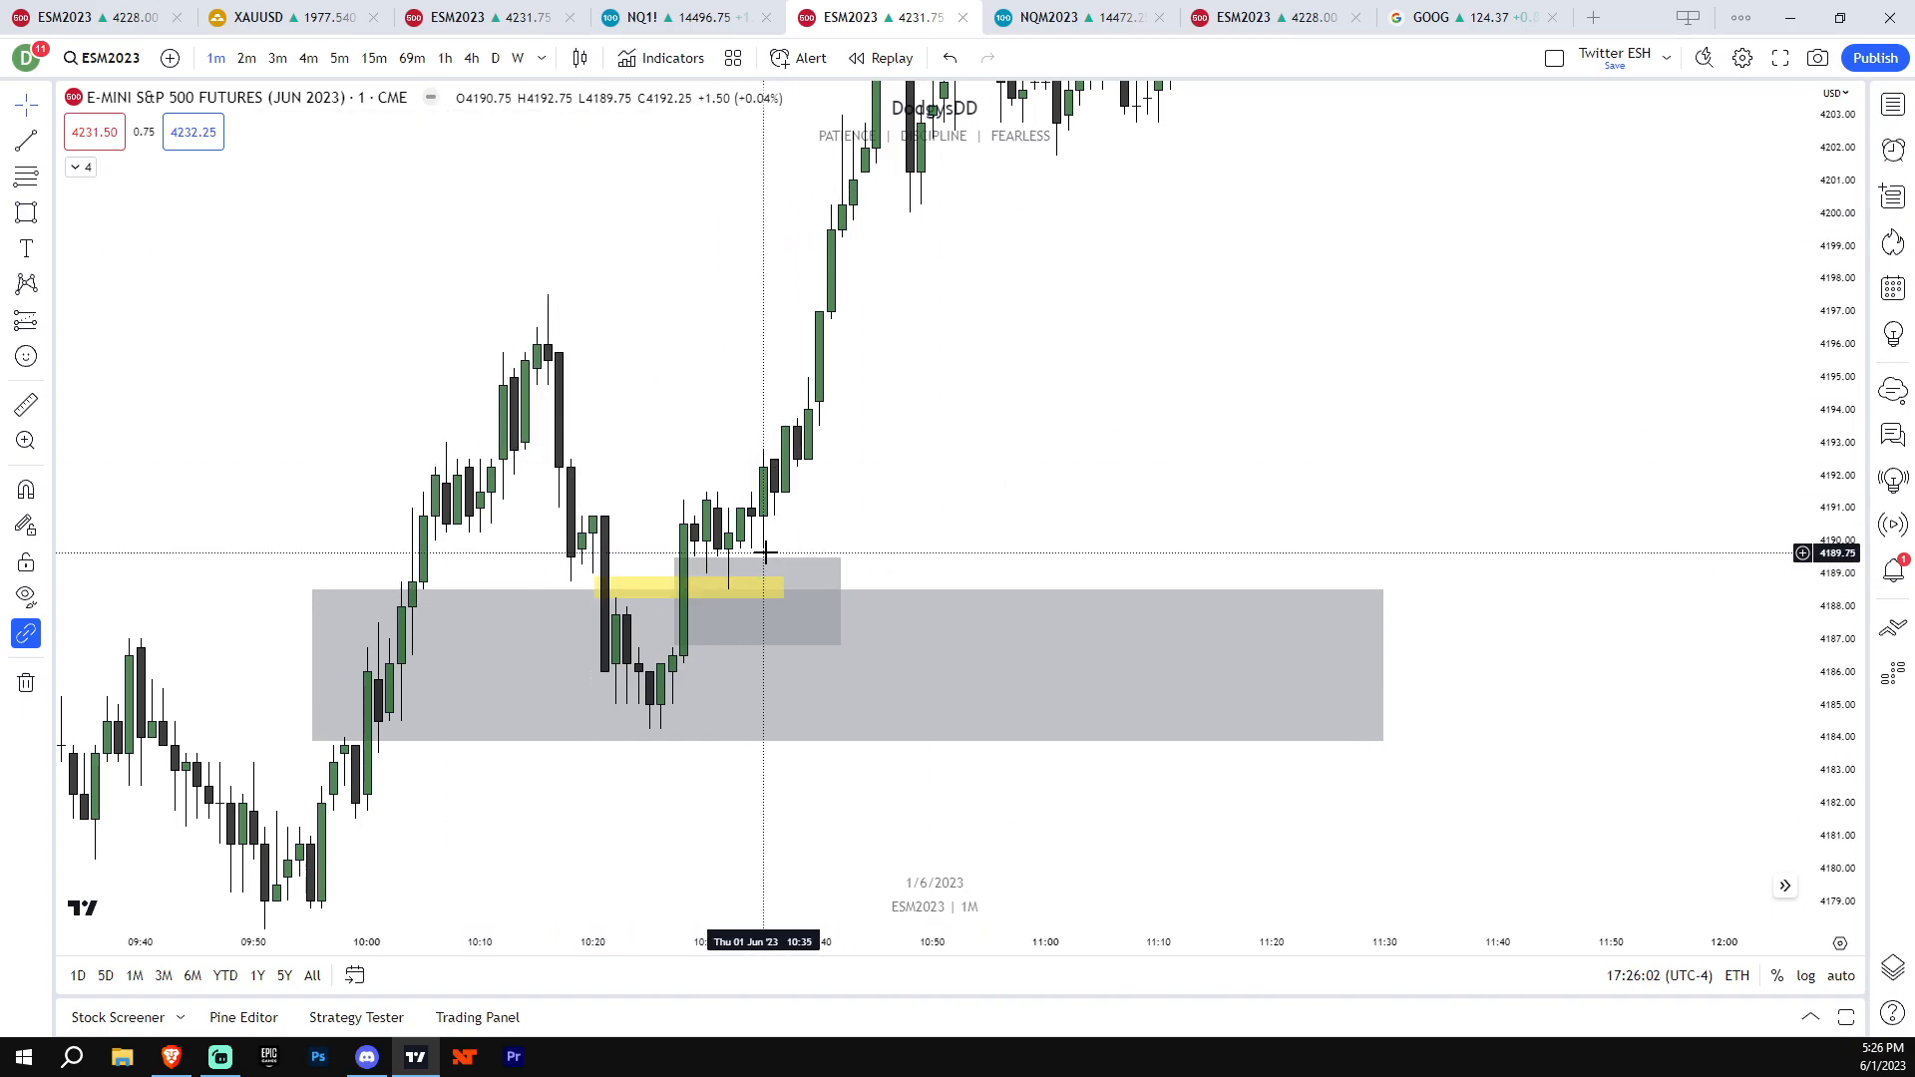
pyautogui.moveTo(778, 627)
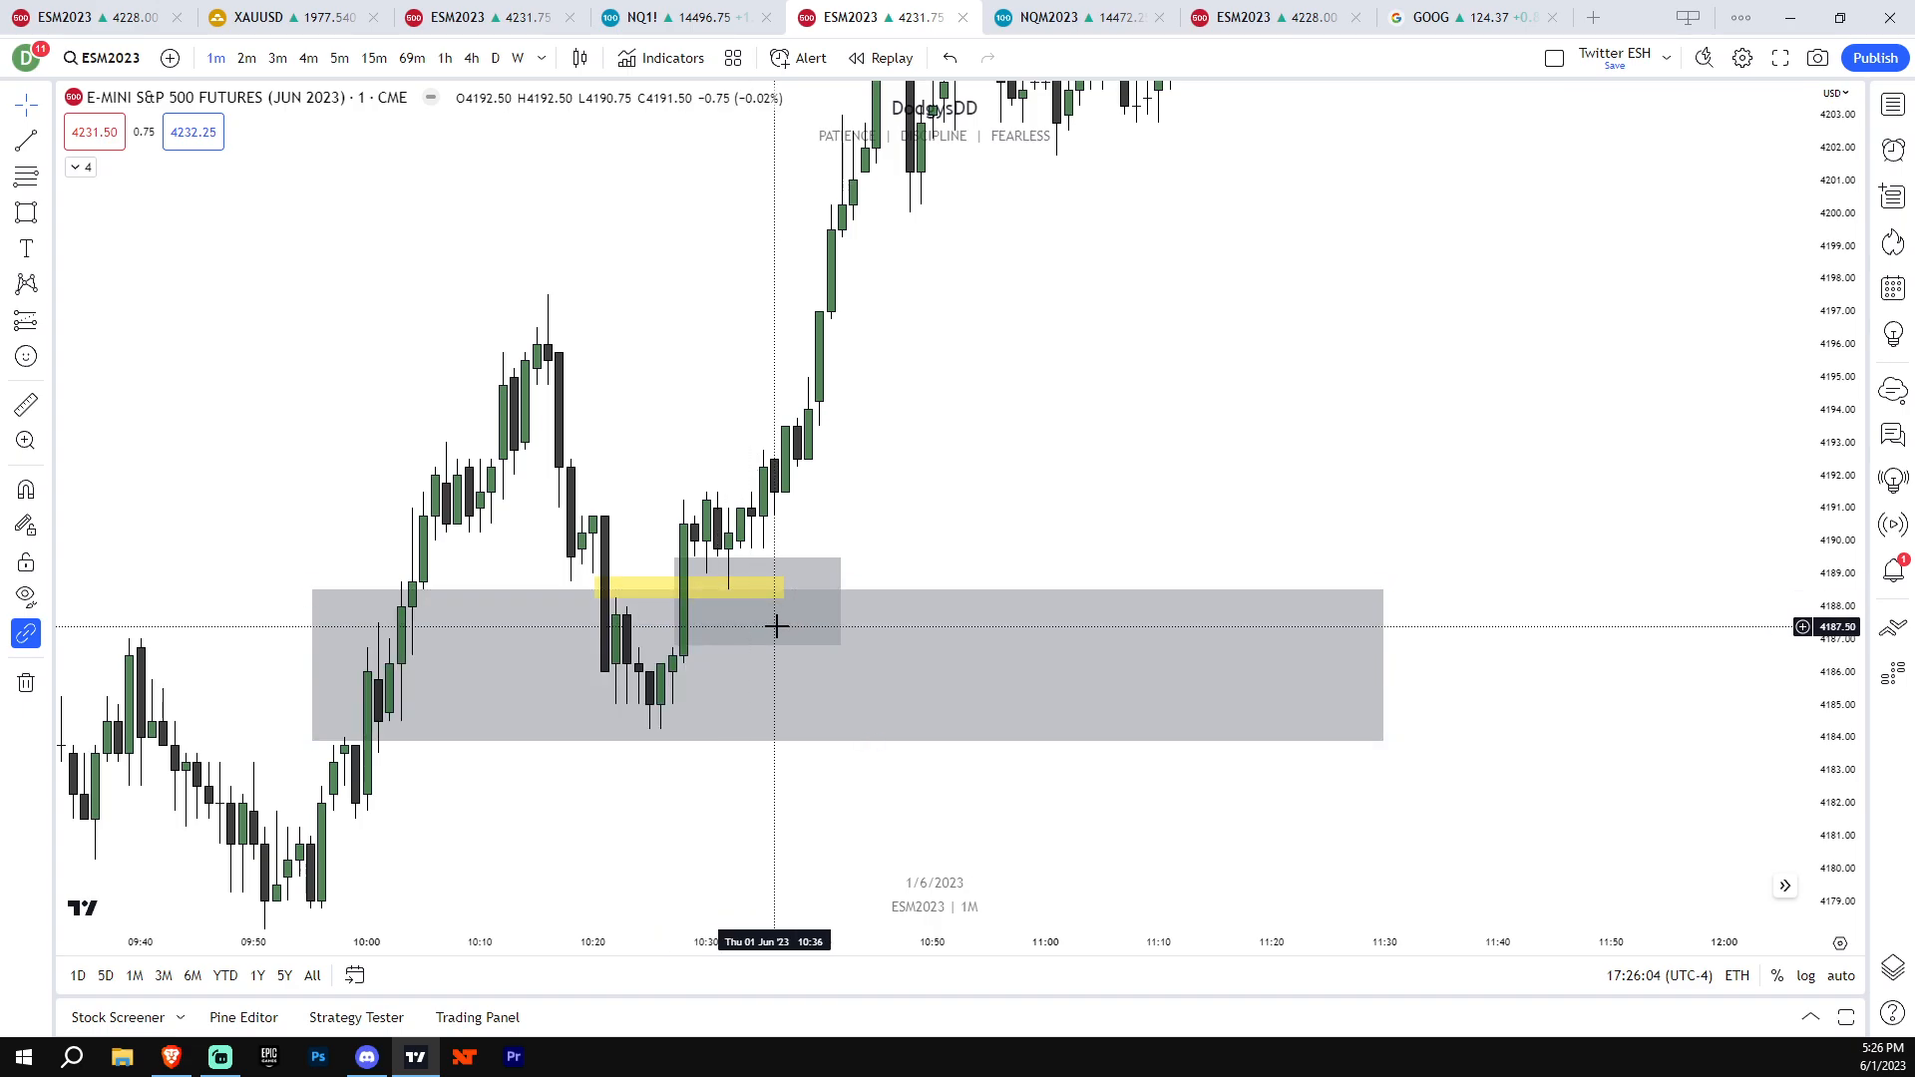
pyautogui.moveTo(419, 1005)
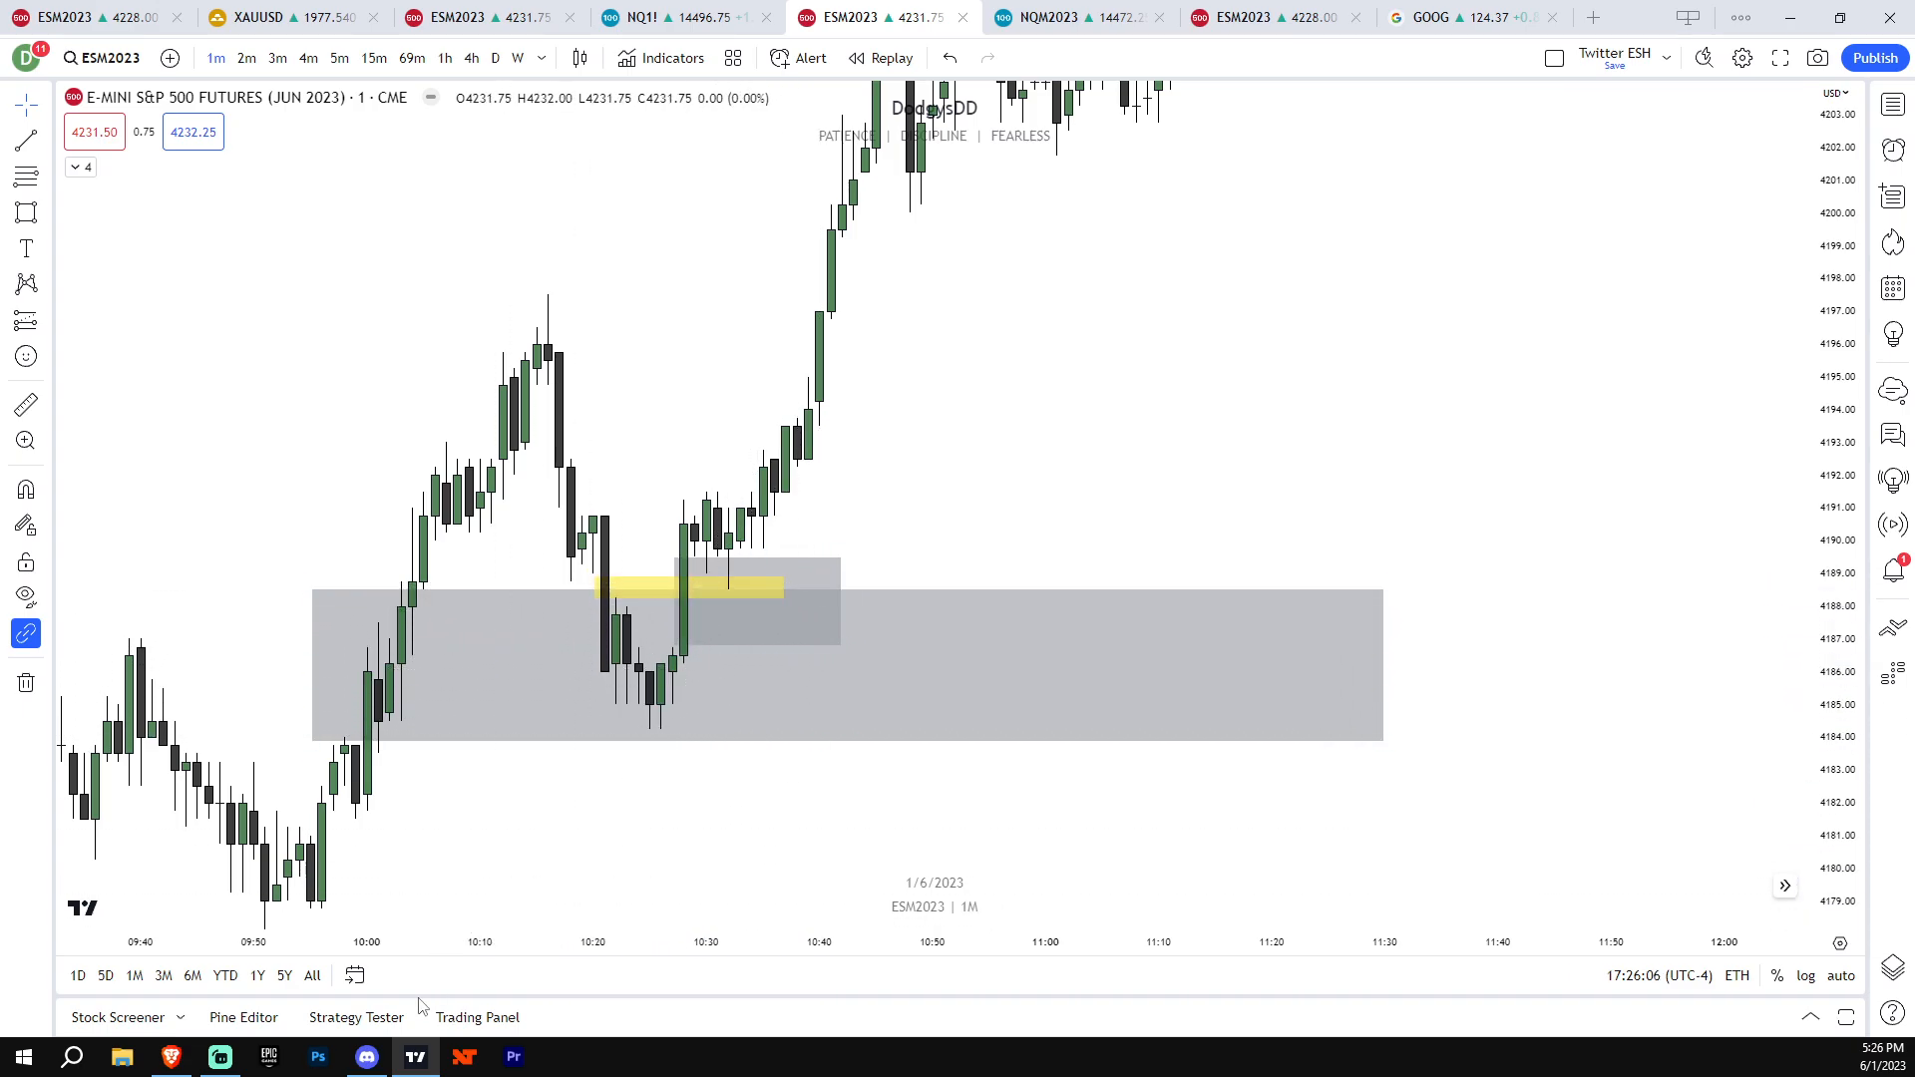
# Bring up Discord's index-commentary and scroll to this morning's LRLR and buyside liquidity posts
pyautogui.click(367, 1057)
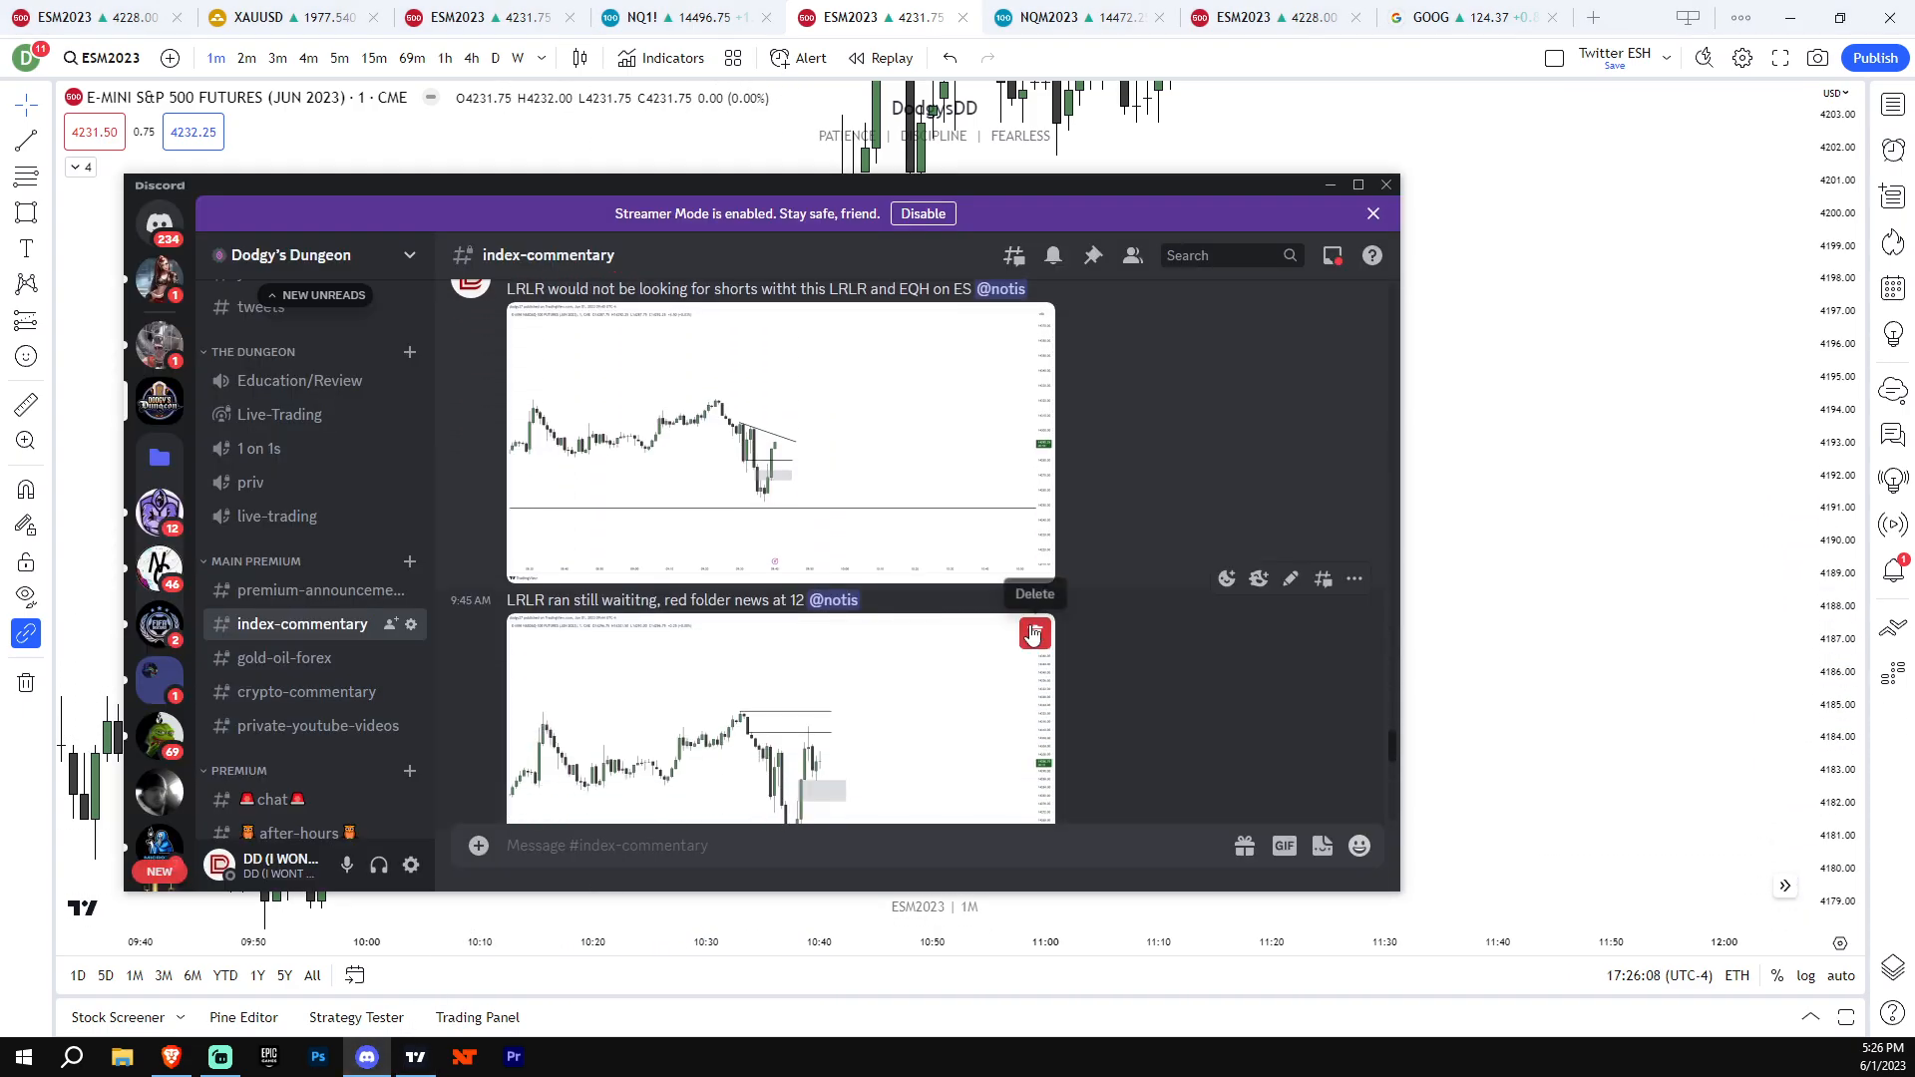
pyautogui.moveTo(794, 449)
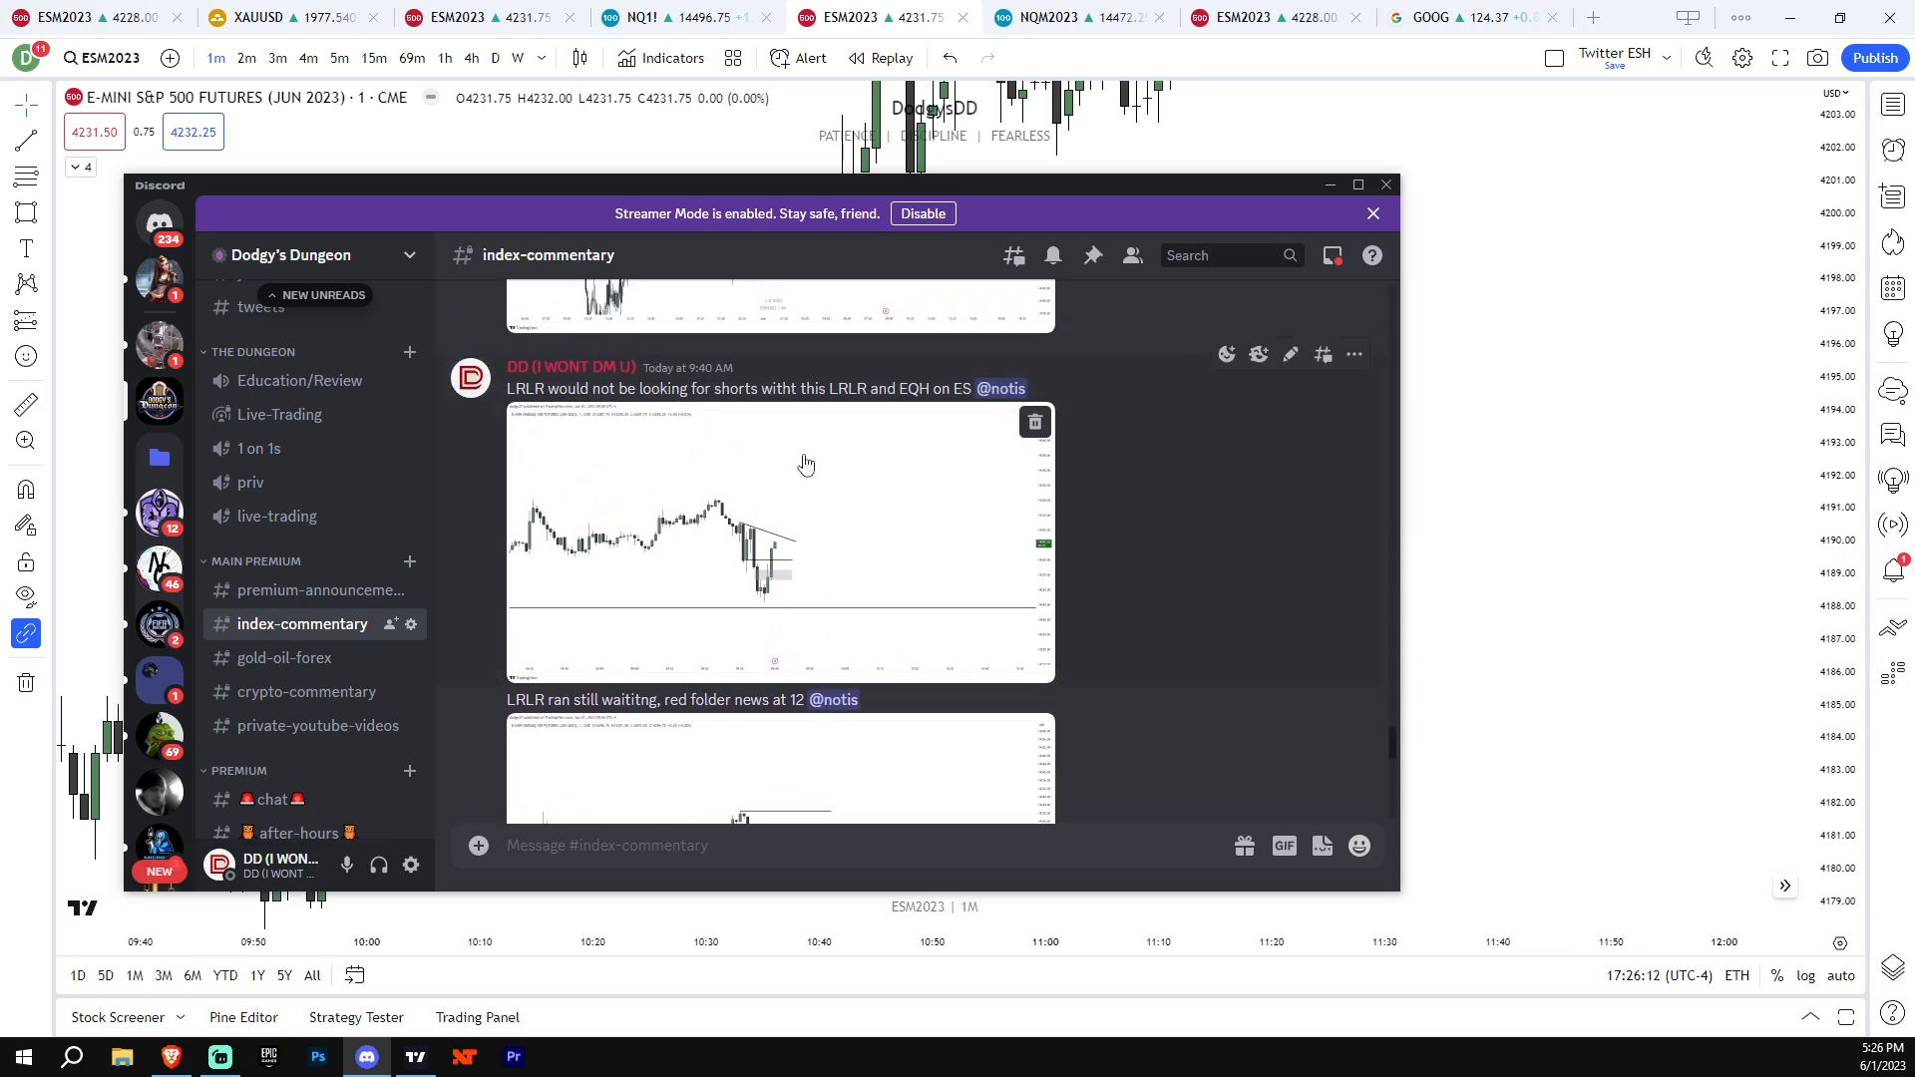
pyautogui.scroll(-3)
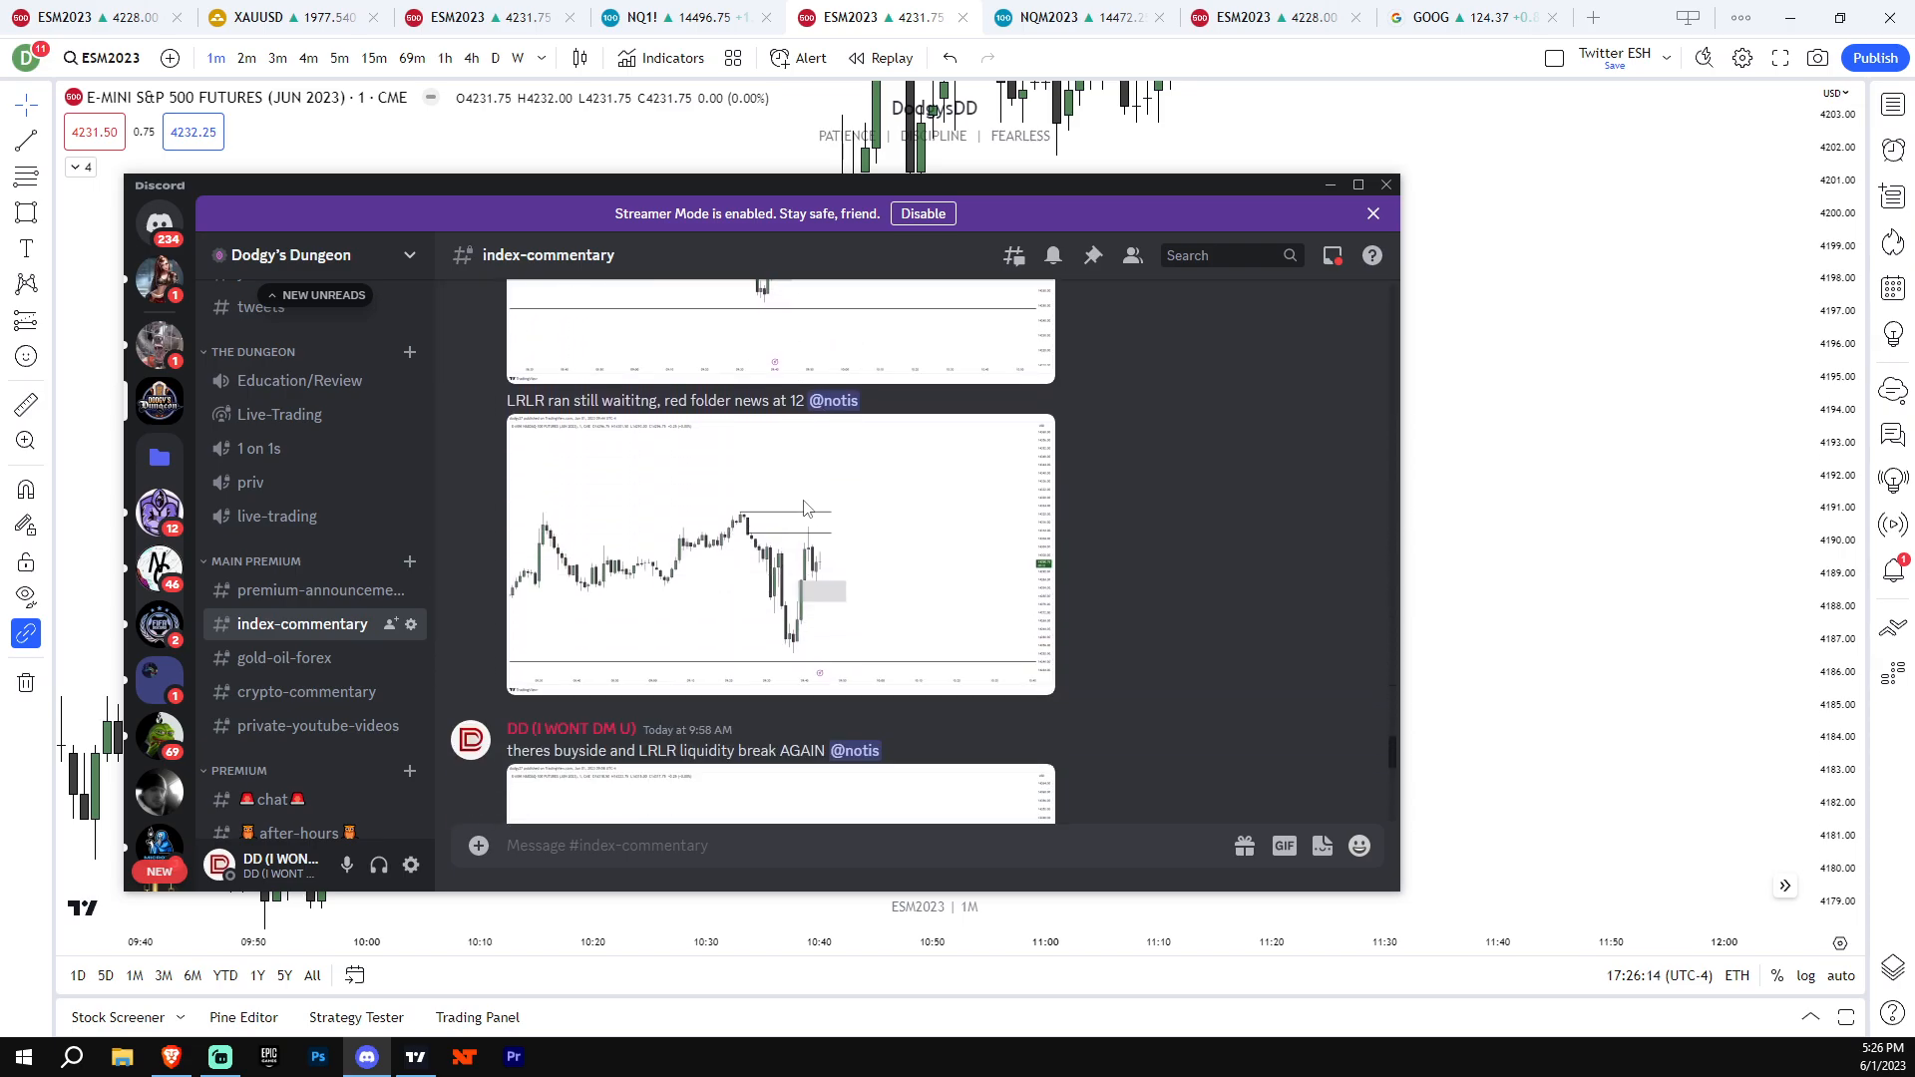
# Return to TradingView on the NQ 1-minute chart and finish a gray box just above its yellow fair value gap zone
pyautogui.click(1372, 214)
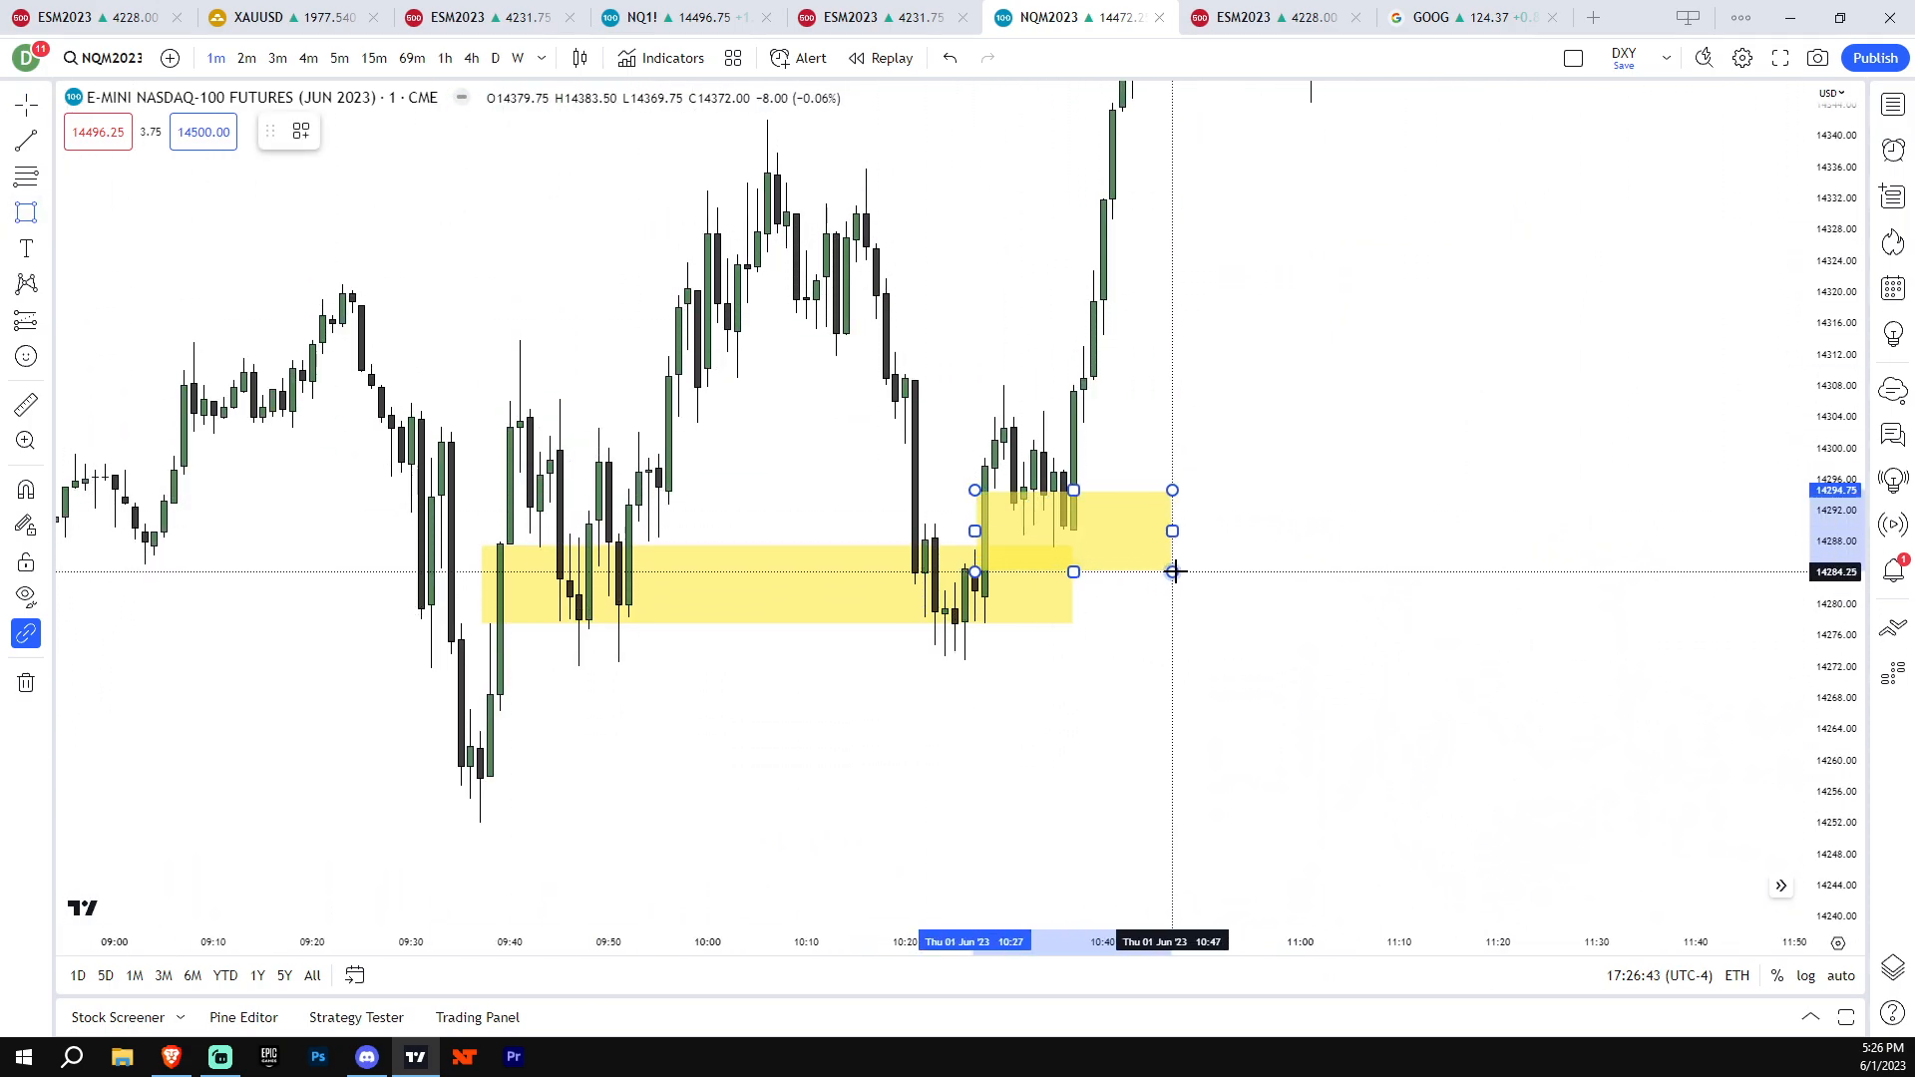
pyautogui.click(377, 132)
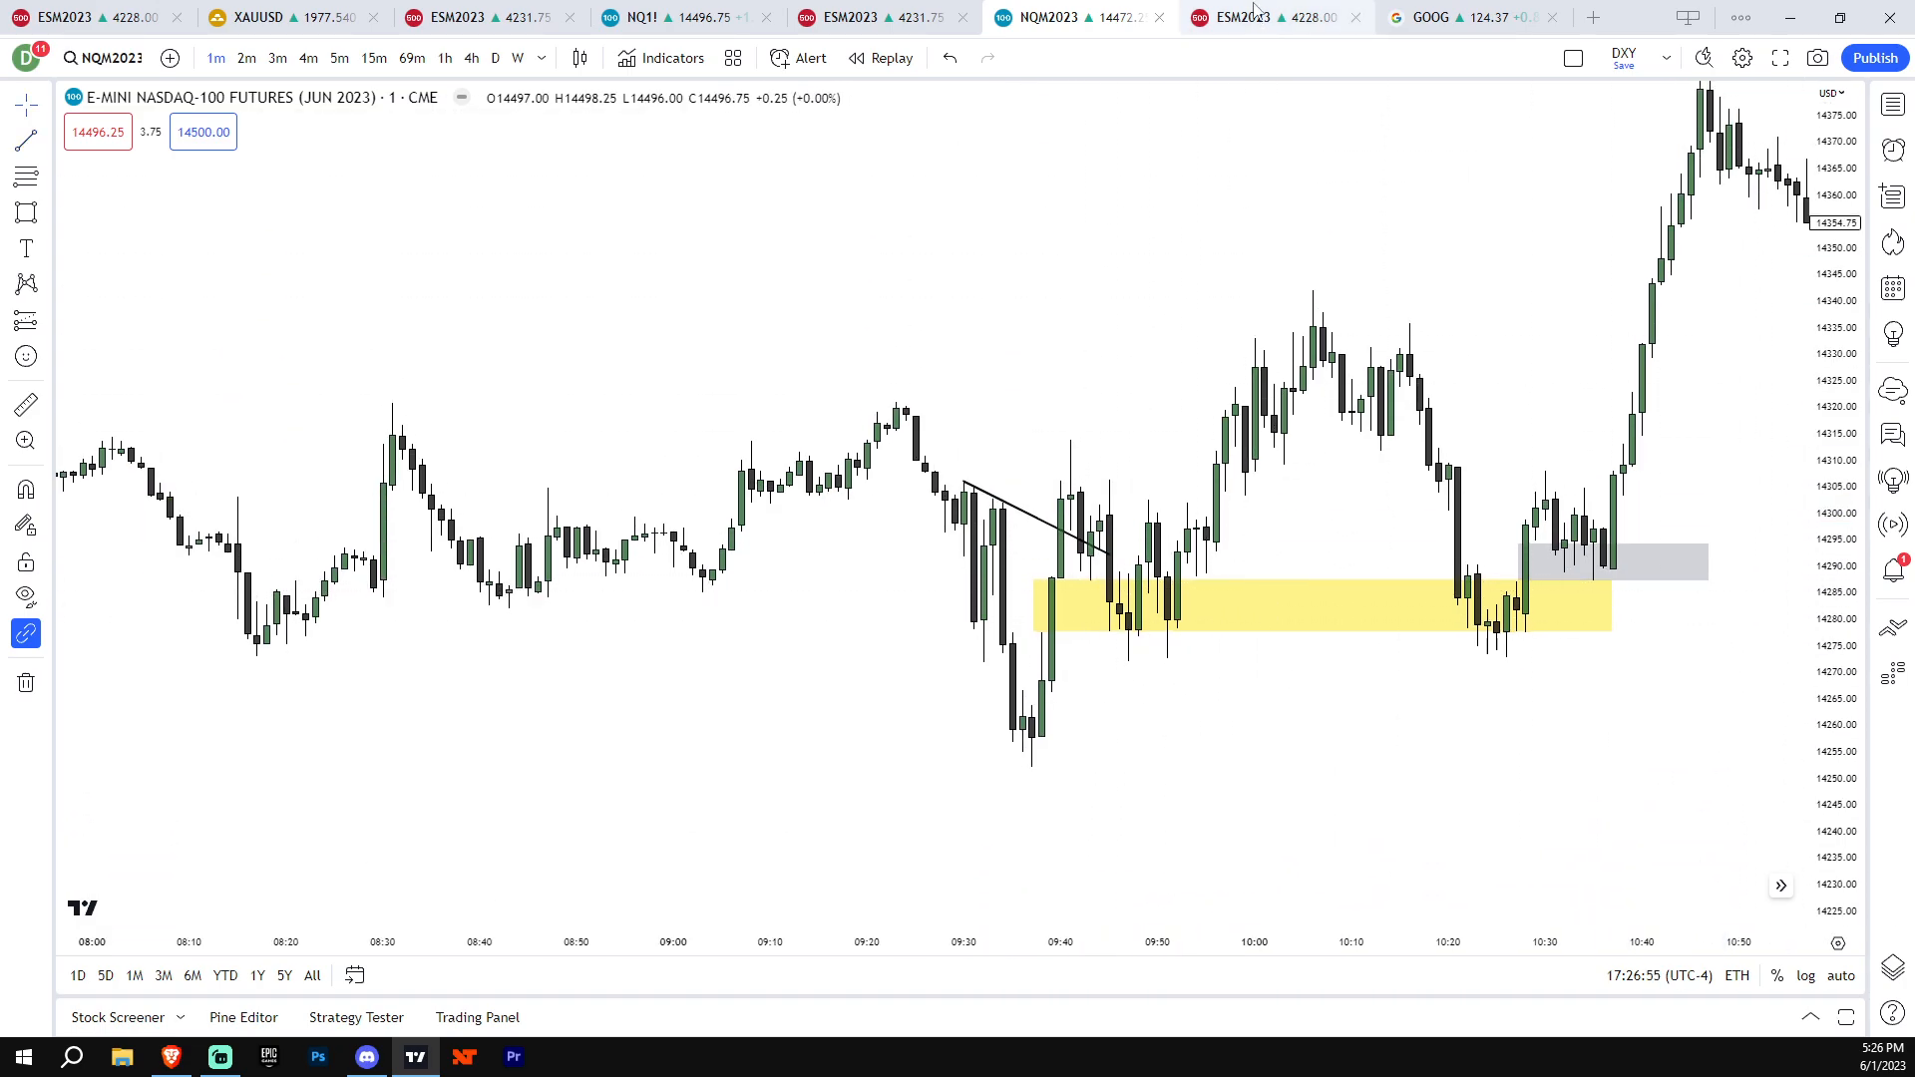
pyautogui.moveTo(1063, 579)
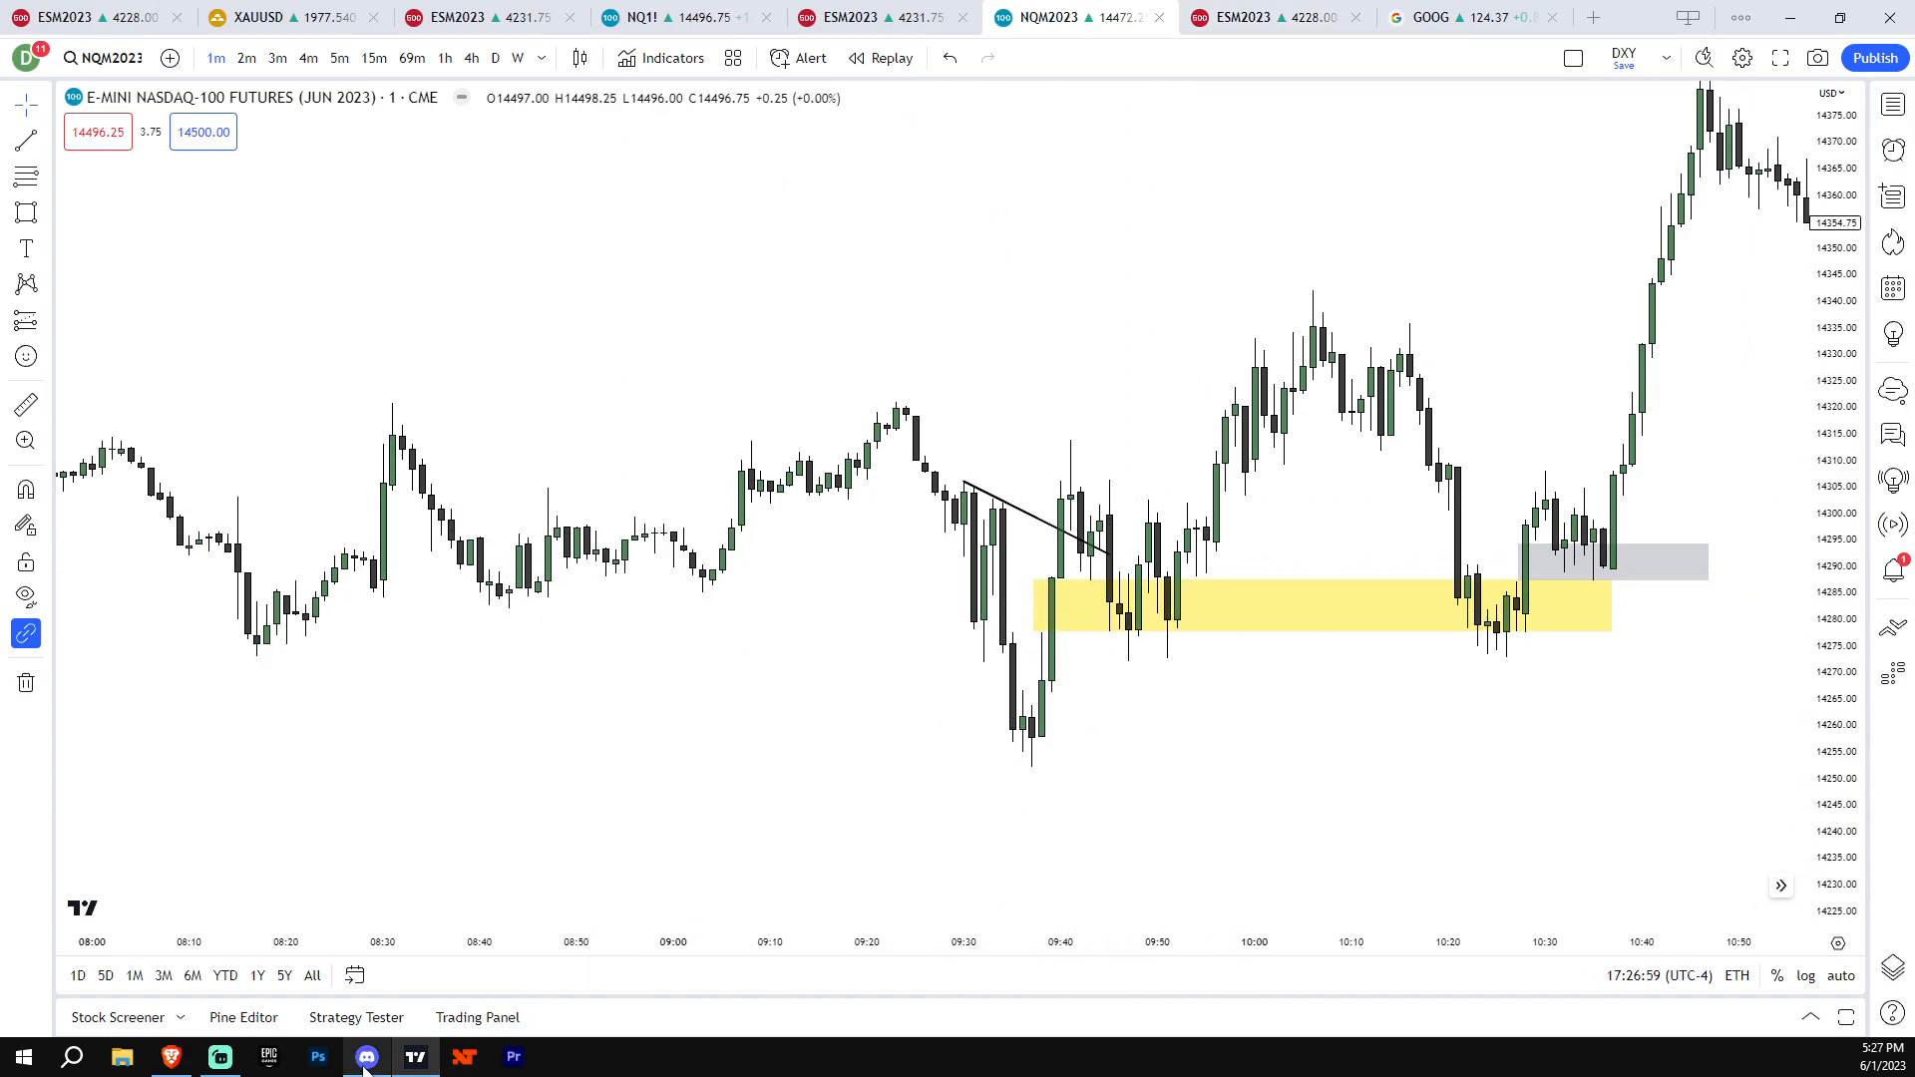
# Read the index-commentary posts on the buyside break and inverse FVG, then return to the NQ chart
pyautogui.click(365, 1057)
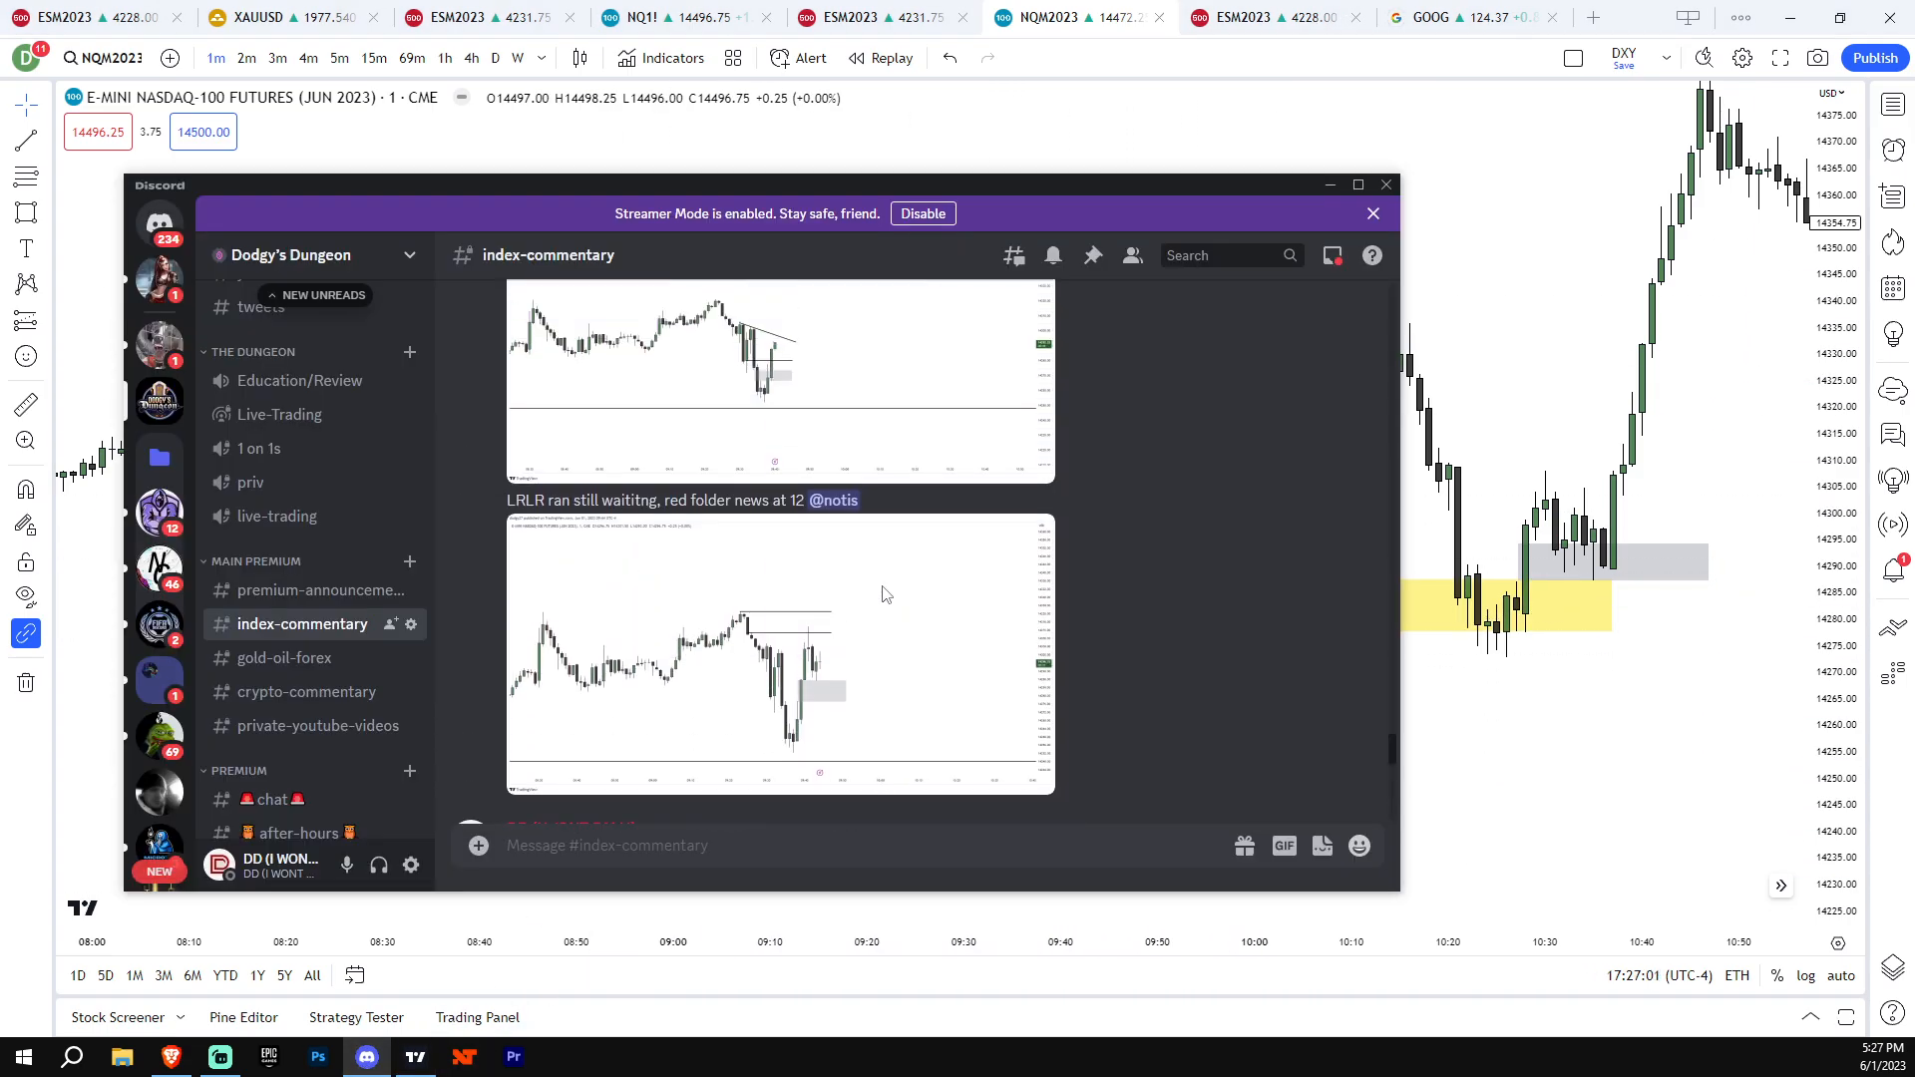
pyautogui.moveTo(770, 551)
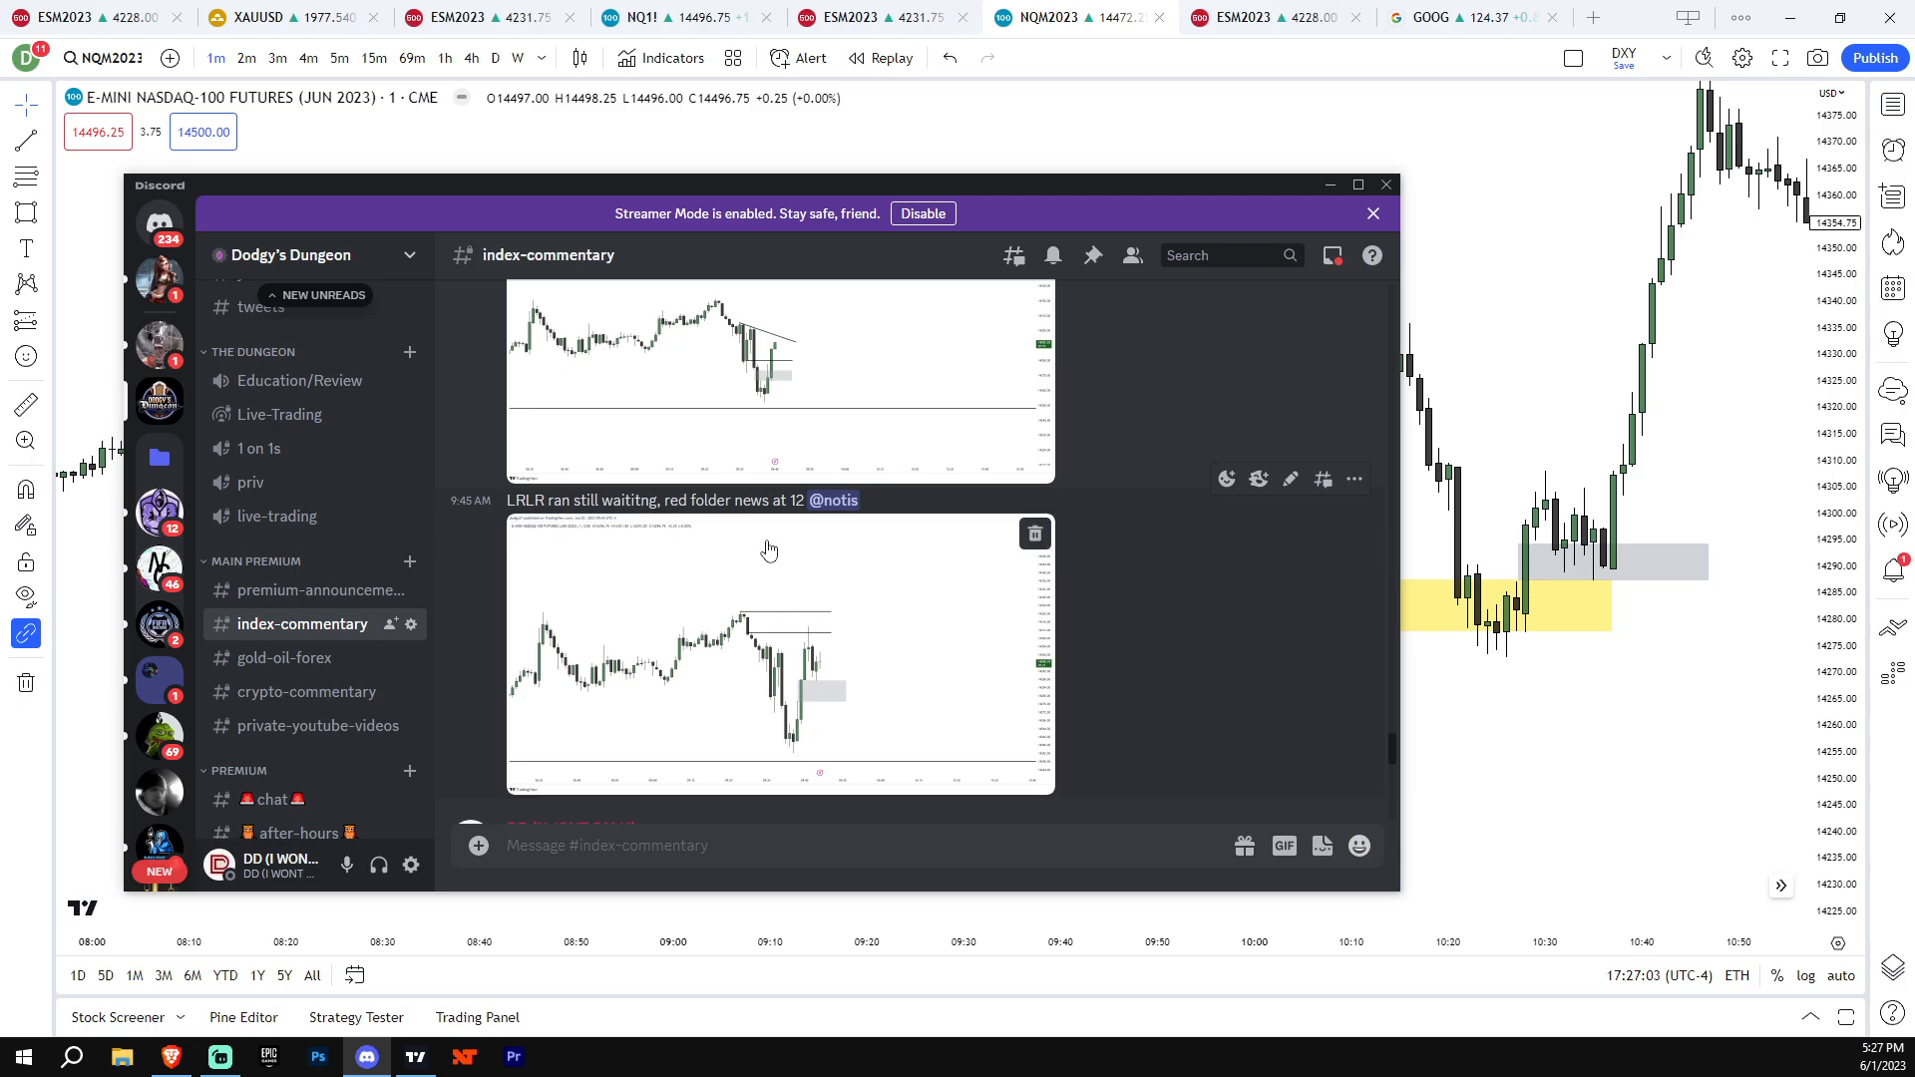
pyautogui.moveTo(839, 535)
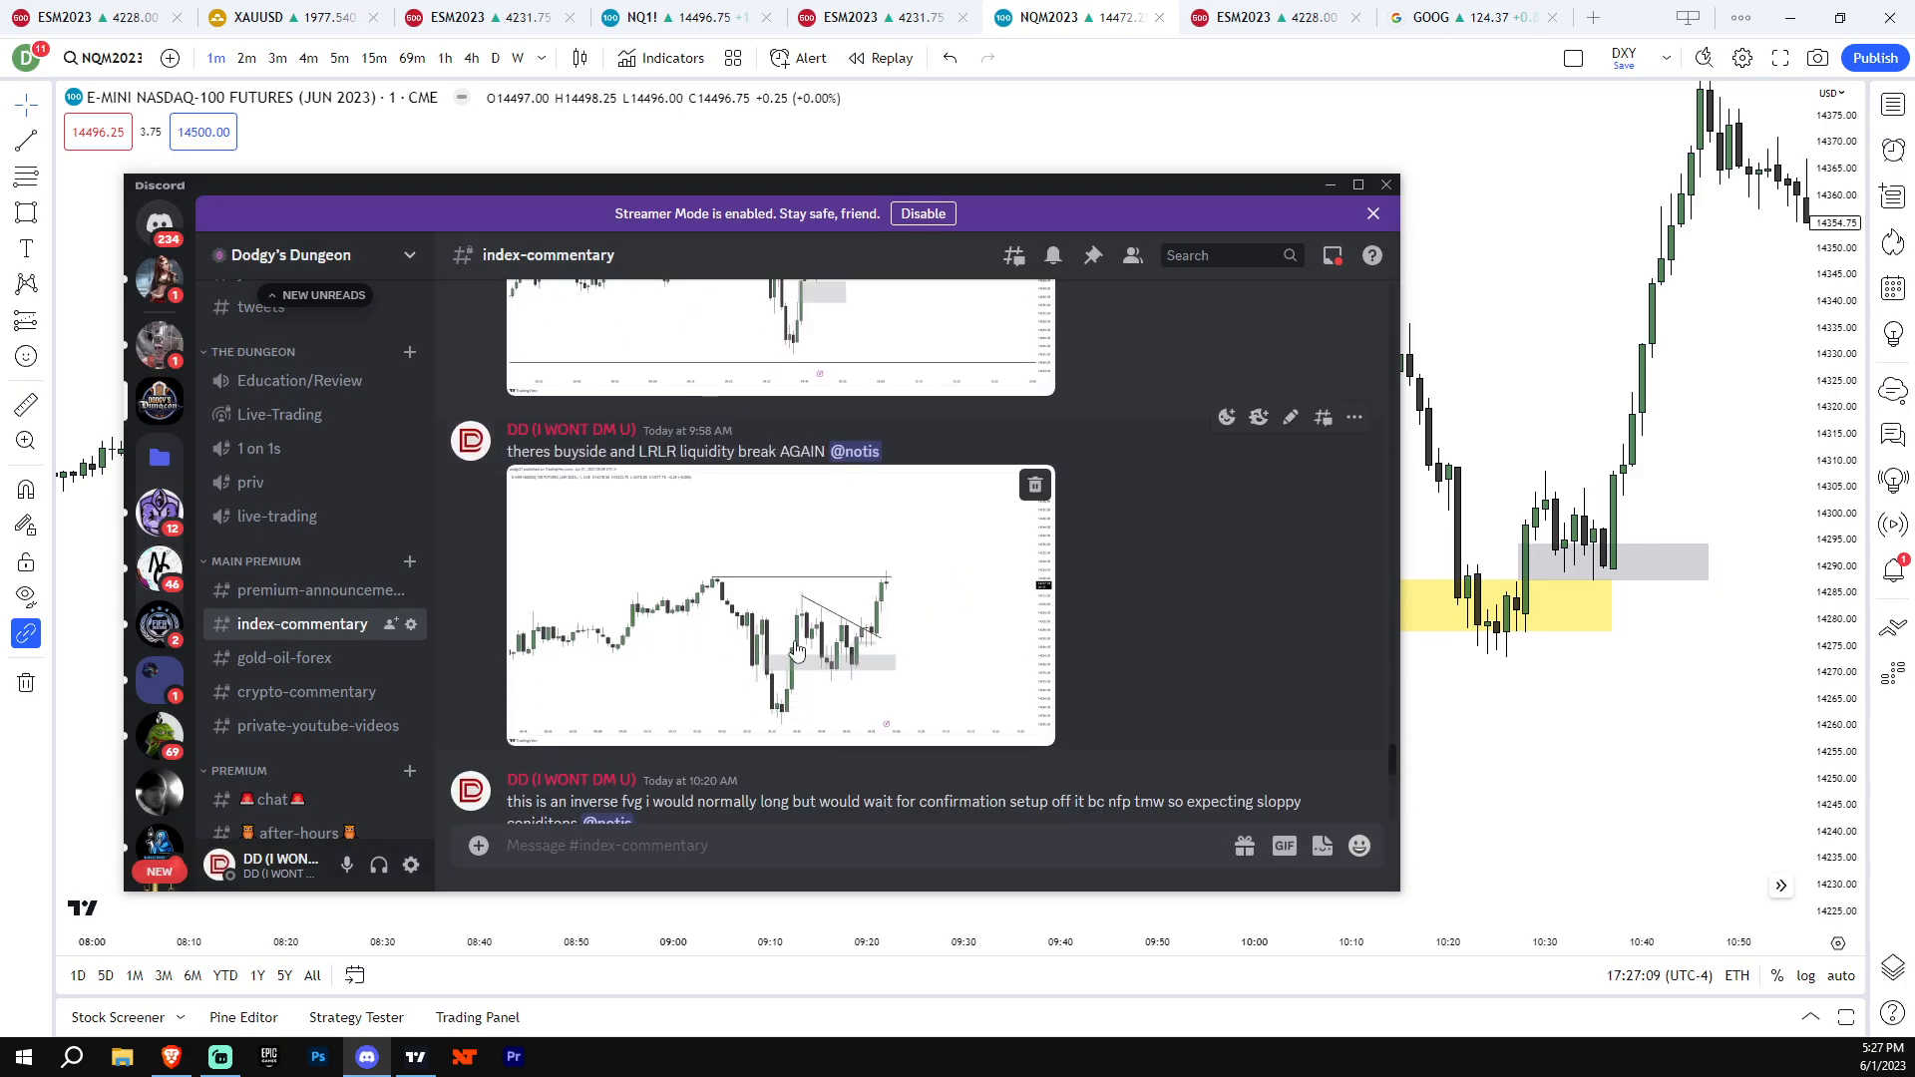
pyautogui.click(1385, 183)
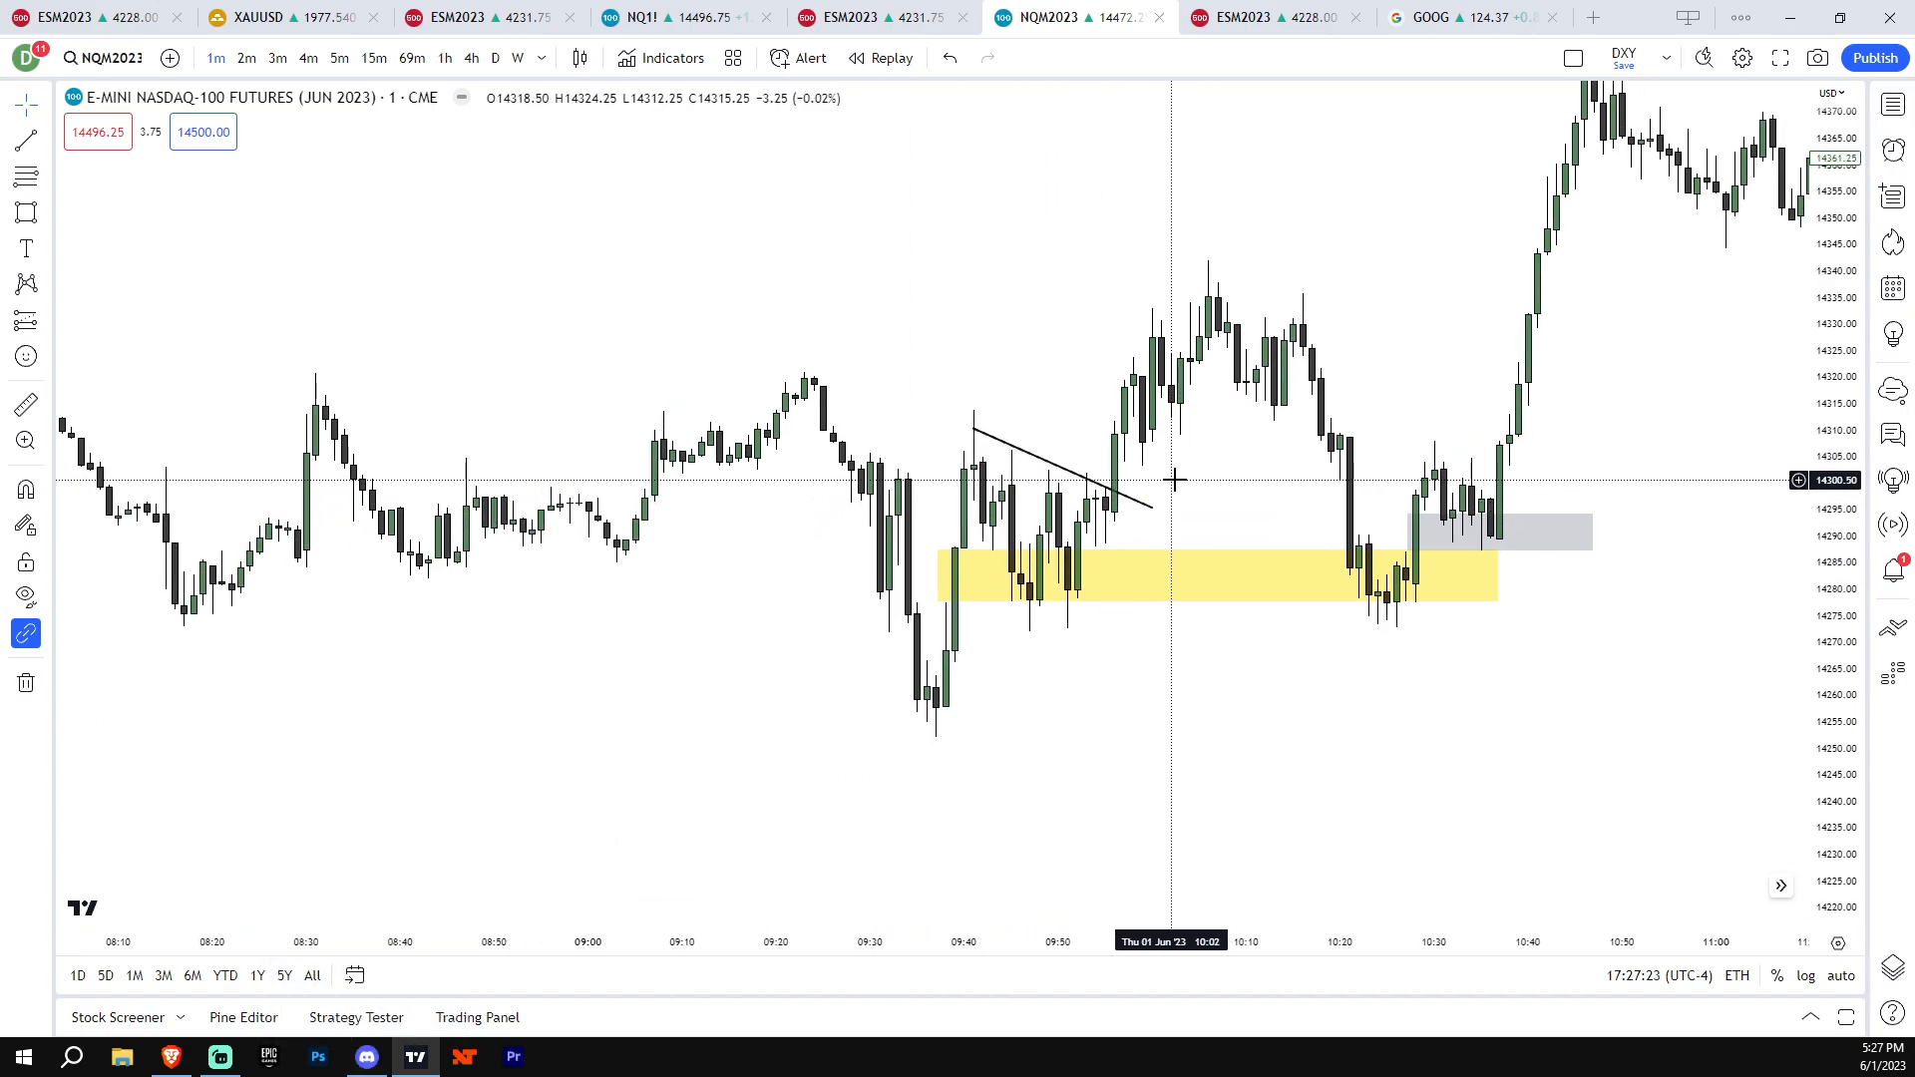
pyautogui.moveTo(1215, 403)
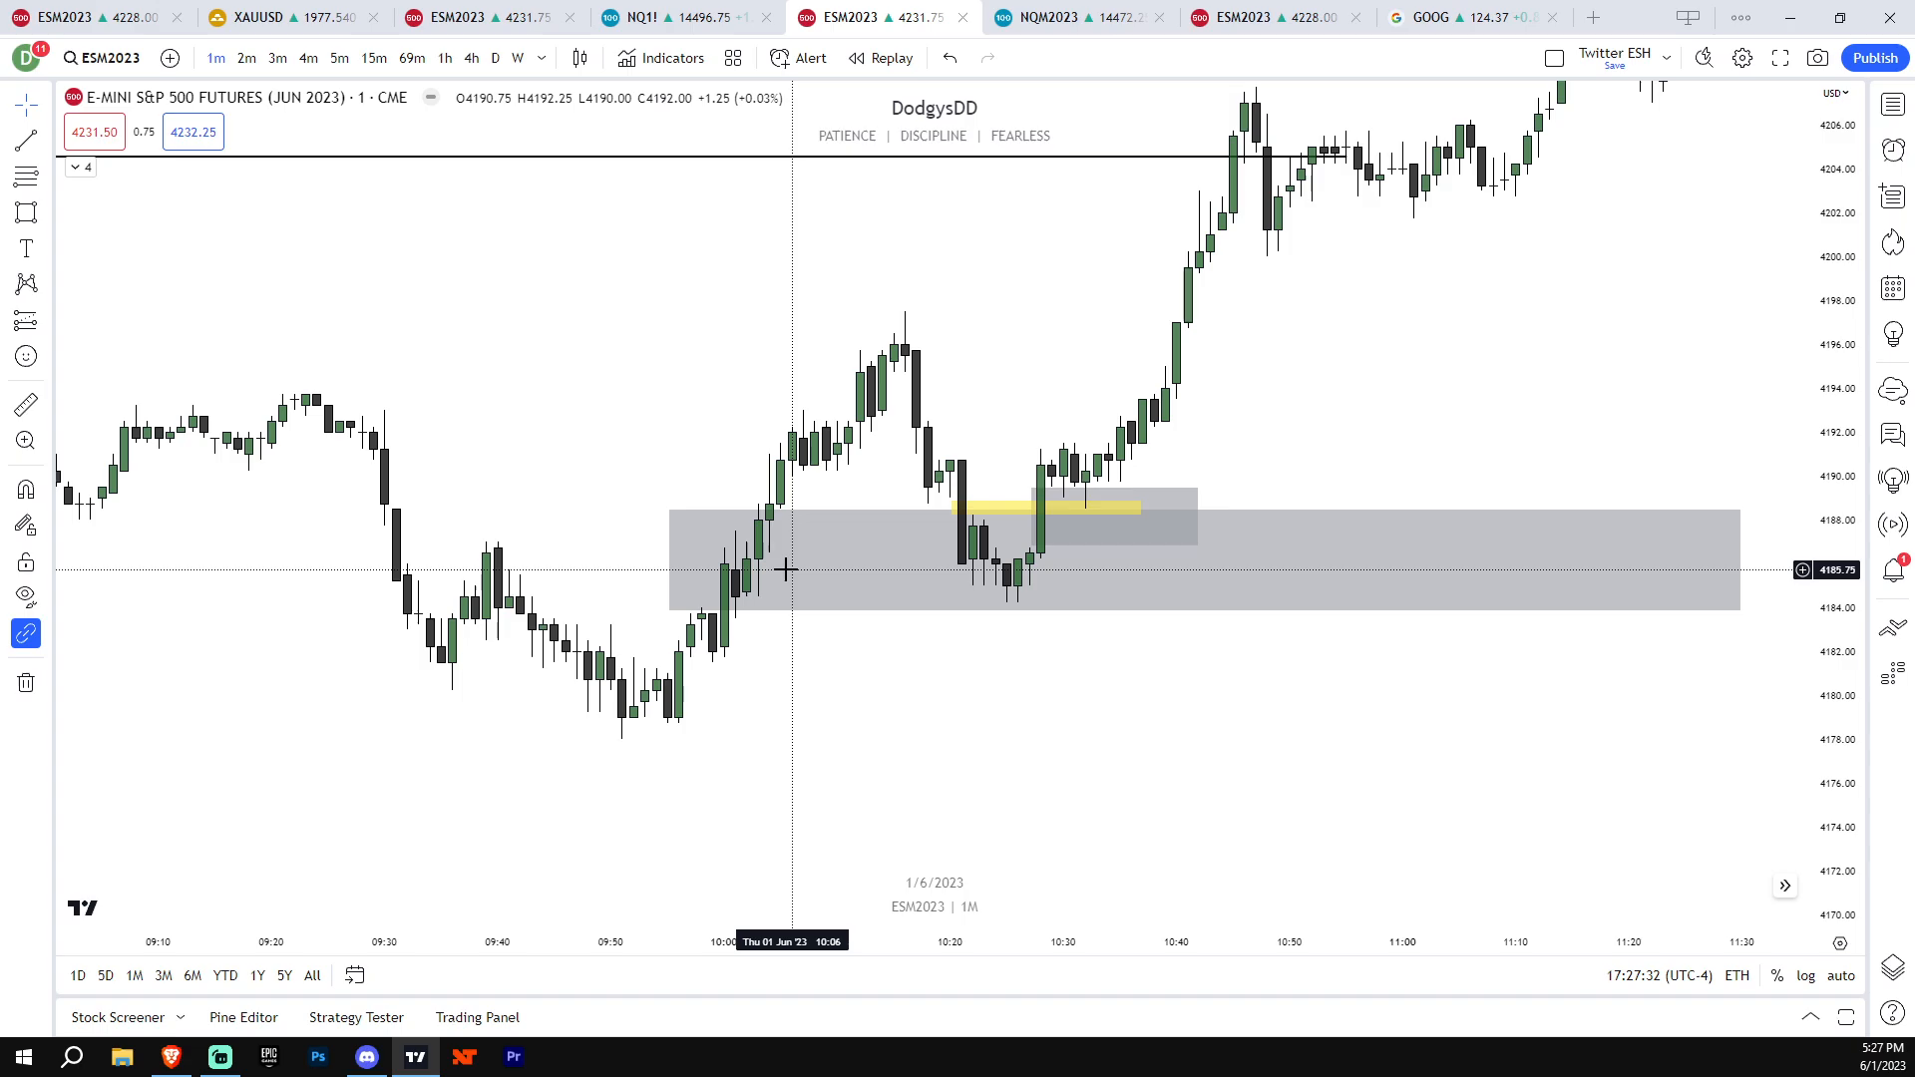
pyautogui.moveTo(824, 439)
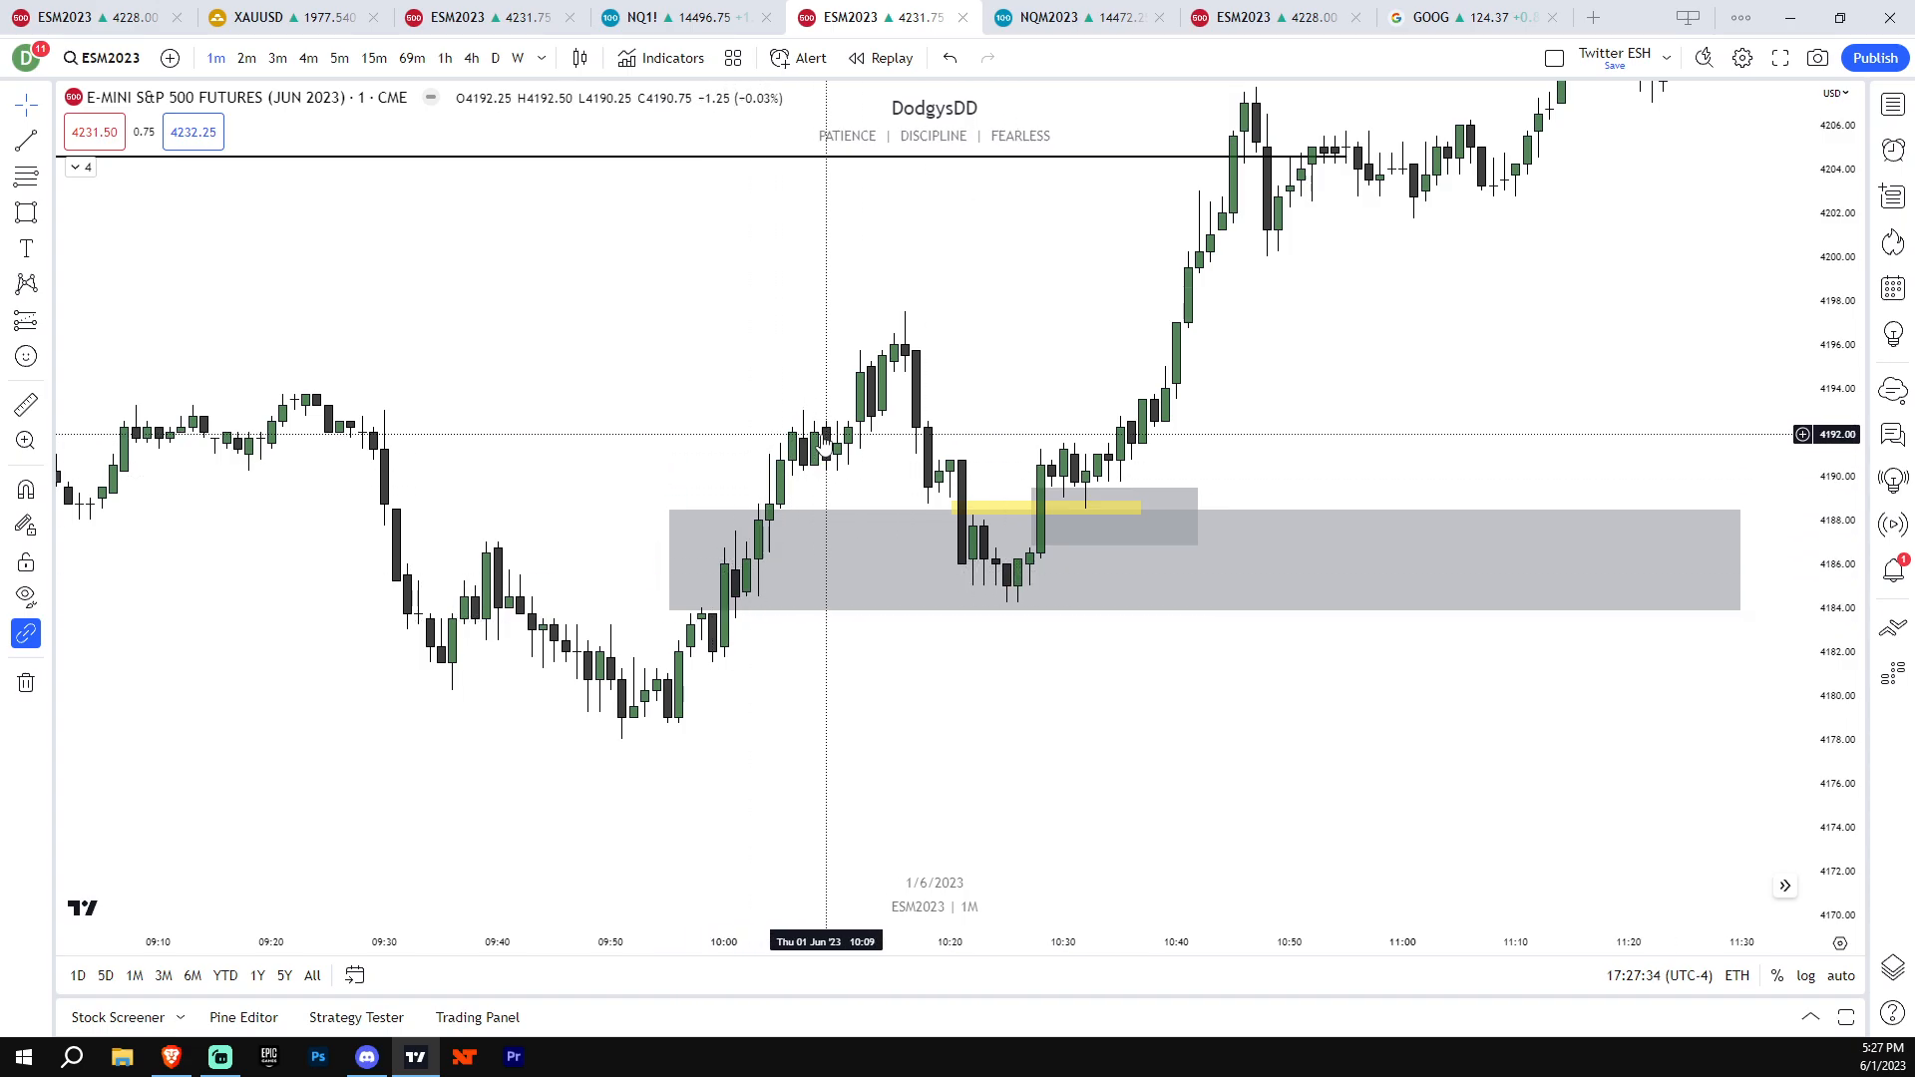
pyautogui.moveTo(499, 541)
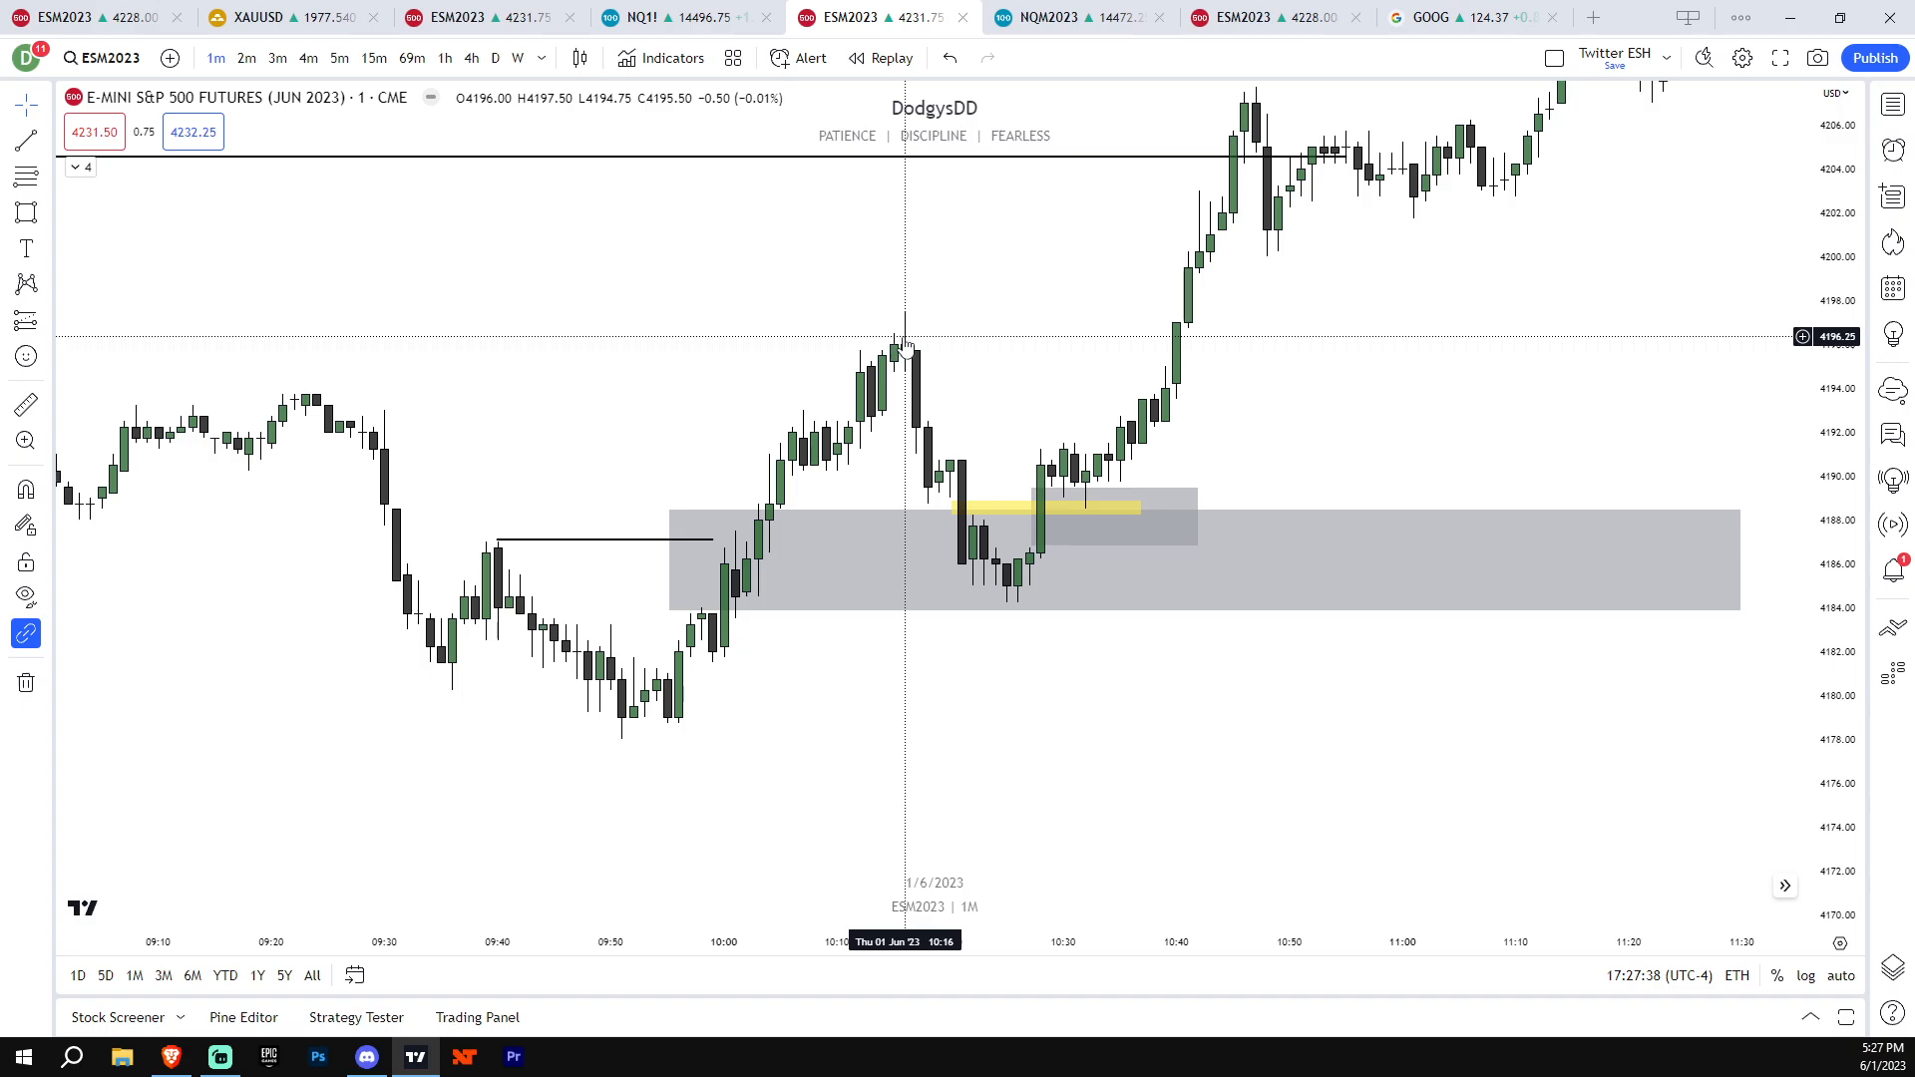
# Set the end of the short black line at the ES 09:40 high near 4187
pyautogui.click(339, 58)
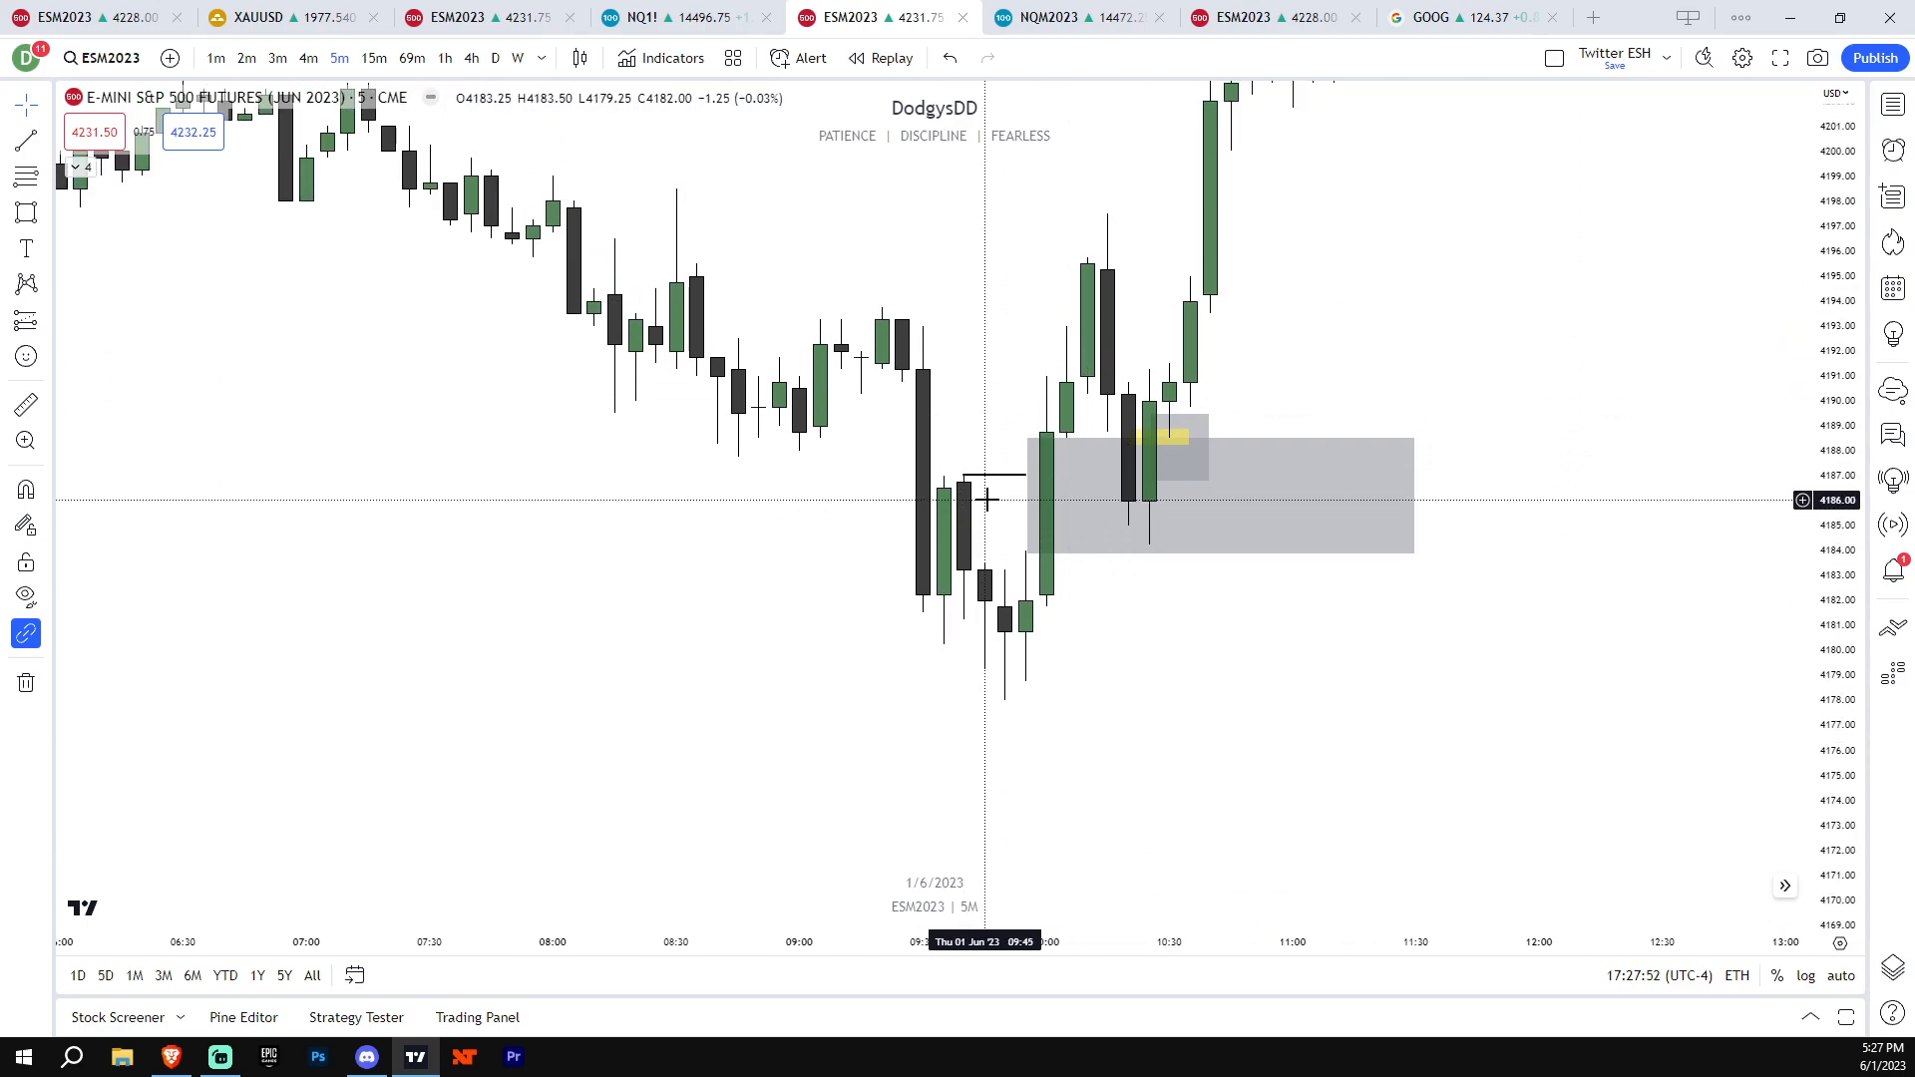
pyautogui.moveTo(367, 766)
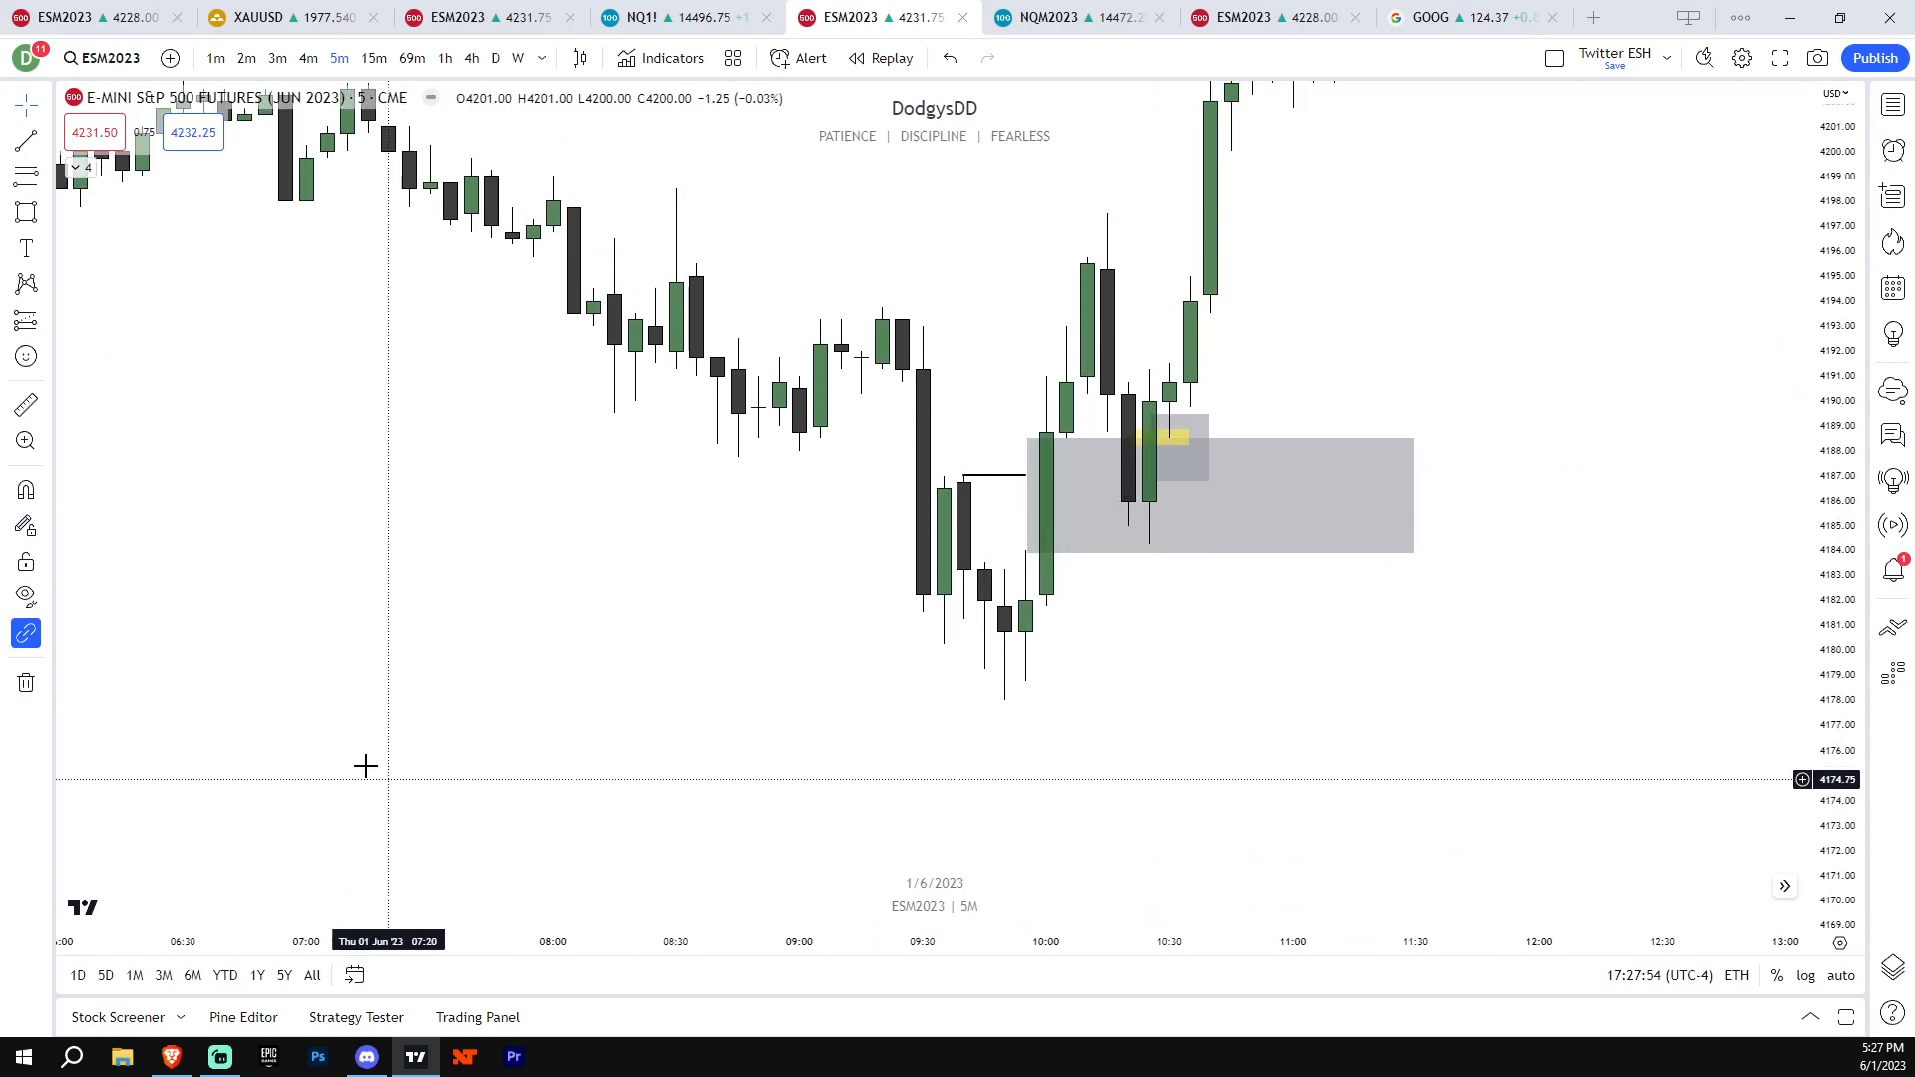
# Scroll #index-commentary past the inverse FVG post to 'i am bullish rest of day', then return to ES
pyautogui.click(365, 1057)
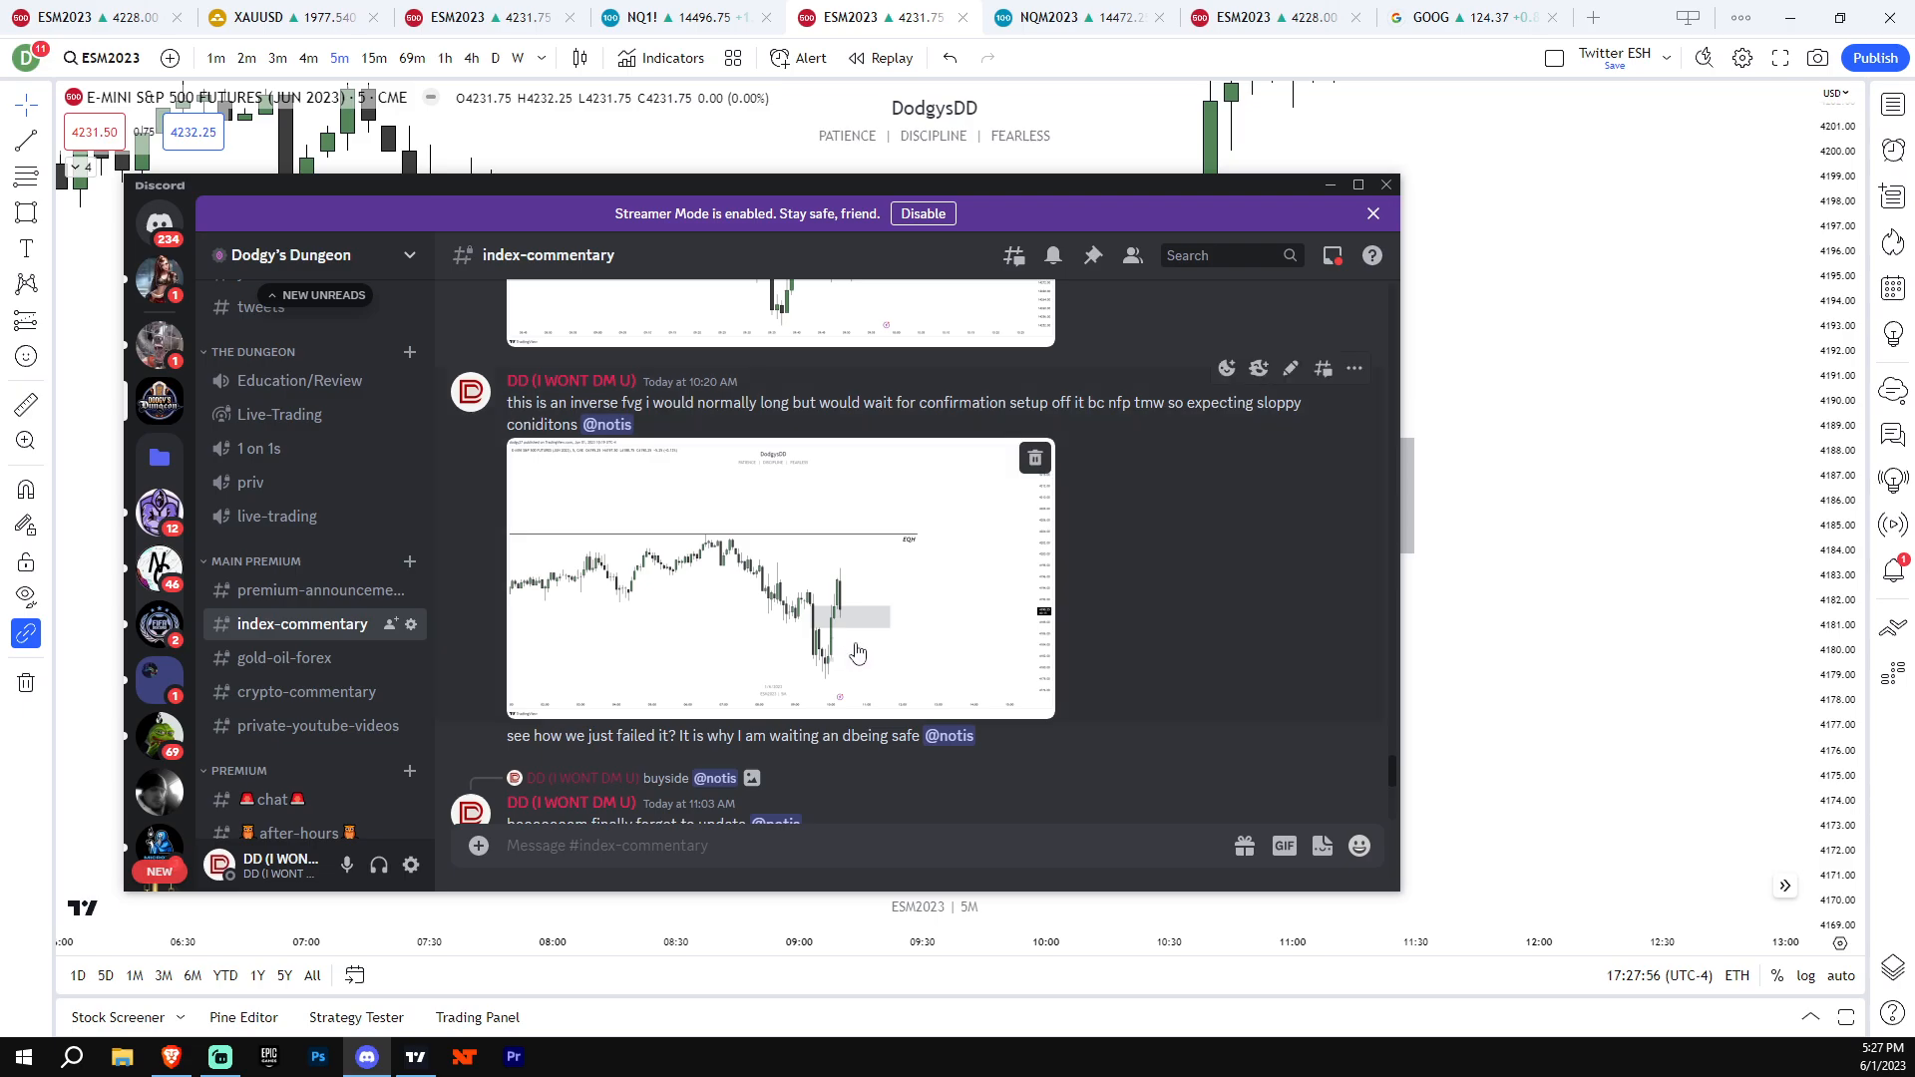
pyautogui.moveTo(744, 431)
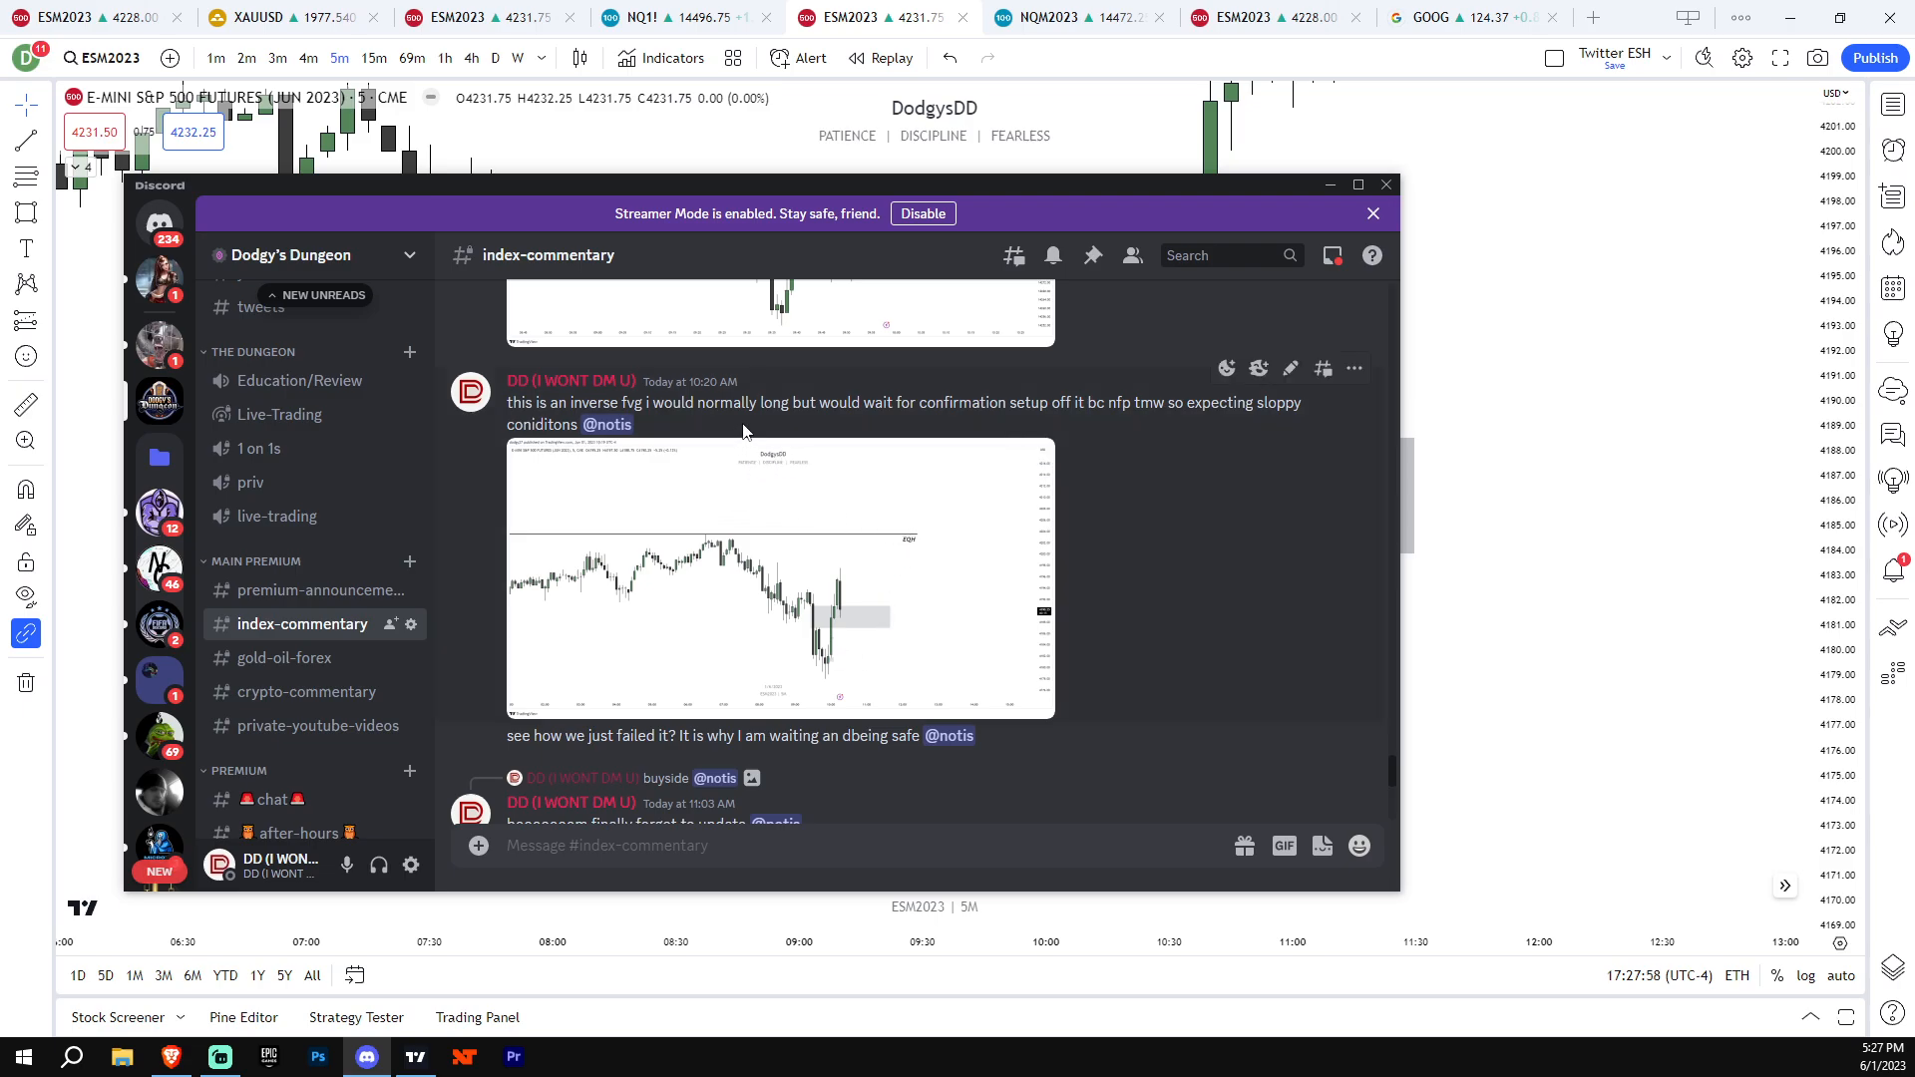
pyautogui.moveTo(1059, 435)
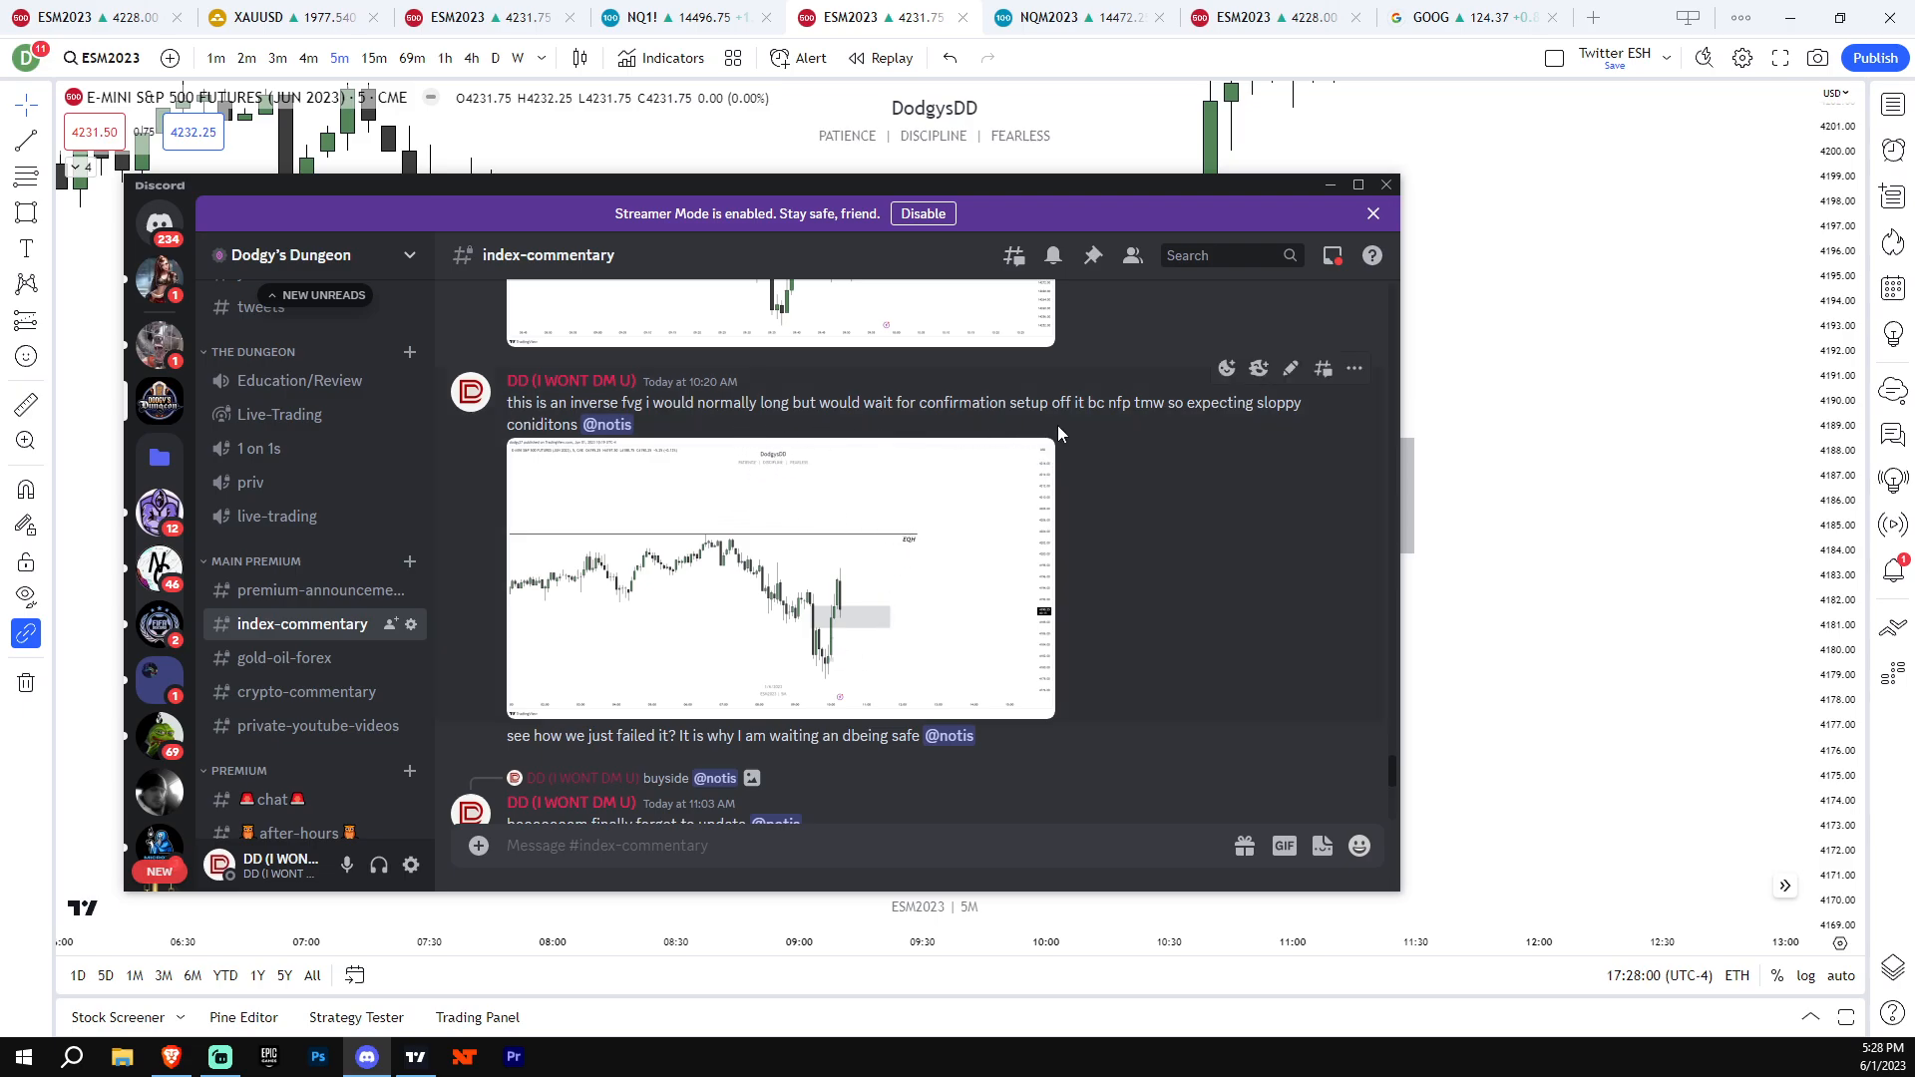
pyautogui.moveTo(1161, 439)
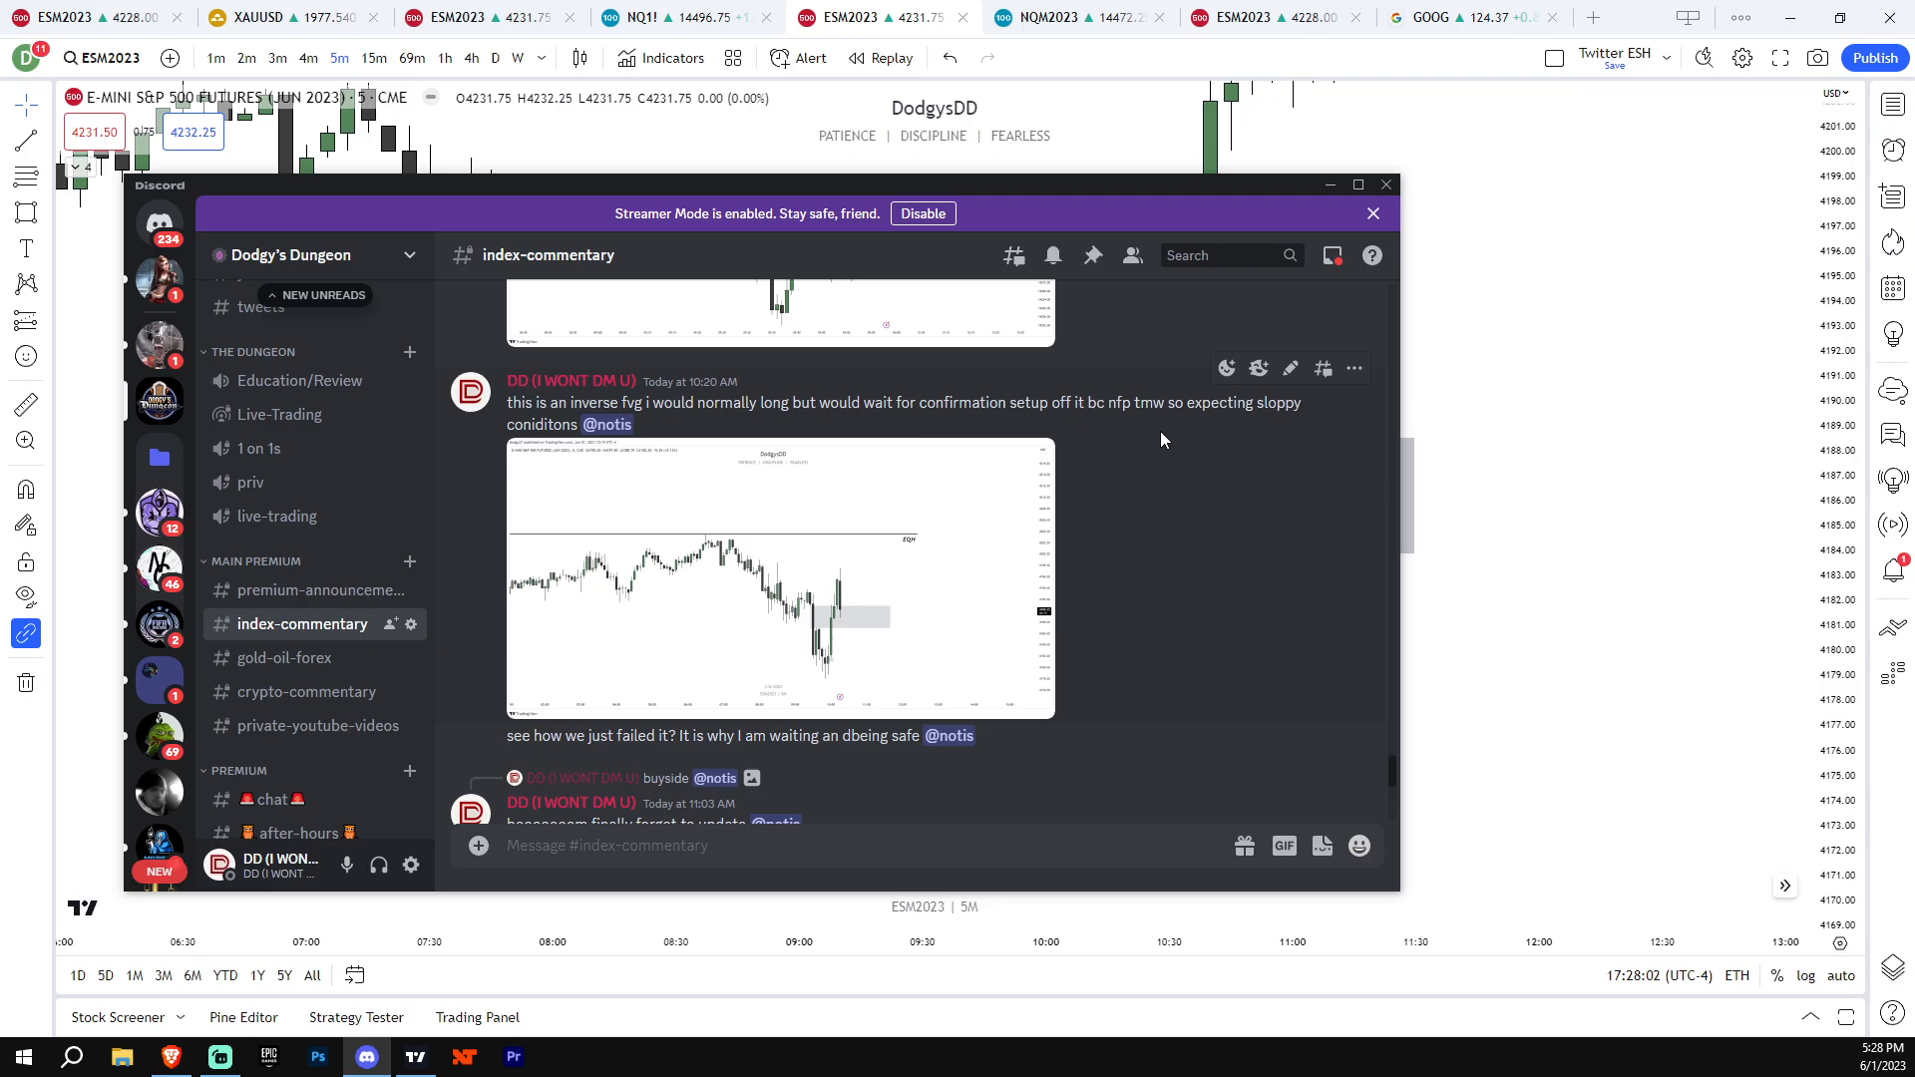
pyautogui.scroll(-3)
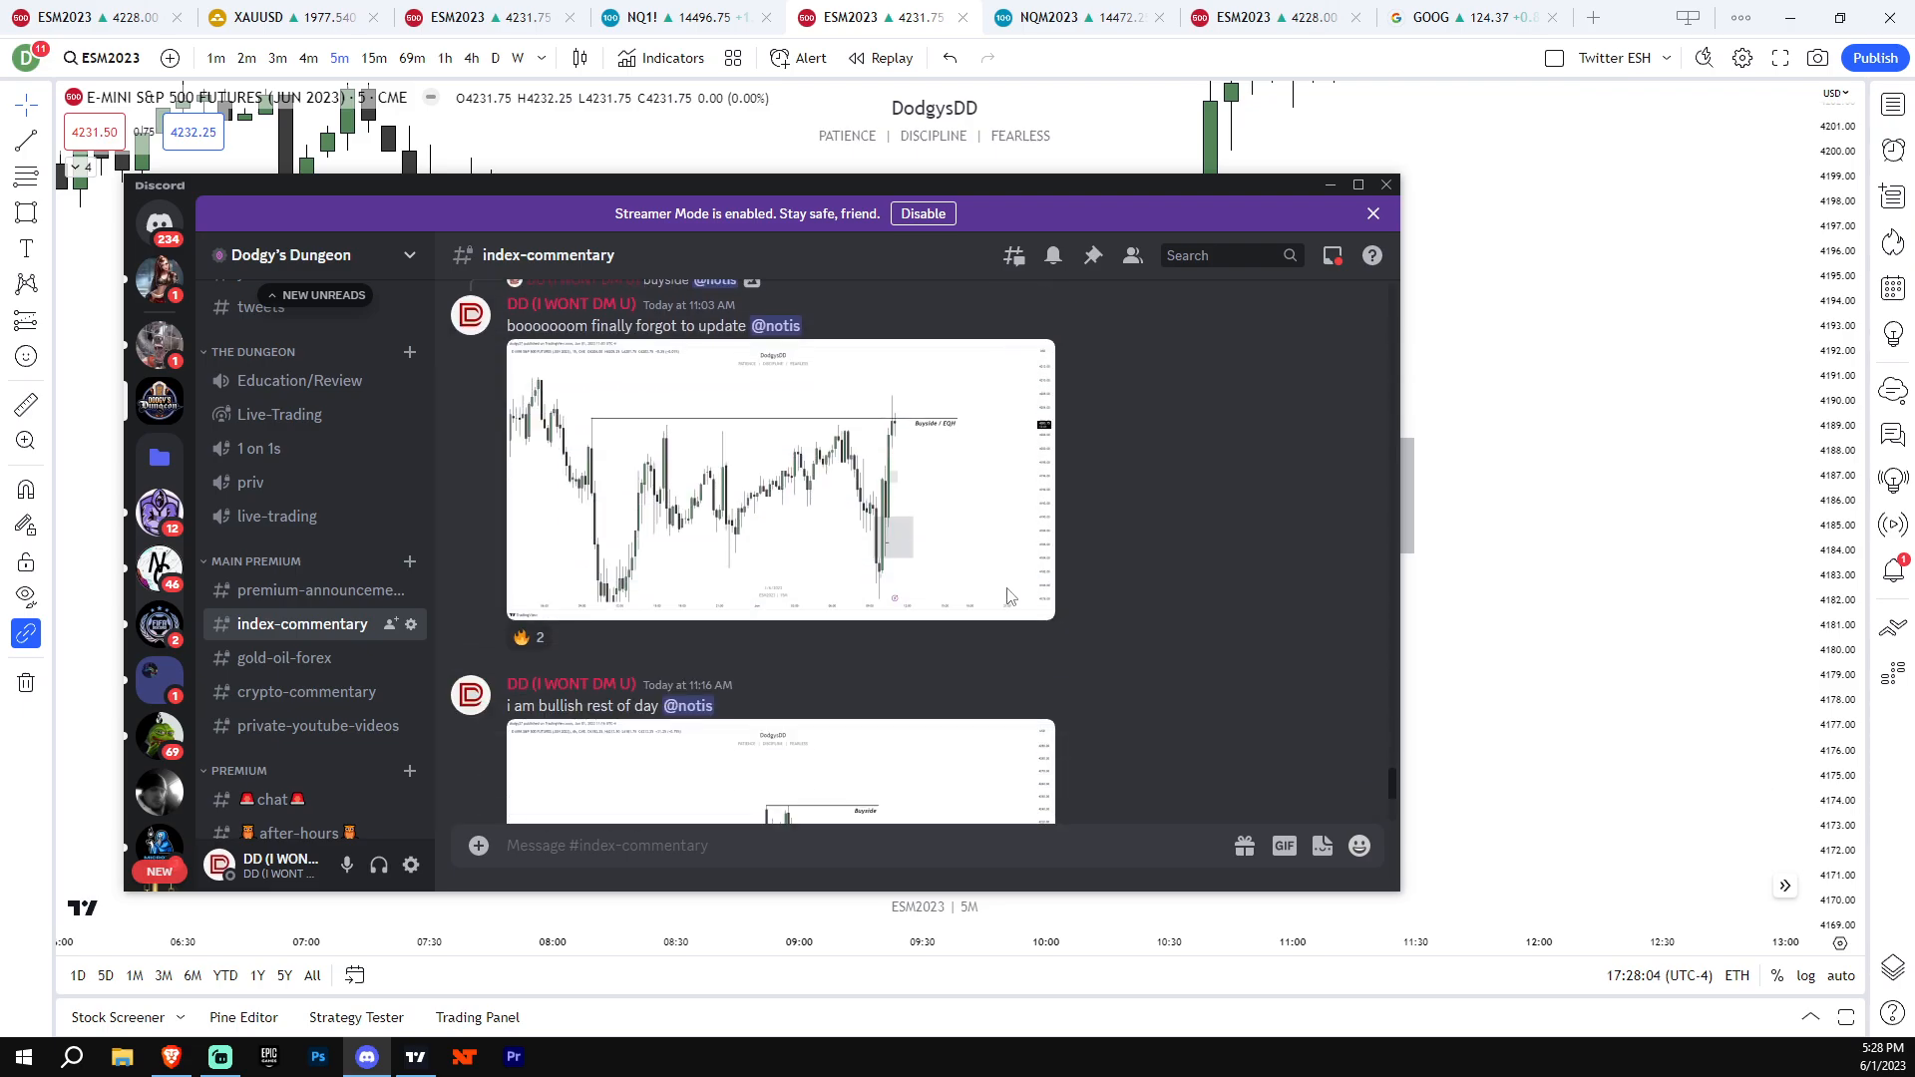
pyautogui.scroll(3)
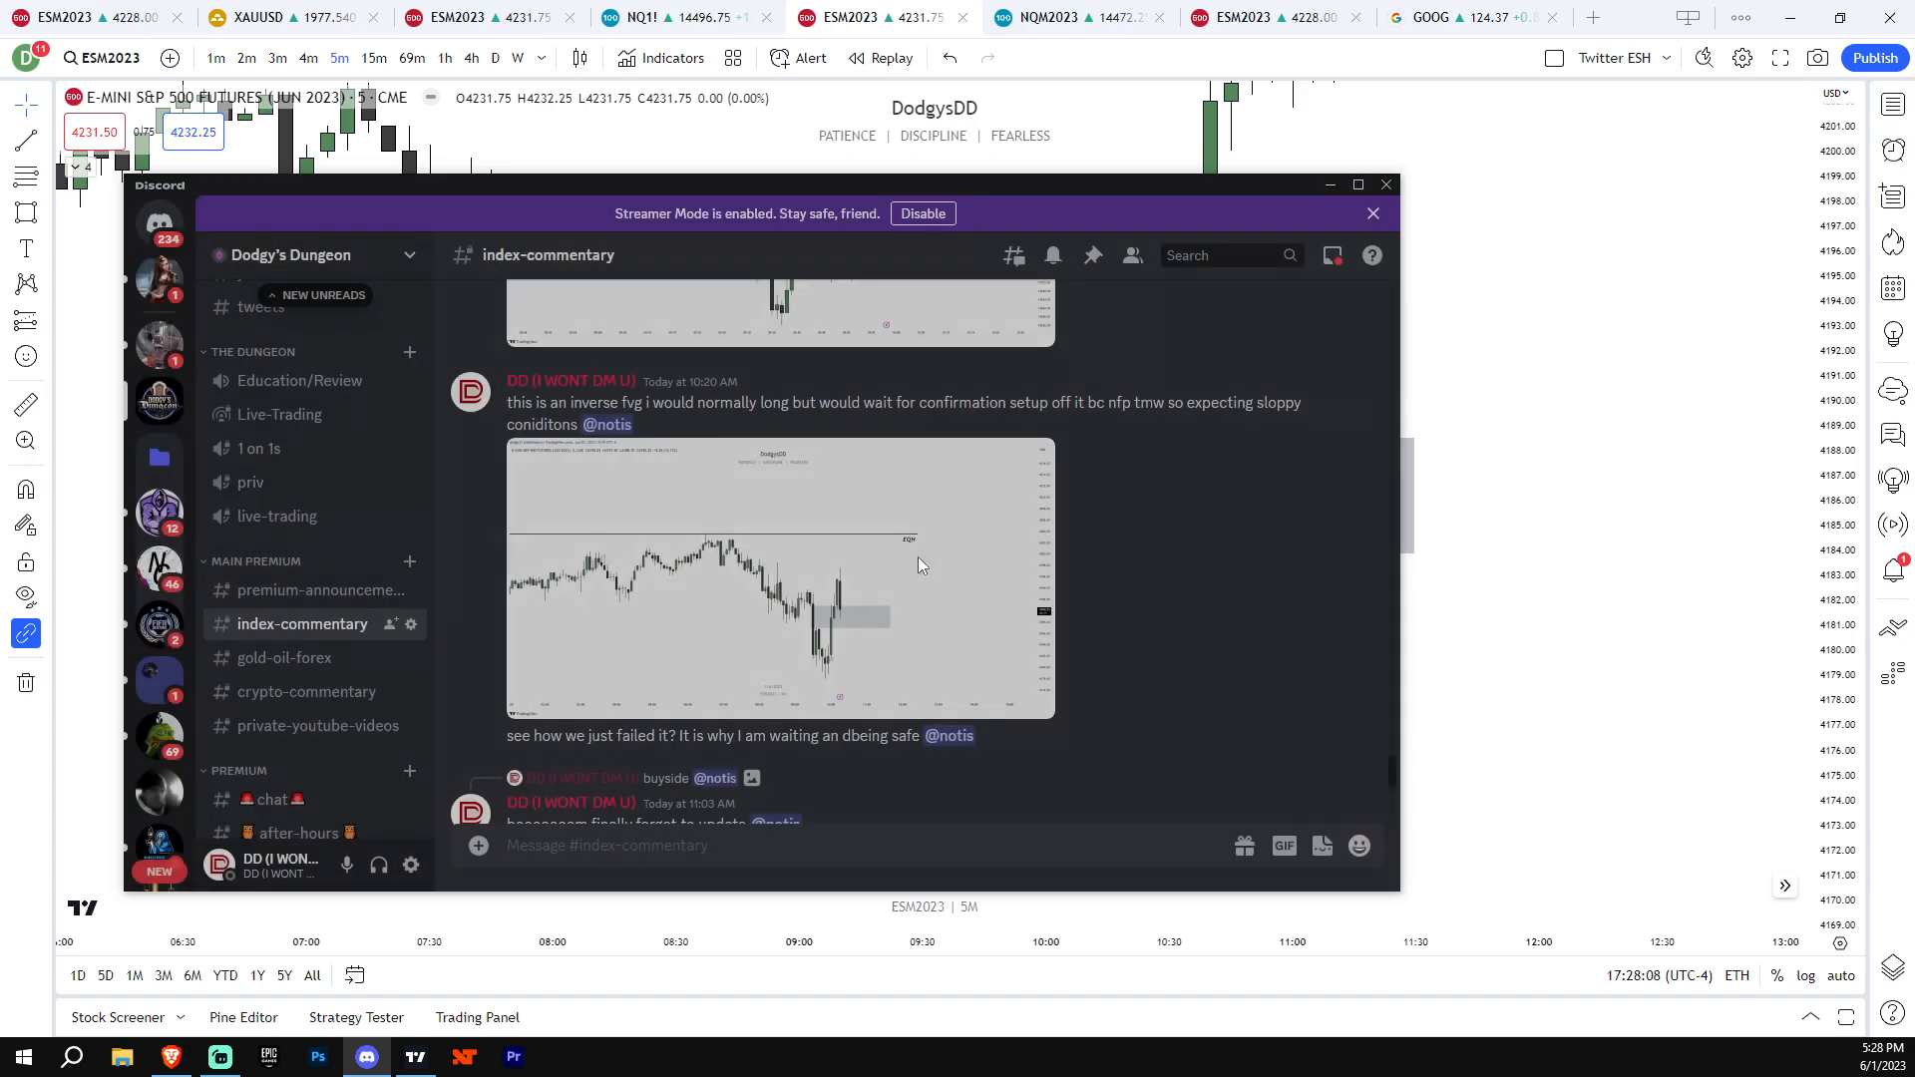
pyautogui.scroll(-3)
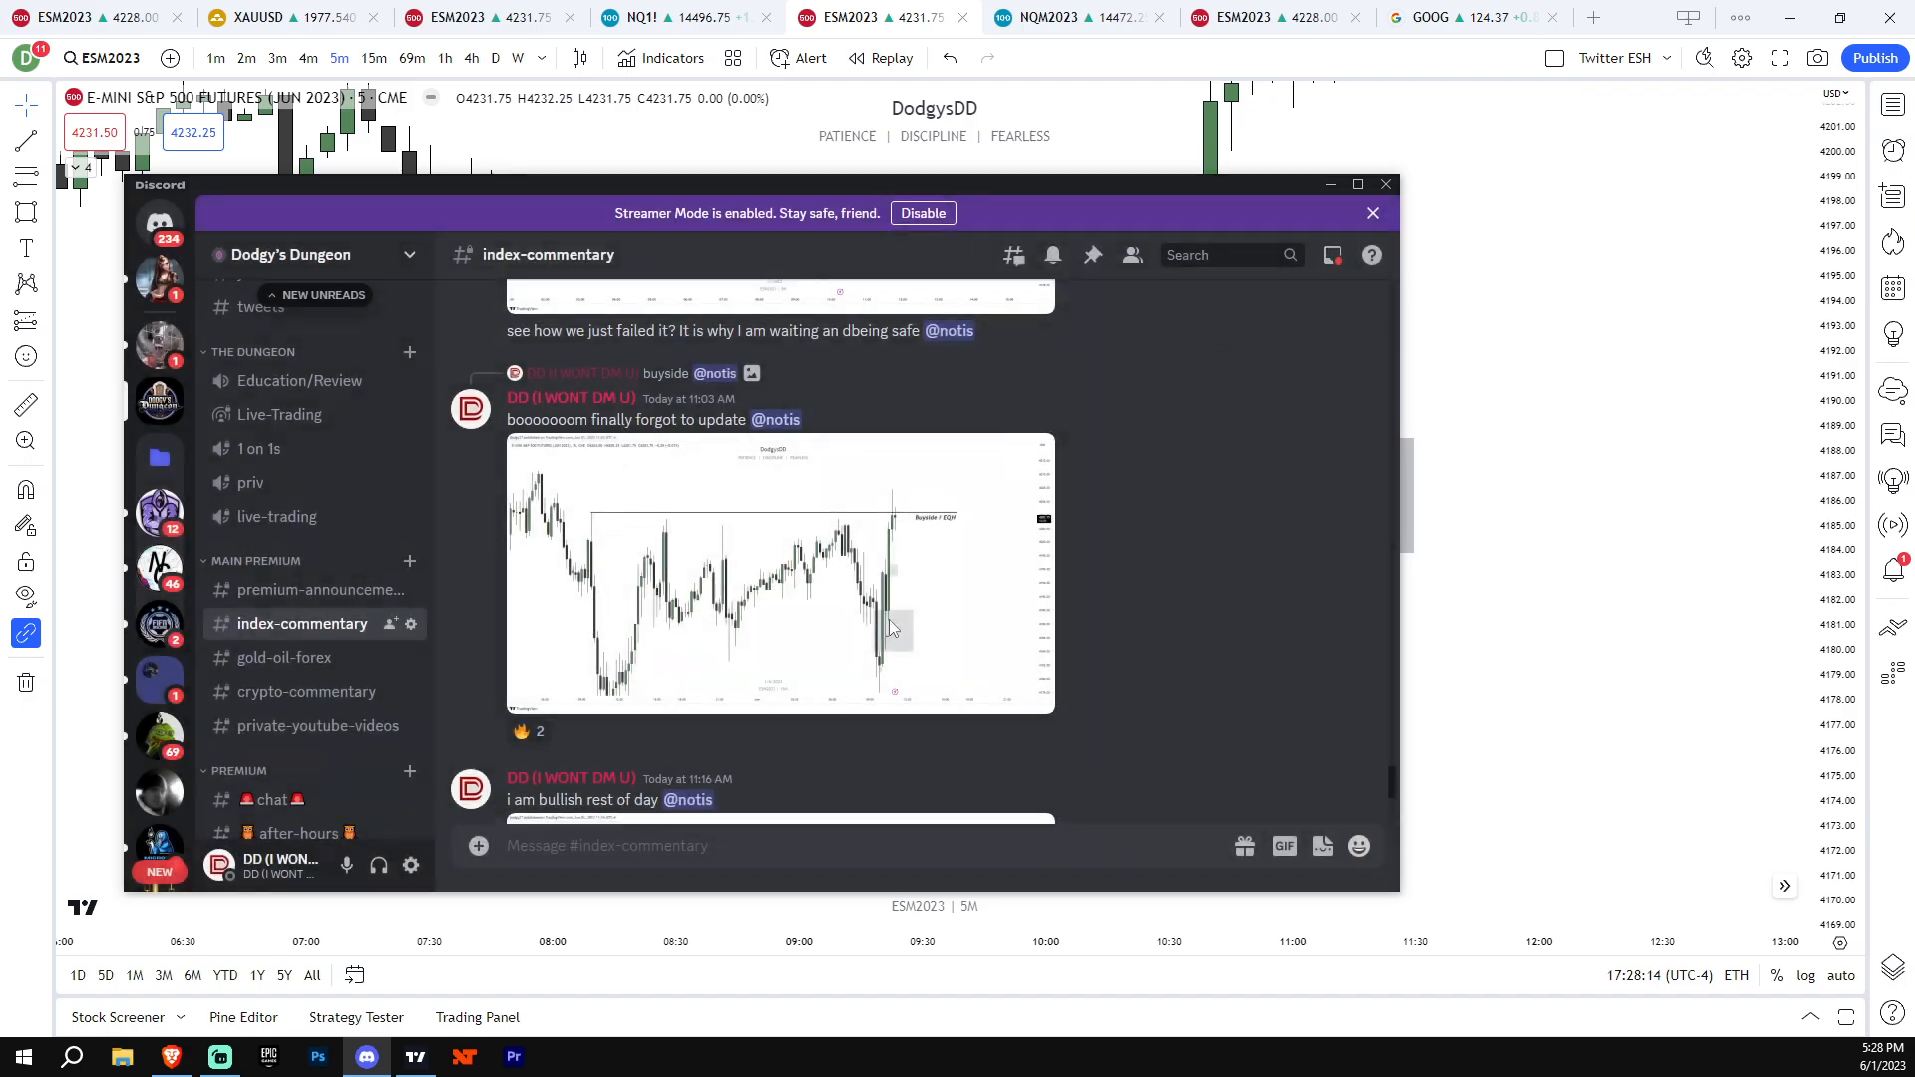
pyautogui.scroll(-3)
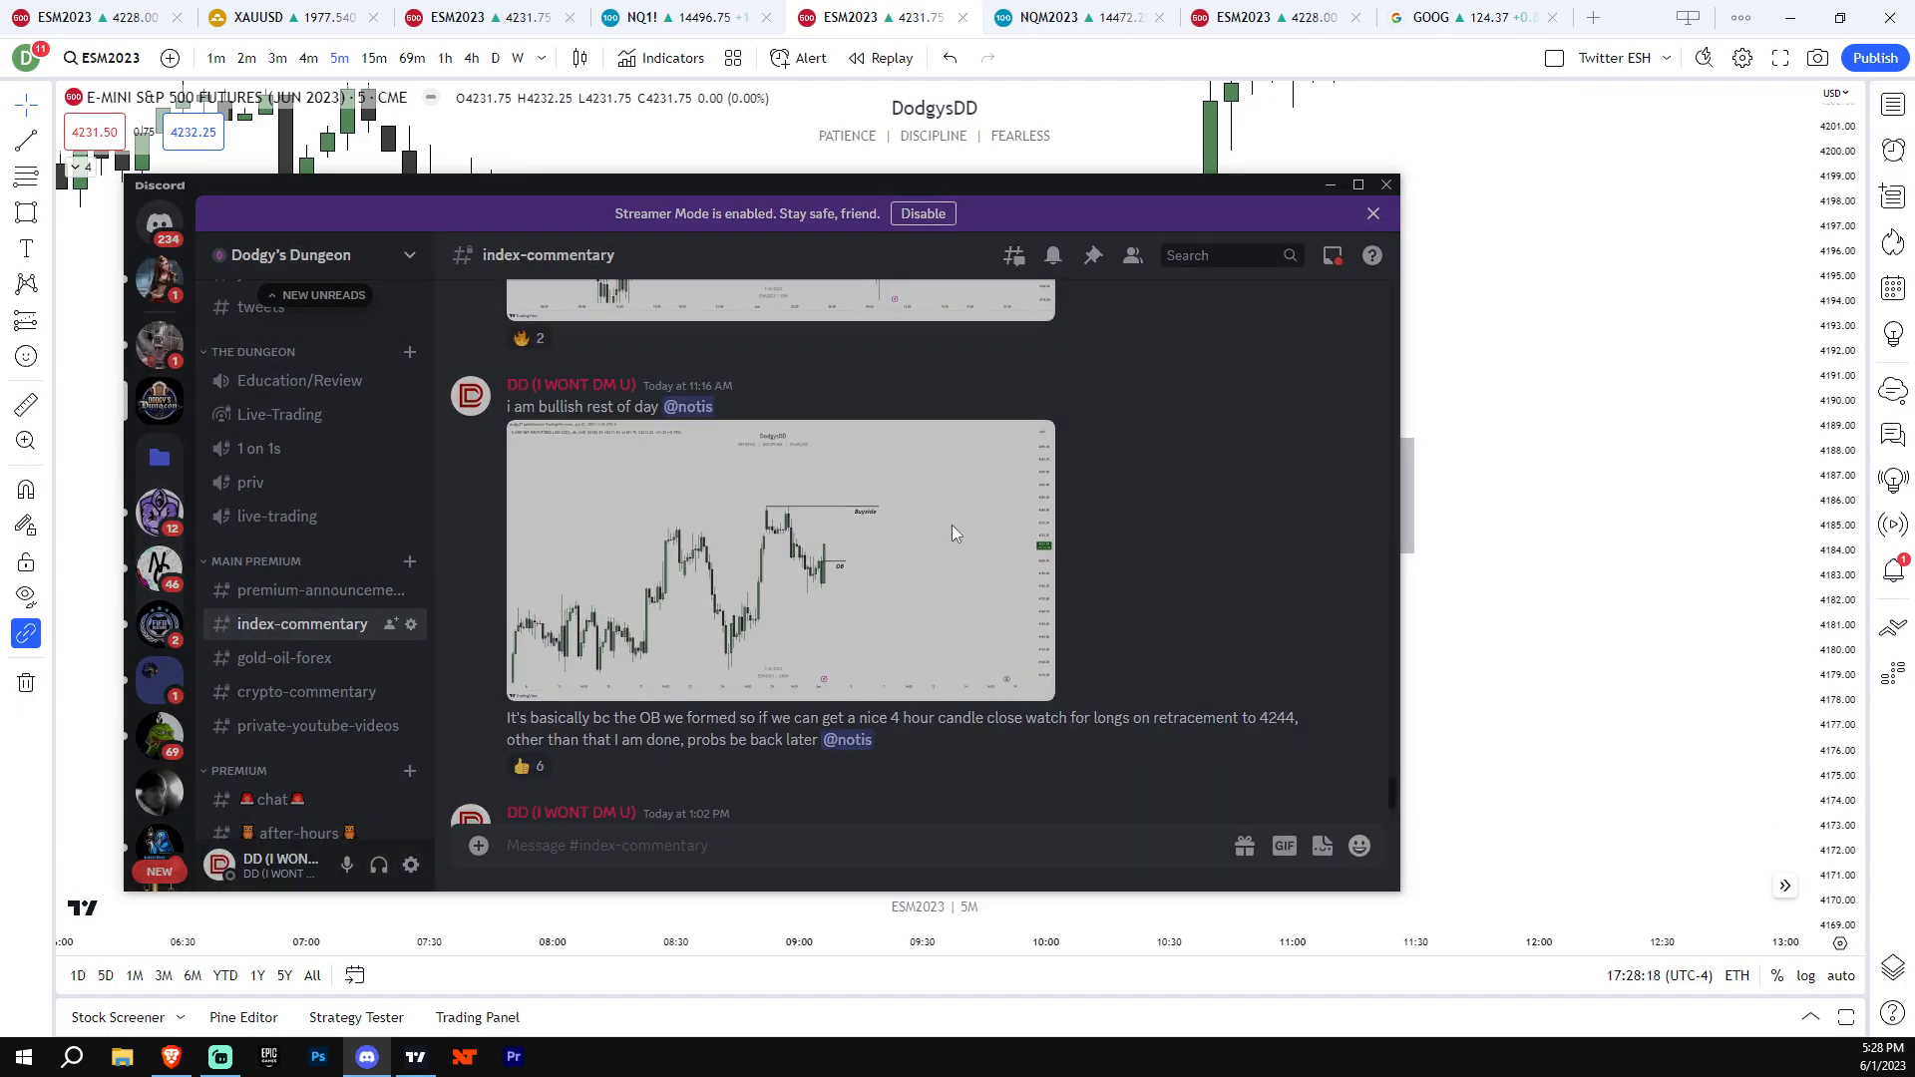
pyautogui.click(1384, 184)
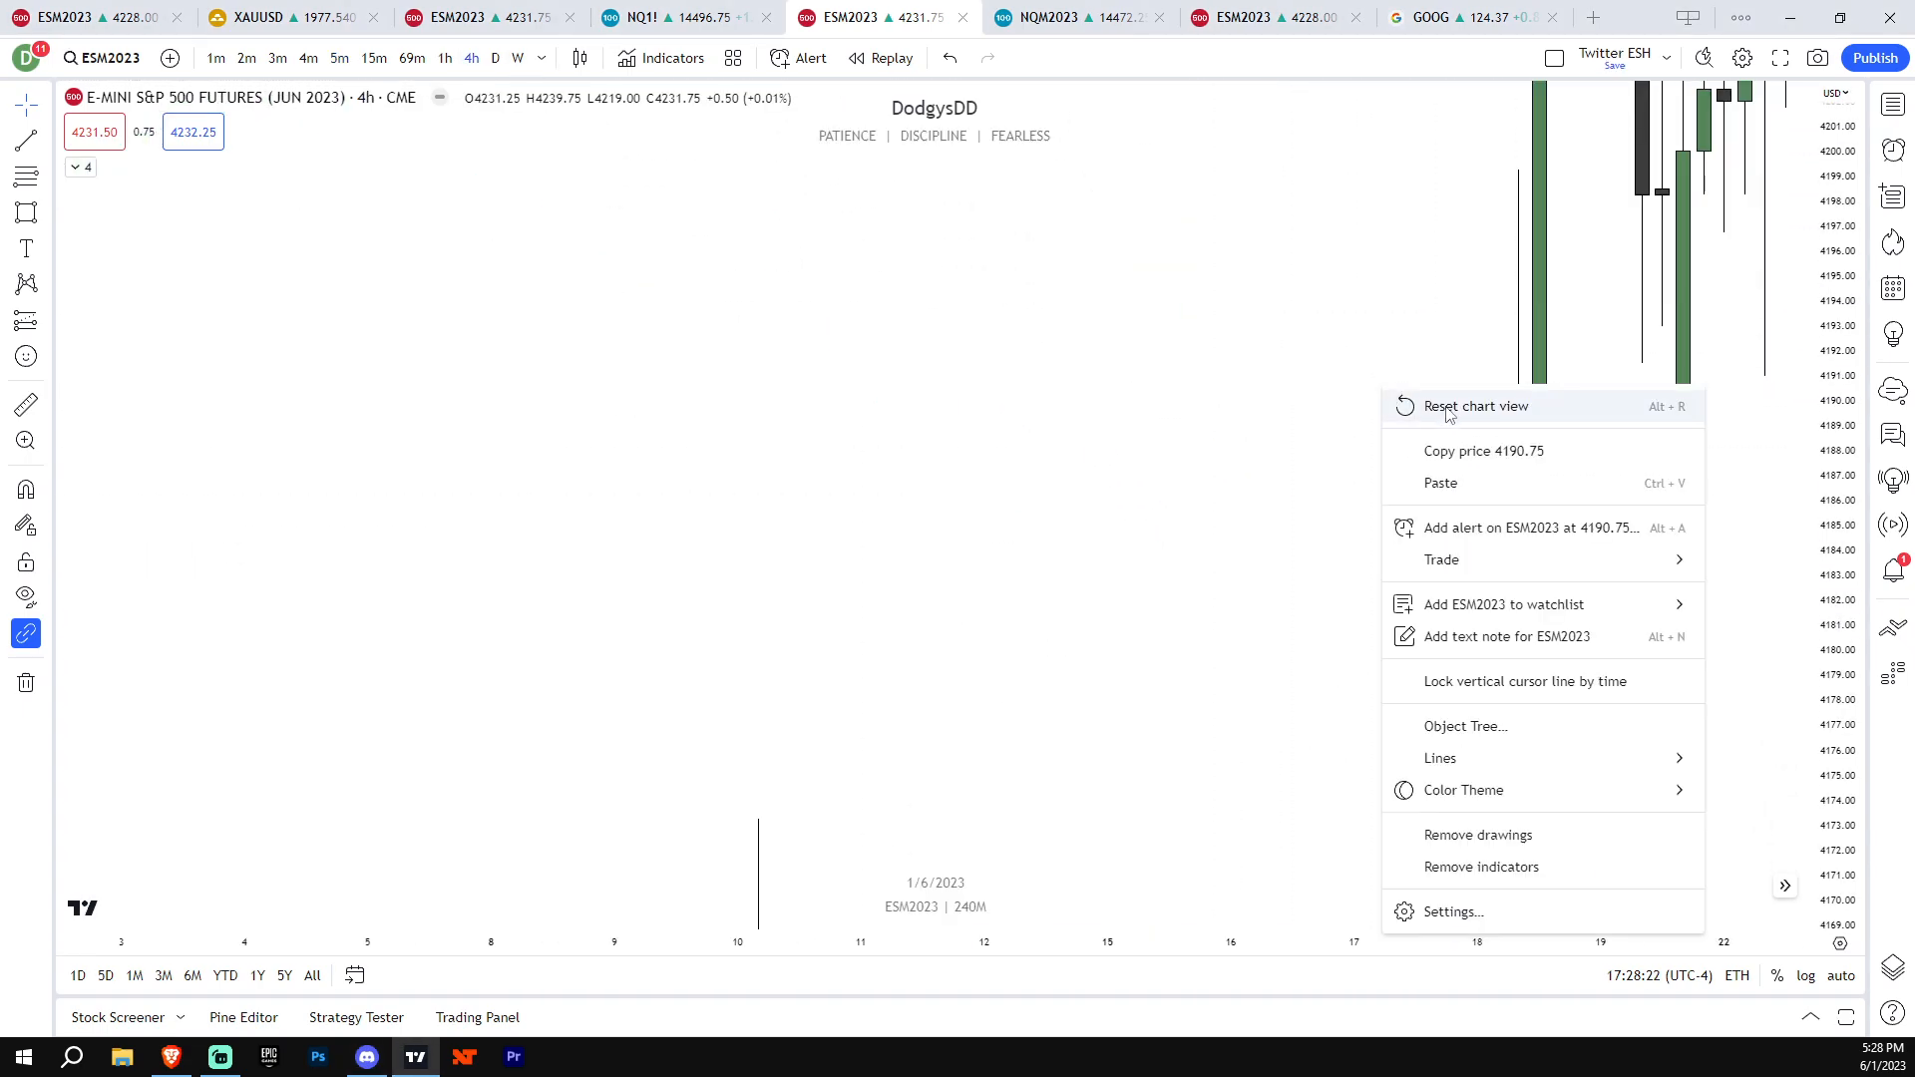
# Reset the 4h view, mark the order block with a line near 4200, and return to 5-minute candles
pyautogui.click(1475, 405)
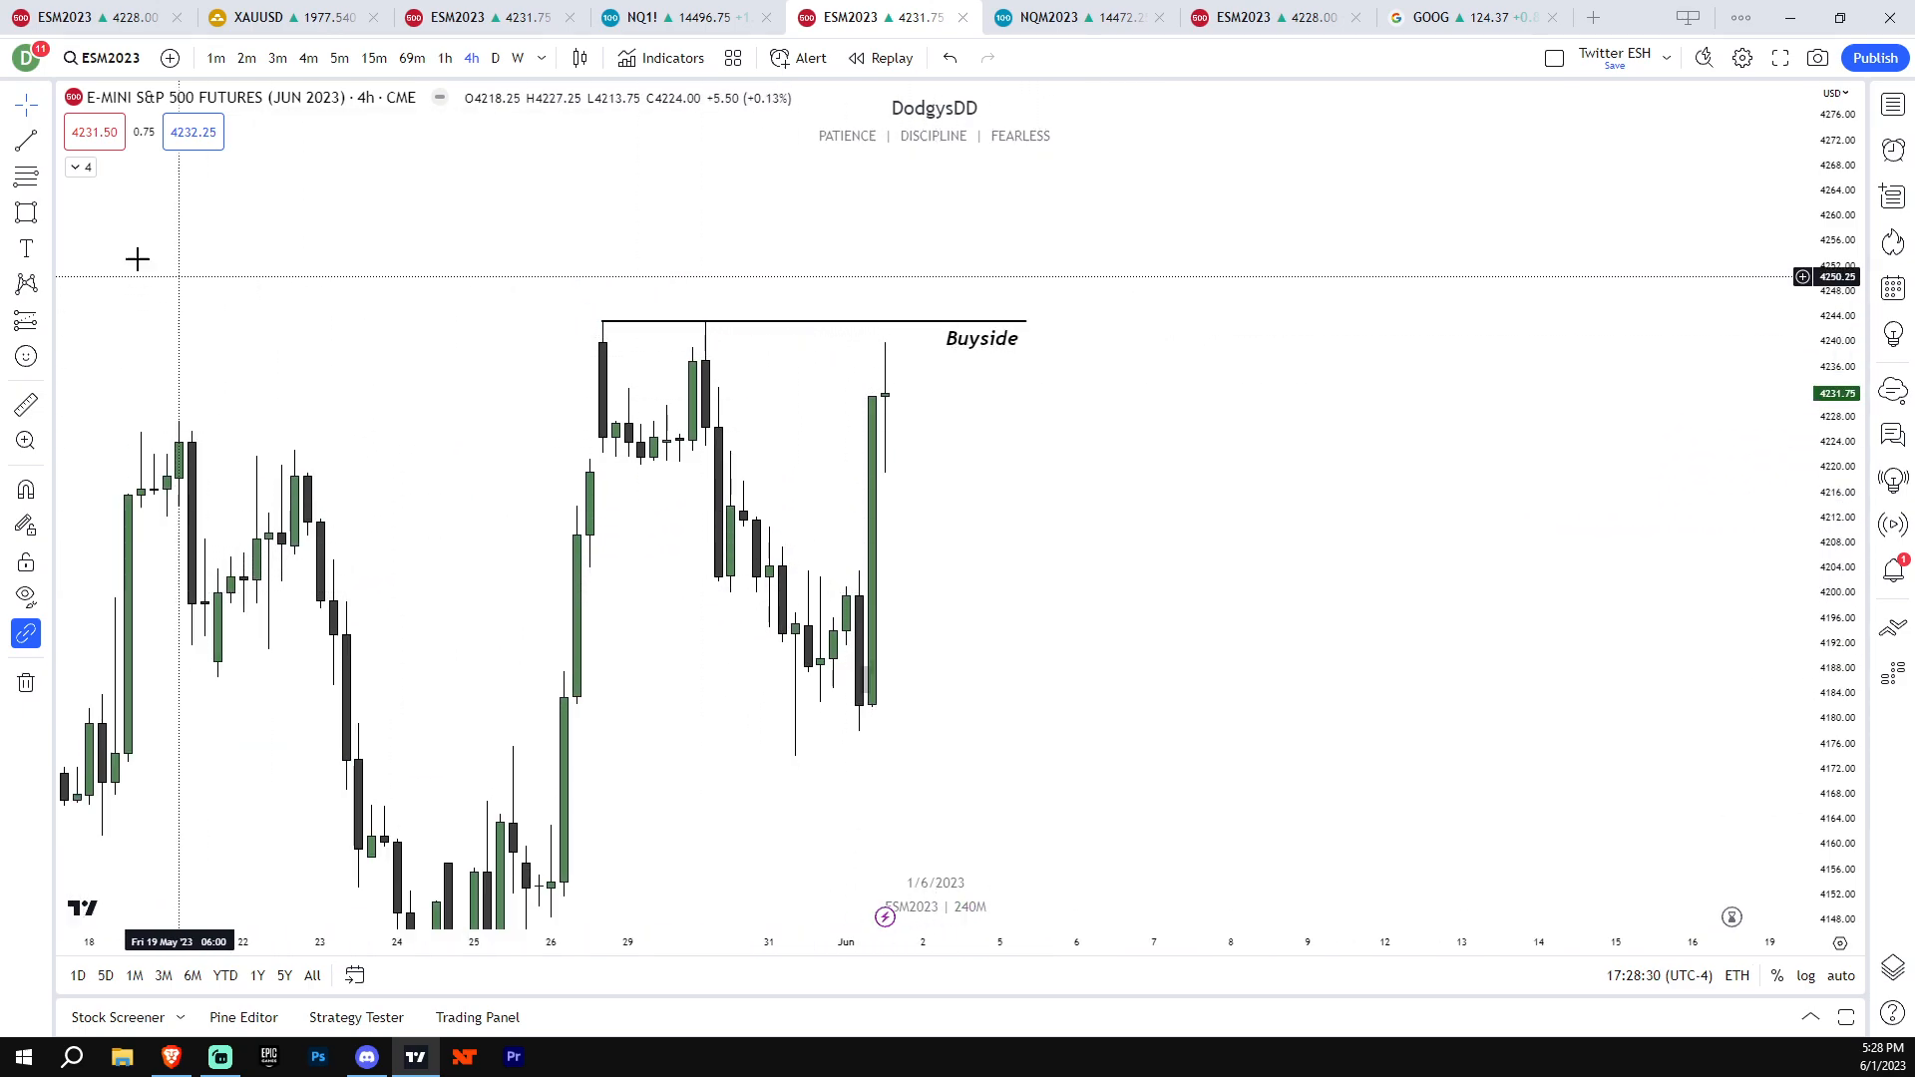
pyautogui.moveTo(858, 595)
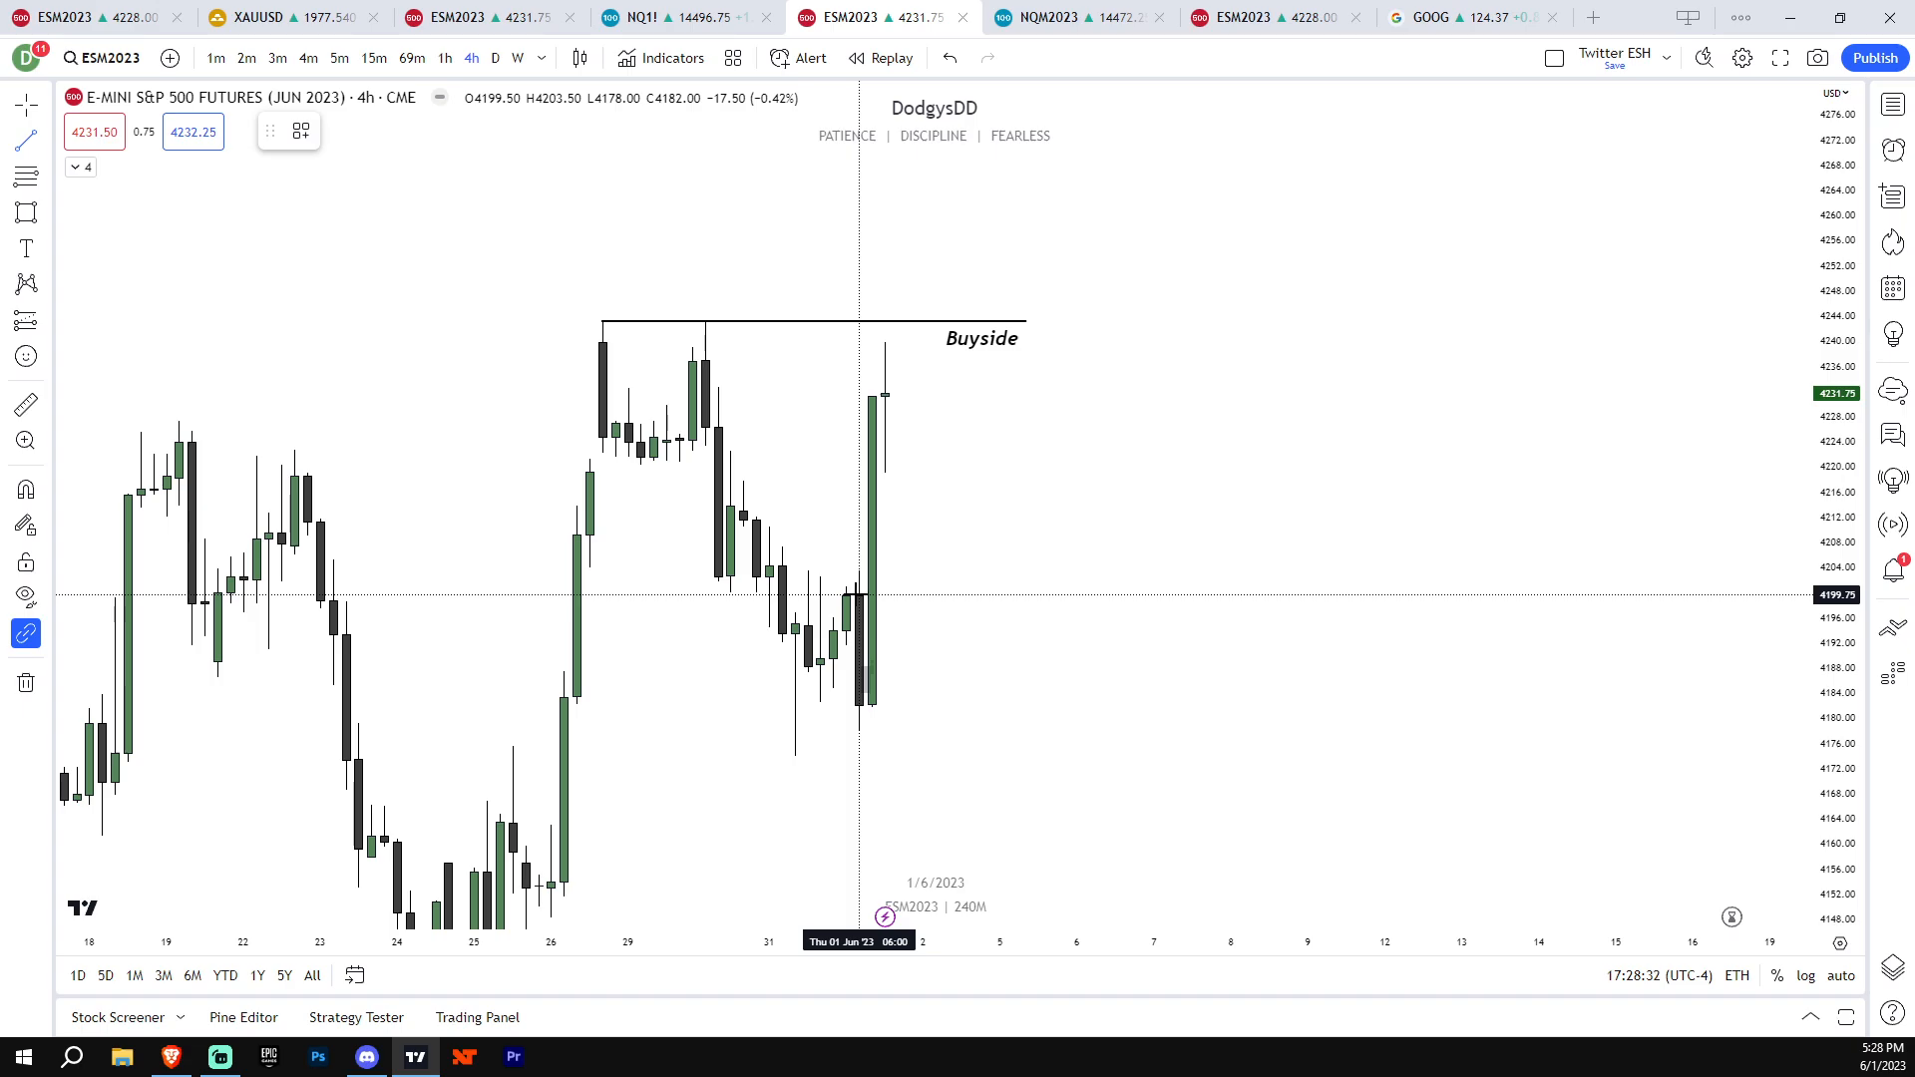
pyautogui.moveTo(923, 600)
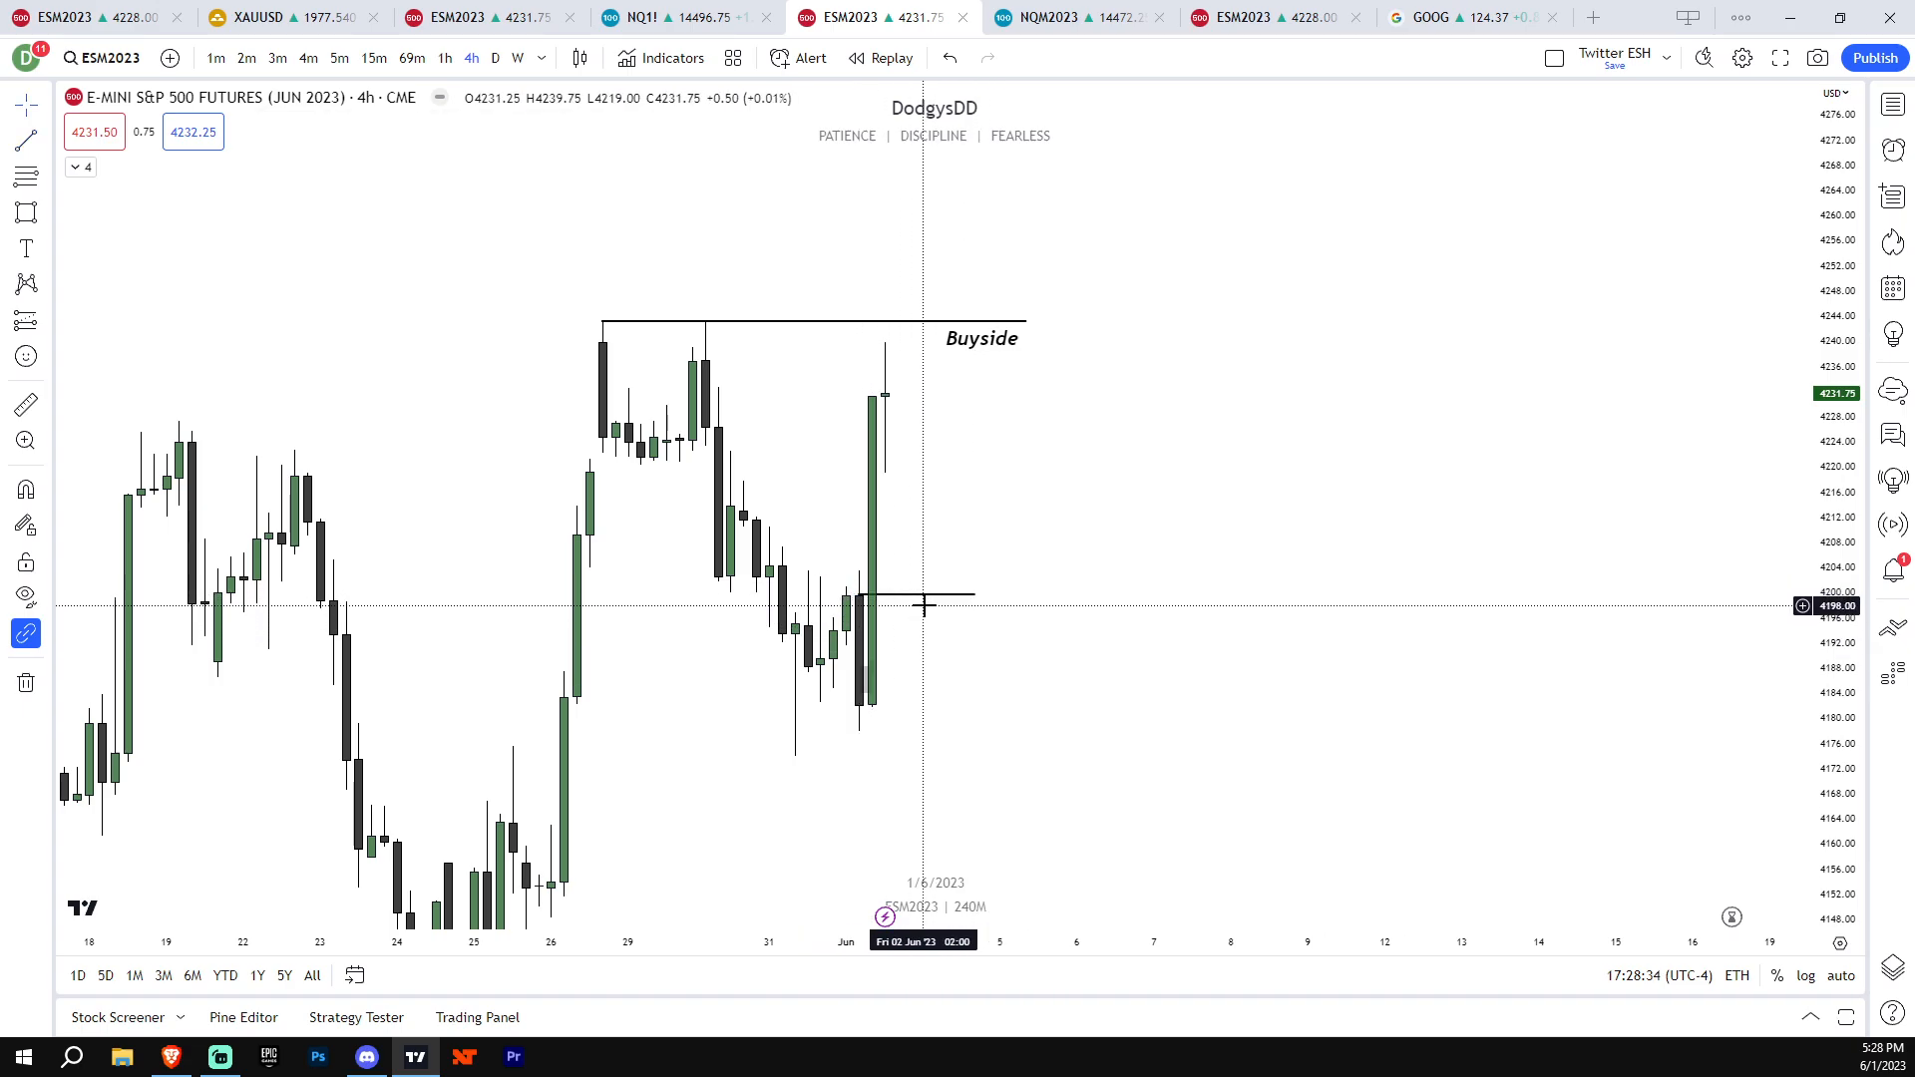
pyautogui.moveTo(846, 574)
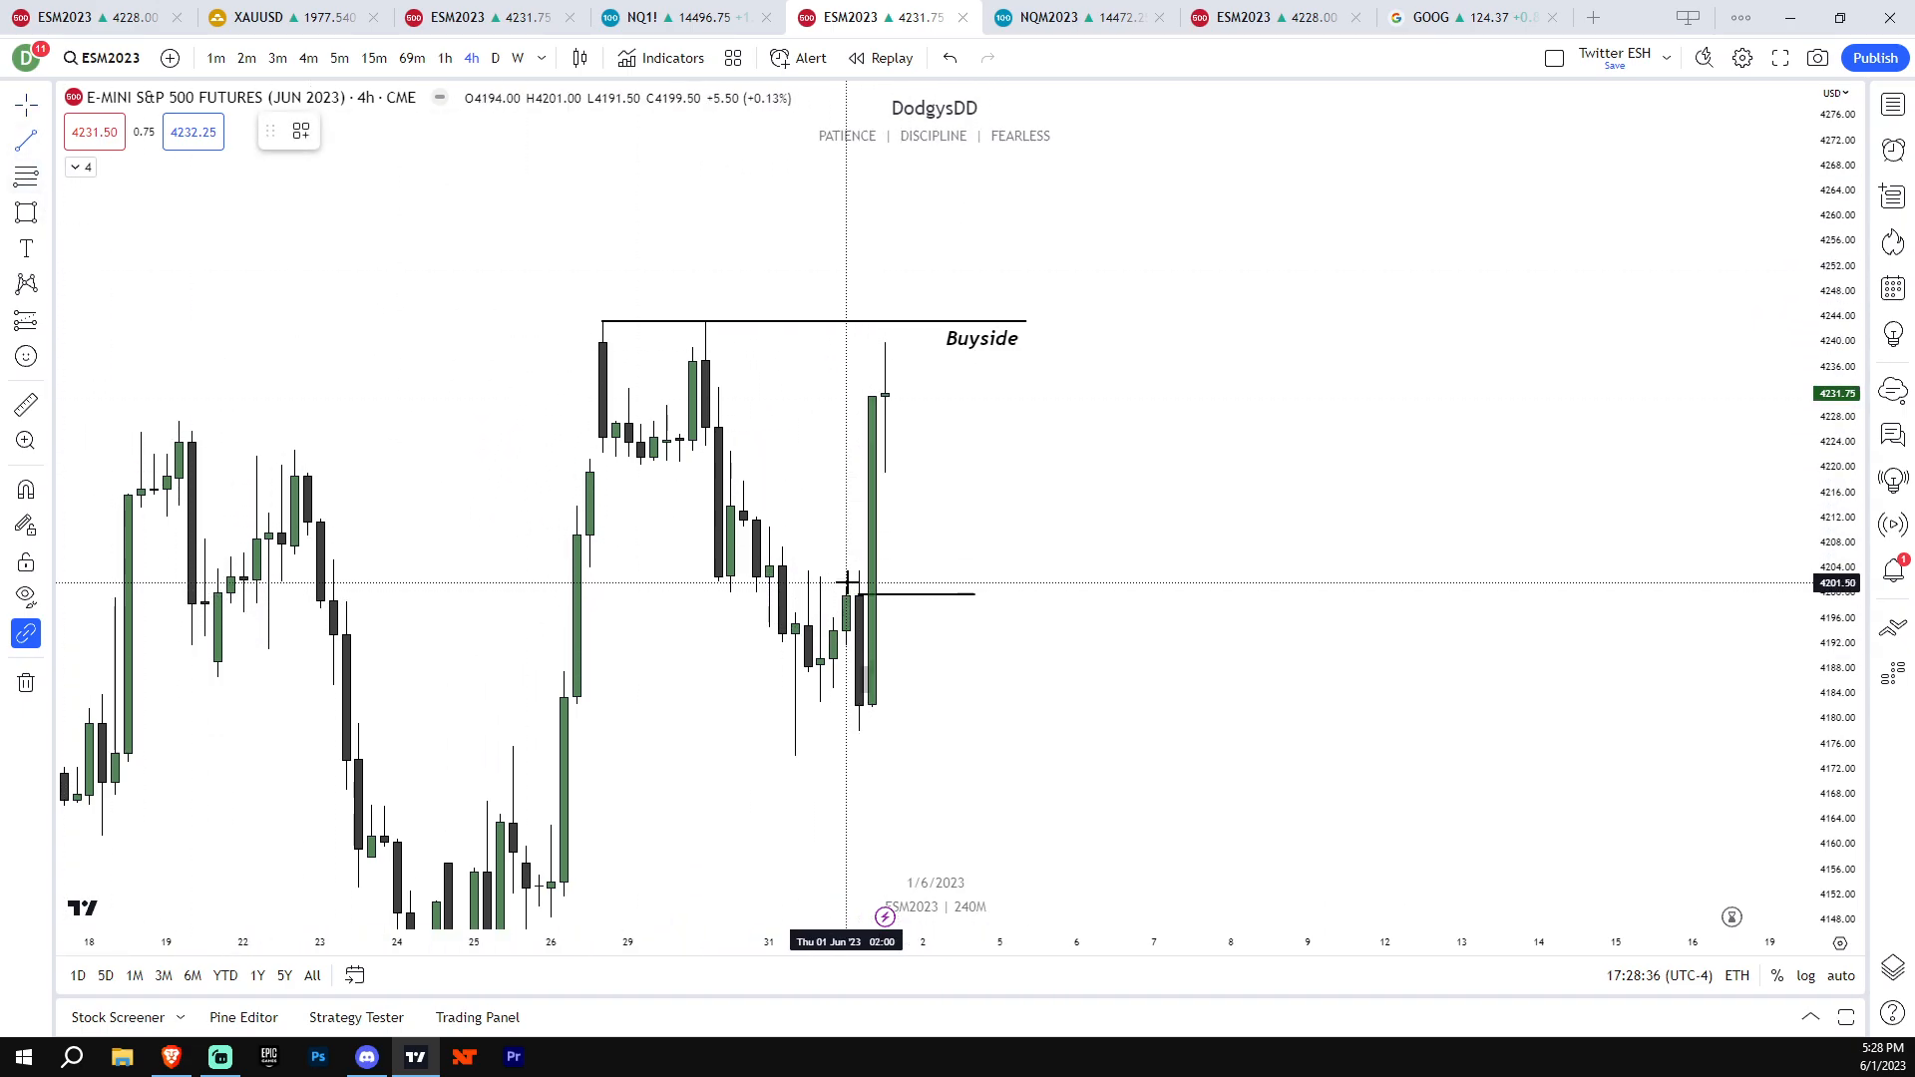
pyautogui.moveTo(946, 586)
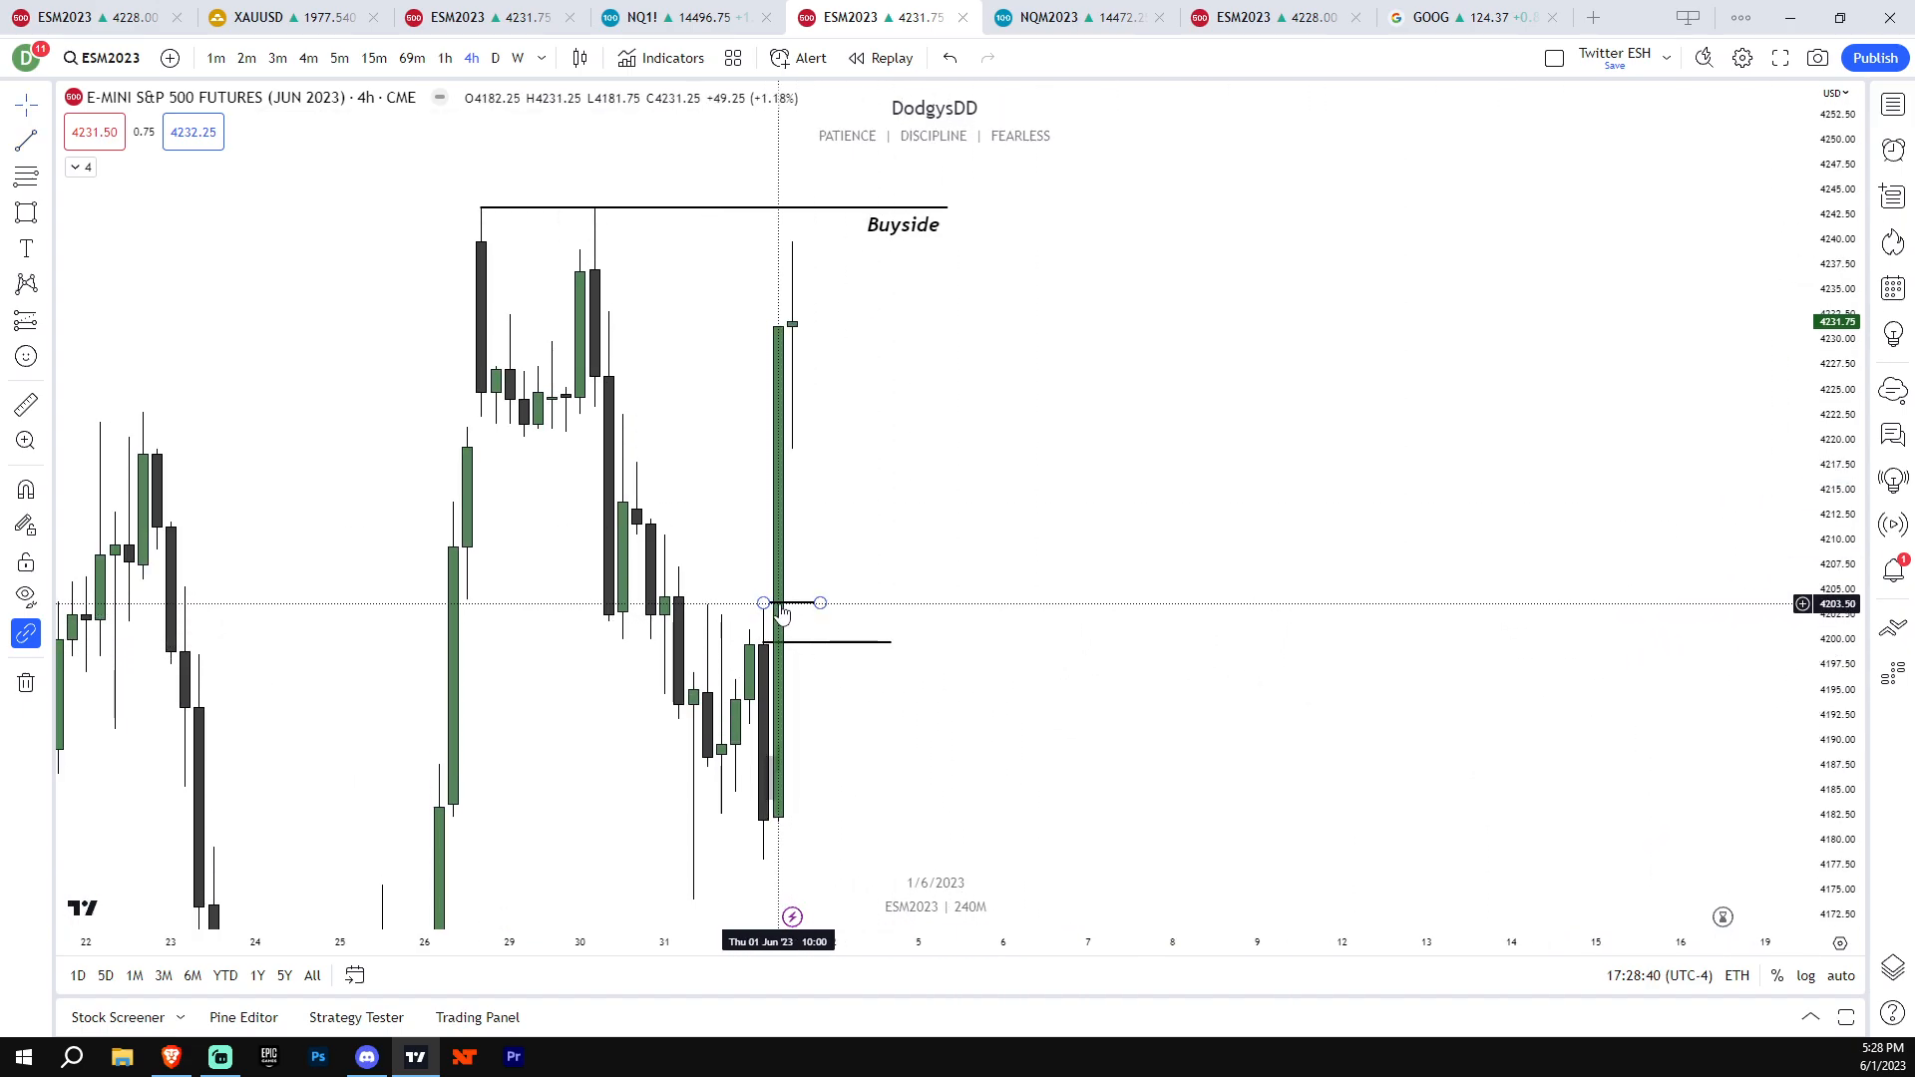
pyautogui.moveTo(770, 694)
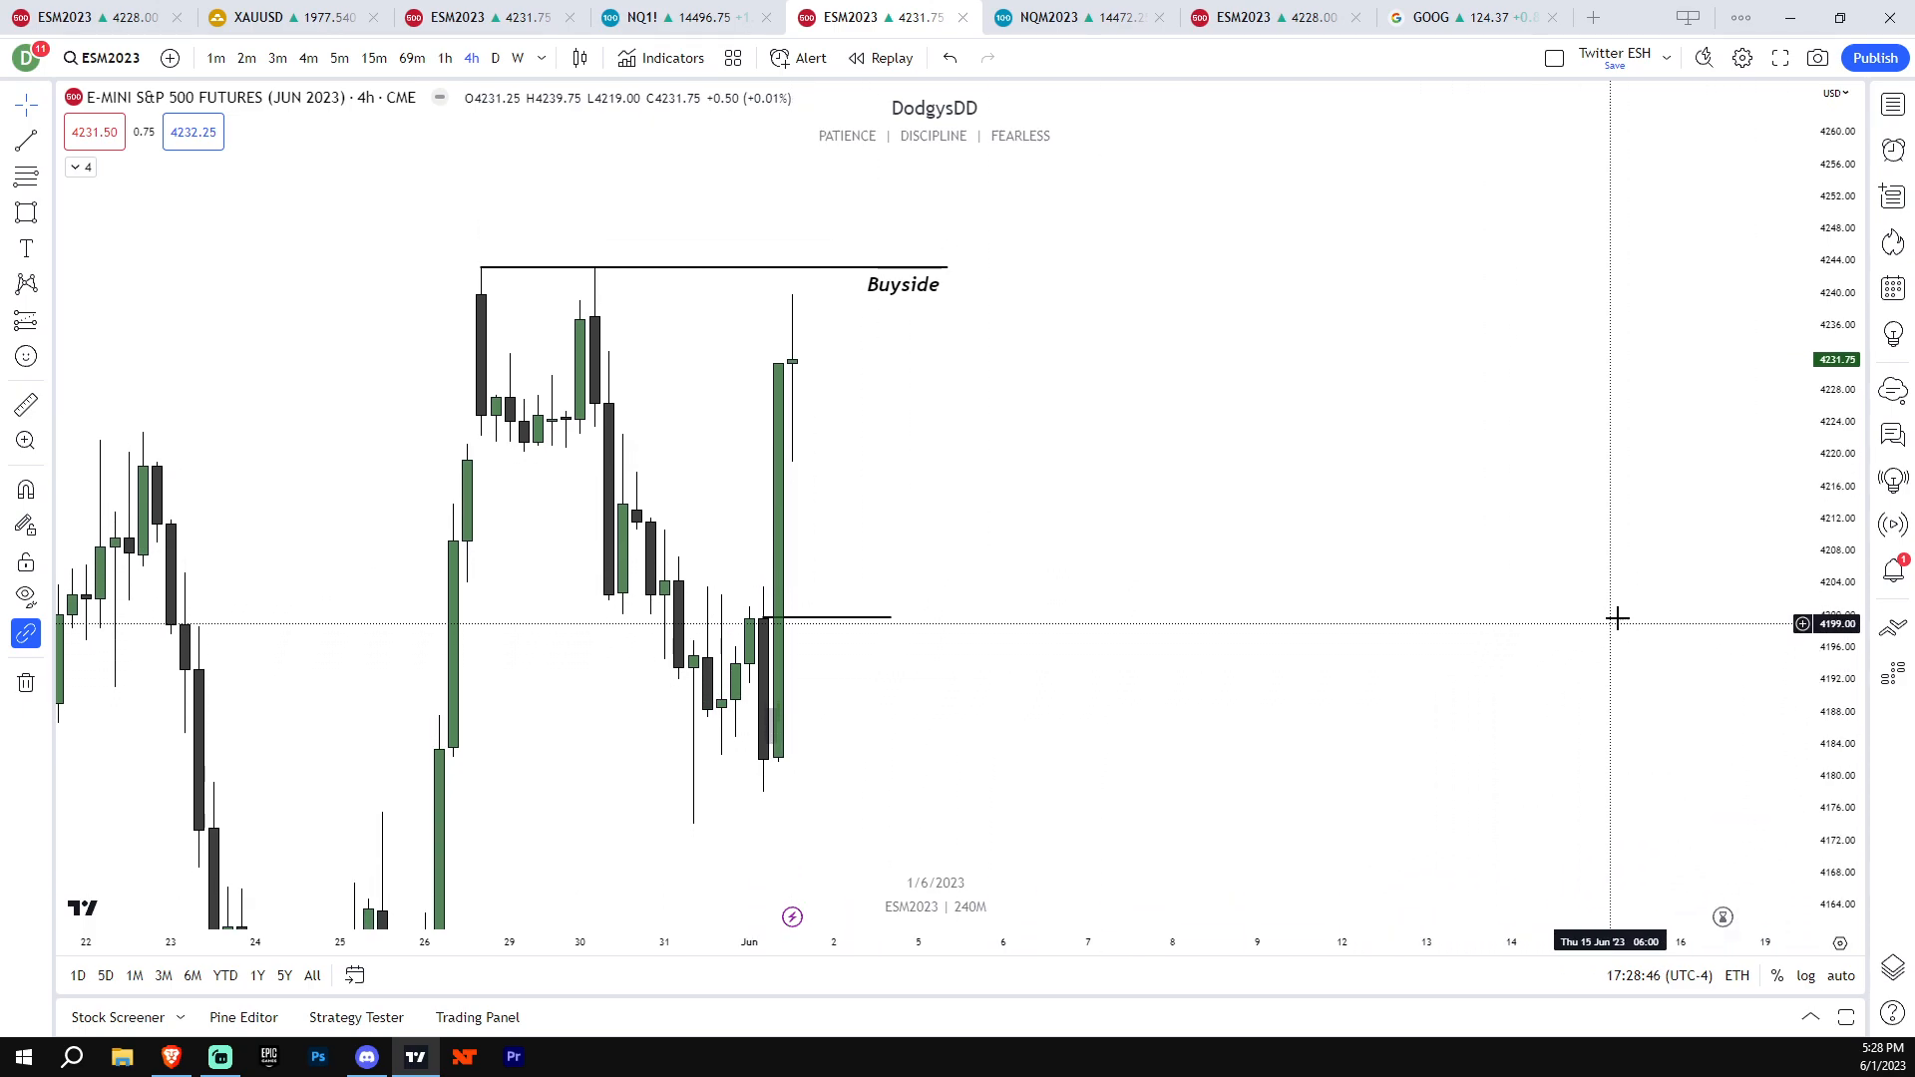
pyautogui.moveTo(748, 632)
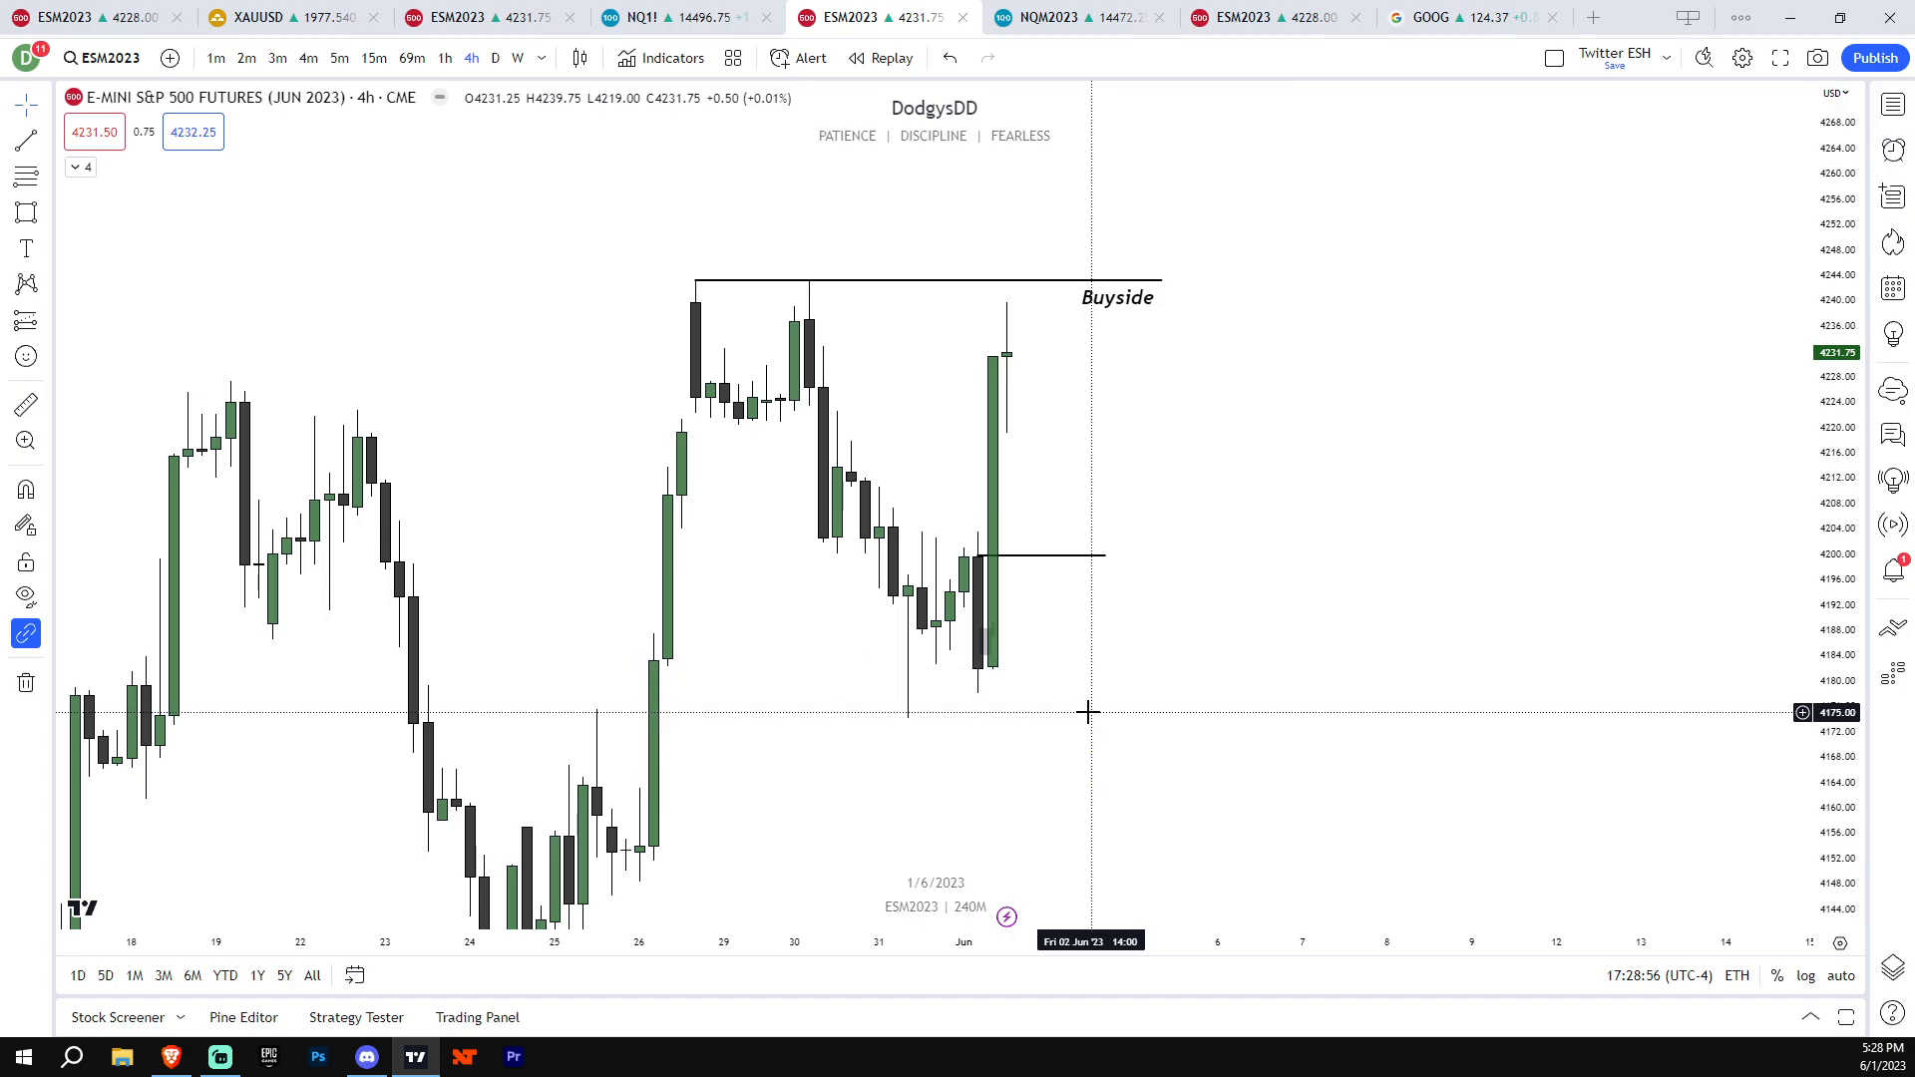
pyautogui.moveTo(910, 706)
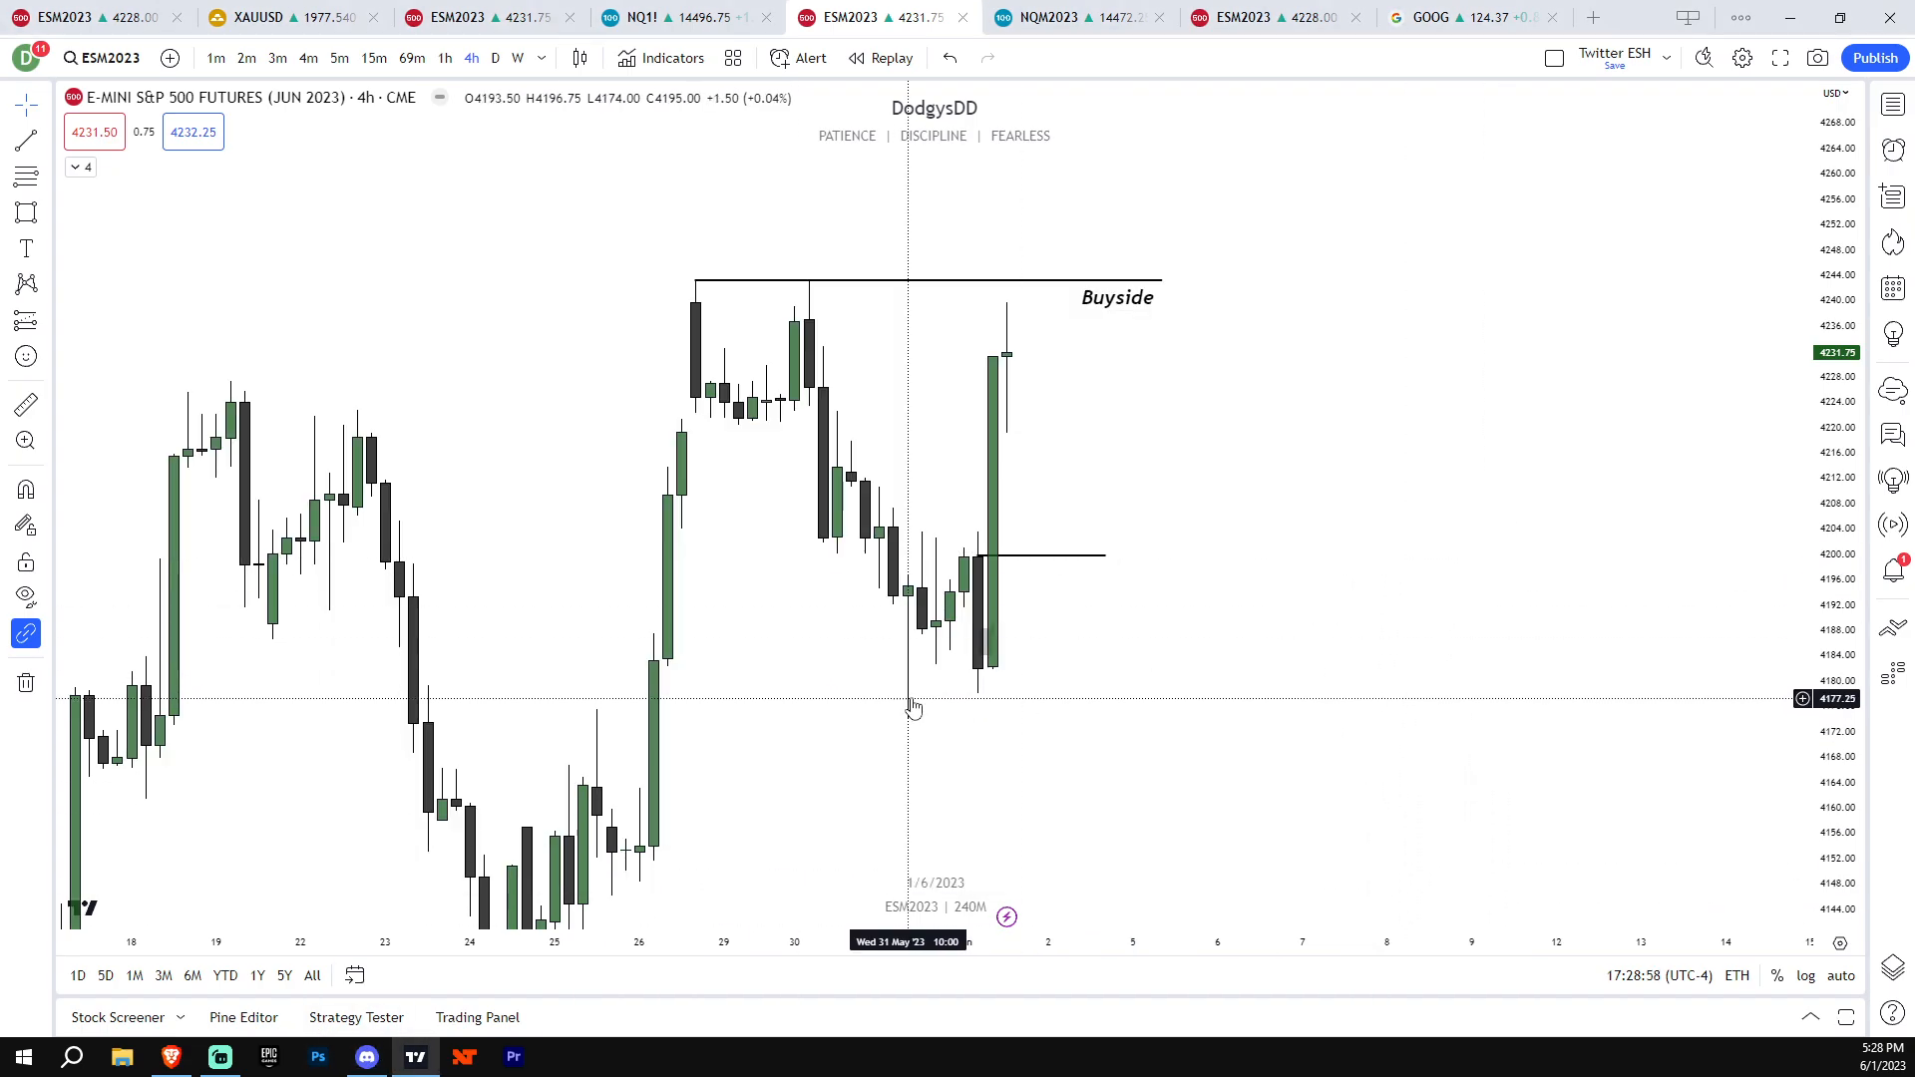
pyautogui.moveTo(971, 619)
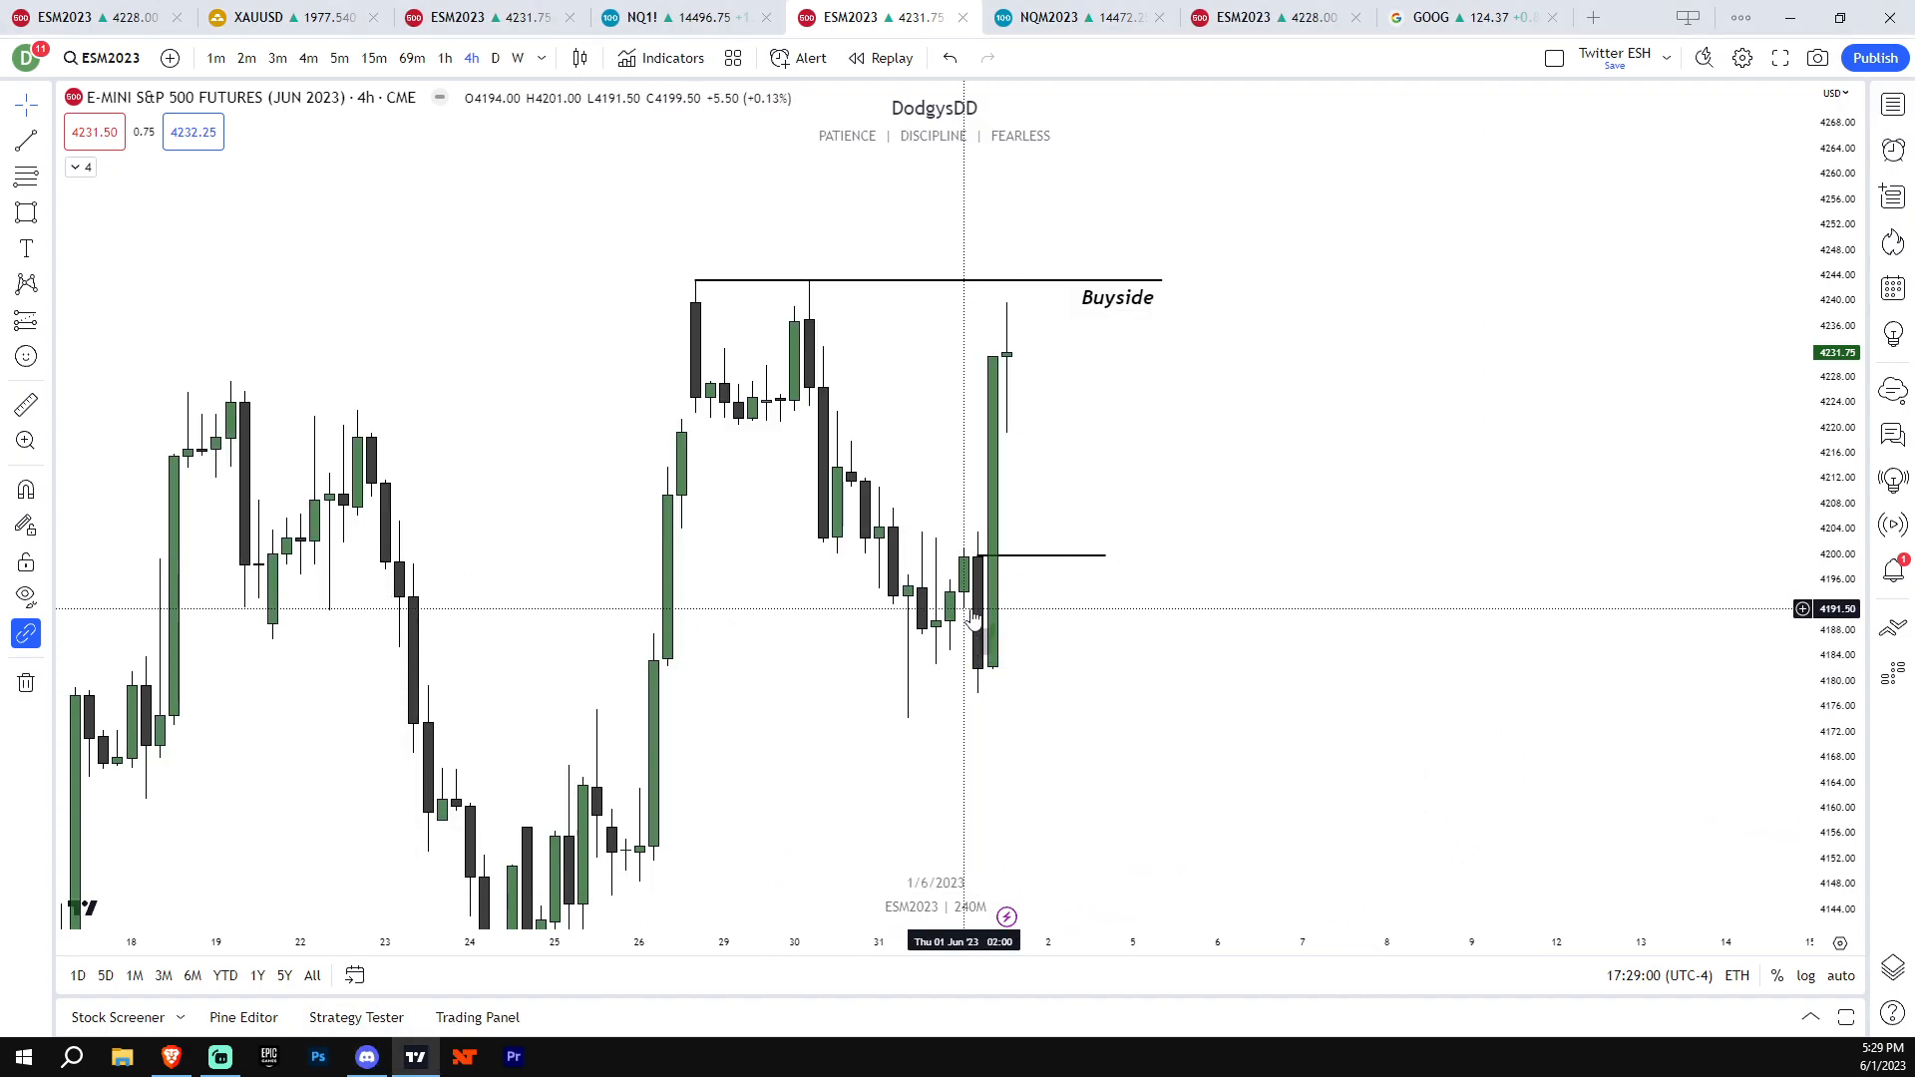
pyautogui.moveTo(982, 587)
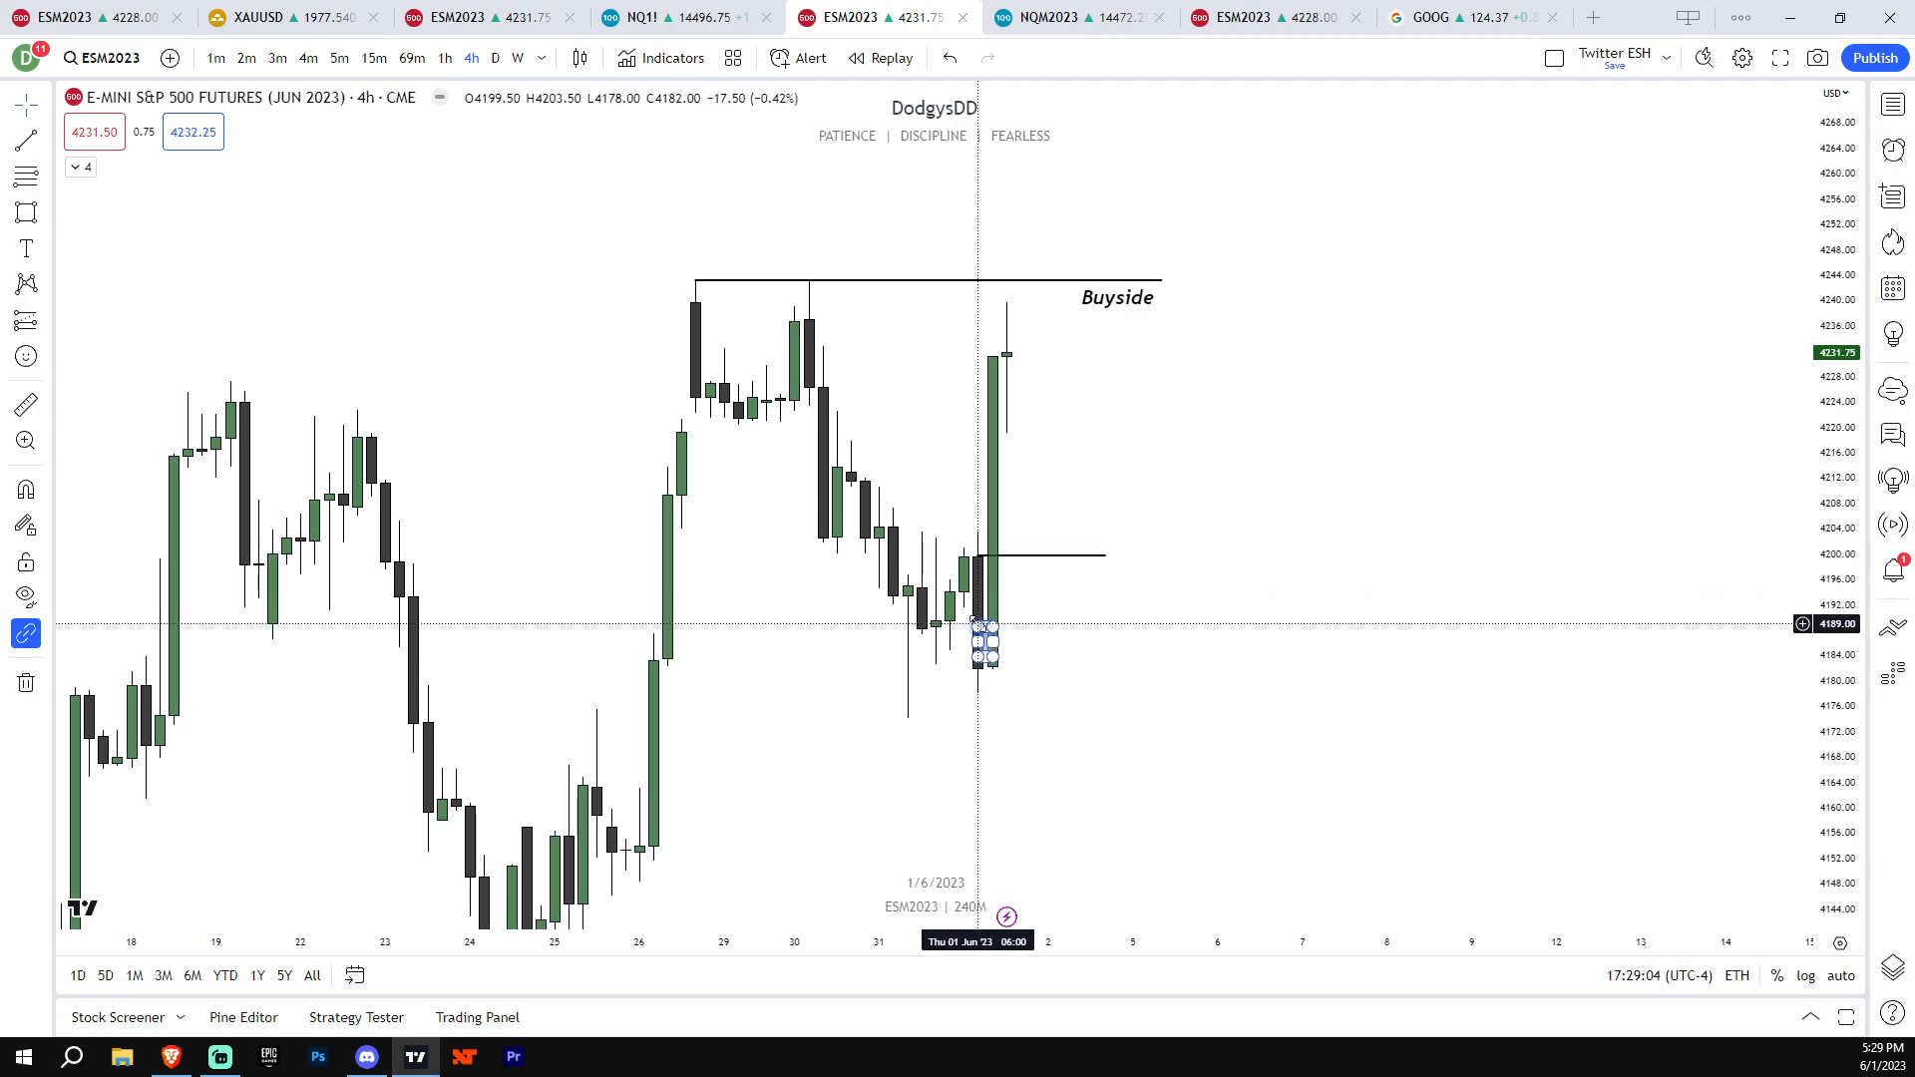
pyautogui.moveTo(989, 633)
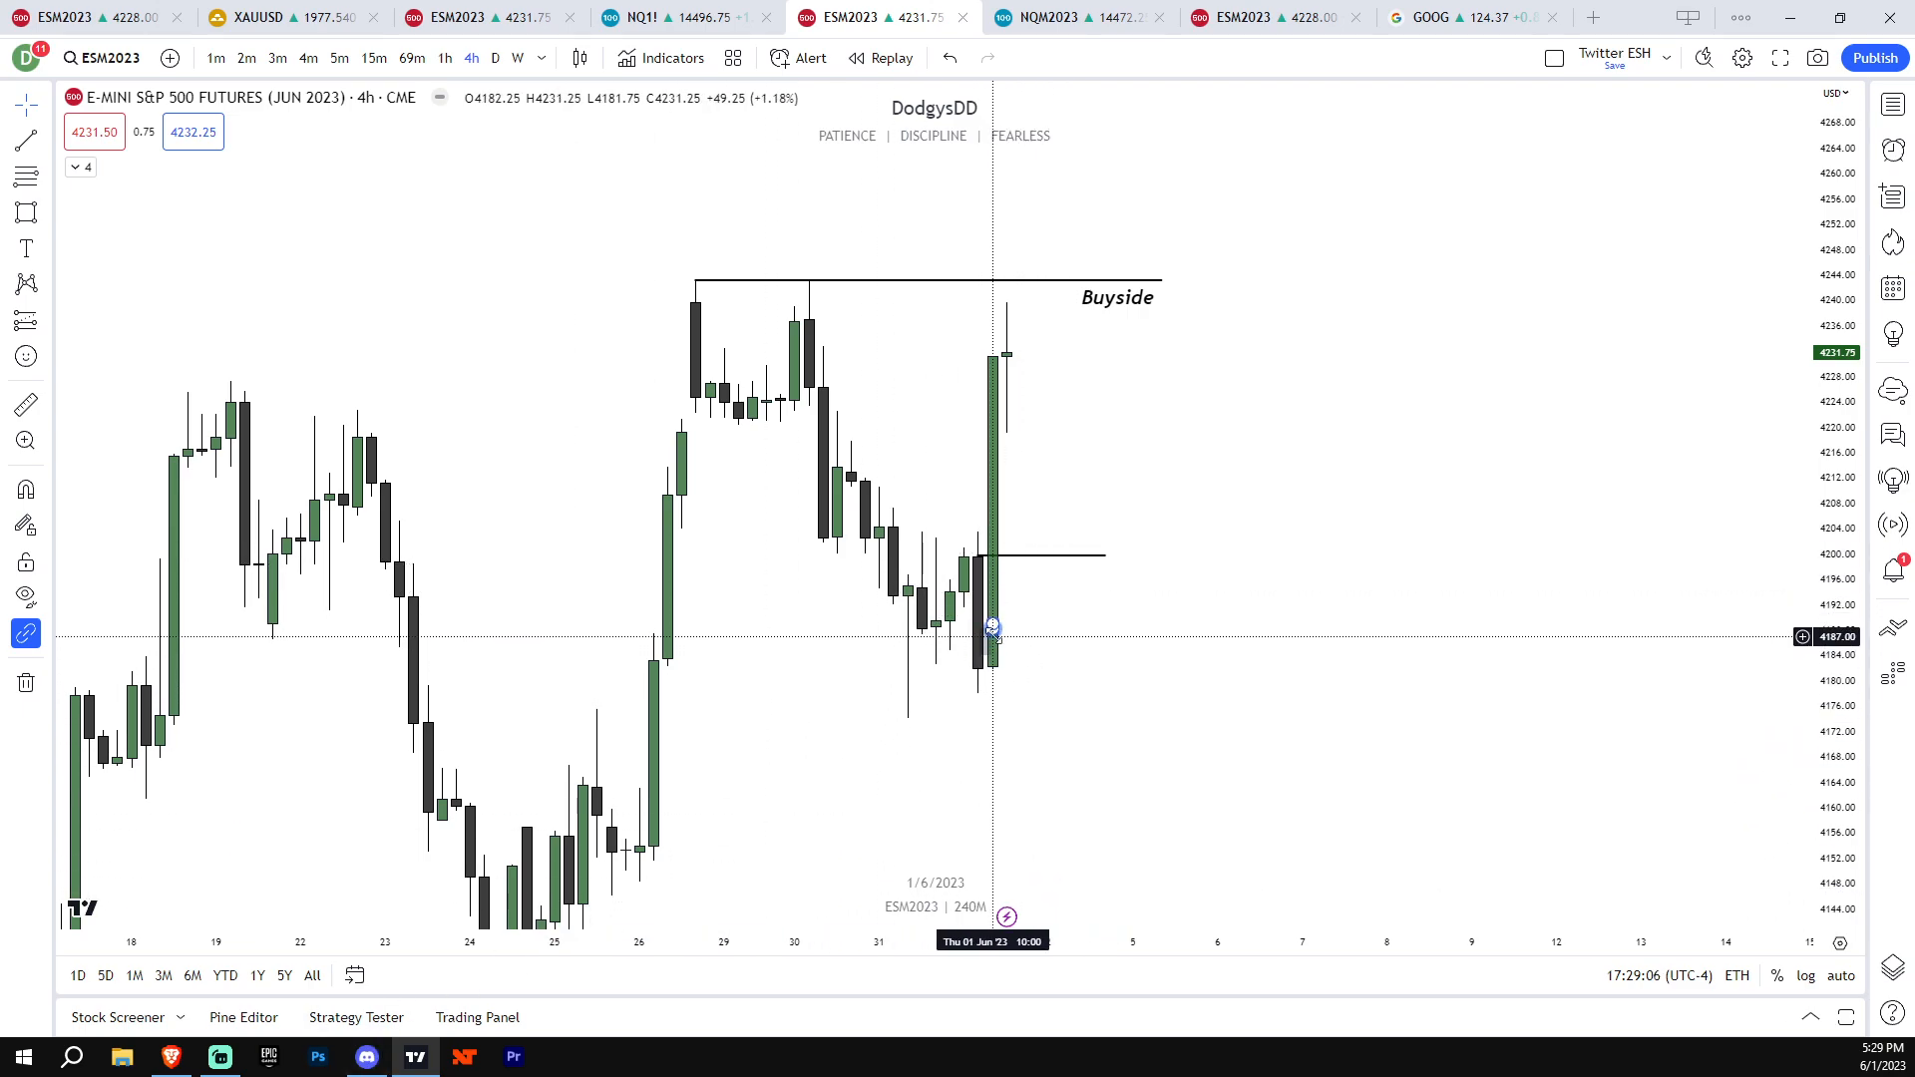
pyautogui.click(339, 58)
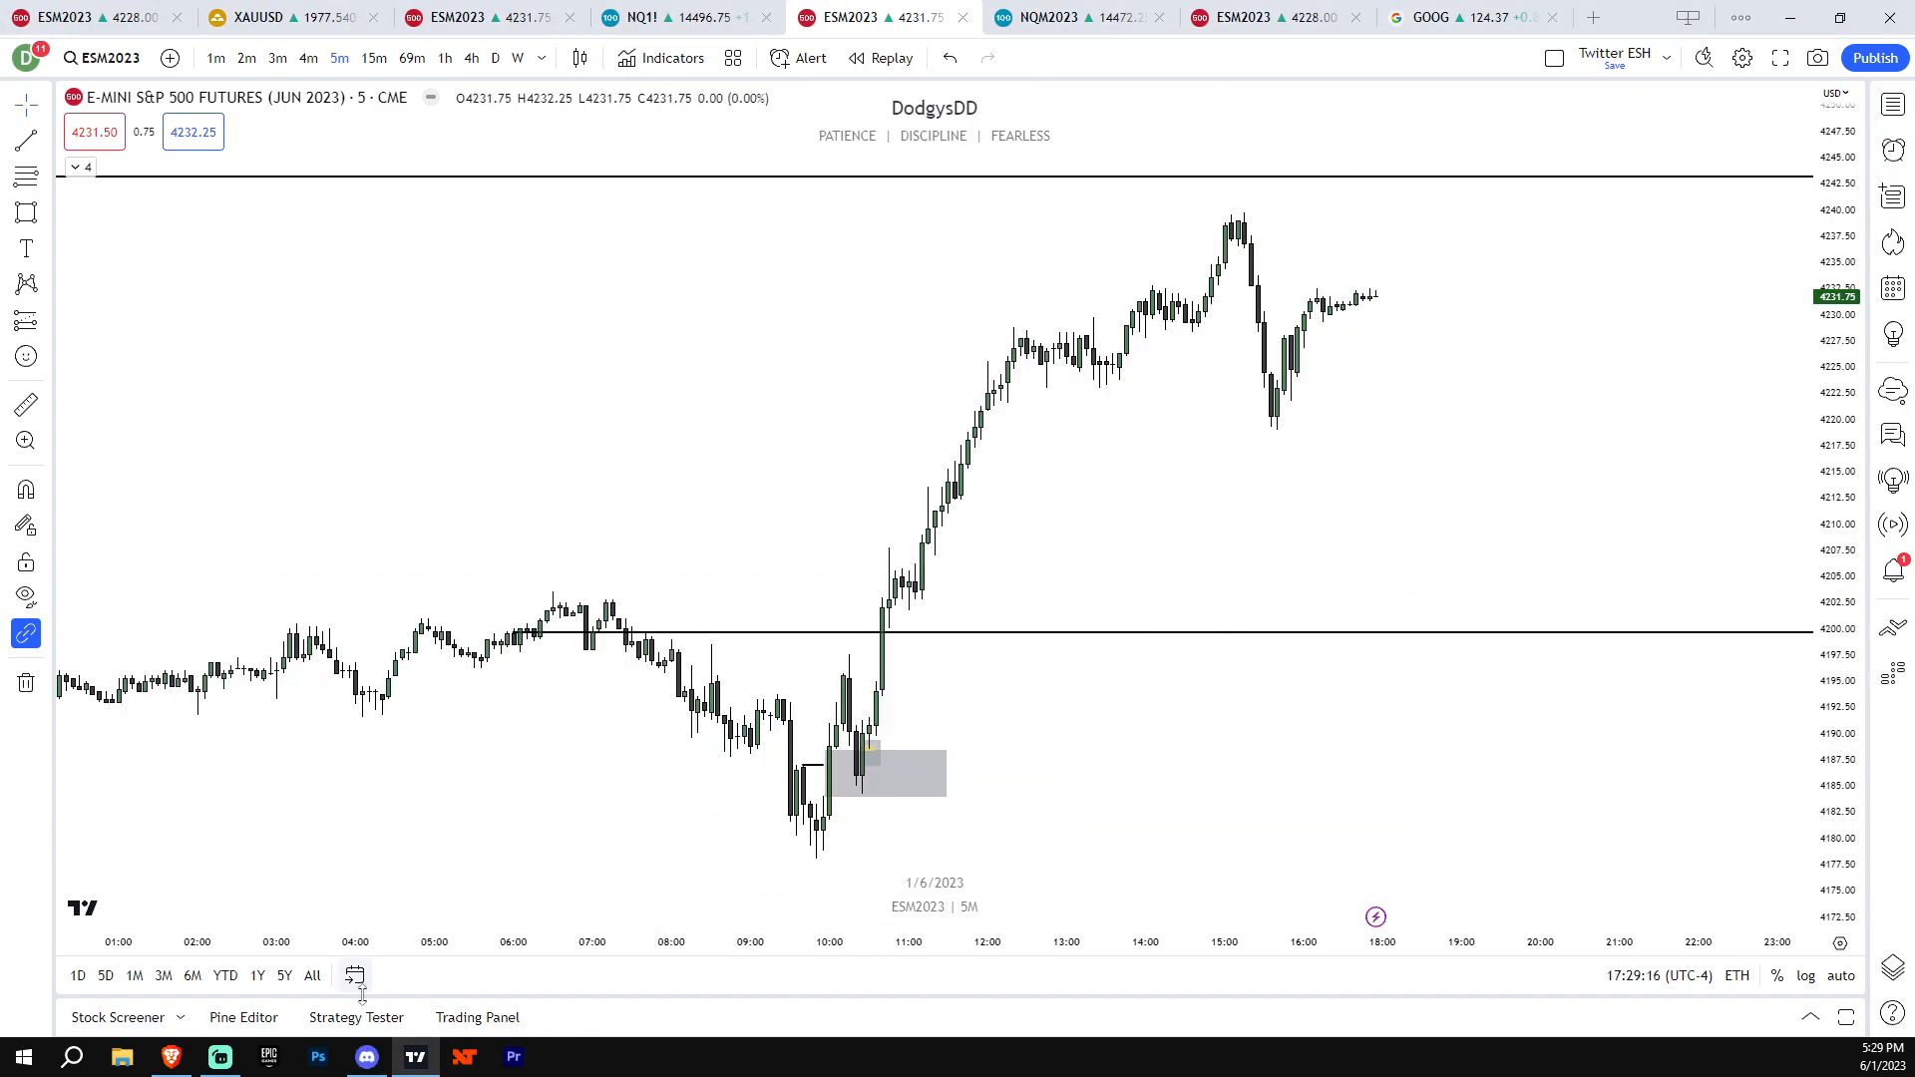
# Enlarge the phone chart screenshot attached to the newest 'stay bullish' post
pyautogui.click(365, 1058)
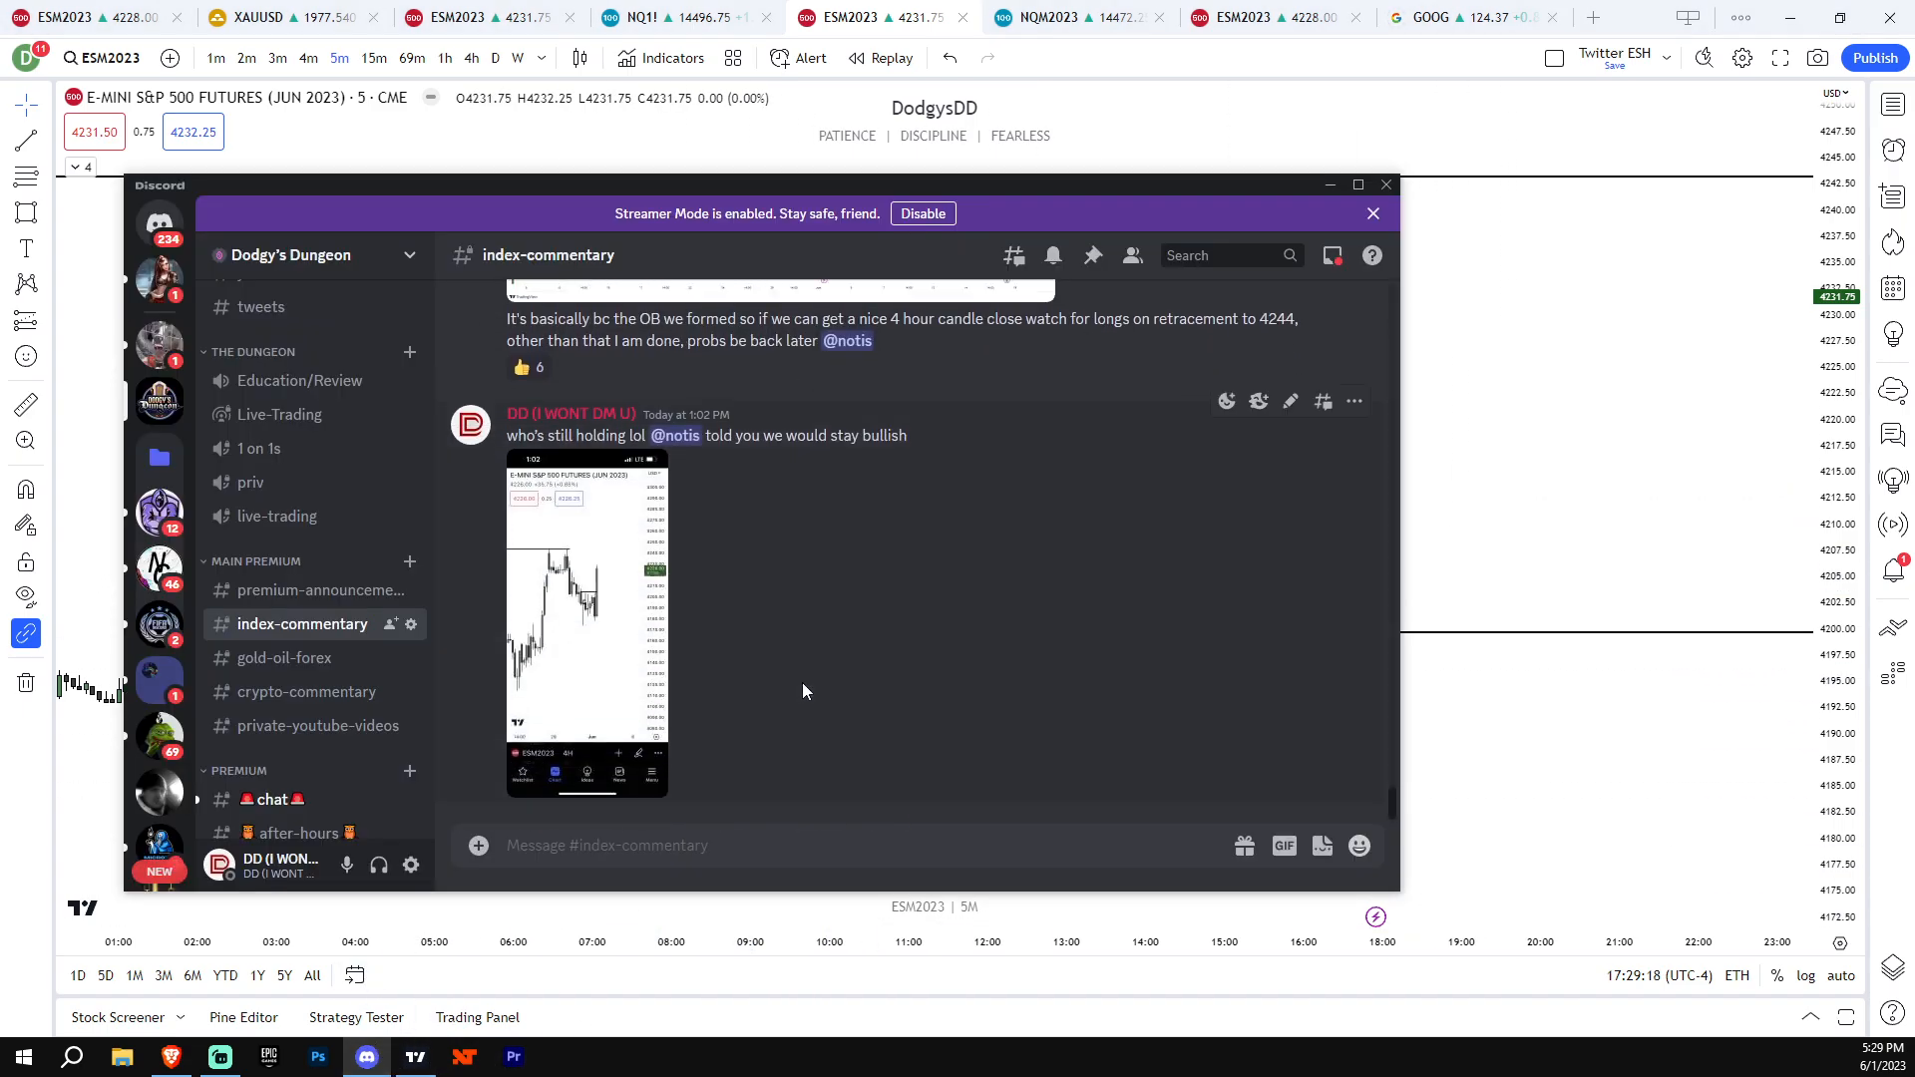
pyautogui.moveTo(632, 598)
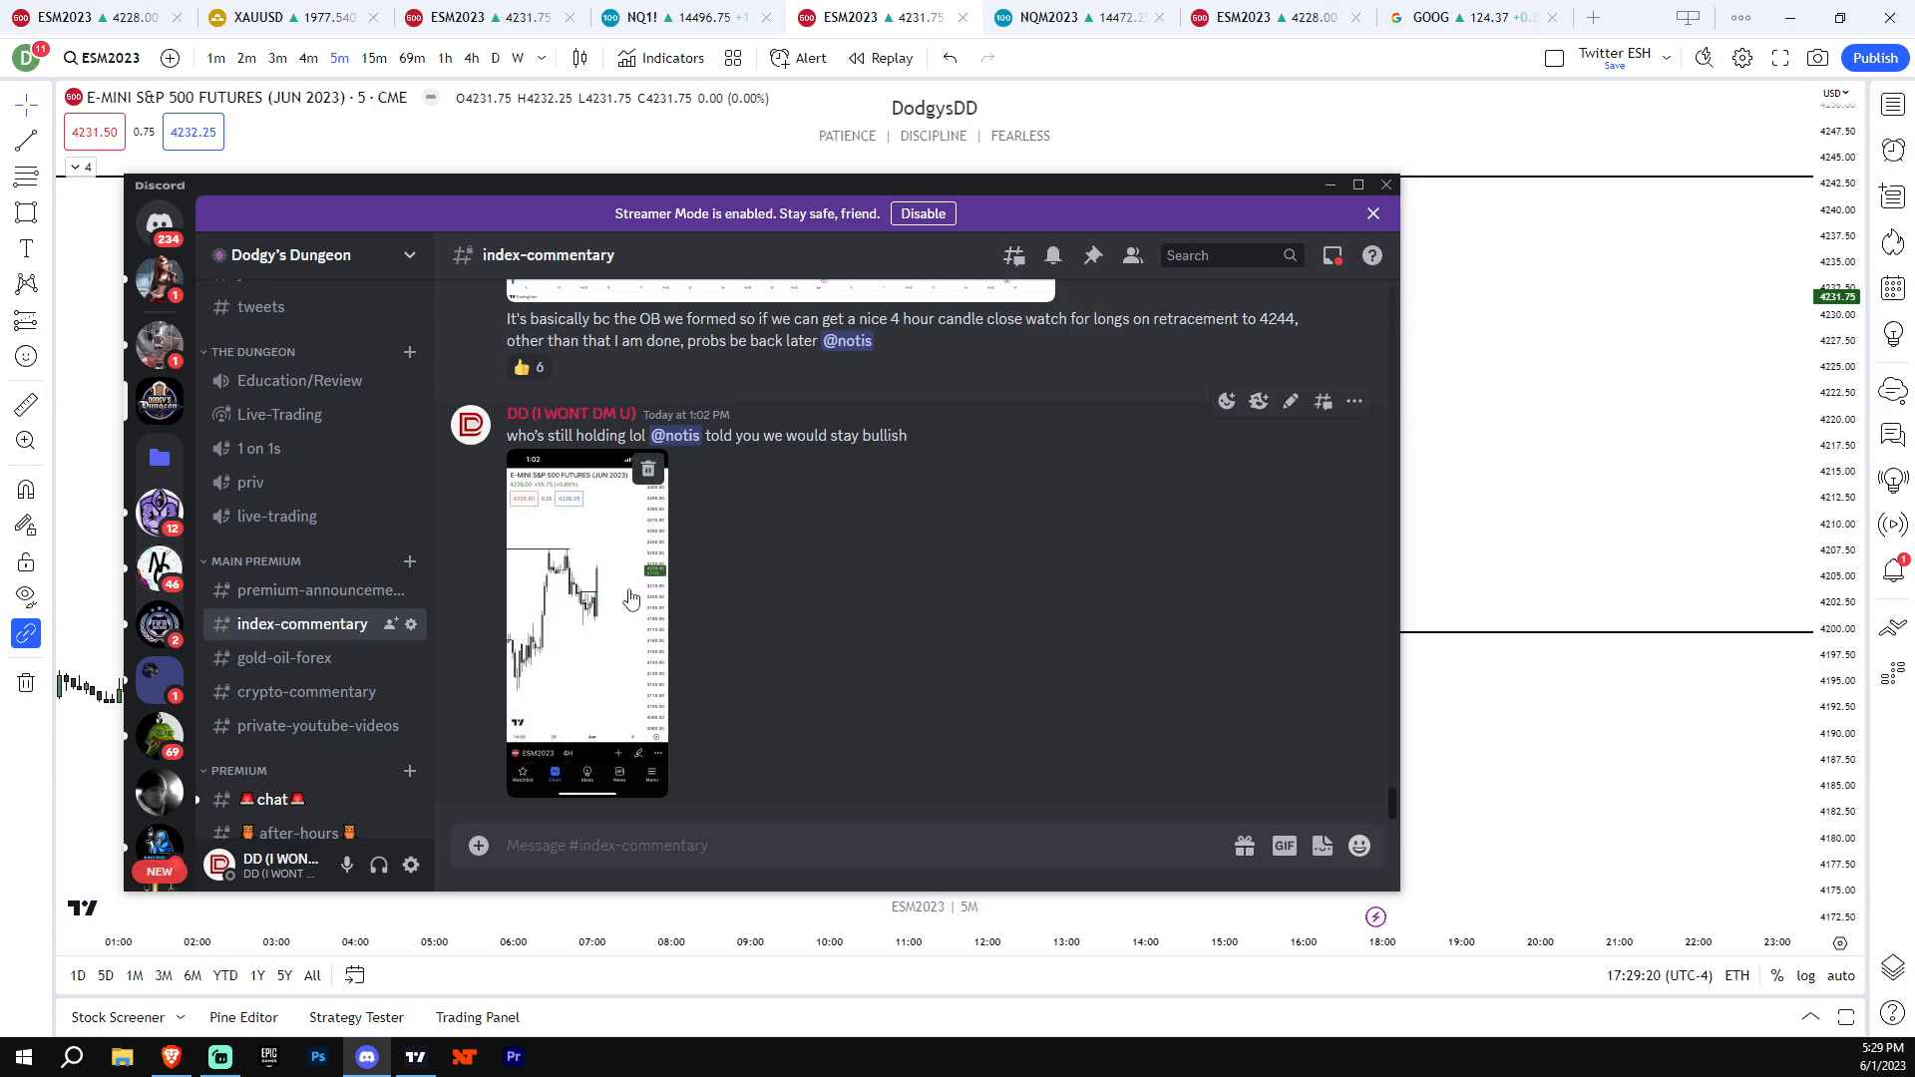
pyautogui.click(586, 616)
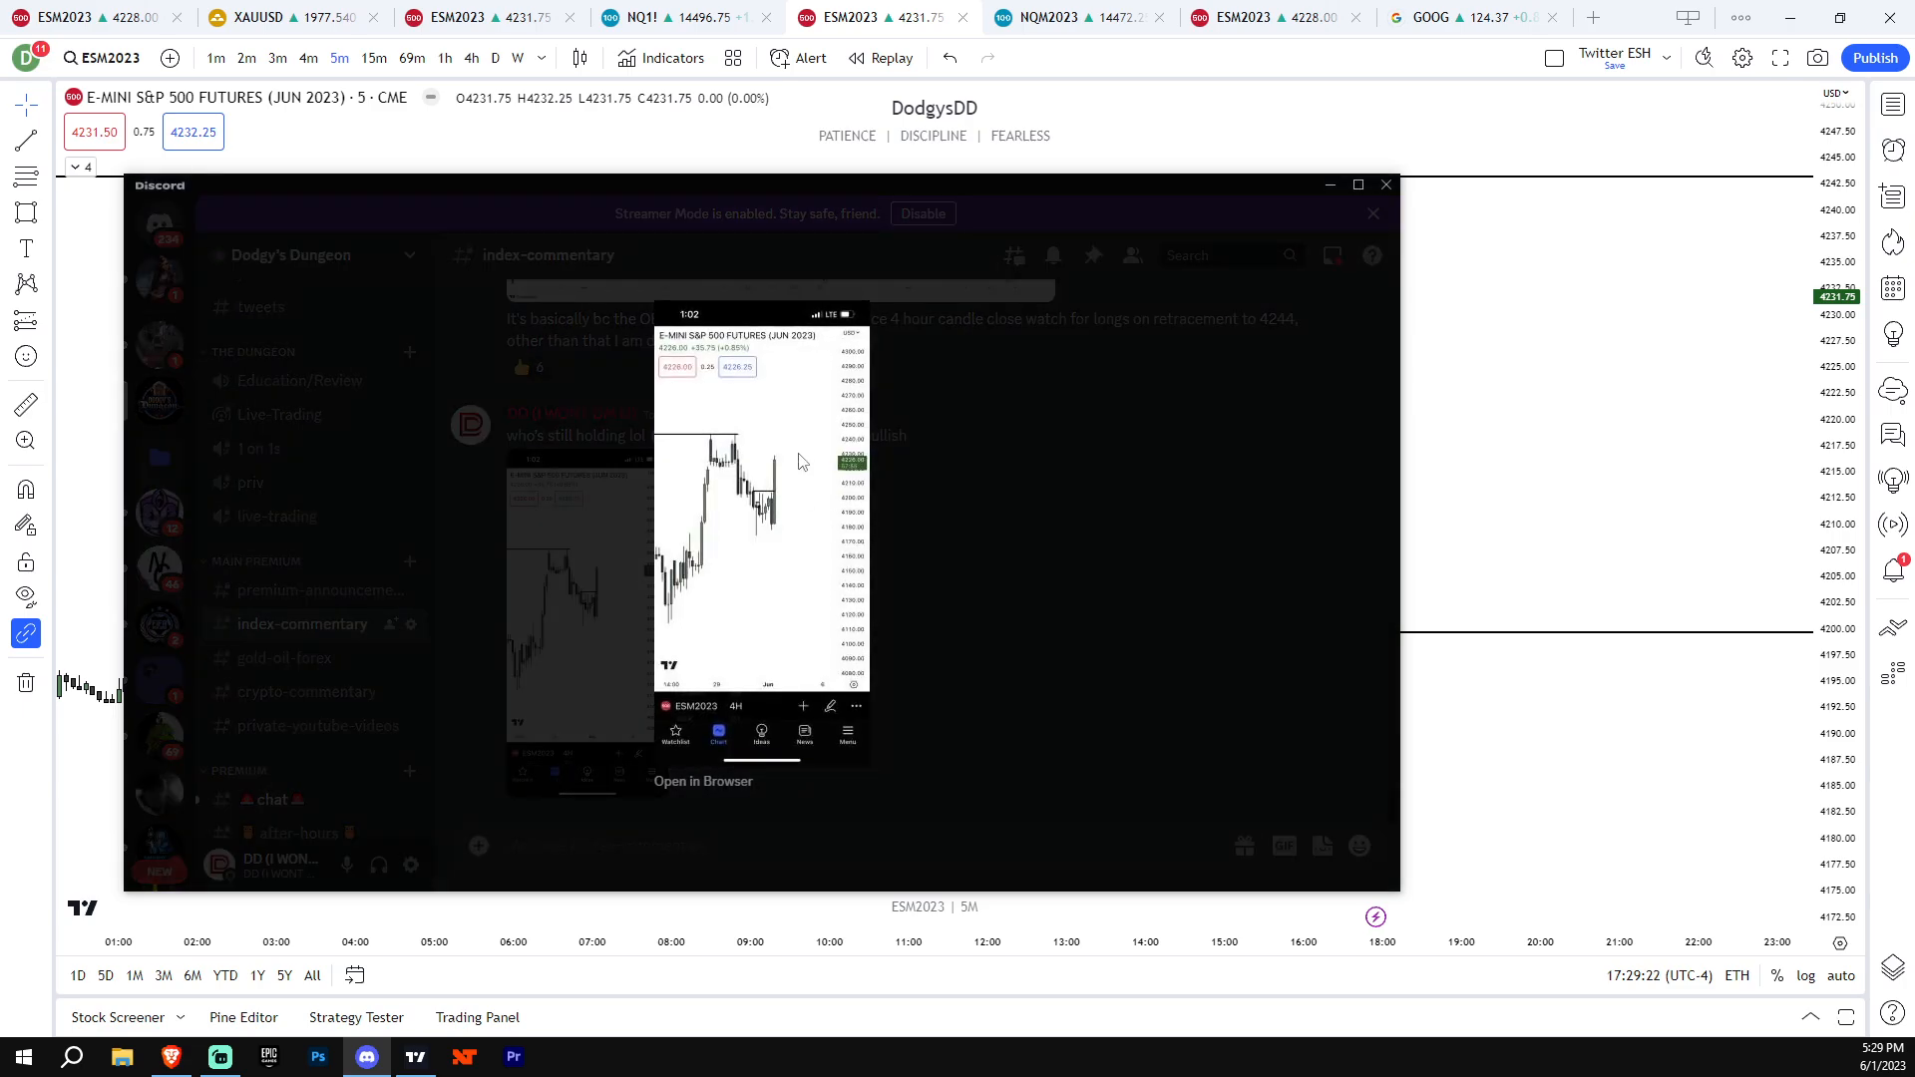
pyautogui.moveTo(991, 470)
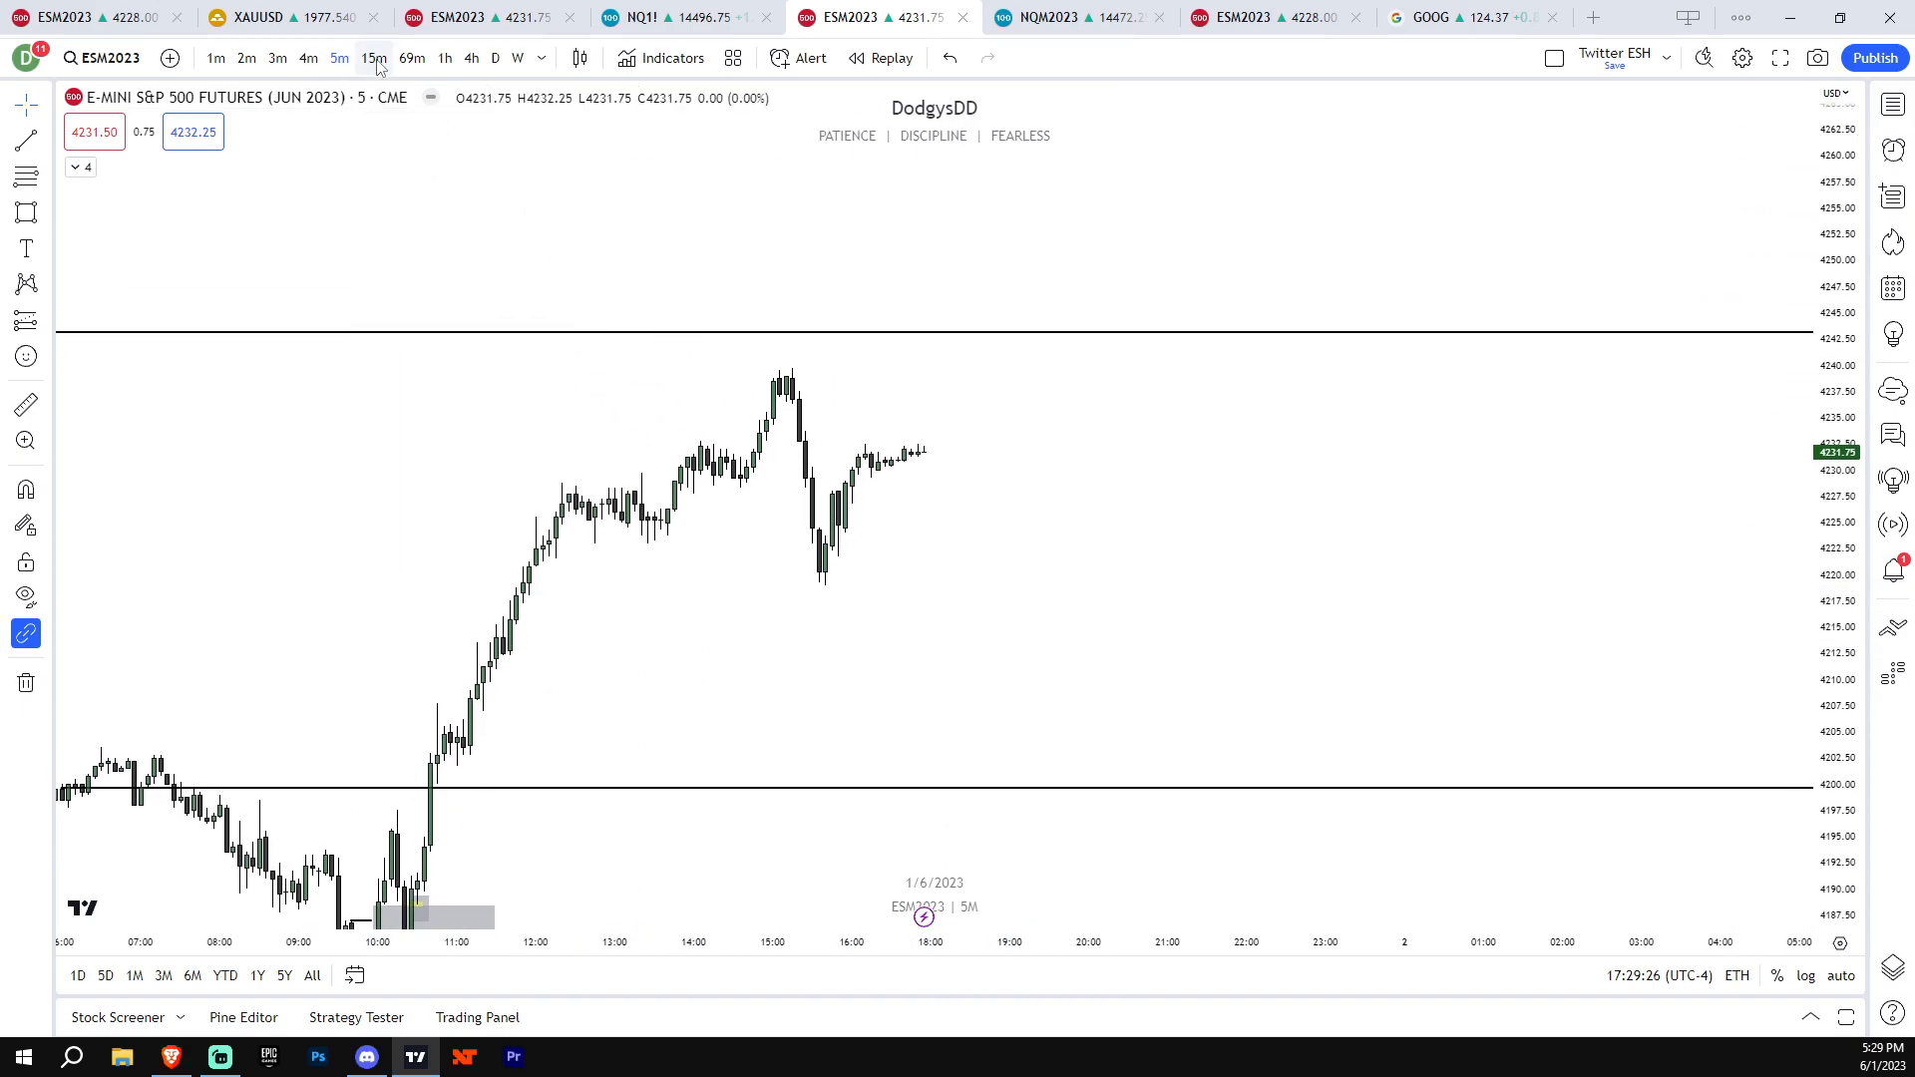
# Show ES on 15-minute candles briefly, then on 4-hour with the Buyside and order-block lines
pyautogui.click(373, 58)
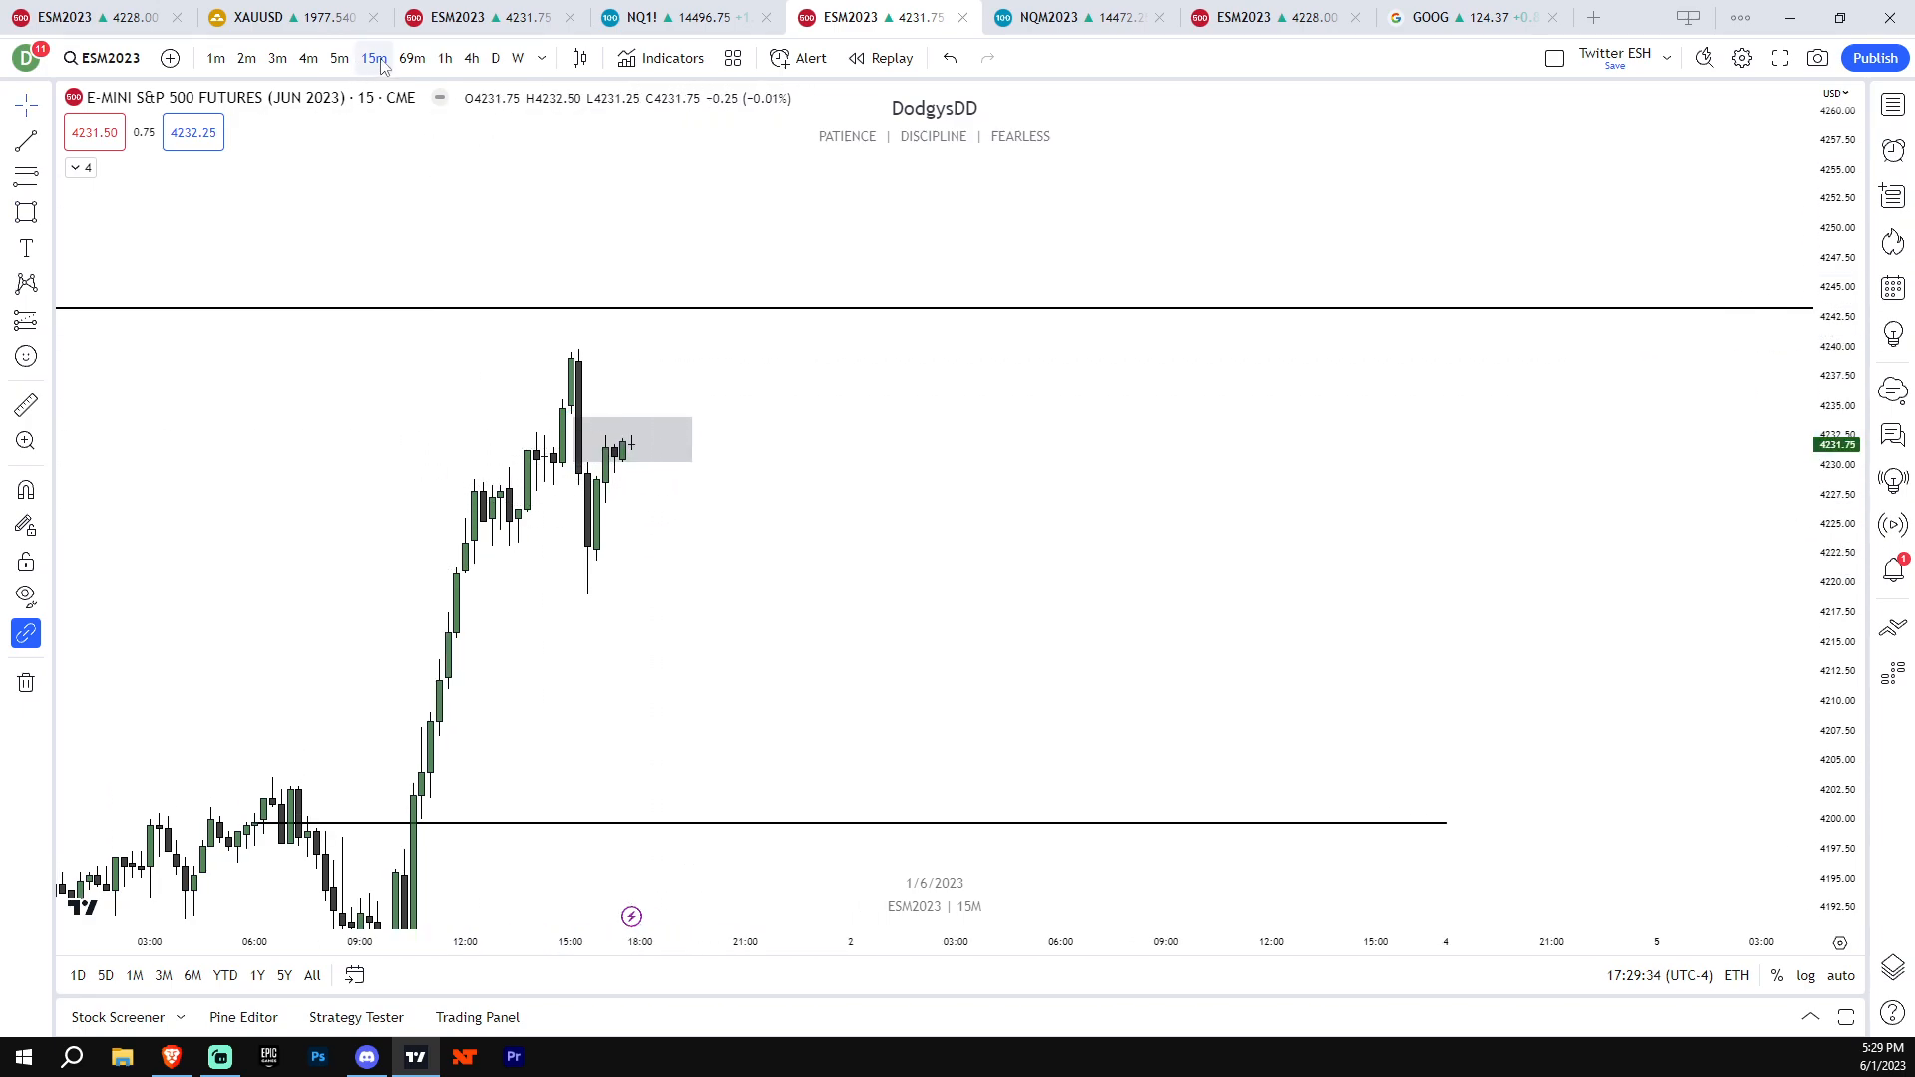
pyautogui.click(471, 58)
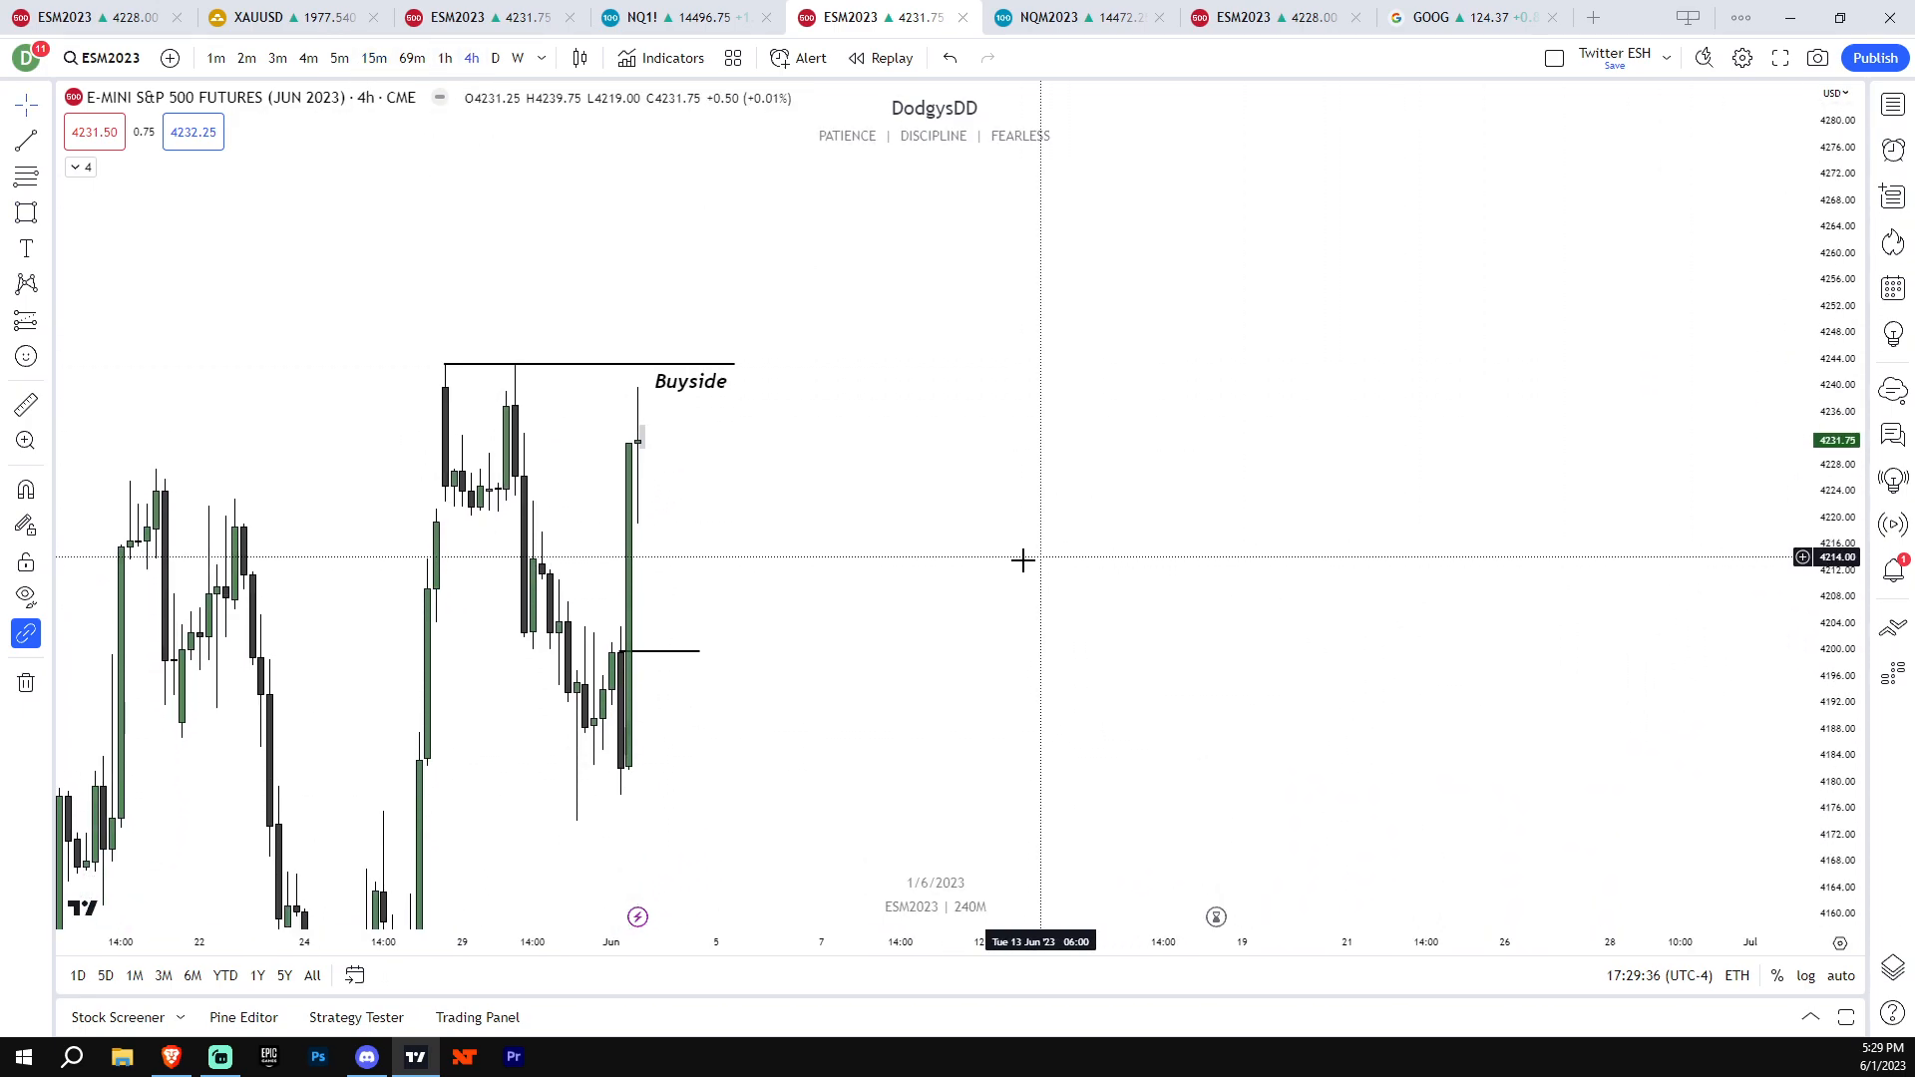
pyautogui.moveTo(742, 371)
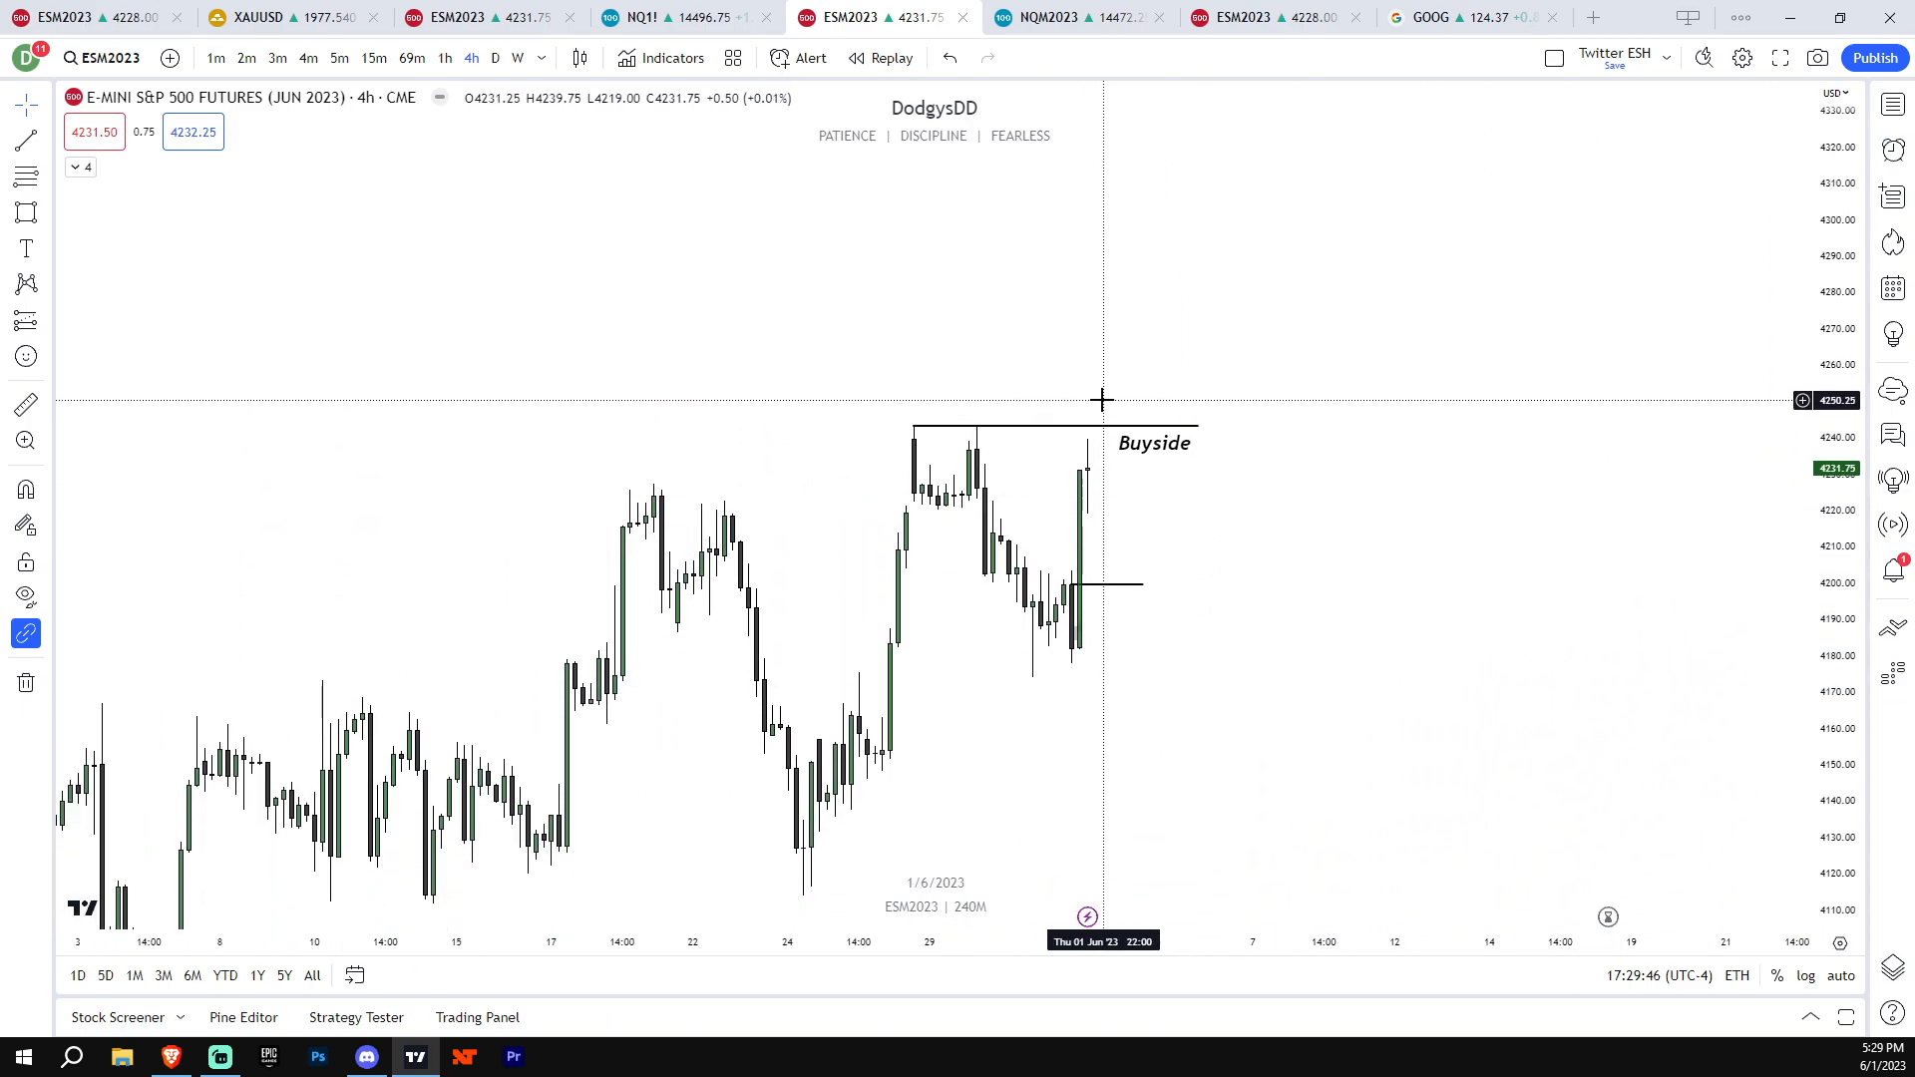
pyautogui.moveTo(1133, 395)
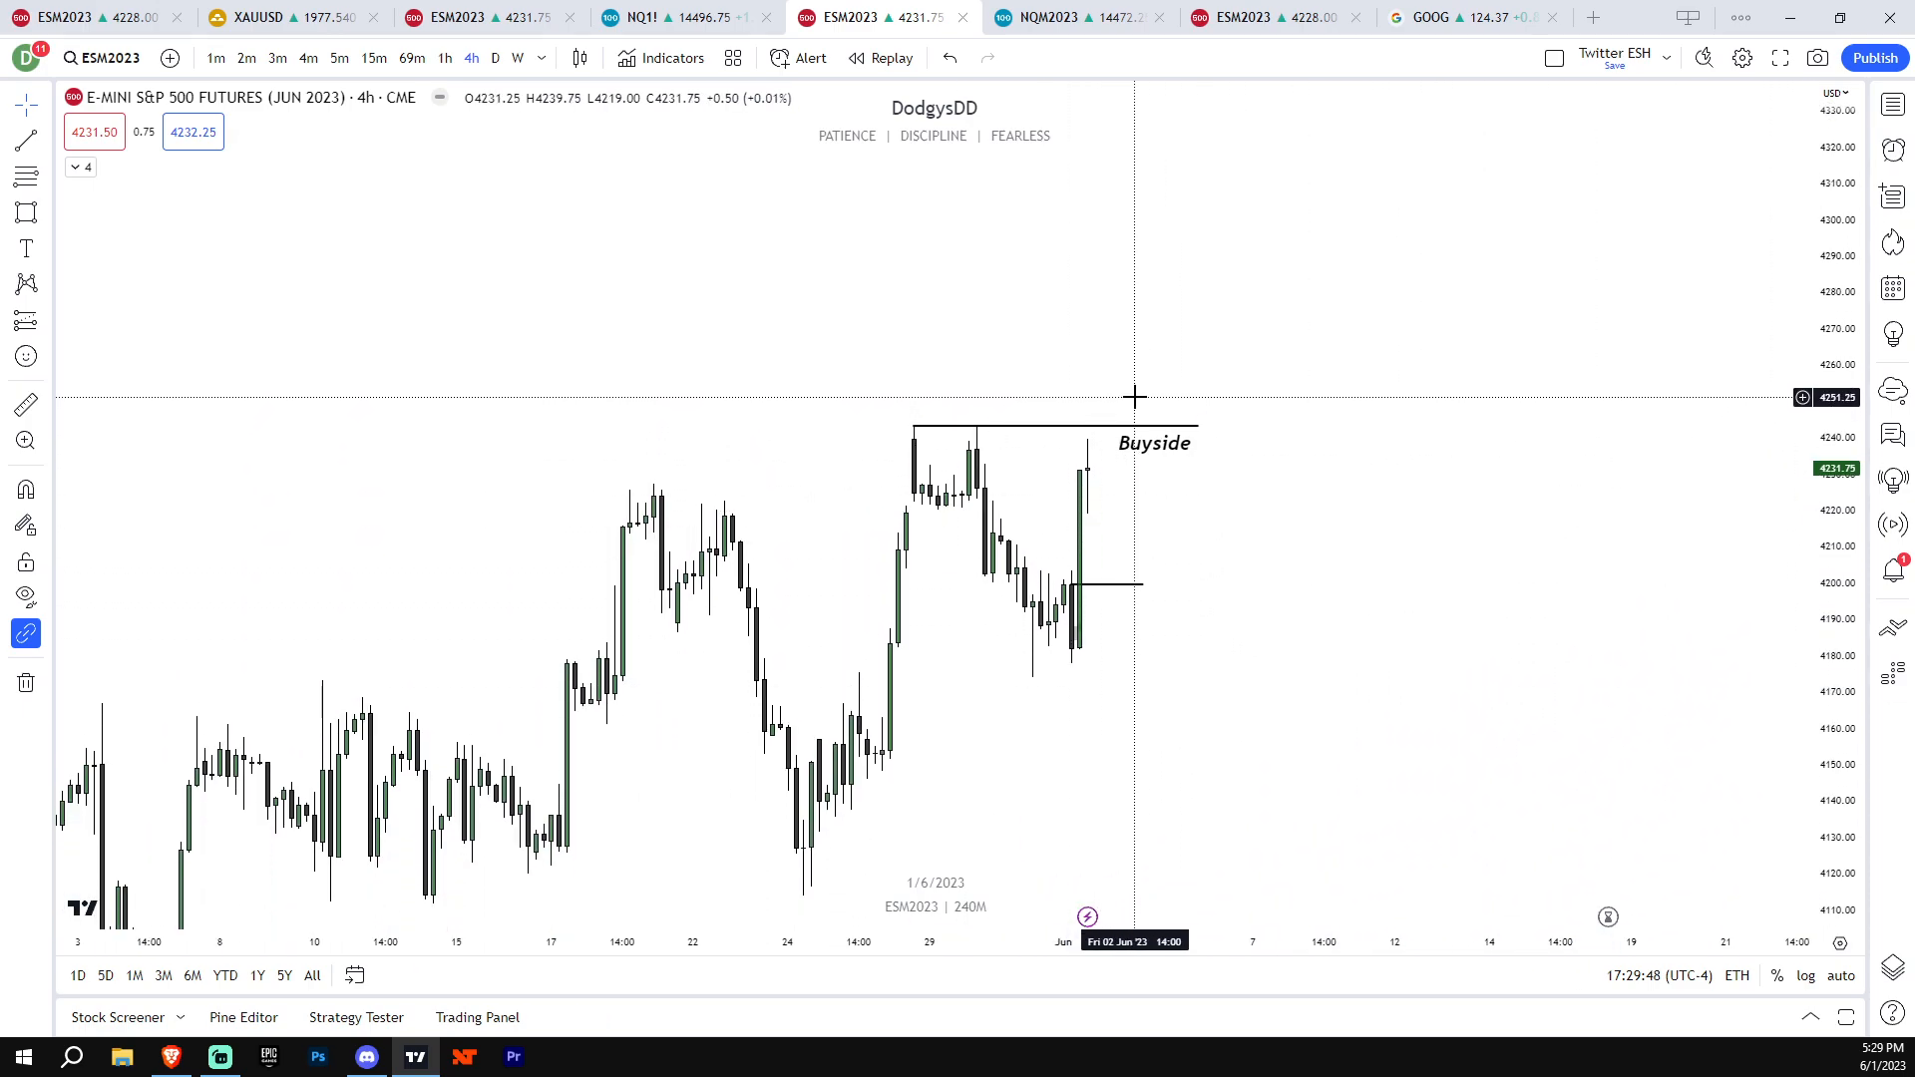
pyautogui.moveTo(1135, 411)
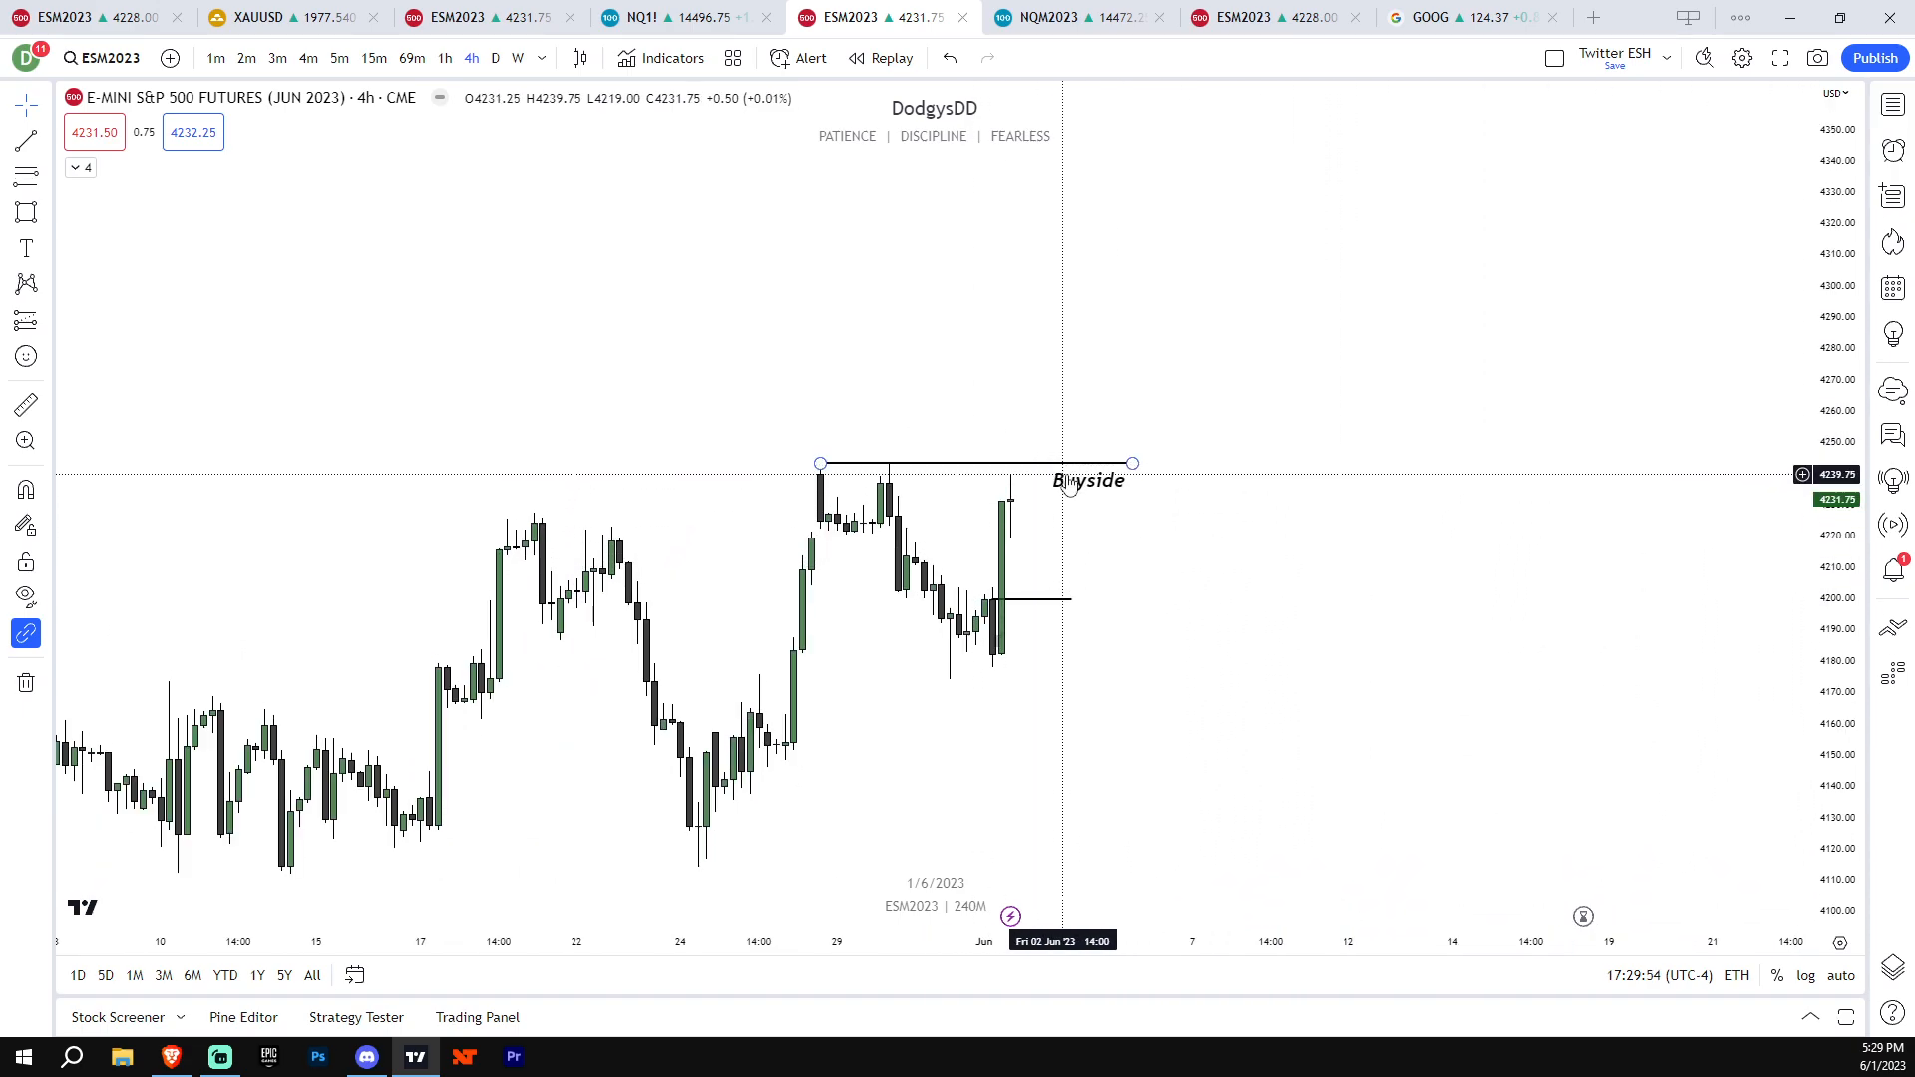
pyautogui.moveTo(1076, 535)
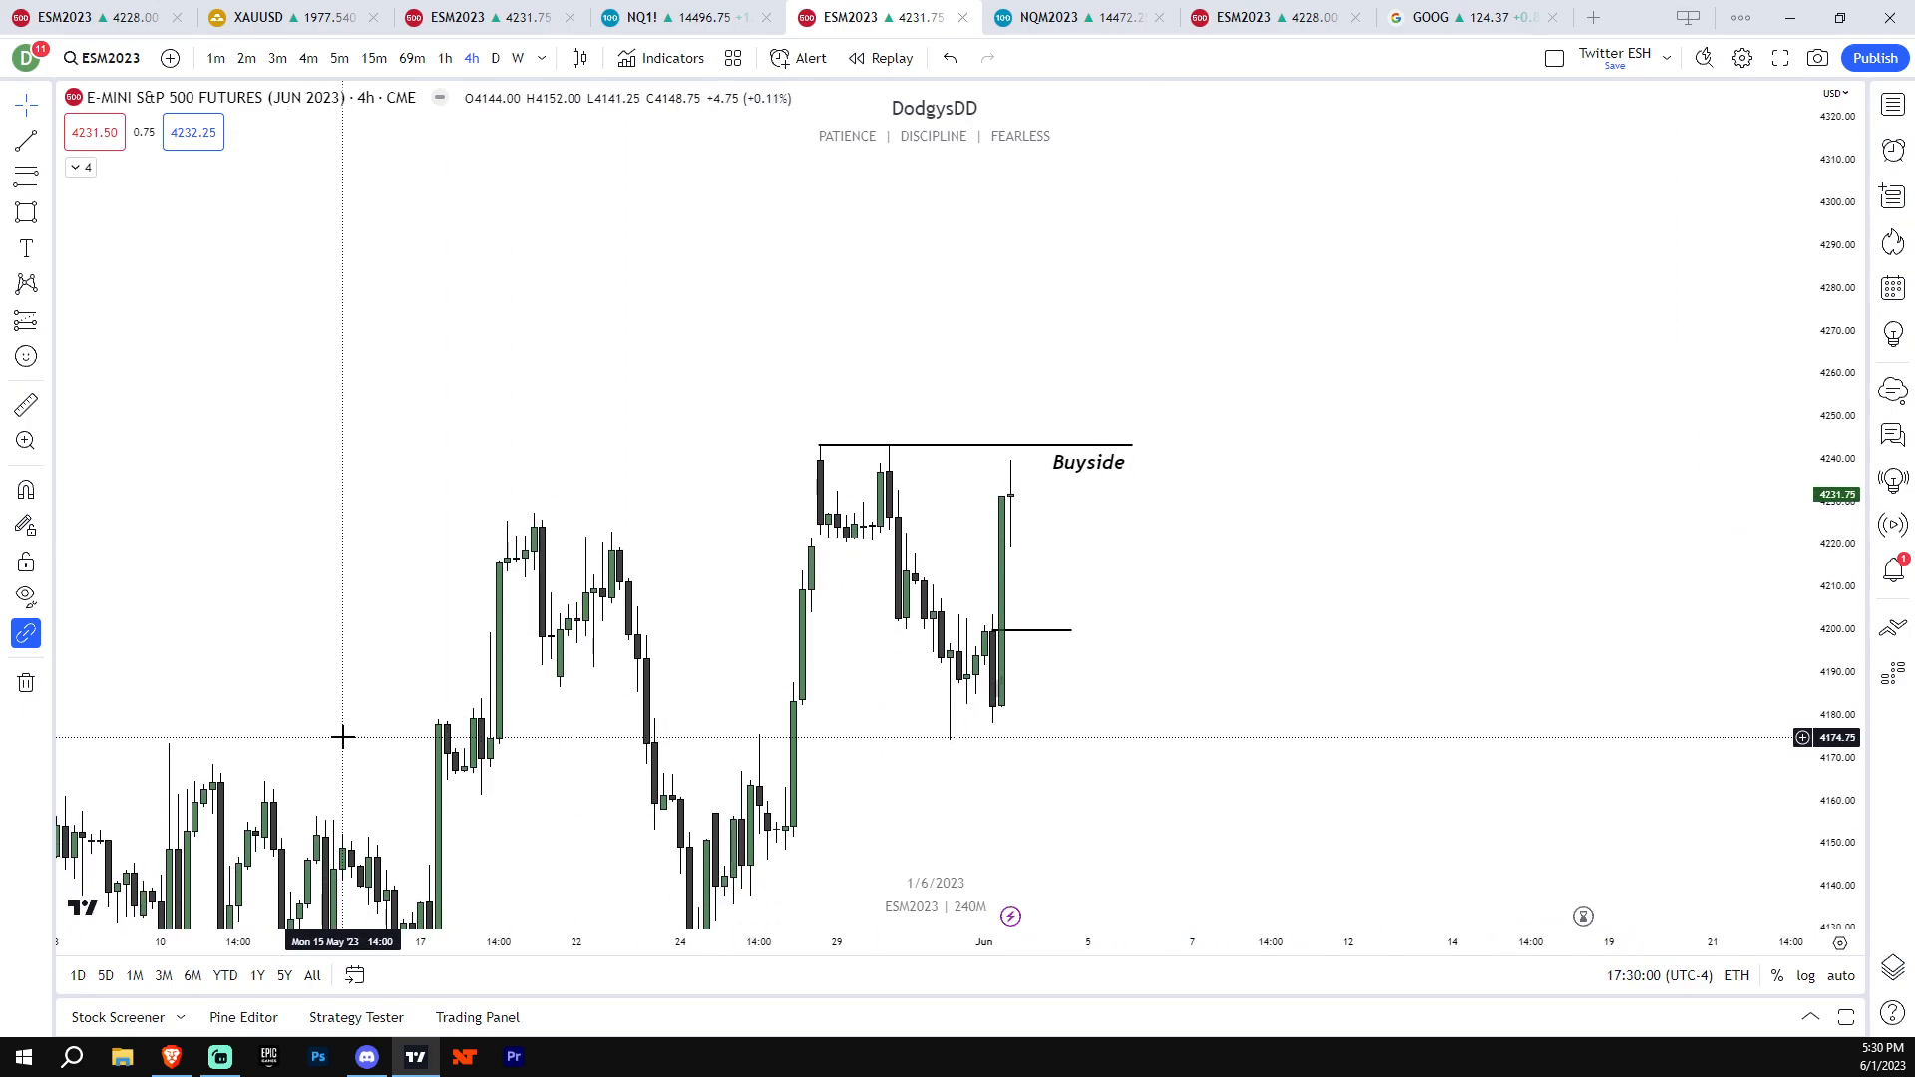
pyautogui.moveTo(960, 680)
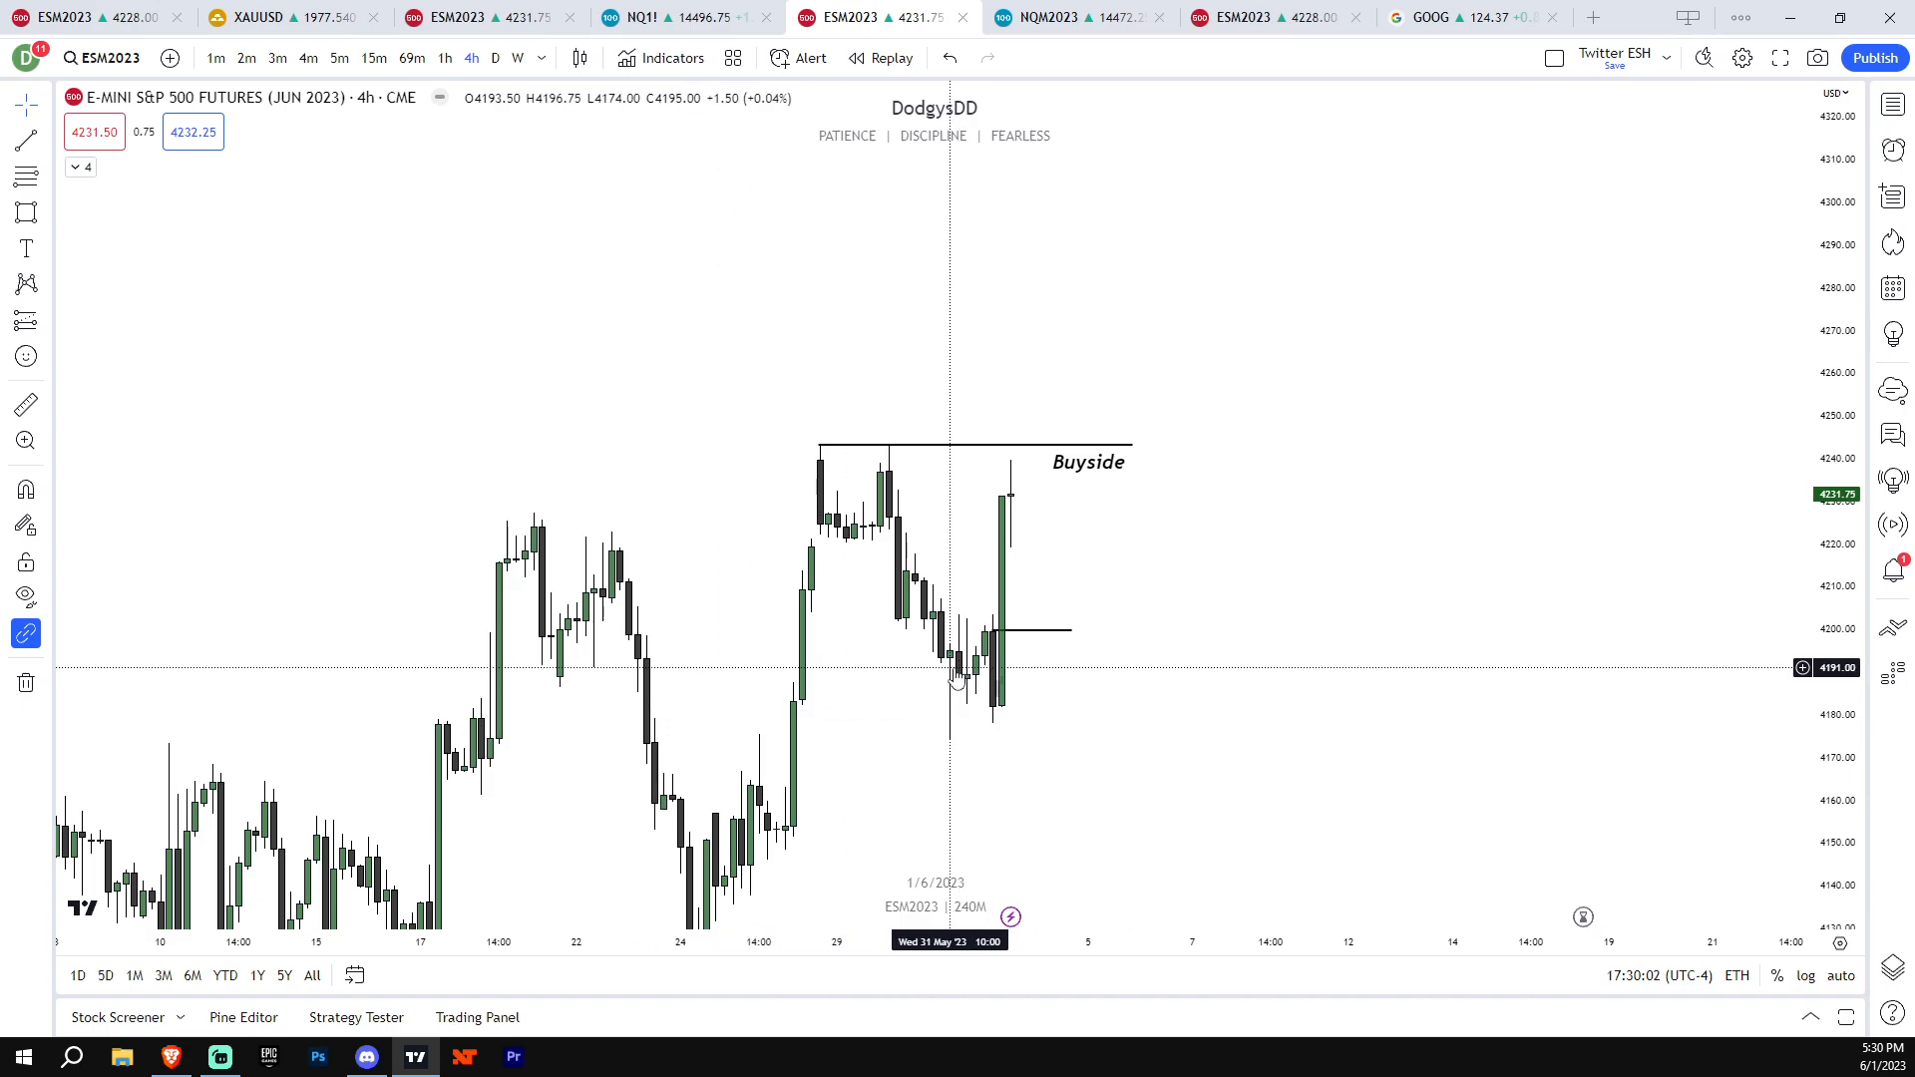